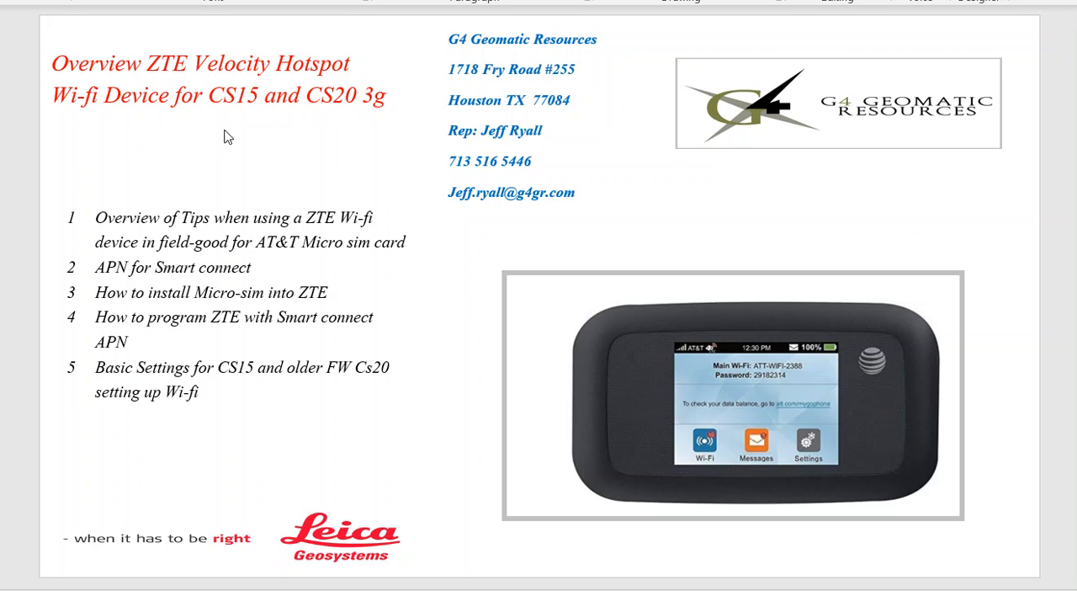
mouse_move(236, 145)
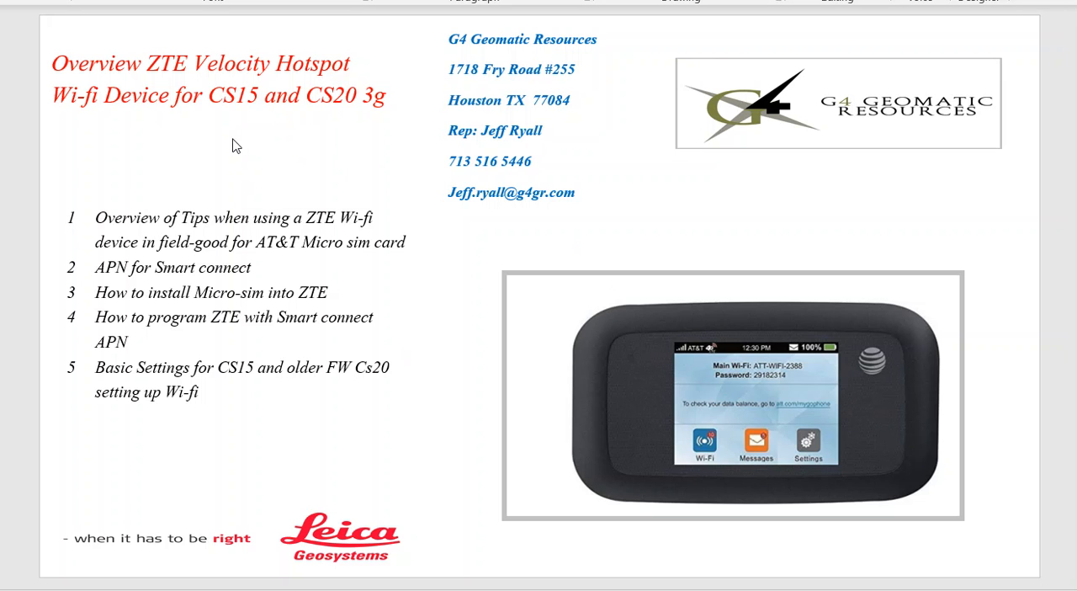
mouse_move(254, 111)
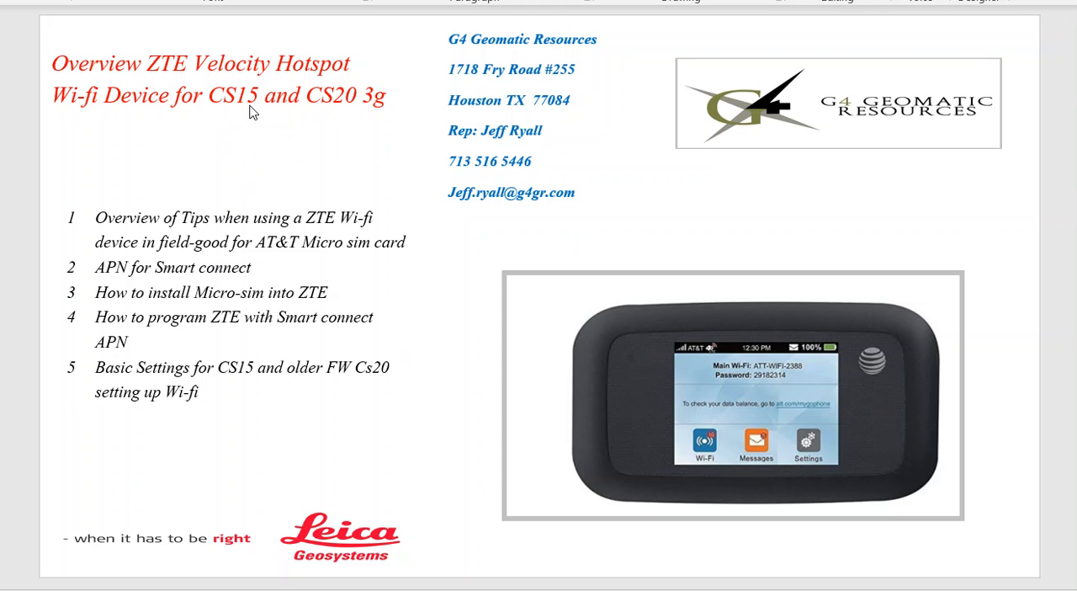
mouse_move(326, 148)
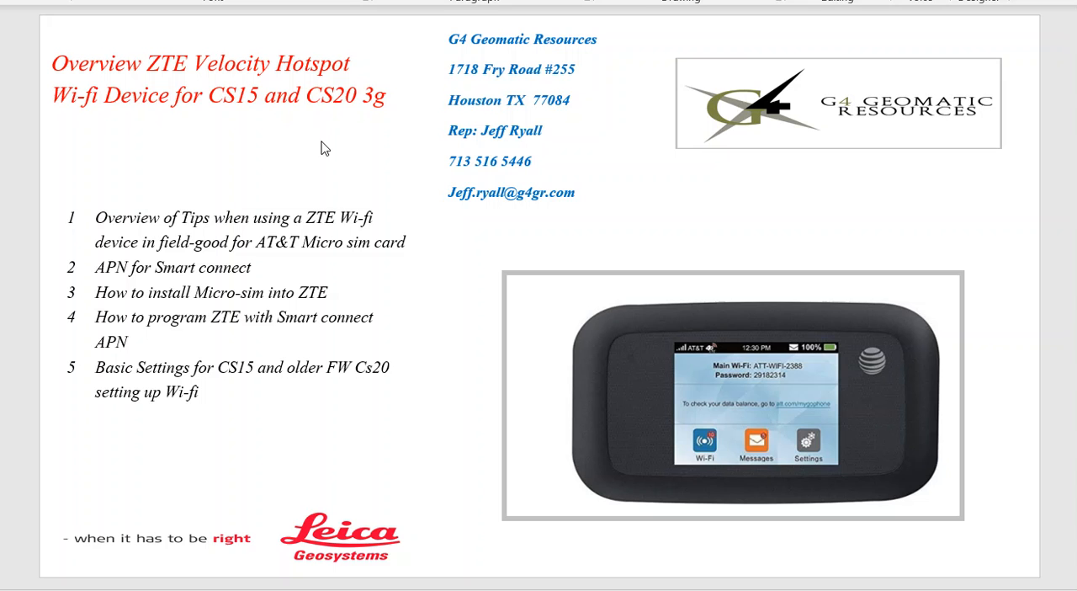
mouse_move(545, 438)
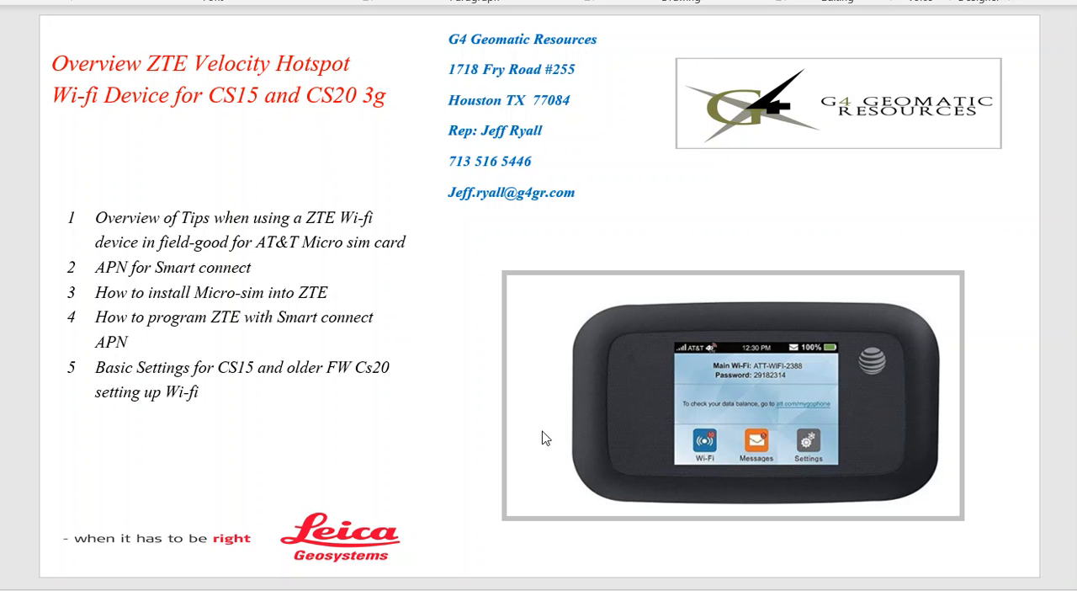
mouse_move(290, 256)
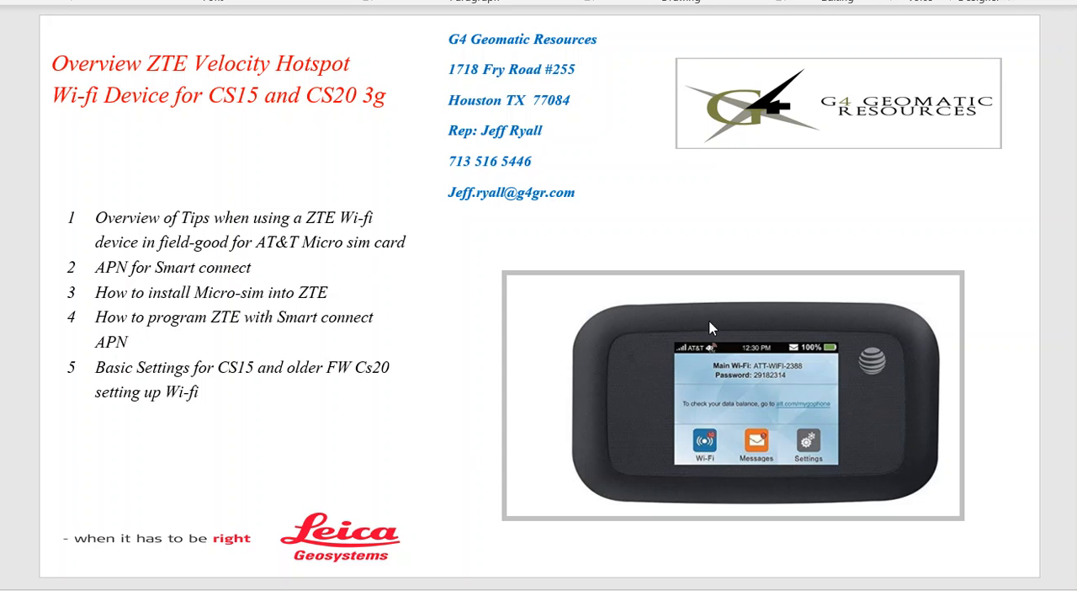
mouse_move(242, 329)
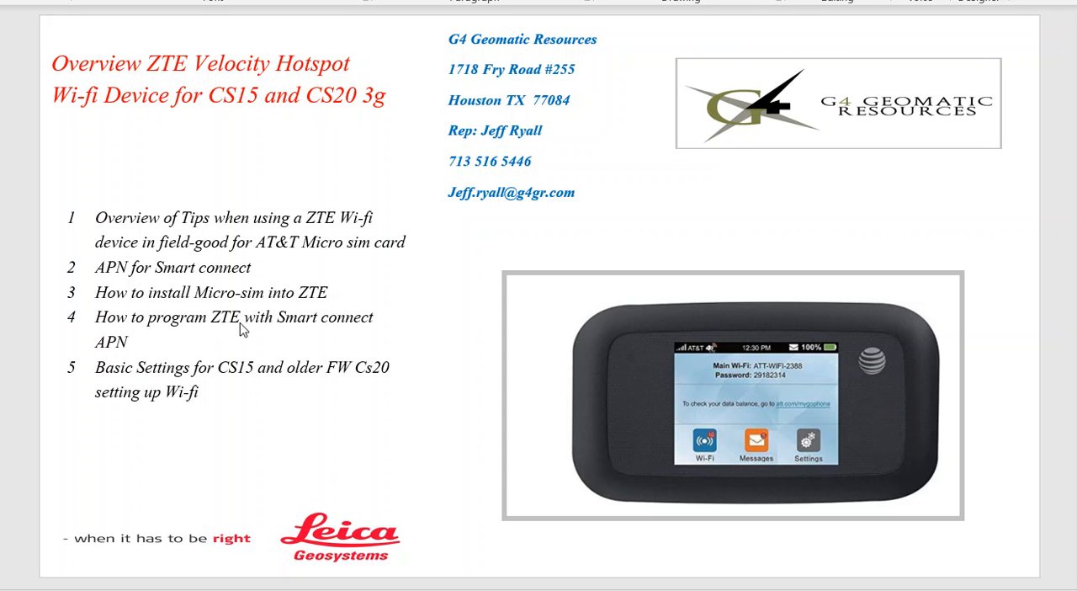
mouse_move(306, 277)
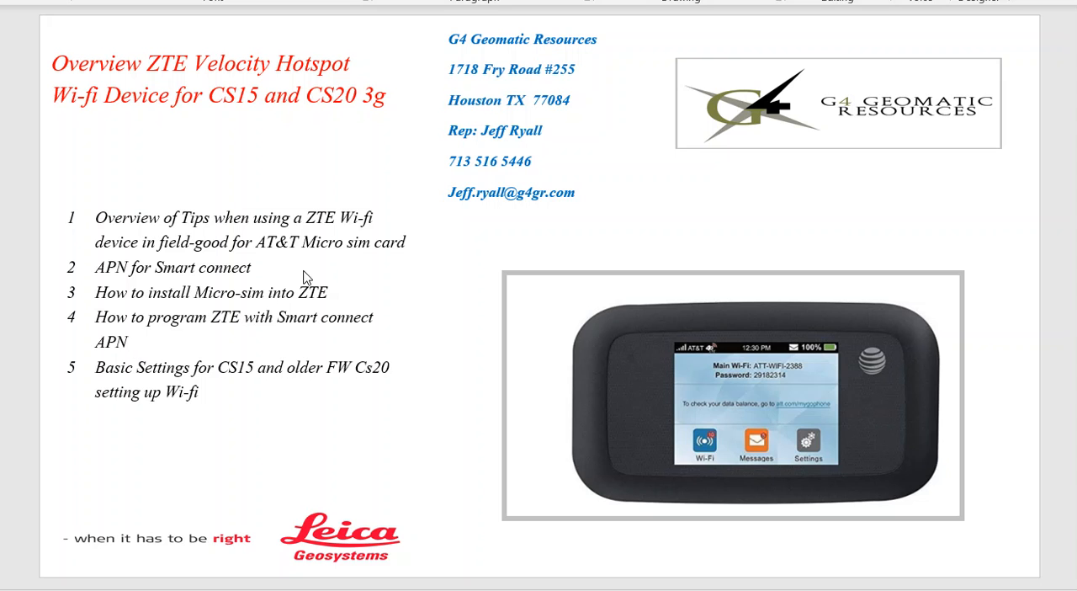
mouse_move(824, 424)
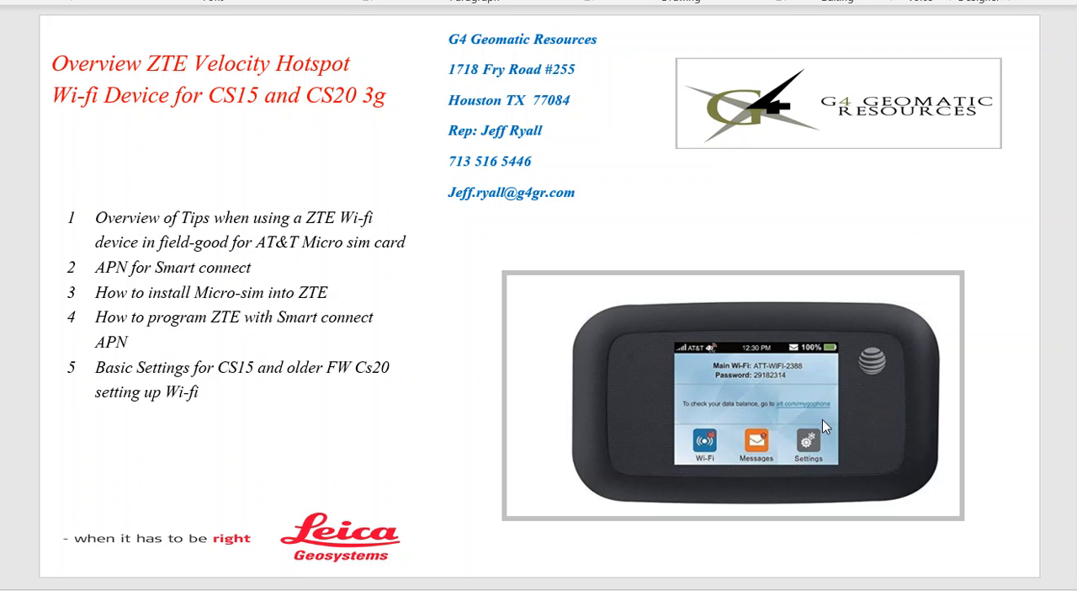
mouse_move(233, 423)
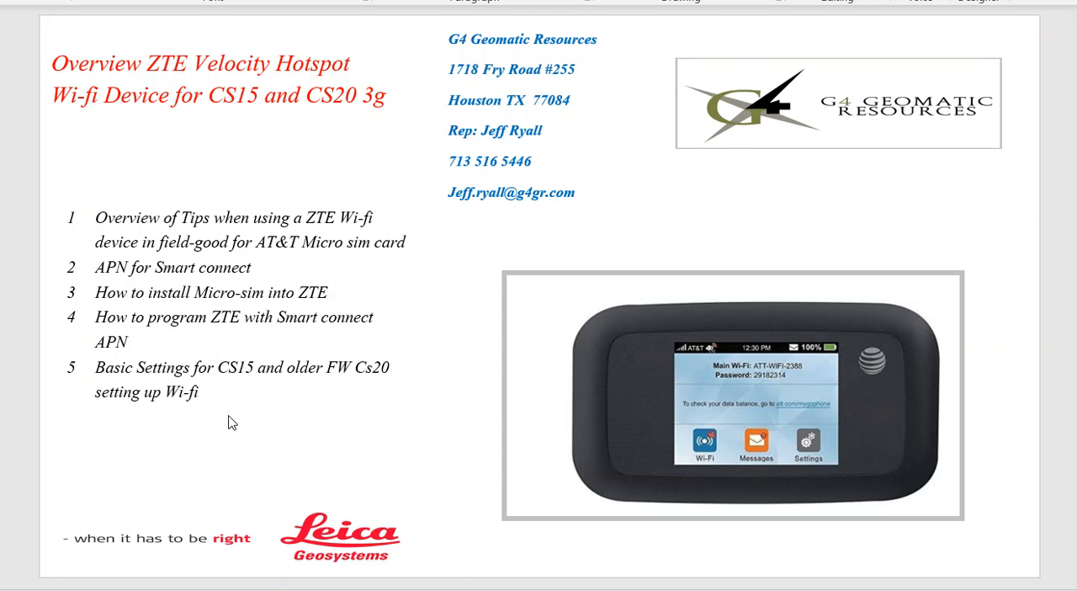
mouse_move(162, 404)
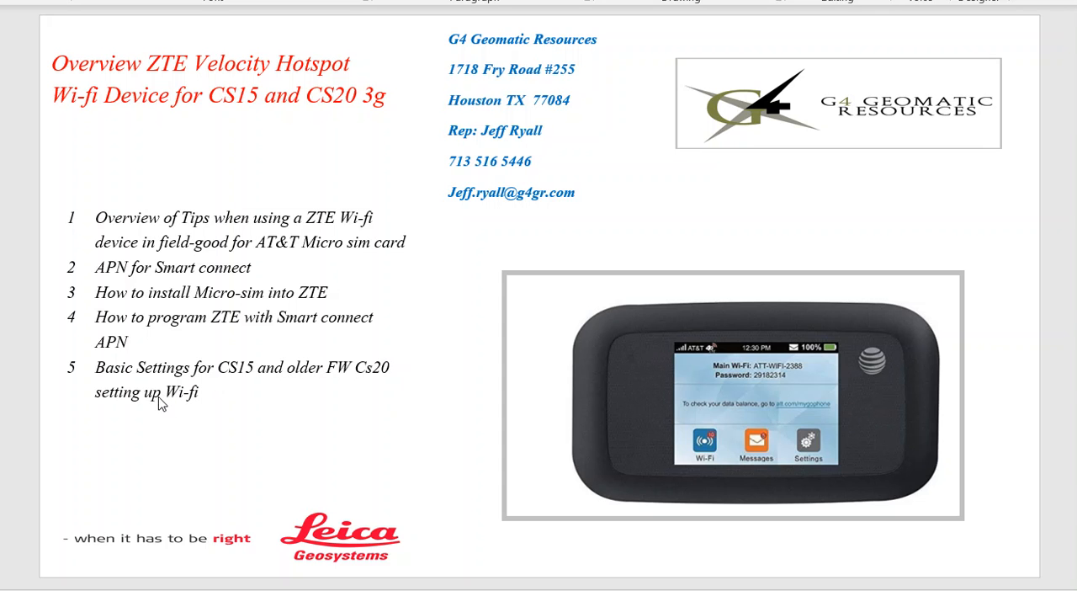
mouse_move(187, 400)
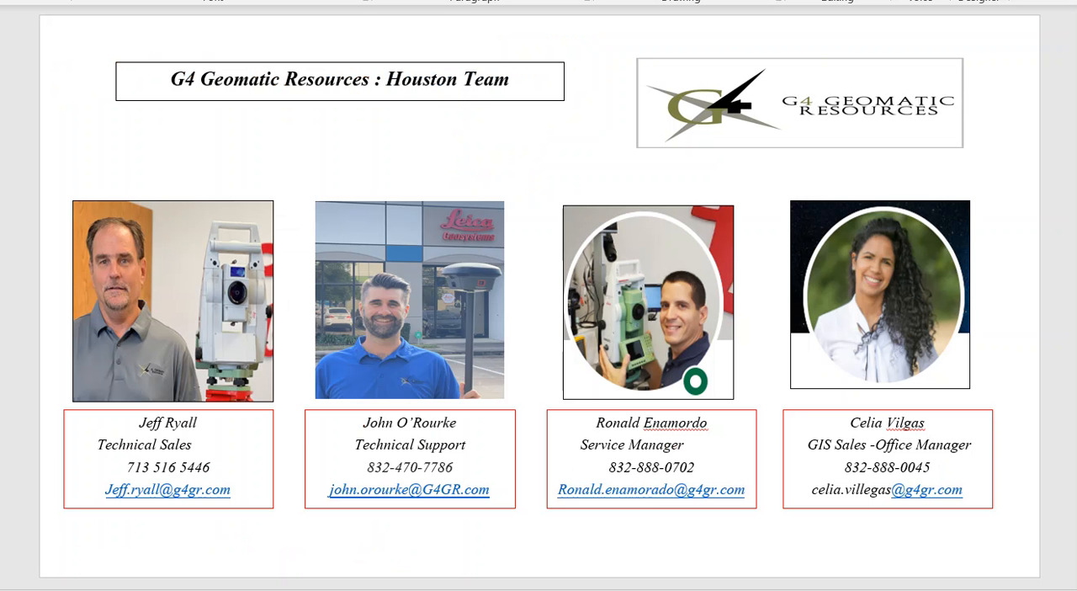
mouse_move(185, 380)
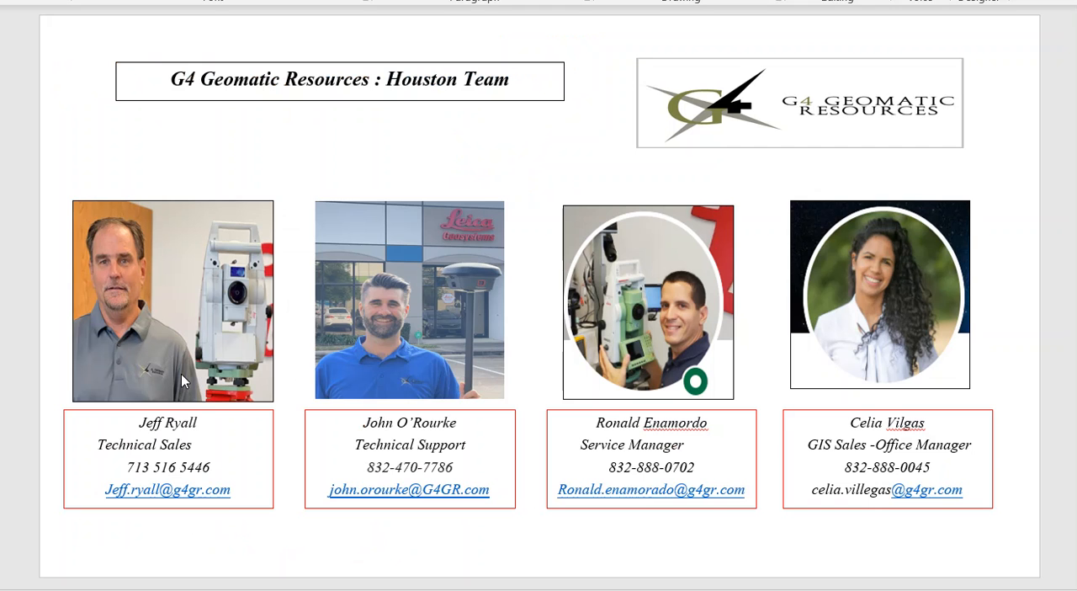
mouse_move(189, 387)
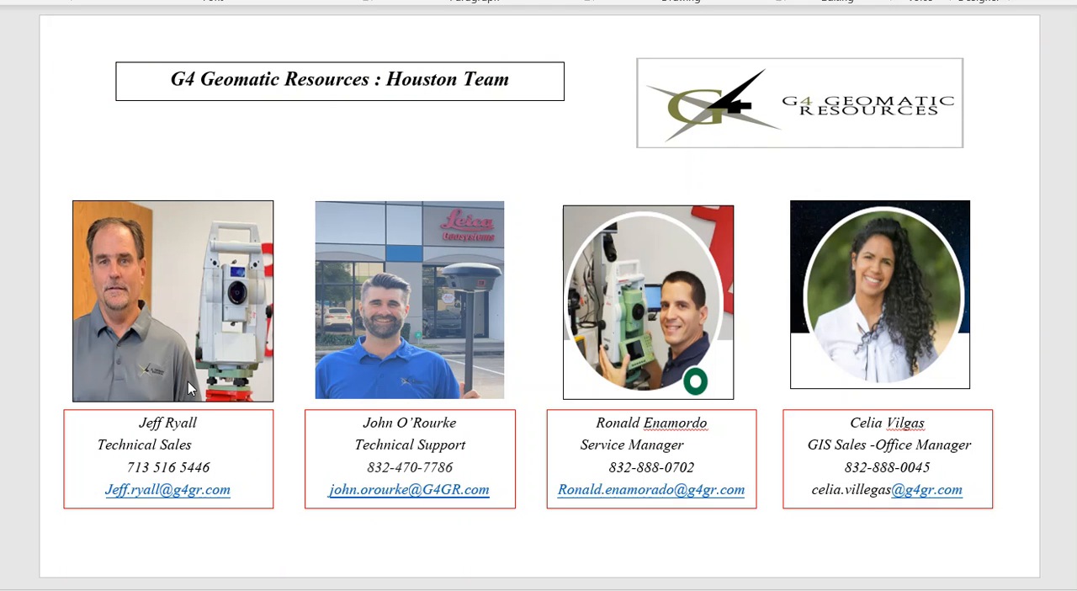
mouse_move(445, 437)
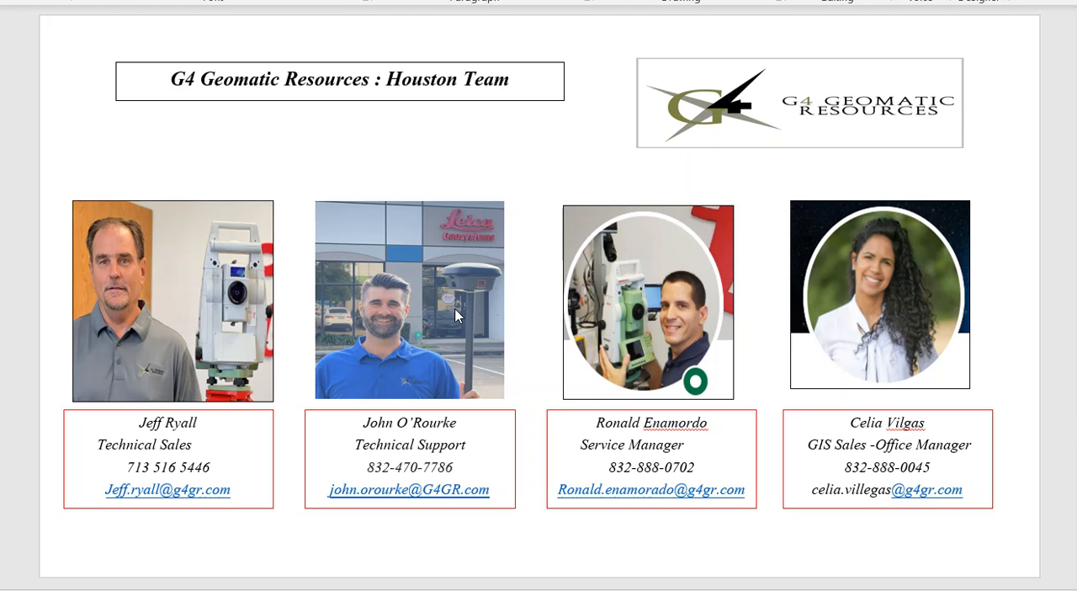
mouse_move(421, 288)
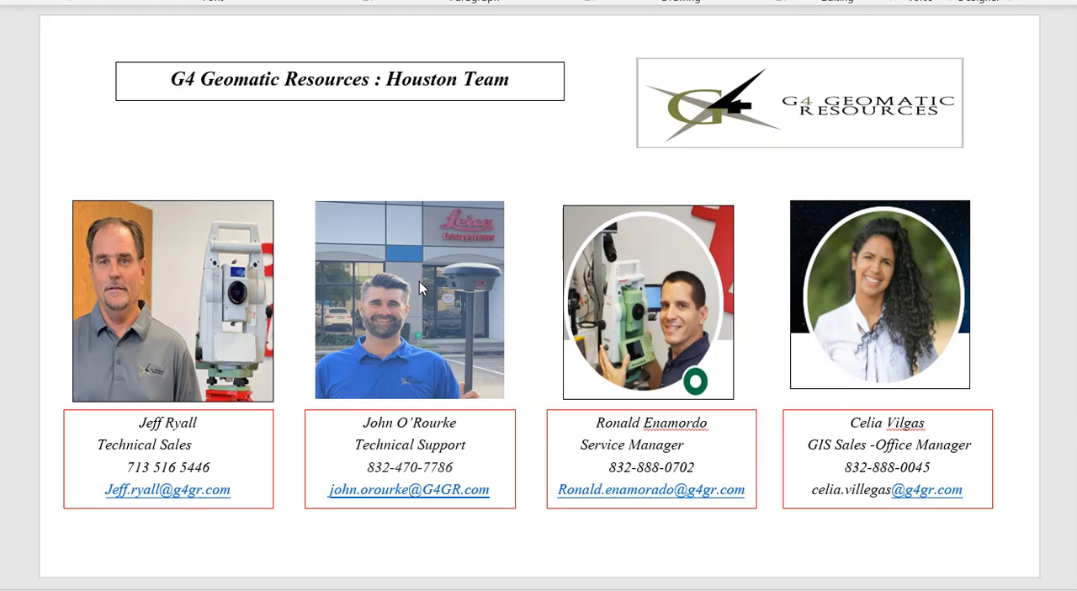
mouse_move(690, 363)
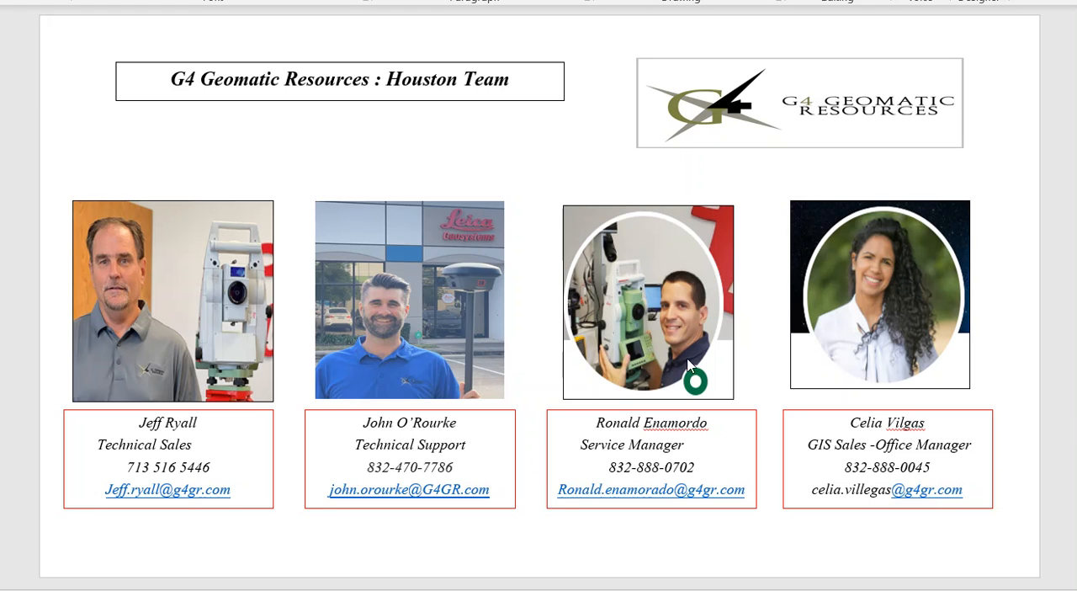
mouse_move(805, 470)
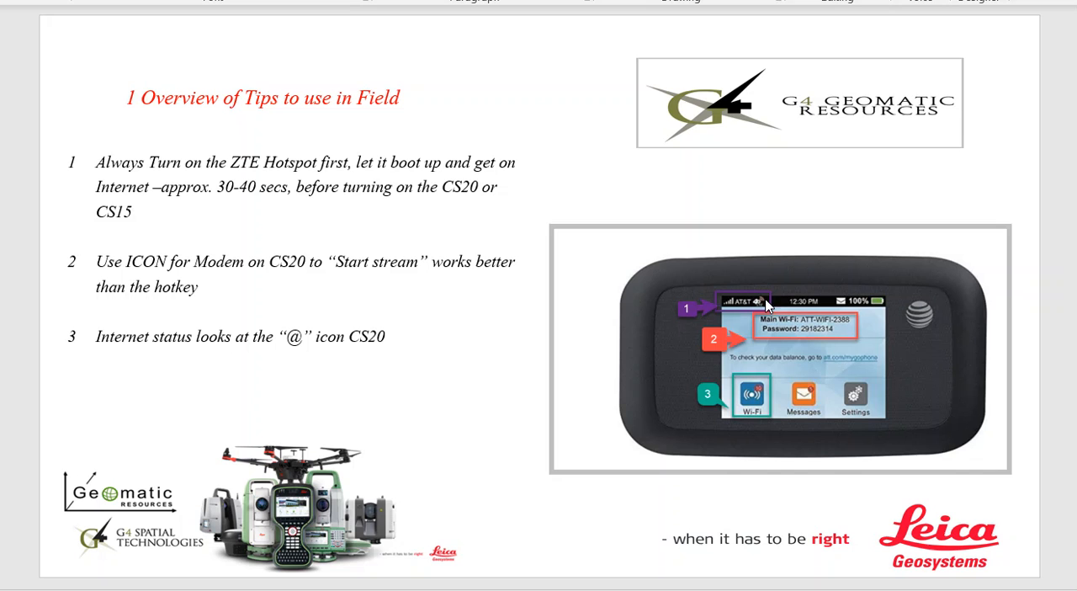
mouse_move(741, 308)
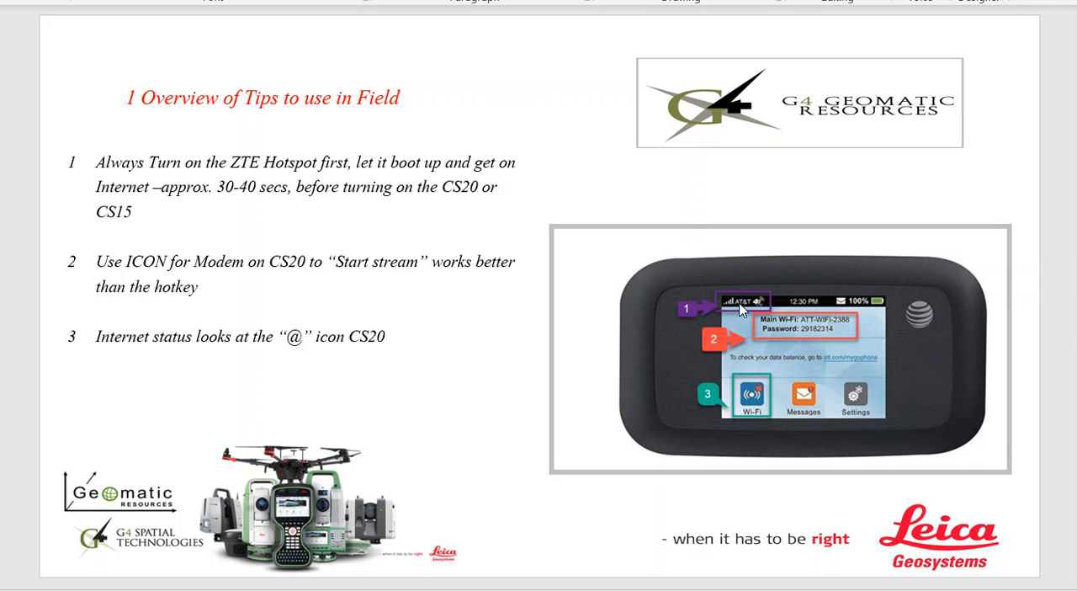
mouse_move(730, 299)
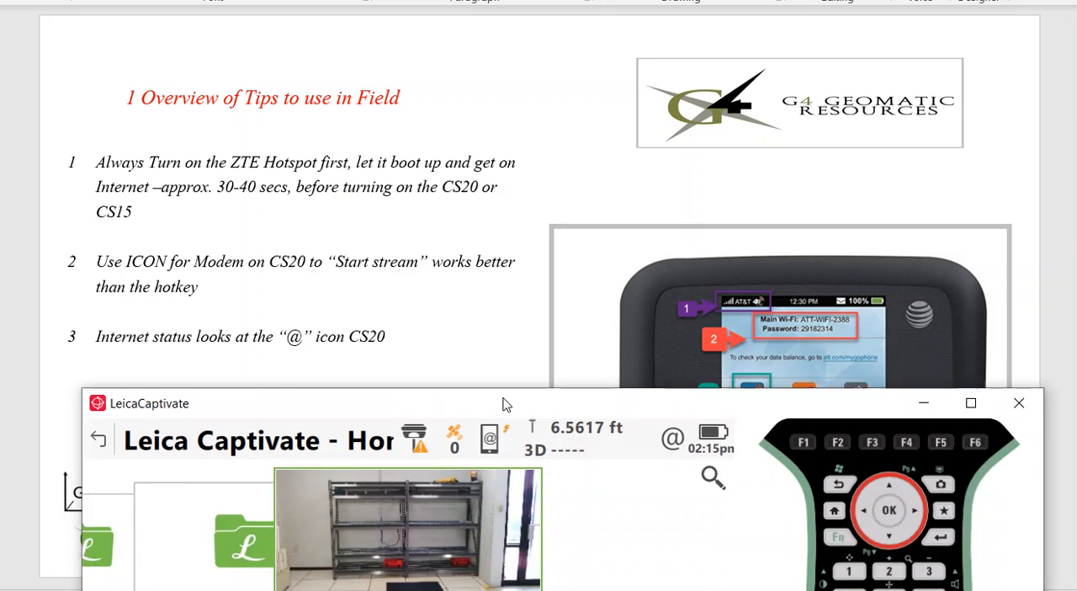
Step: Raise the LeicaCaptivate simulator window so its full home screen and keypad show over the slide
left_click_drag(505, 404, 521, 128)
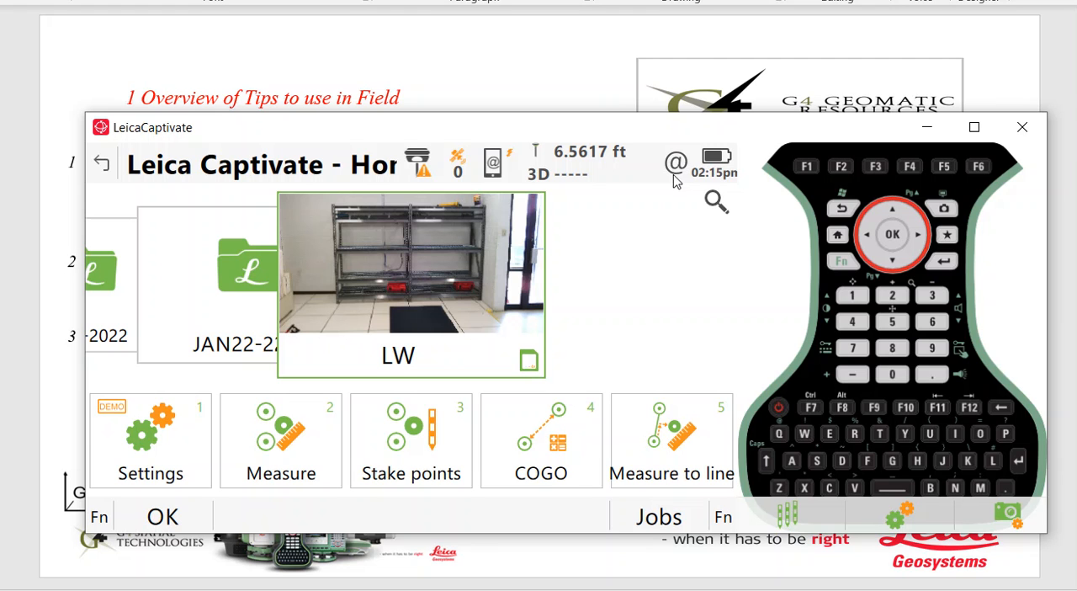
mouse_move(688, 185)
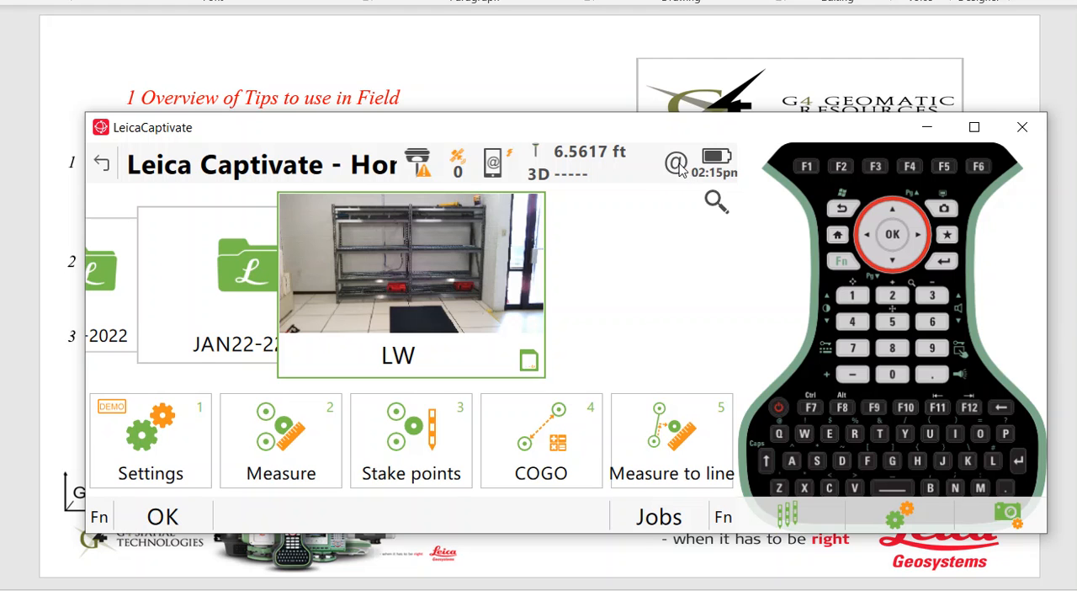
mouse_move(660, 182)
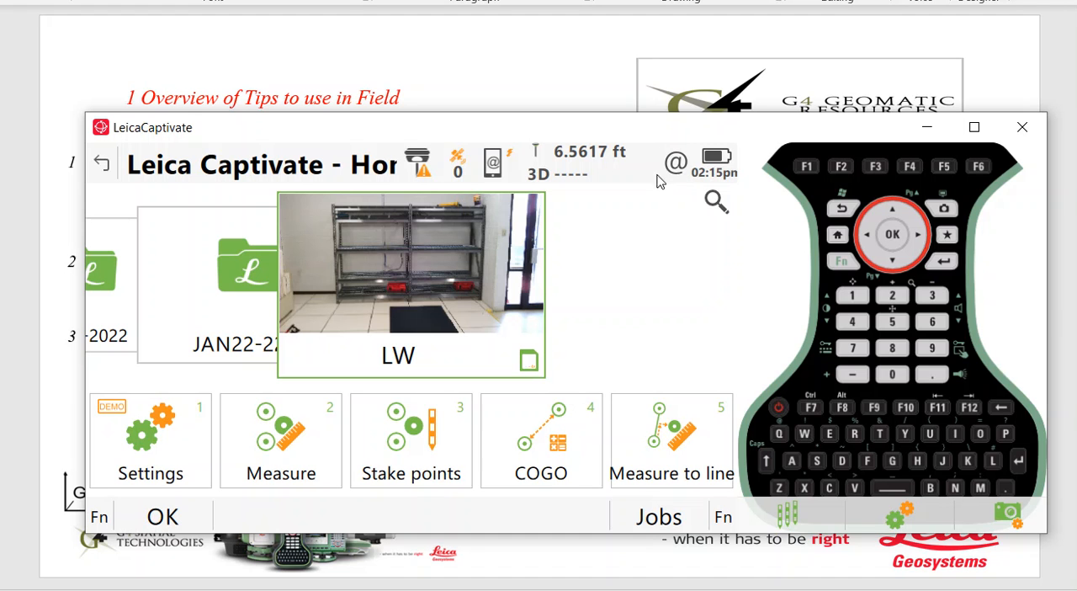
mouse_move(496, 185)
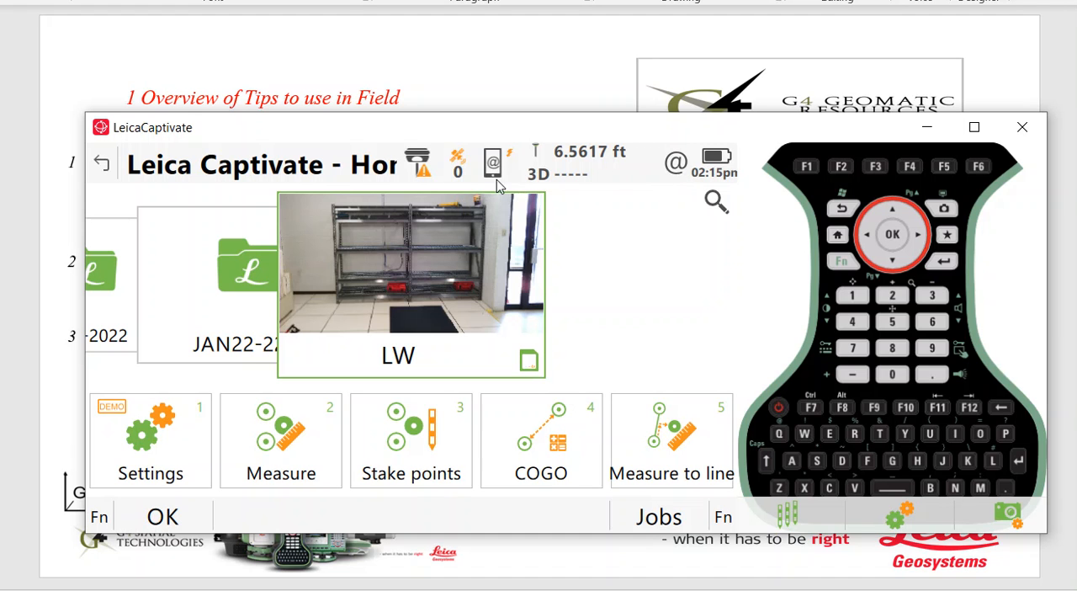
mouse_move(943, 413)
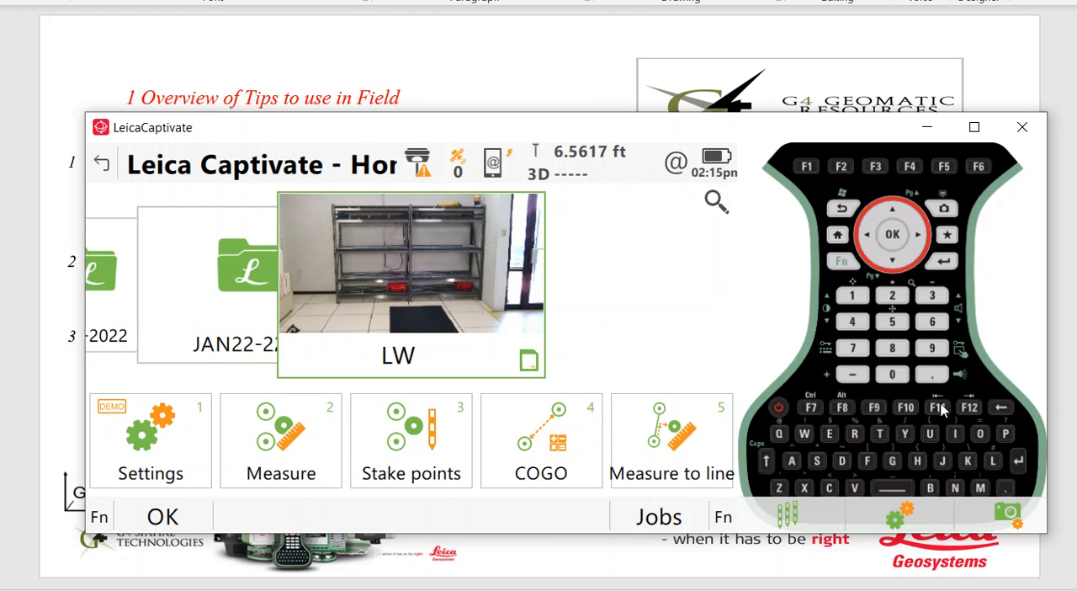
mouse_move(549, 238)
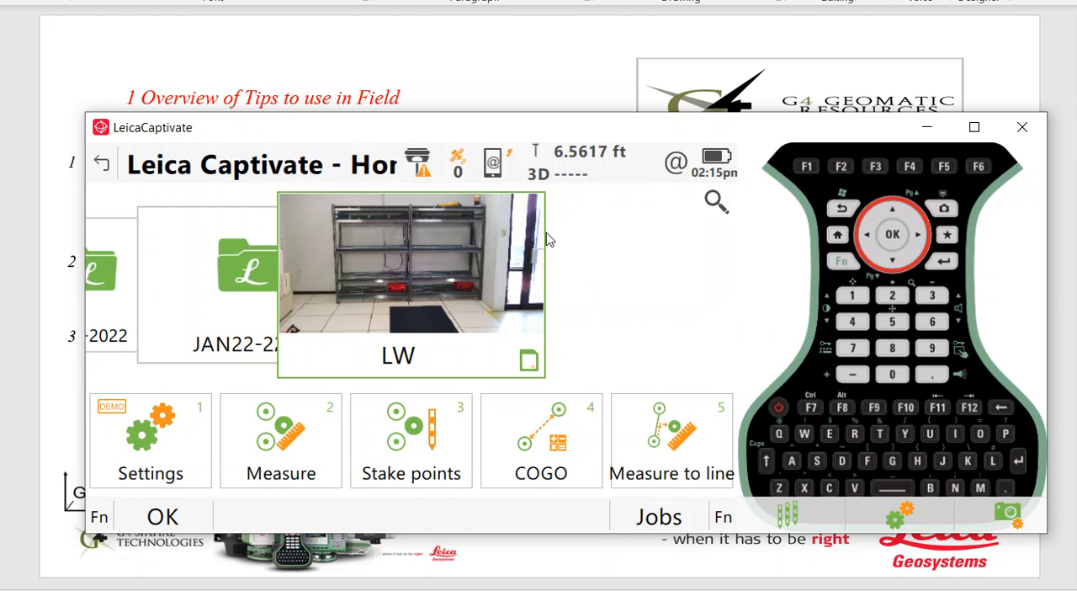
mouse_move(494, 171)
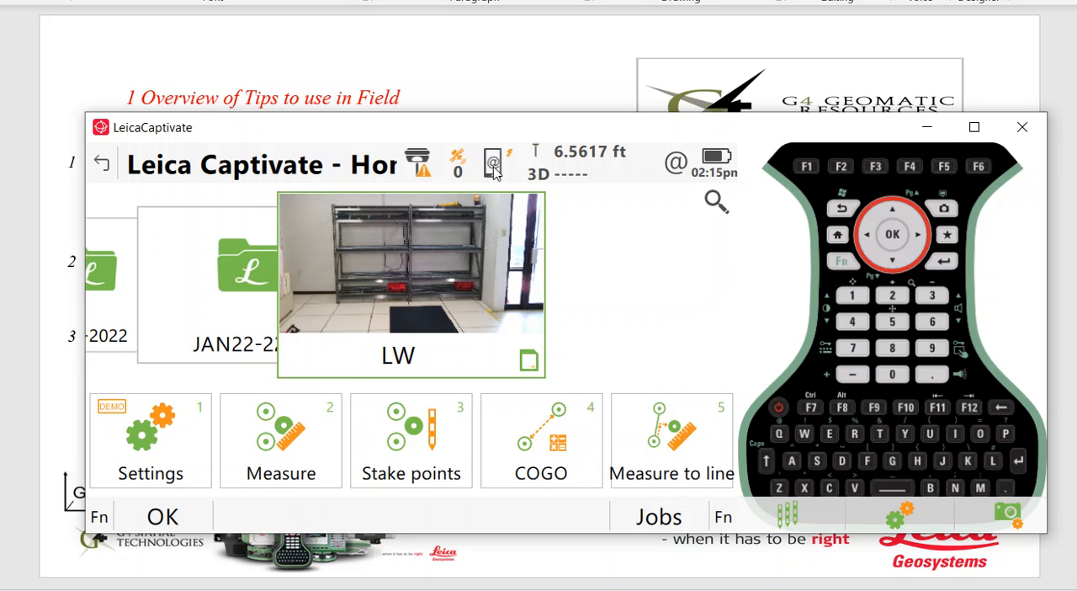
left_click(493, 163)
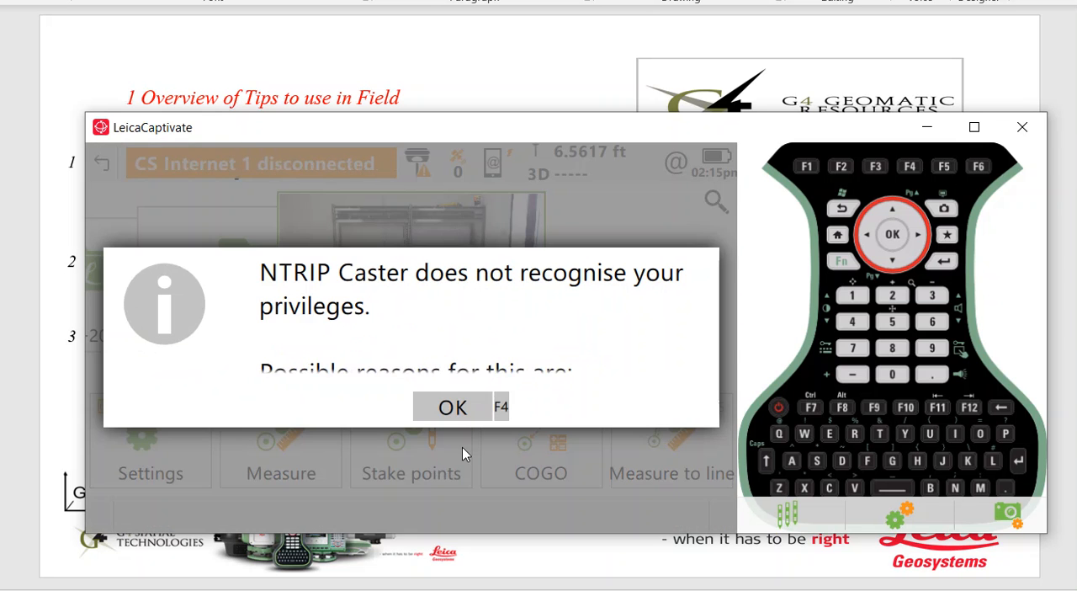
left_click(453, 407)
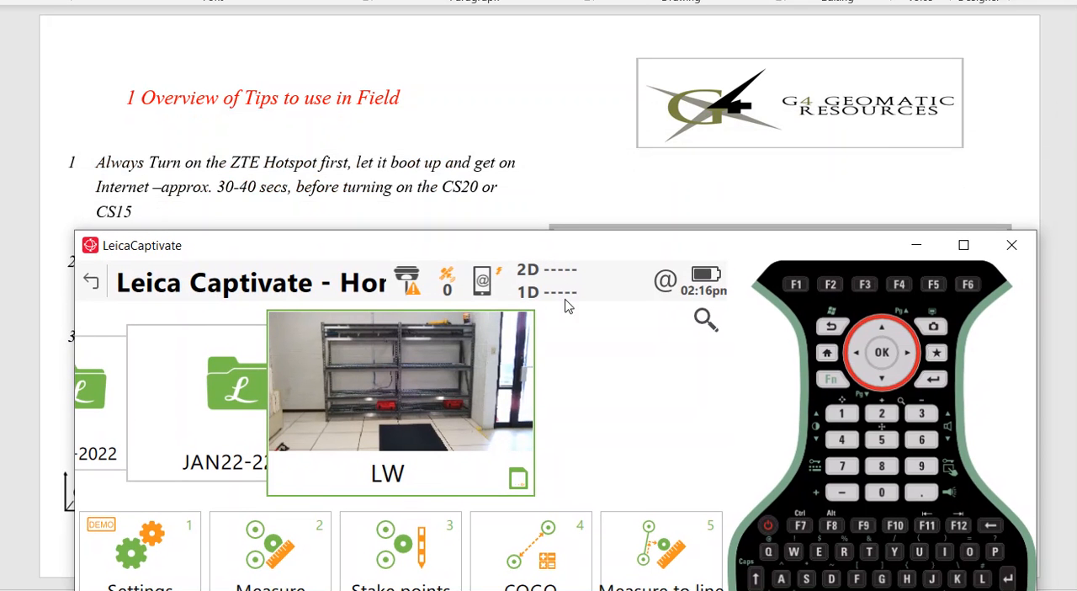
mouse_move(907, 529)
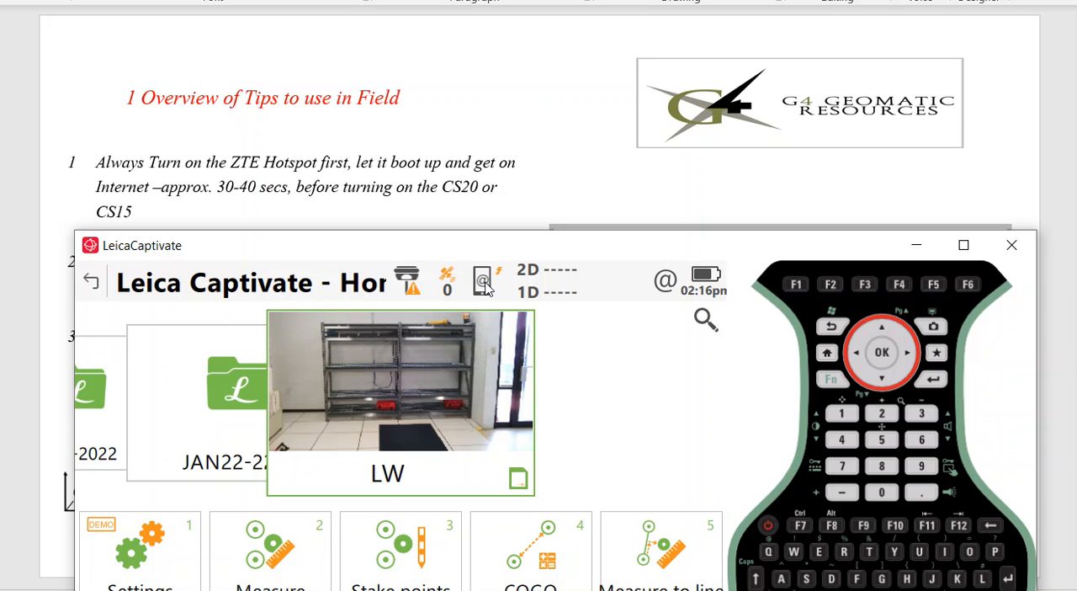
mouse_move(474, 290)
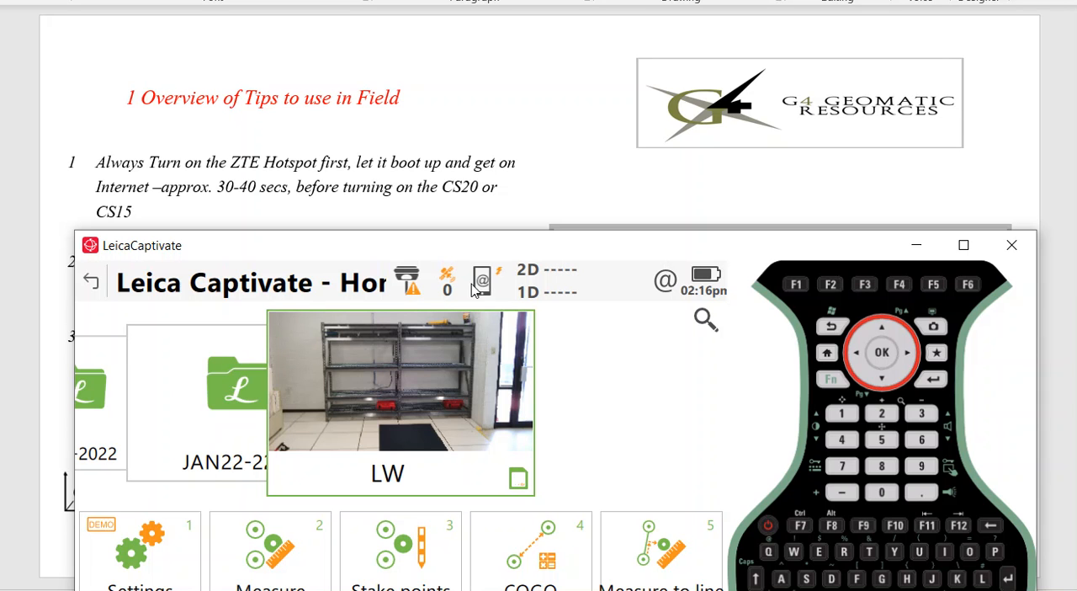
mouse_move(488, 293)
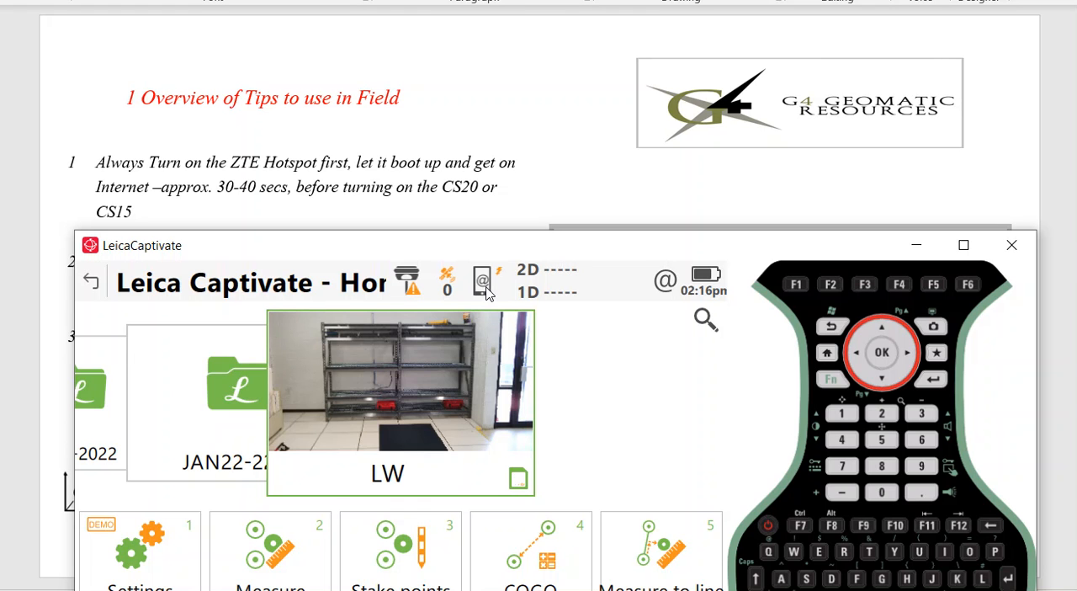
mouse_move(852, 256)
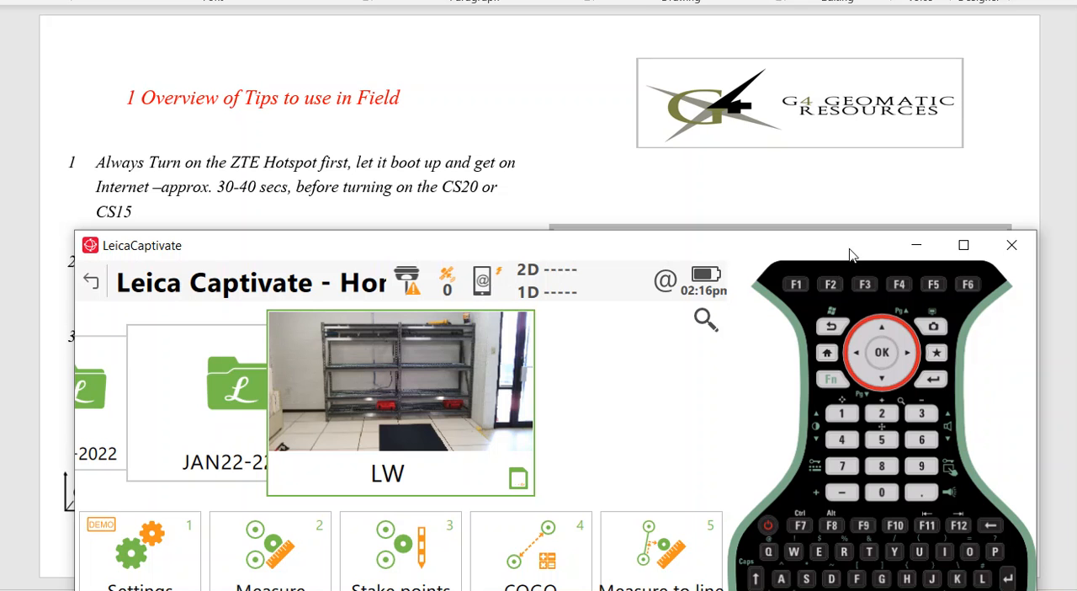
mouse_move(915, 246)
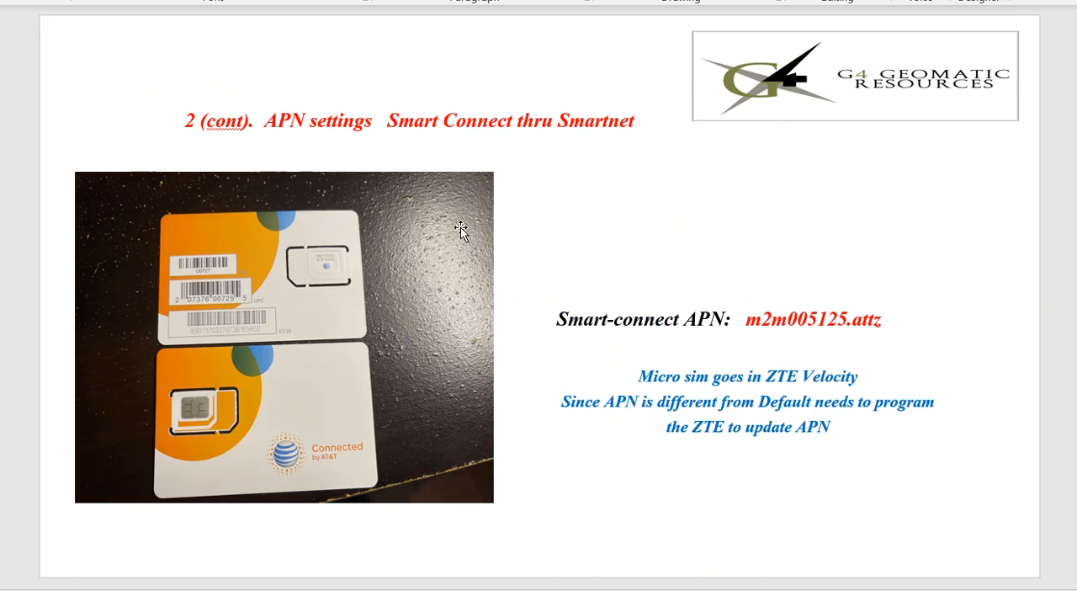
mouse_move(345, 278)
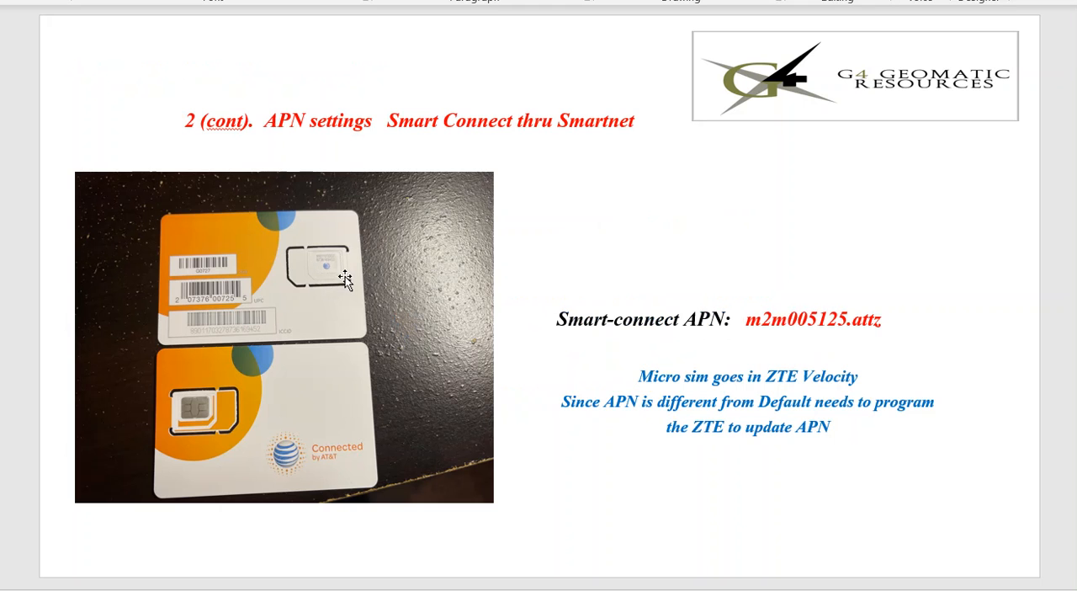
mouse_move(305, 267)
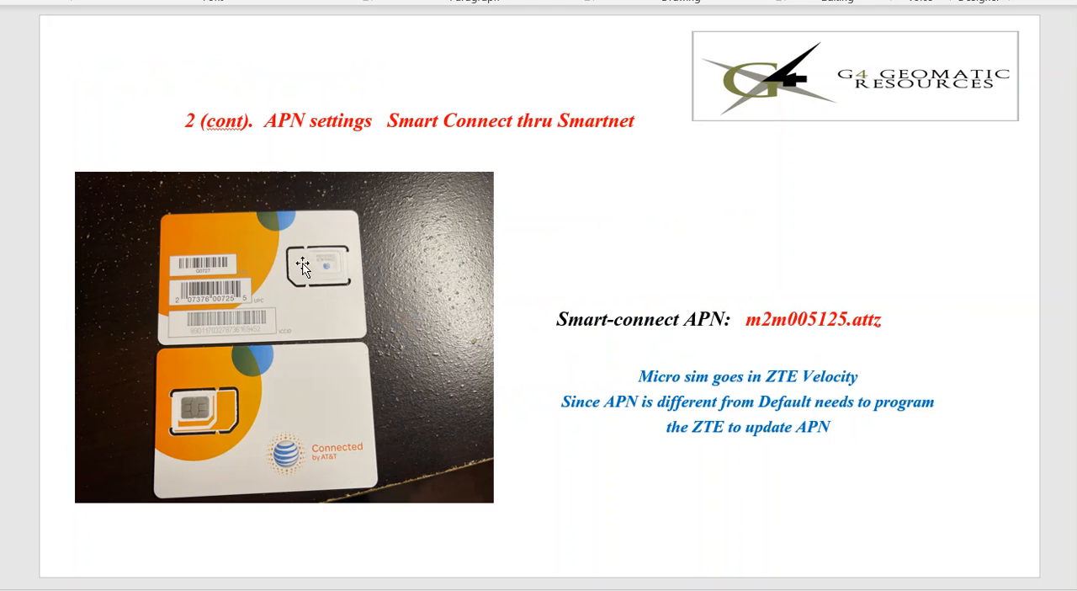
mouse_move(289, 271)
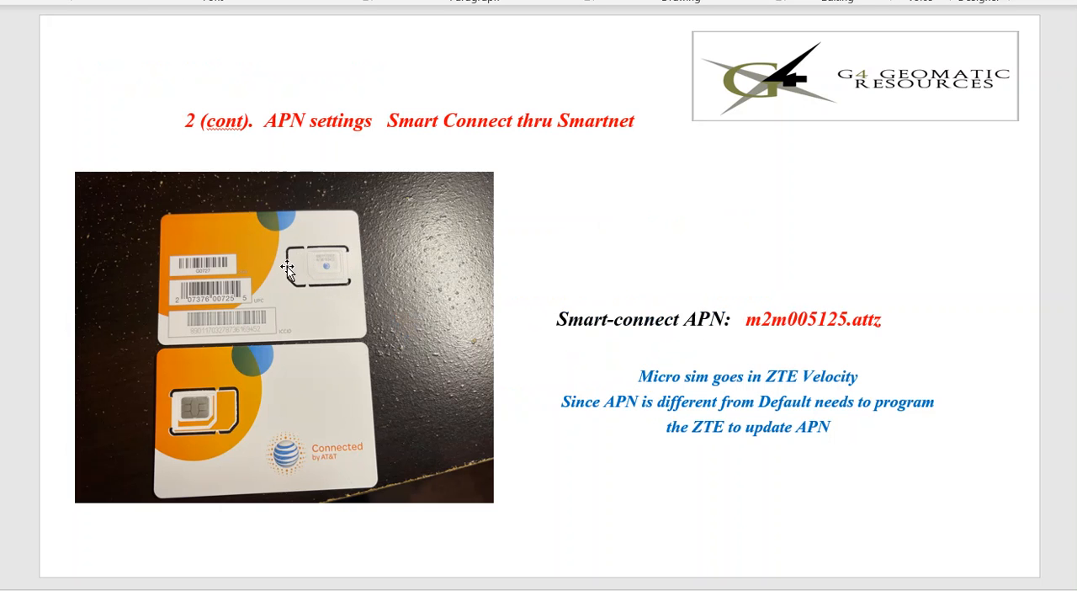
mouse_move(309, 437)
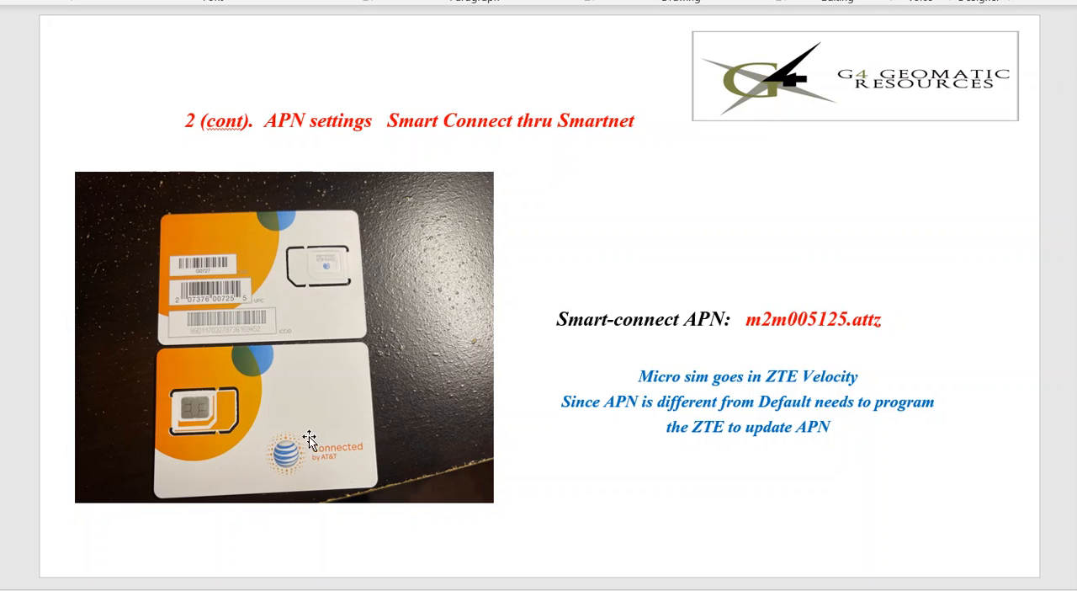
mouse_move(293, 444)
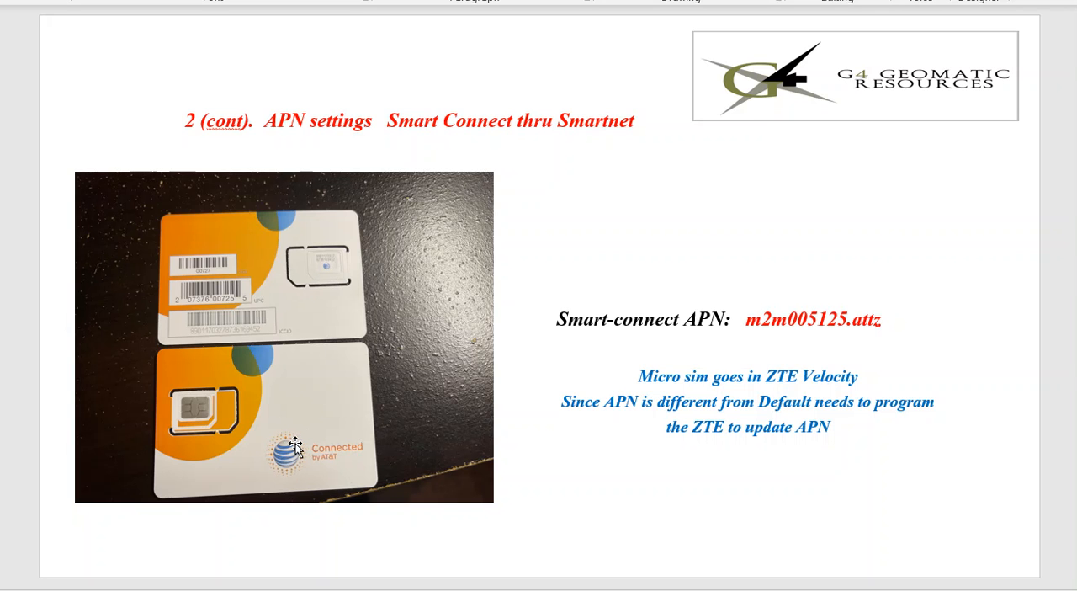
mouse_move(511, 148)
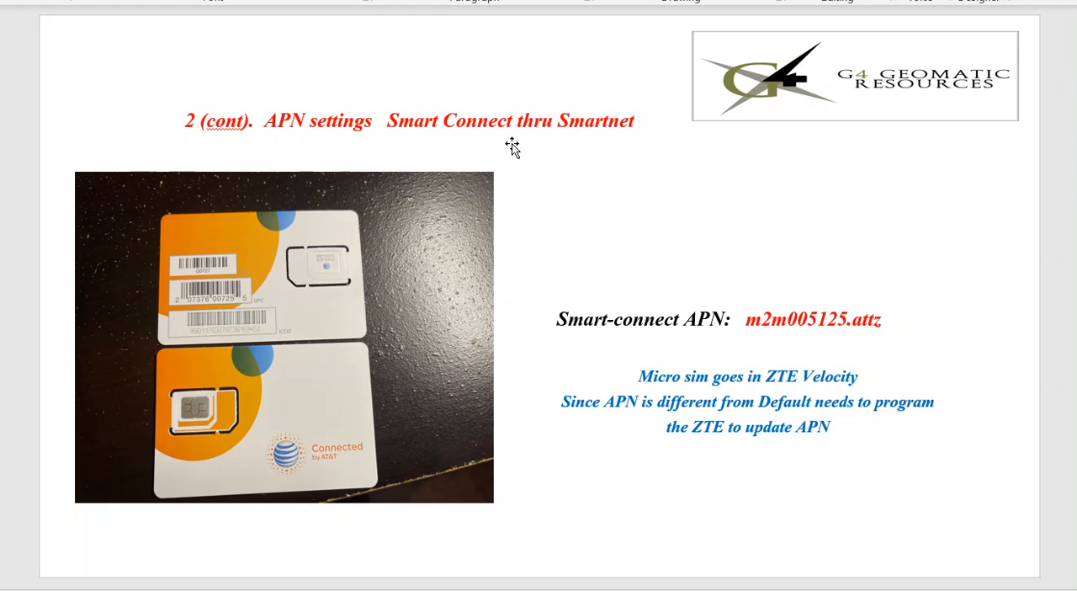
mouse_move(755, 328)
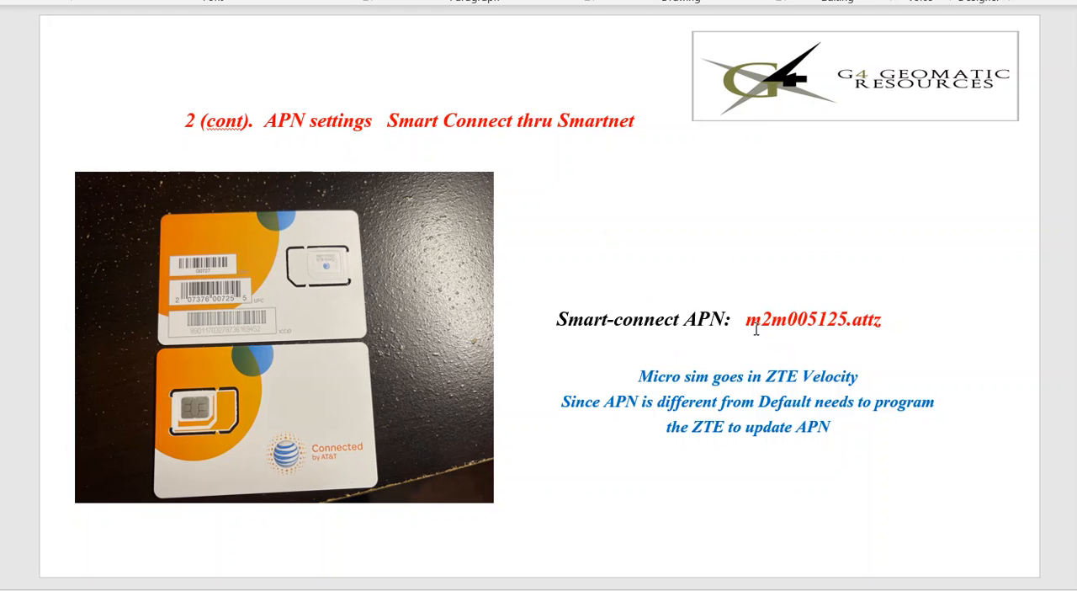
mouse_move(747, 321)
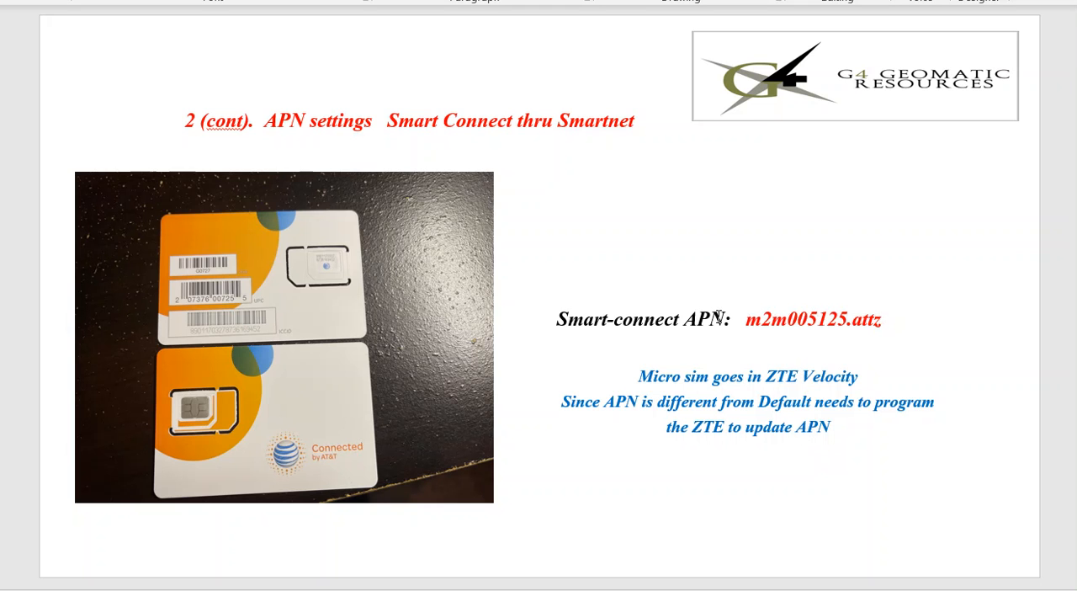
mouse_move(727, 284)
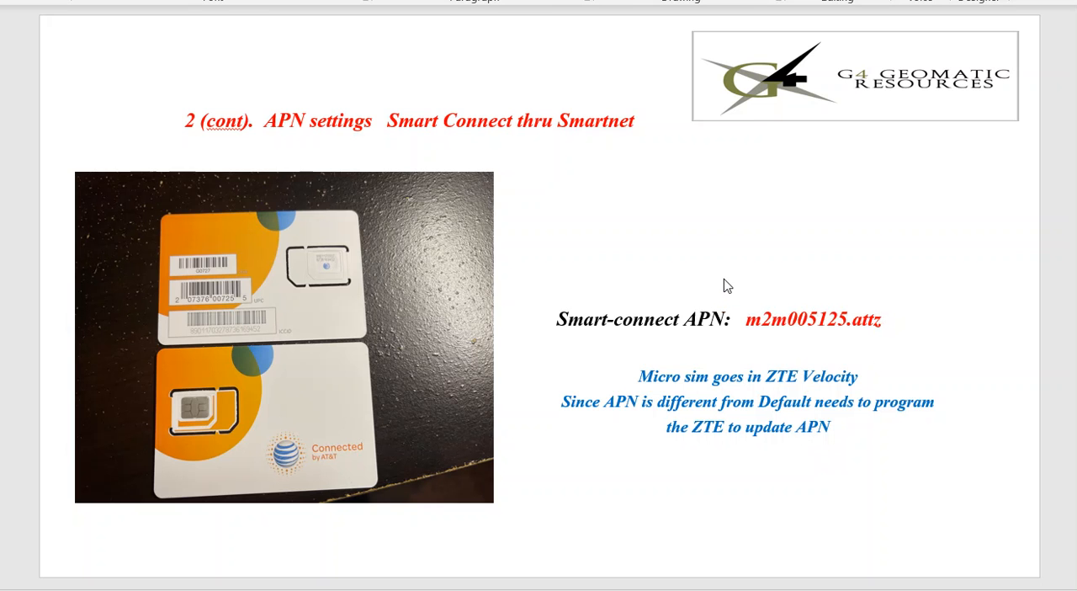
mouse_move(880, 320)
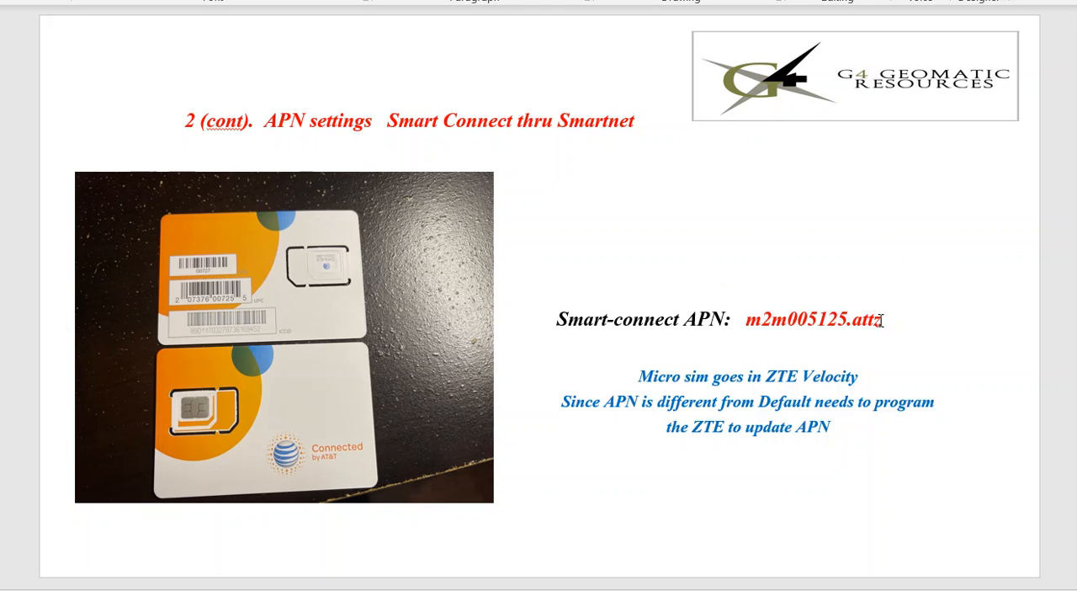
mouse_move(283, 260)
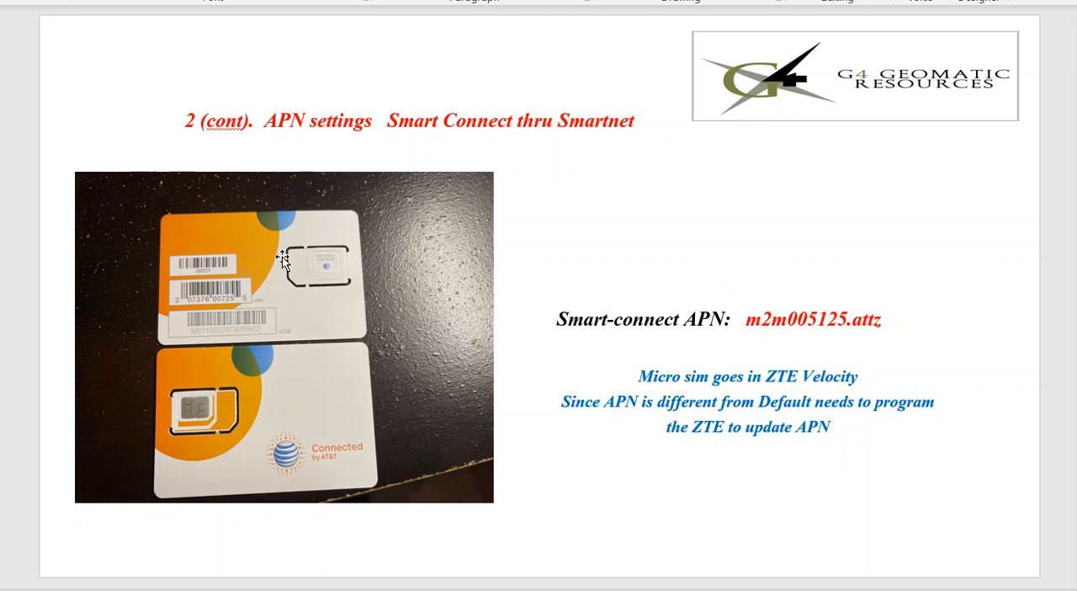
mouse_move(438, 317)
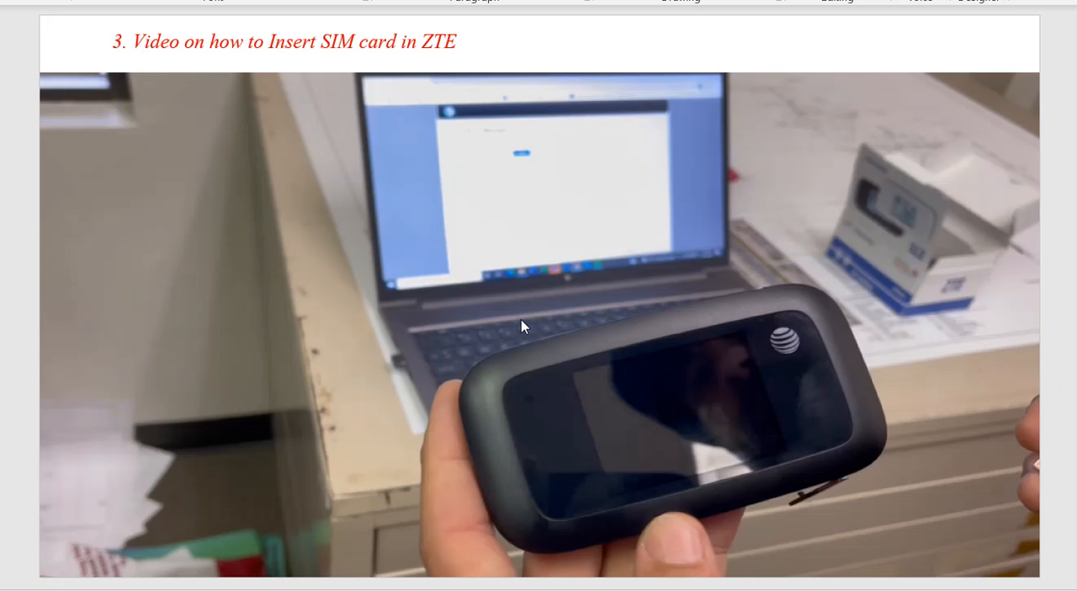
Step: Play the embedded SIM card insertion video and pause it at about 00:46
left_click(539, 319)
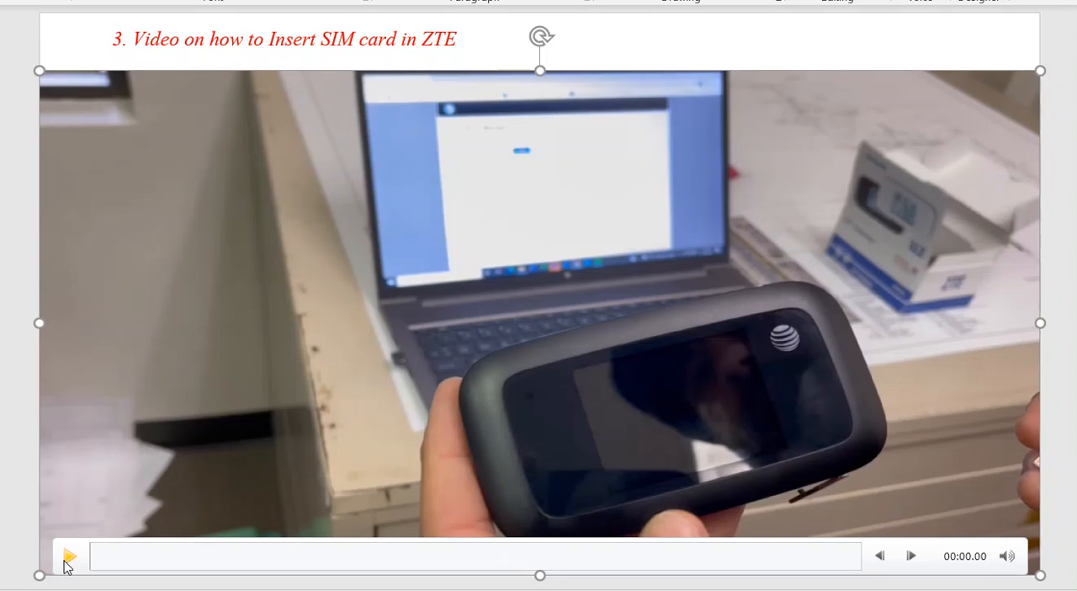
left_click(67, 555)
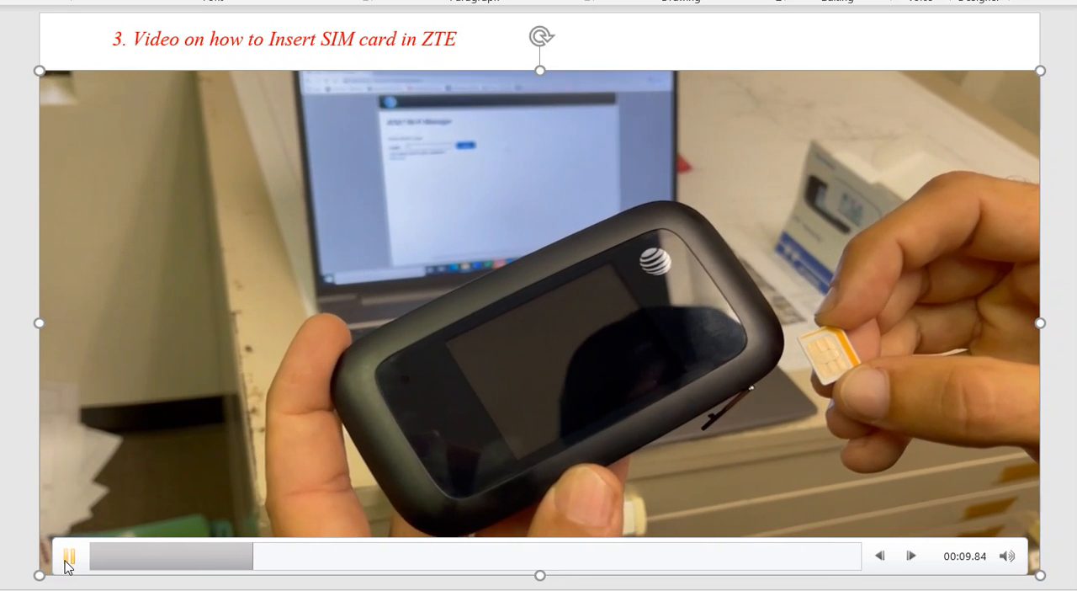
left_click(910, 556)
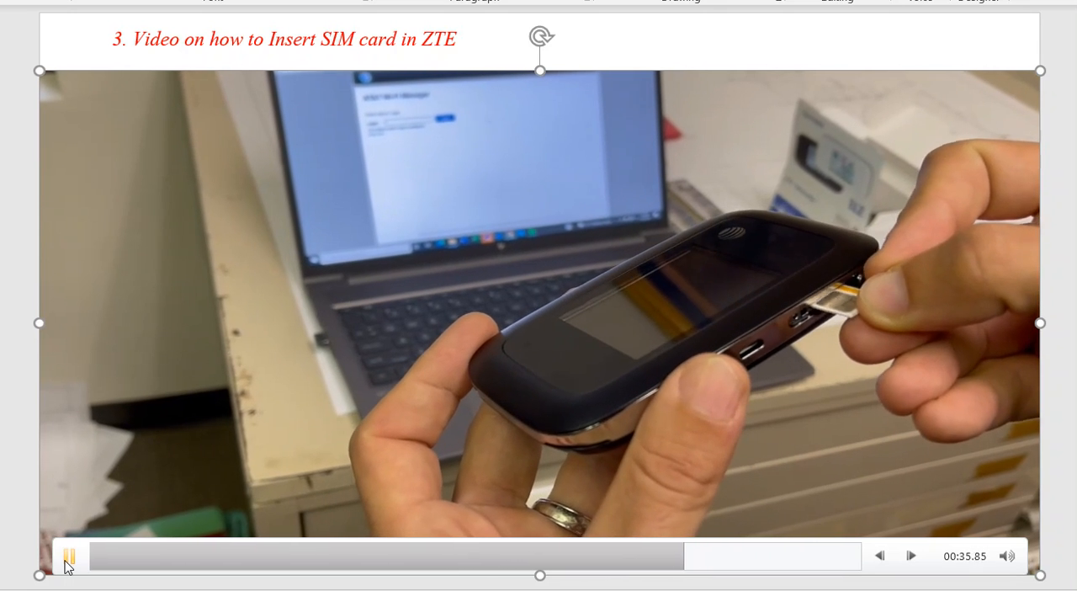
left_click(69, 555)
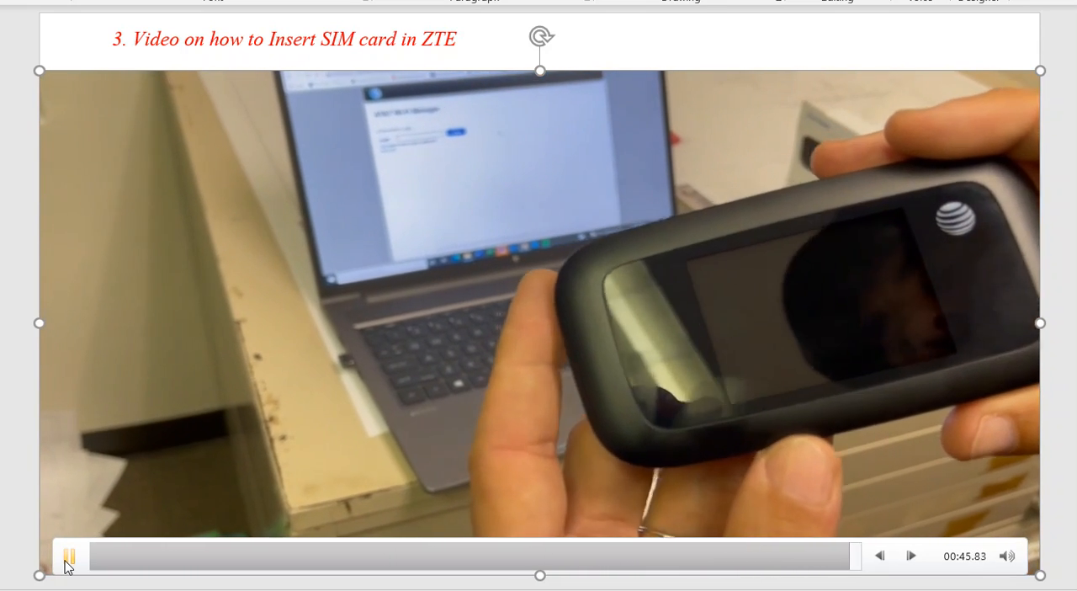
left_click(69, 556)
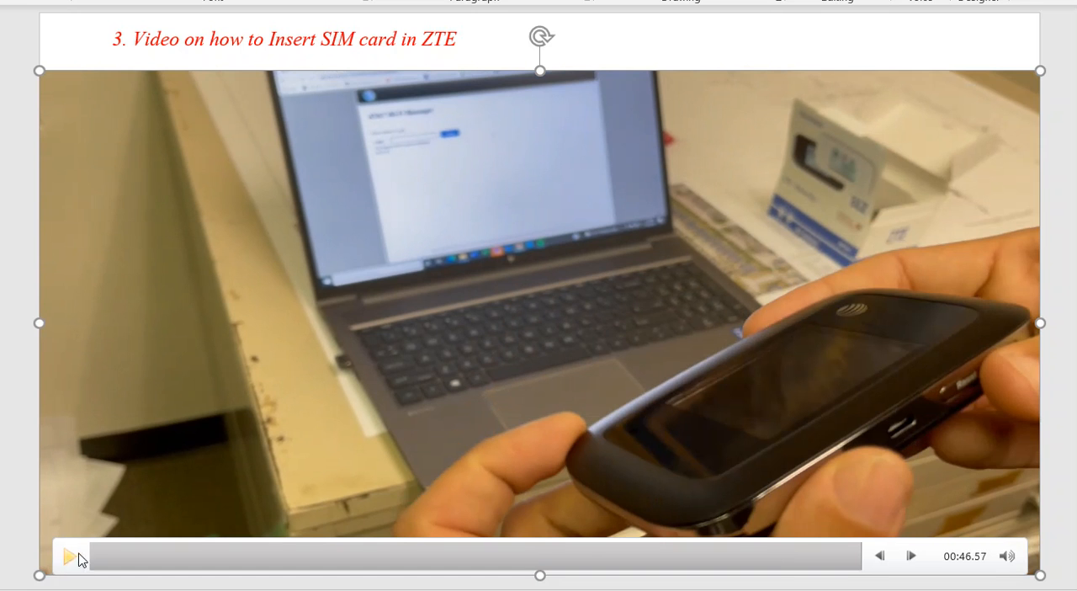
mouse_move(1040, 353)
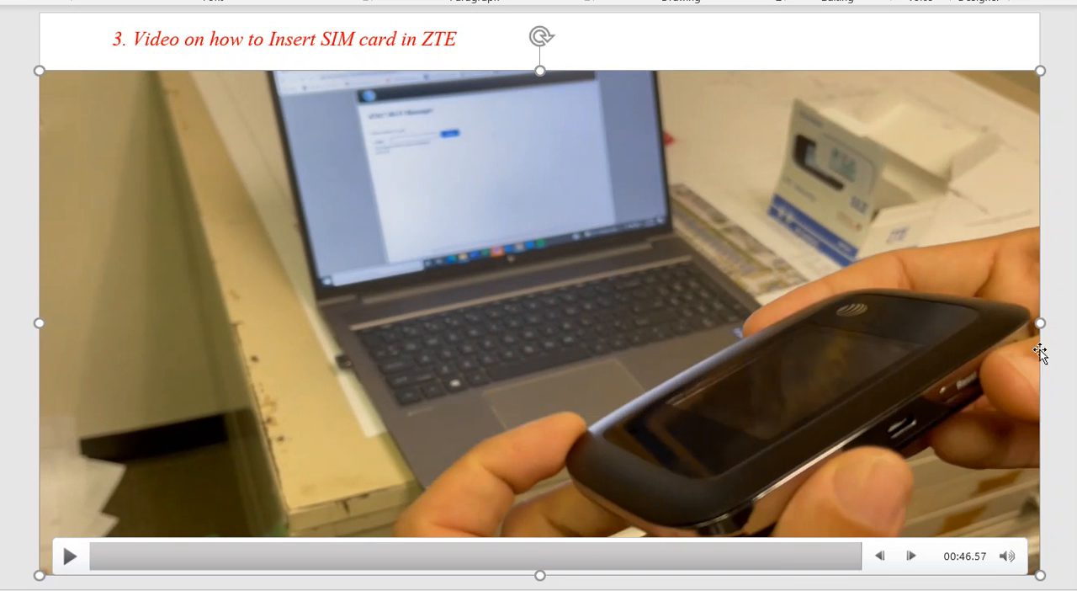
mouse_move(7, 370)
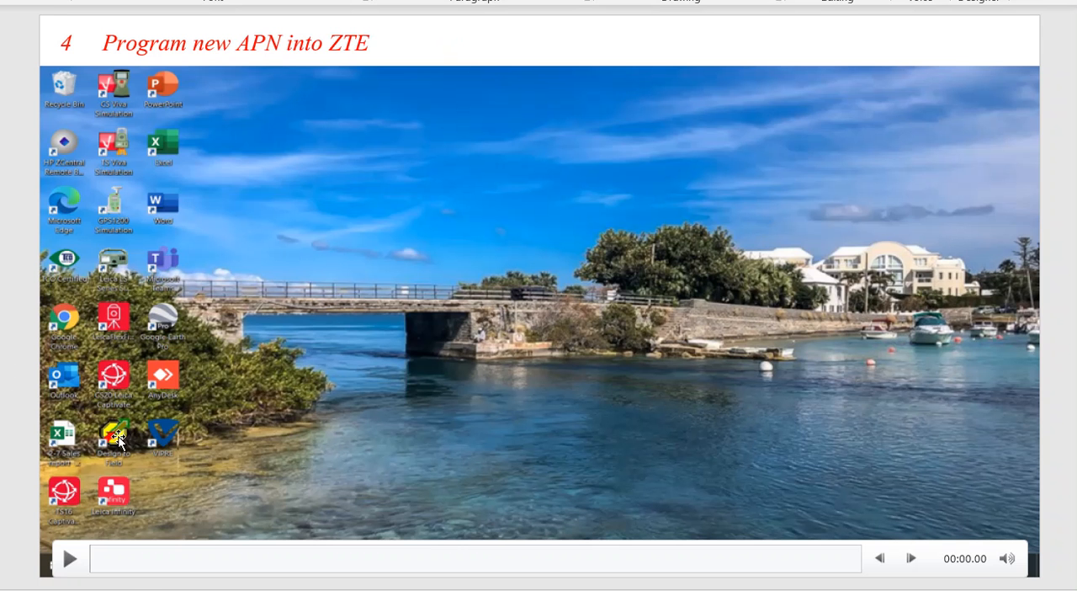
Step: Start the embedded APN programming video on slide 4
left_click(69, 559)
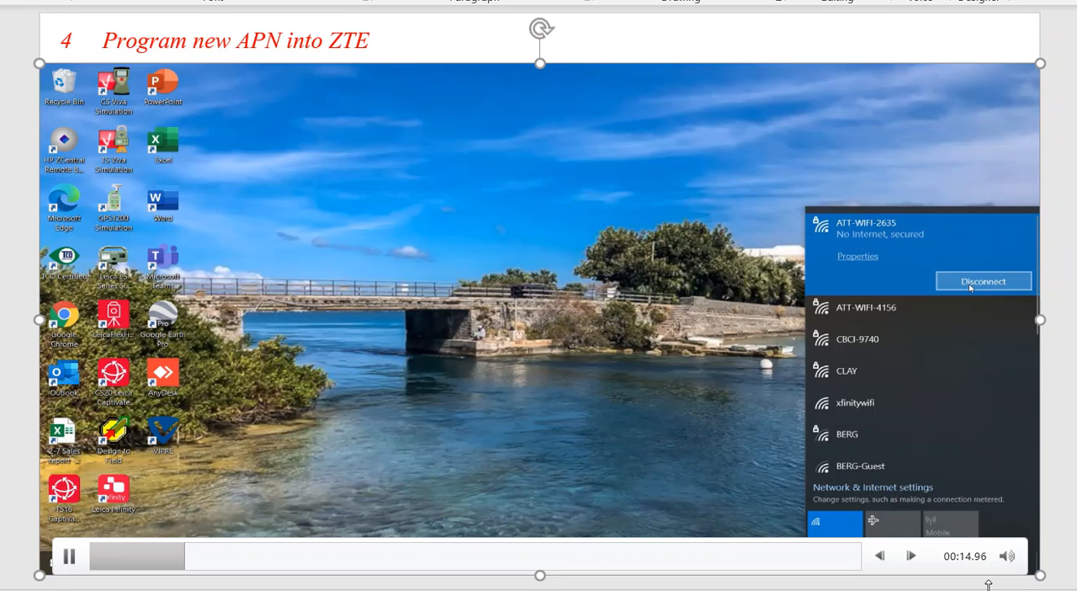
left_click(982, 279)
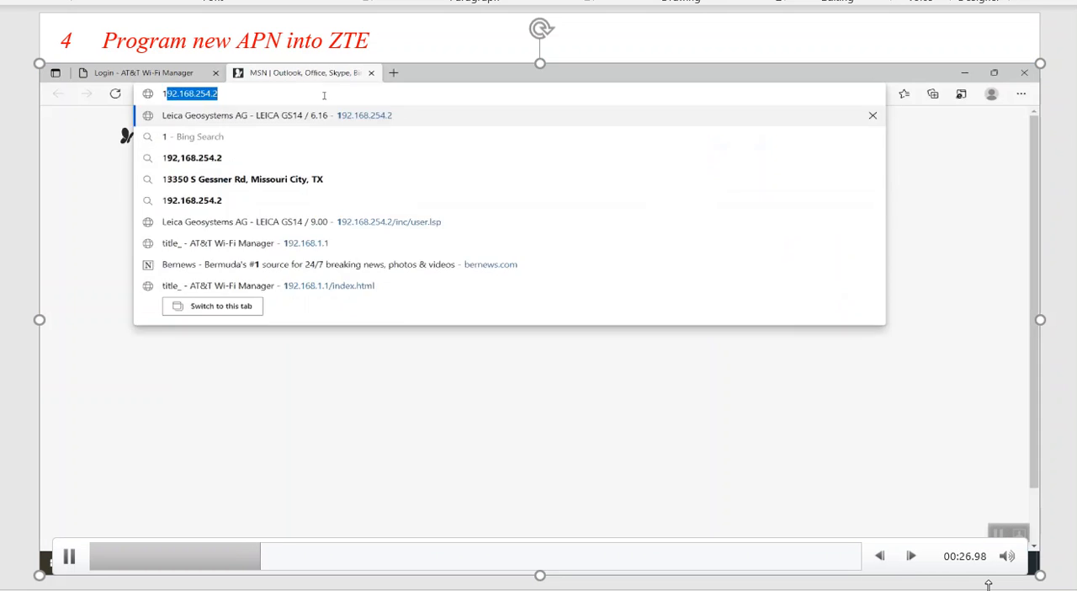
Step: Let the clip log into the AT&T Wi-Fi Manager as attadmin and reach its home page
type("192.168.1.1/index.html#login")
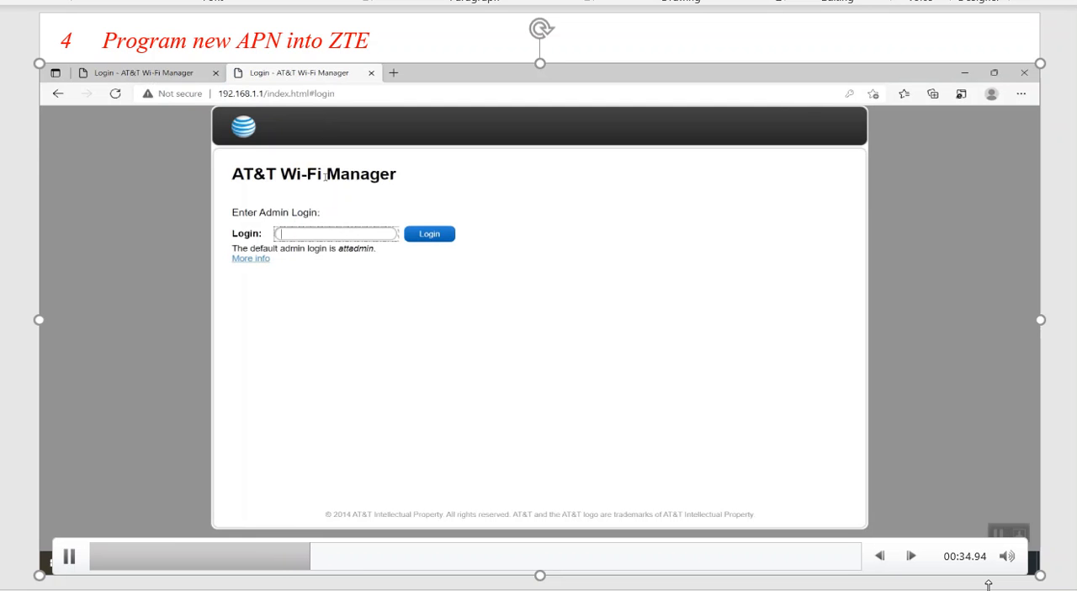
mouse_move(350, 282)
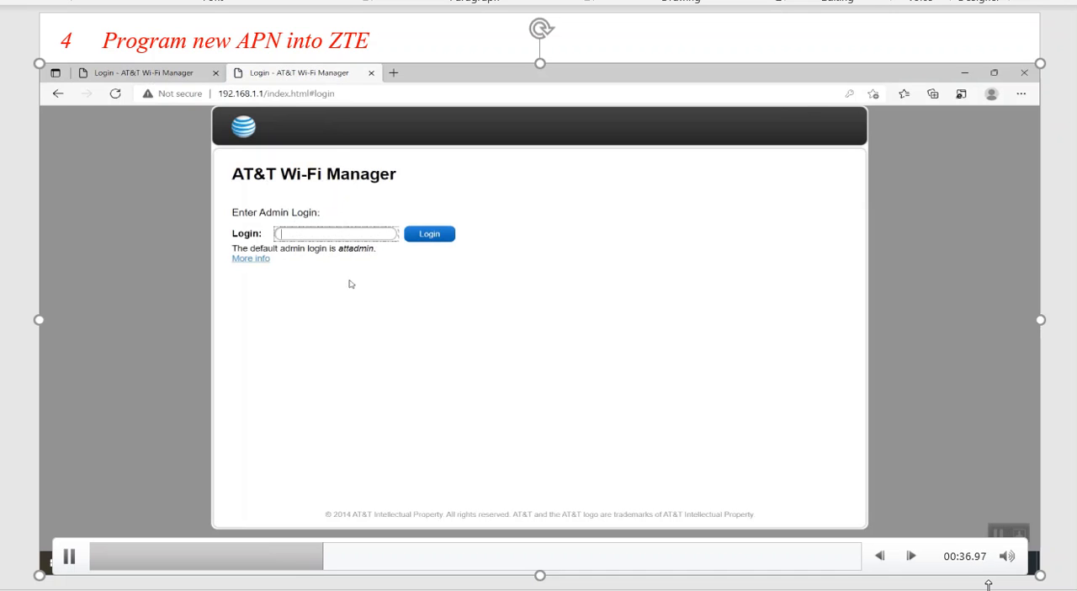
left_click(335, 232)
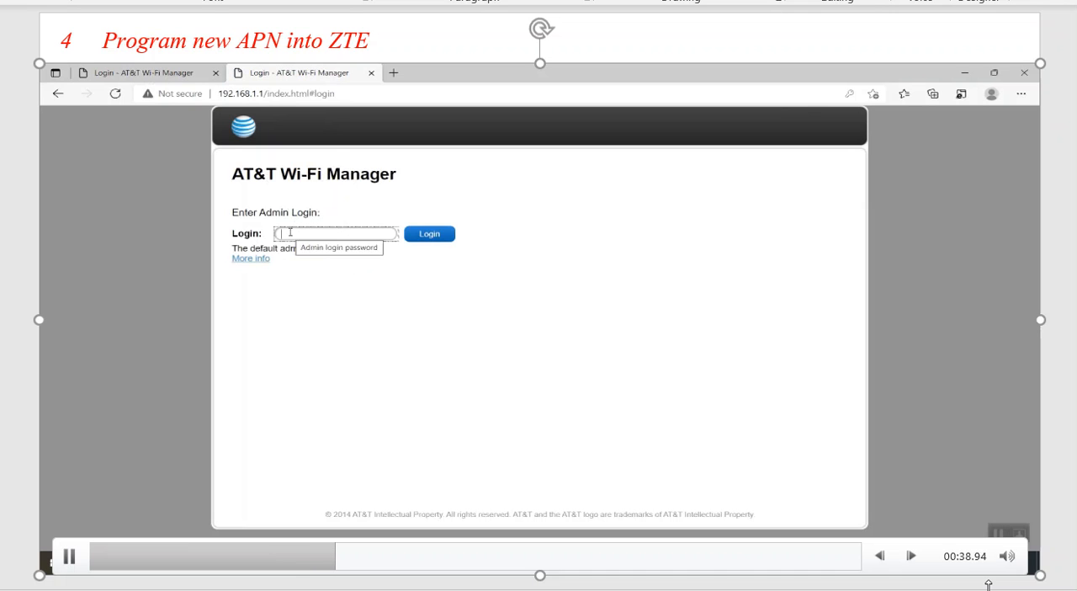
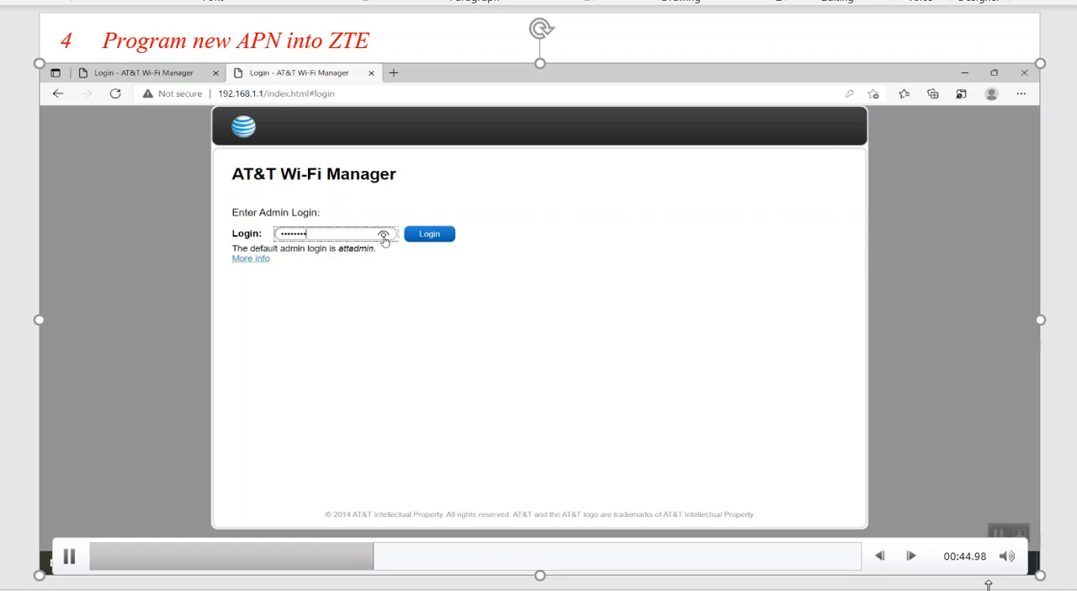
left_click(429, 232)
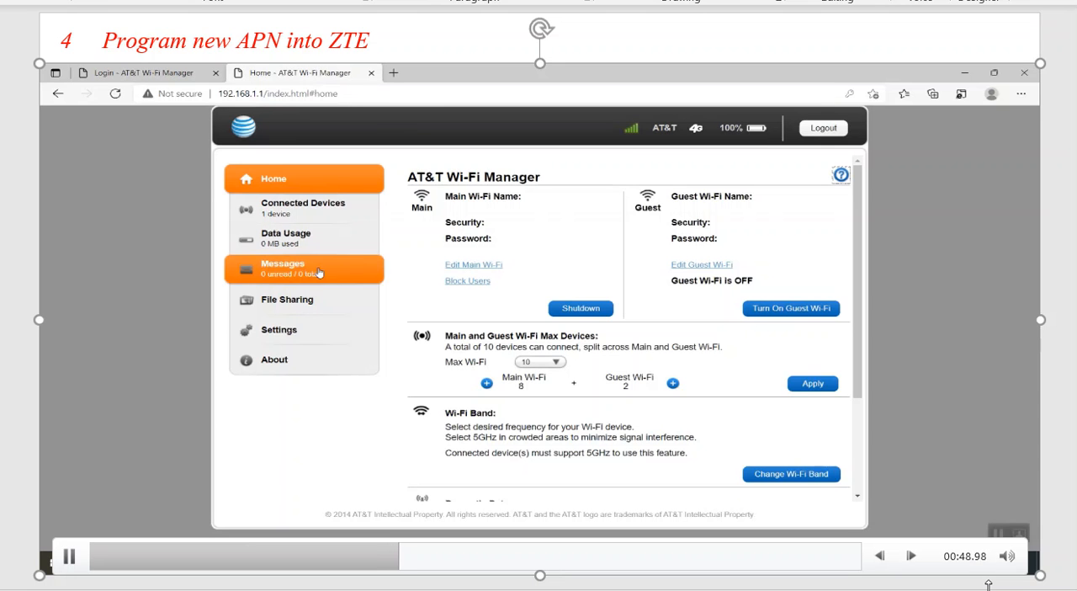
Step: Follow the clip into the ZTE APN settings and start a new blank profile
left_click(280, 328)
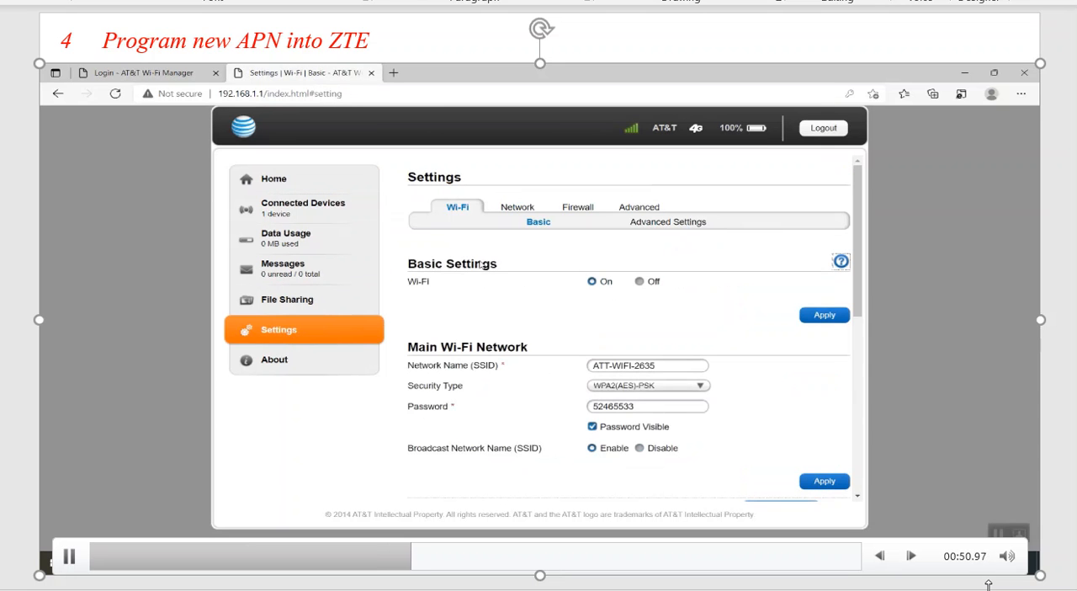
left_click(518, 207)
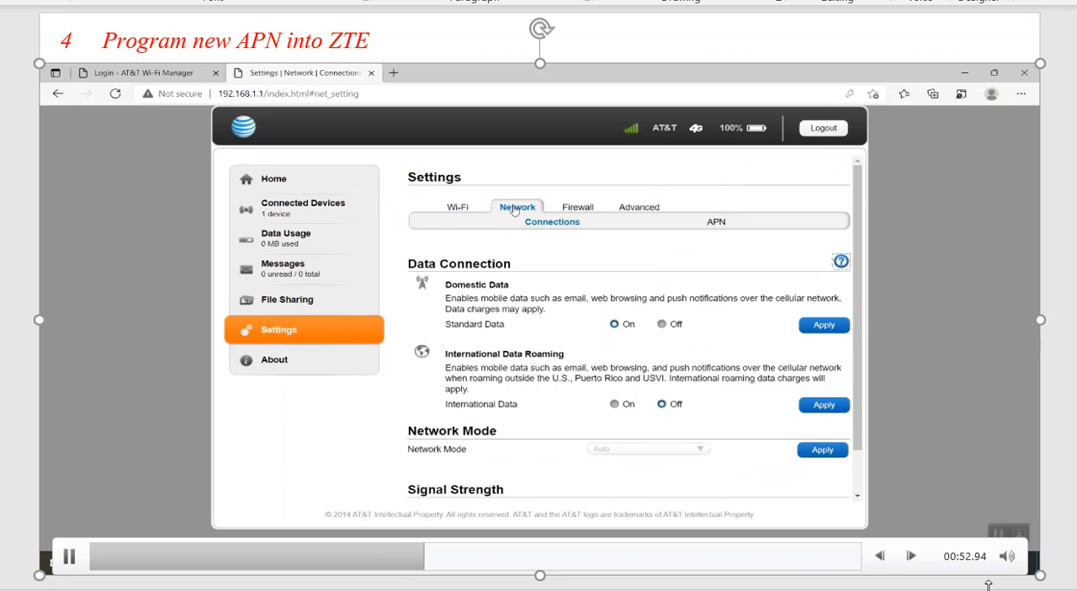
left_click(717, 222)
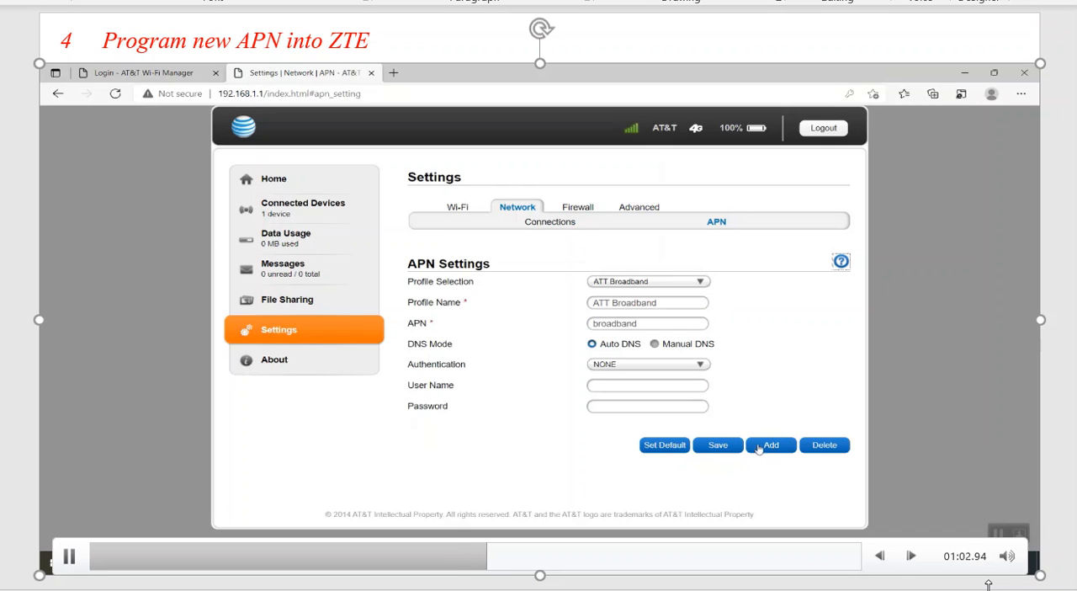
left_click(771, 444)
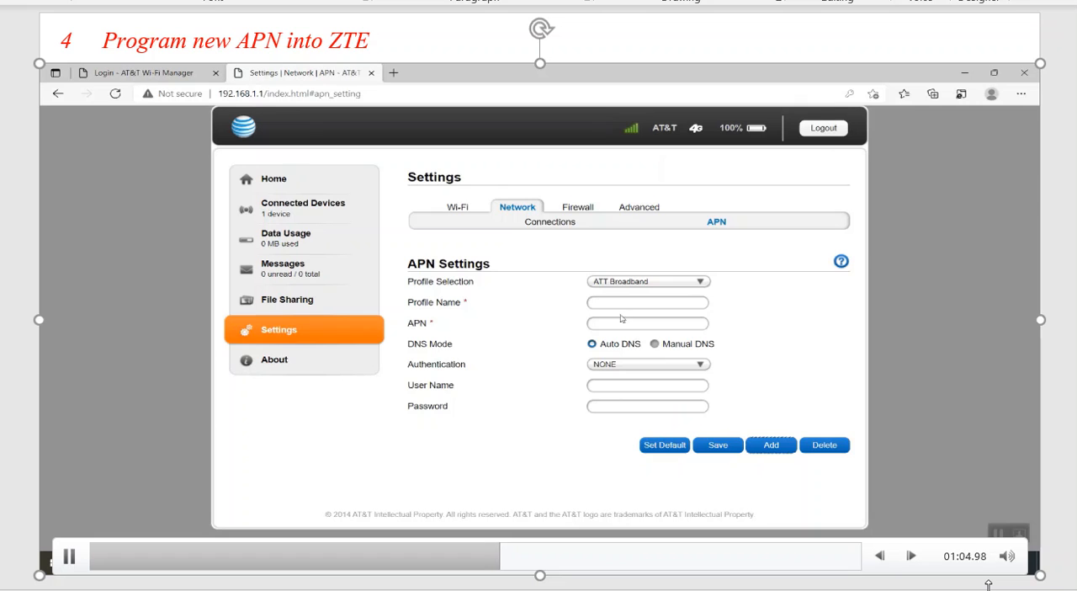
Step: Watch the profile filled in as Smartconnect with APN m2m005125.attz
type("Smartconnec")
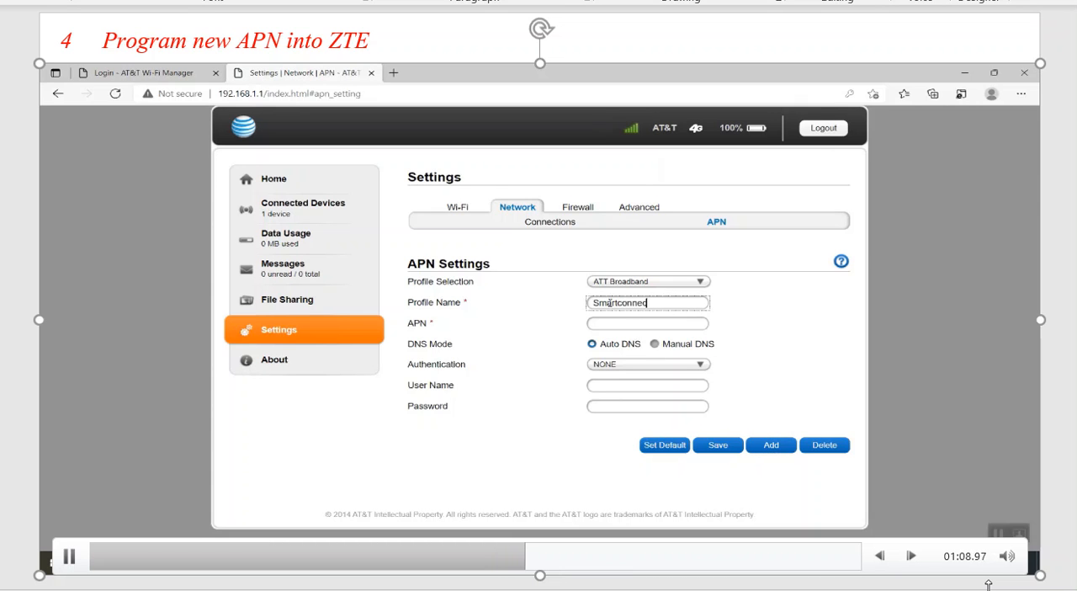
left_click(646, 323)
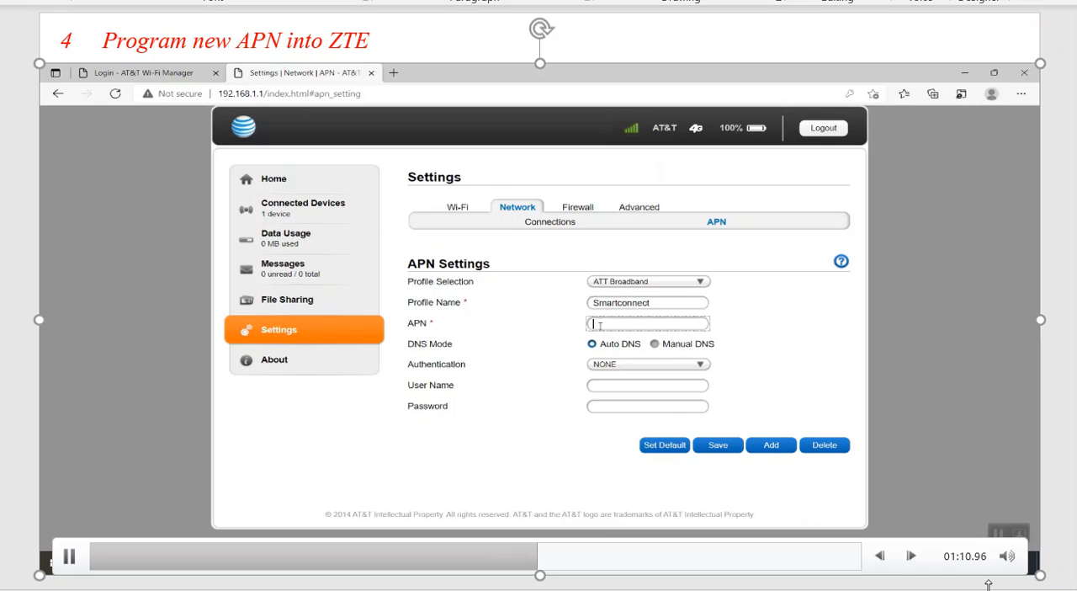
type("m2")
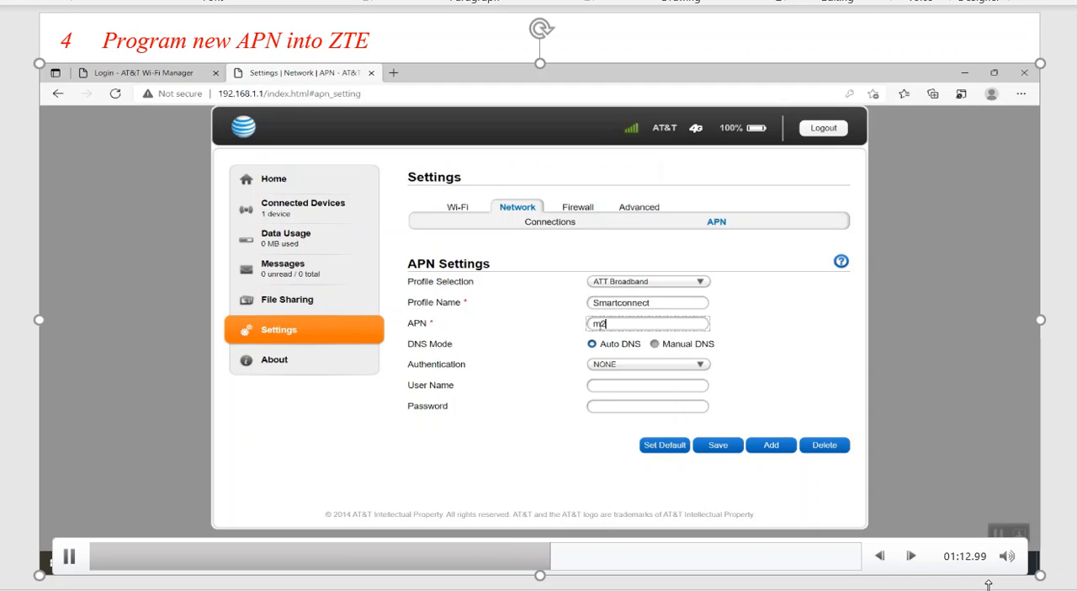
type("2m005125.a")
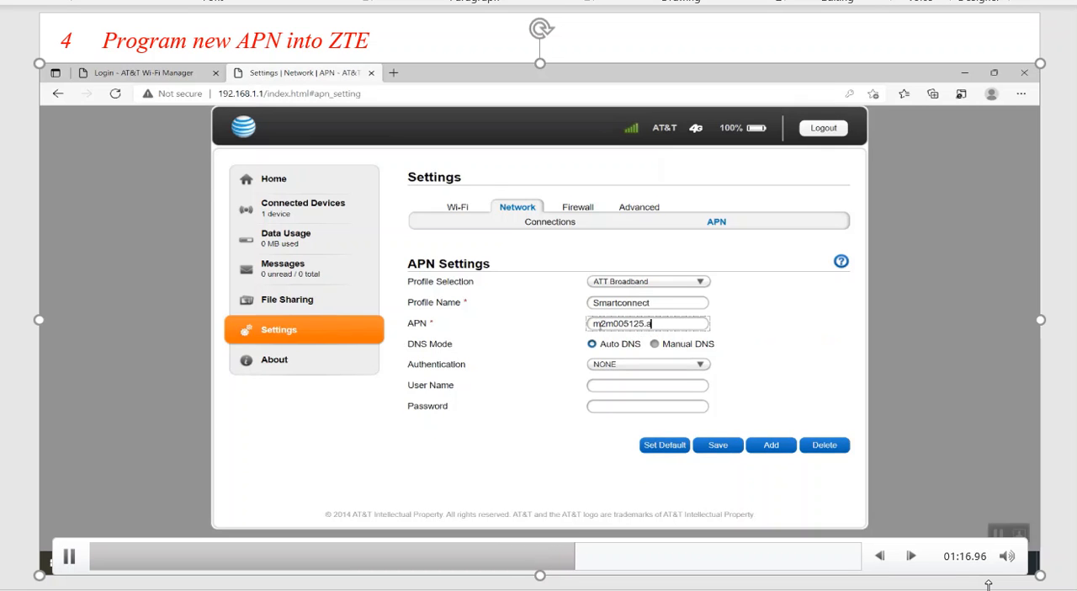
type("ttz")
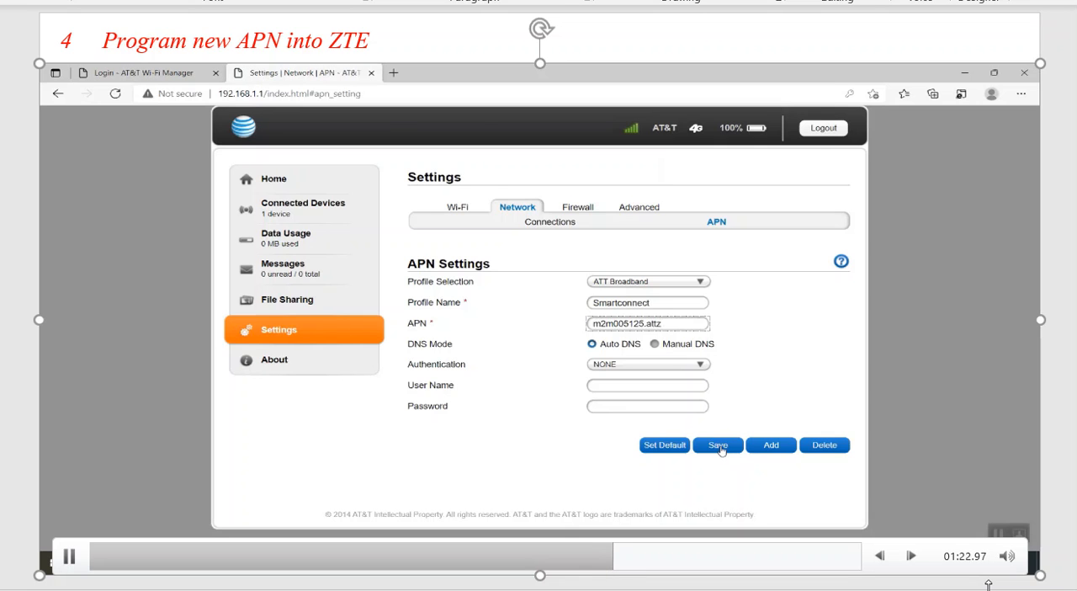
Step: Follow the clip saving Smartconnect and choosing it as the active APN profile
left_click(717, 444)
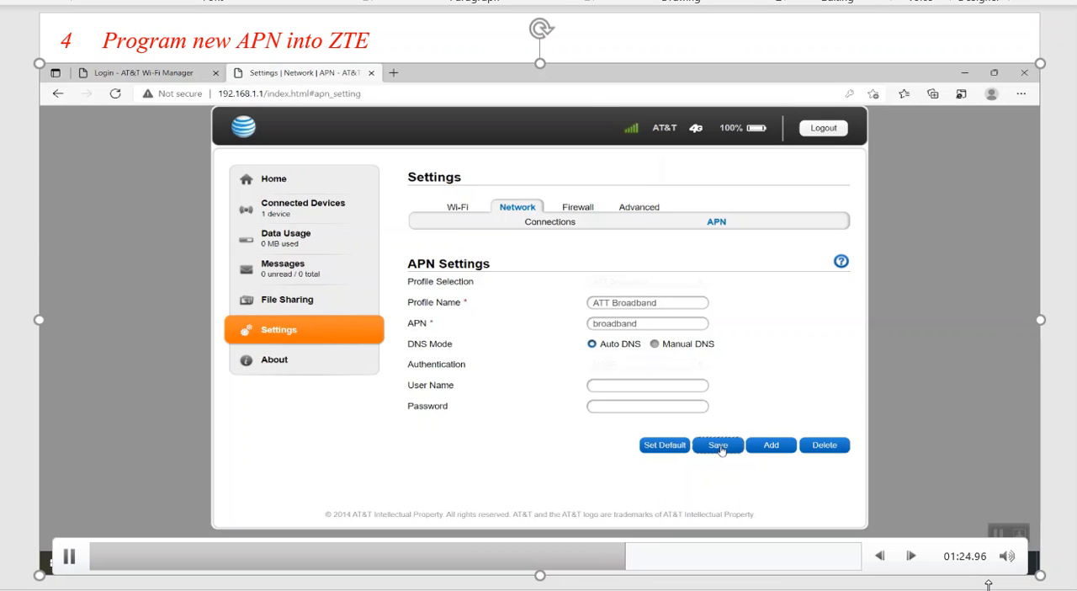
left_click(717, 444)
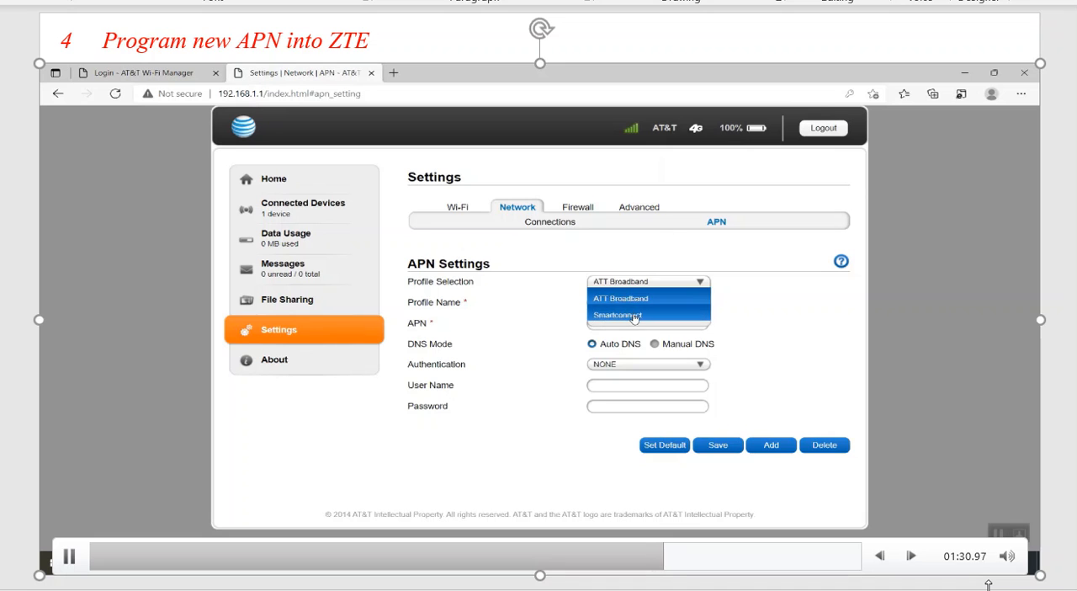
left_click(619, 315)
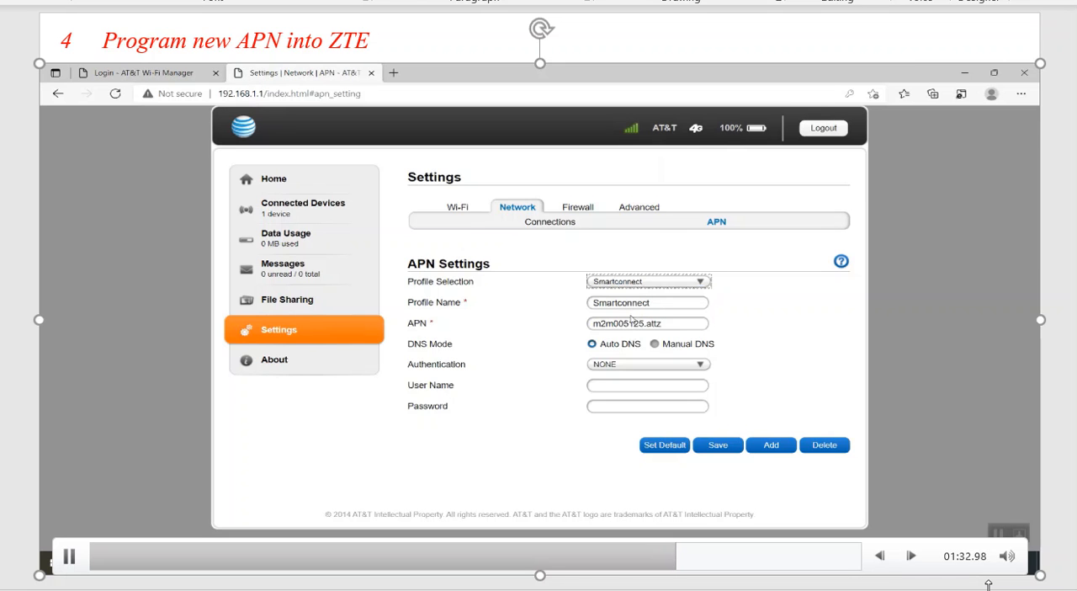
left_click(663, 444)
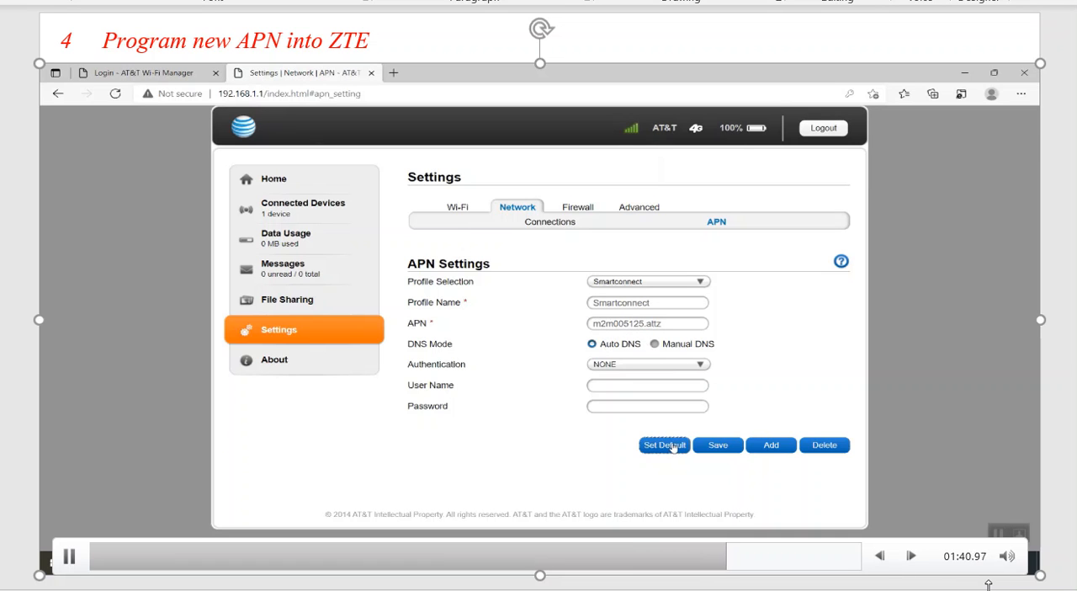
mouse_move(713, 351)
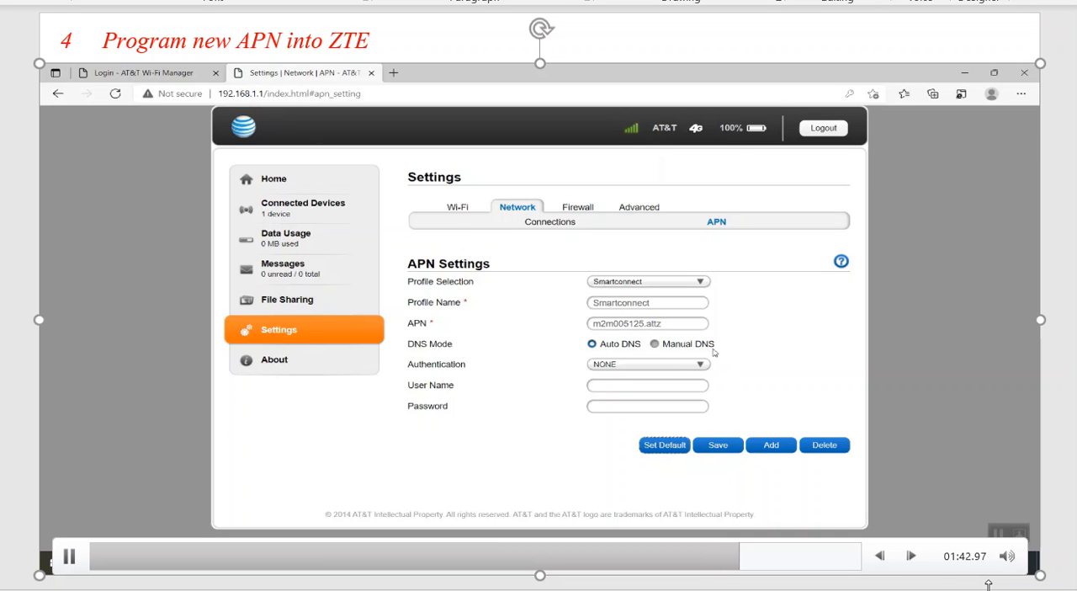
mouse_move(705, 380)
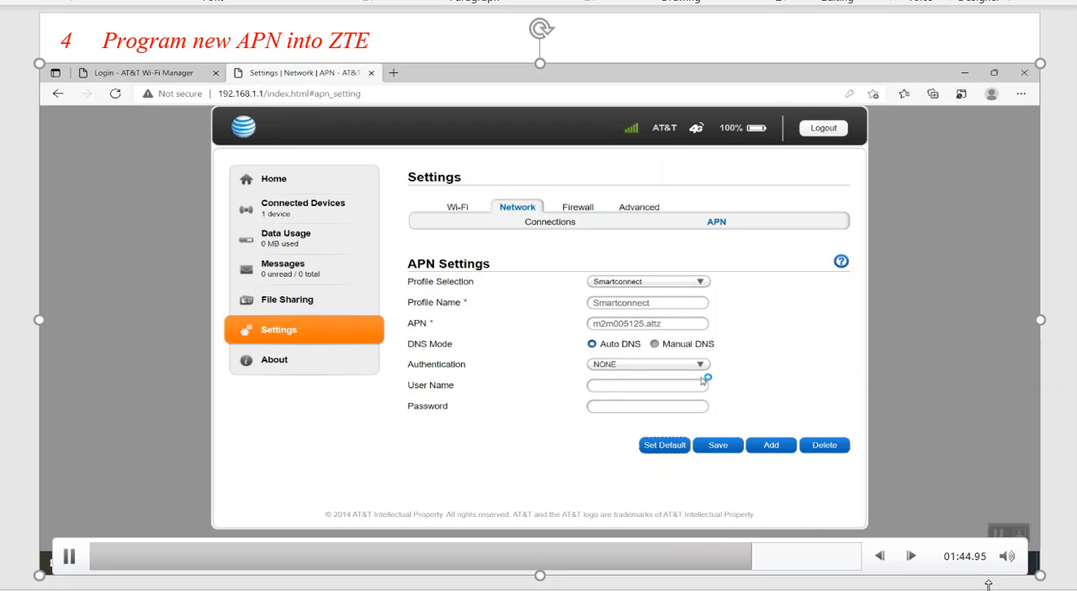
mouse_move(646, 299)
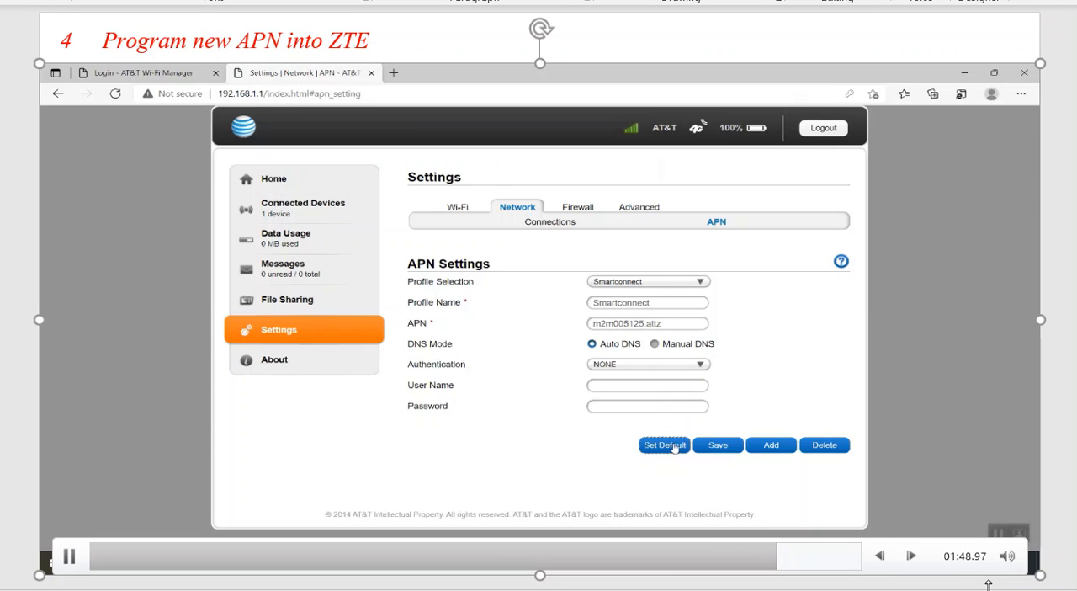
mouse_move(633, 323)
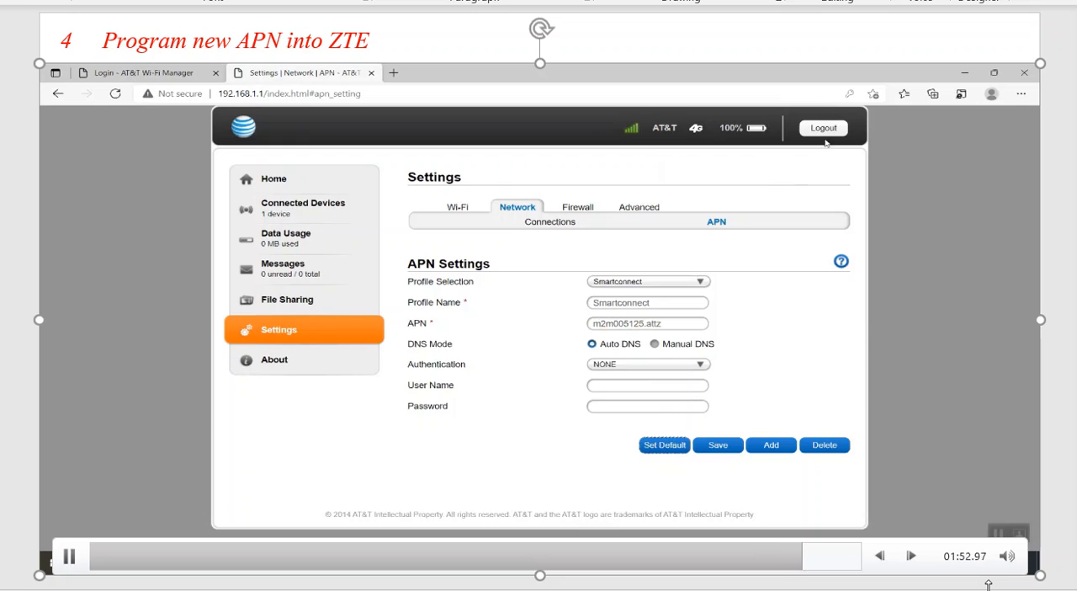
Step: Follow the clip logging out of the hotspot manager back to its admin login page
left_click(821, 128)
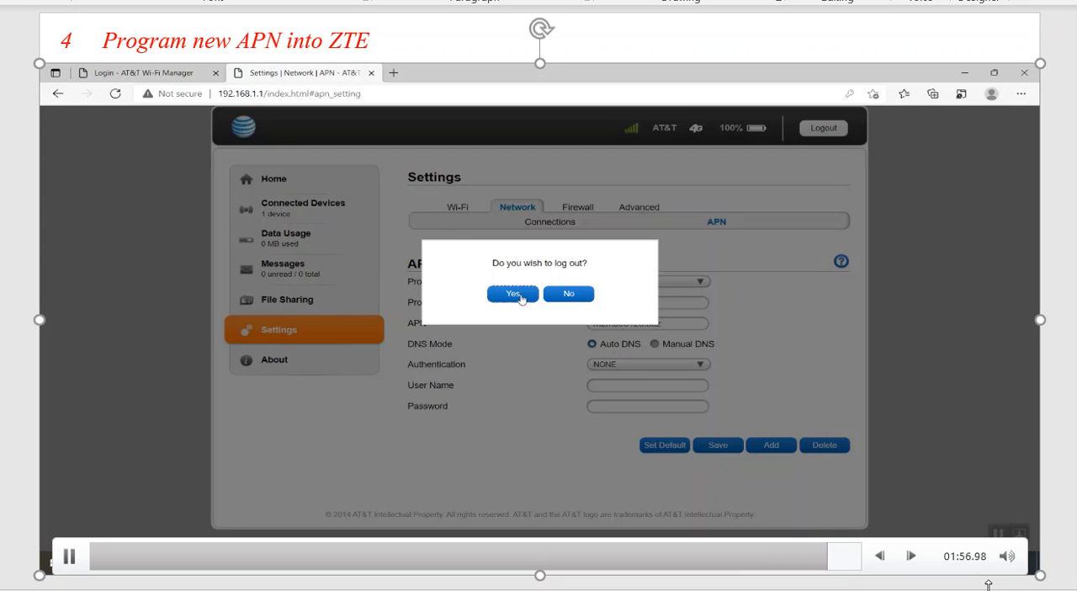
left_click(512, 293)
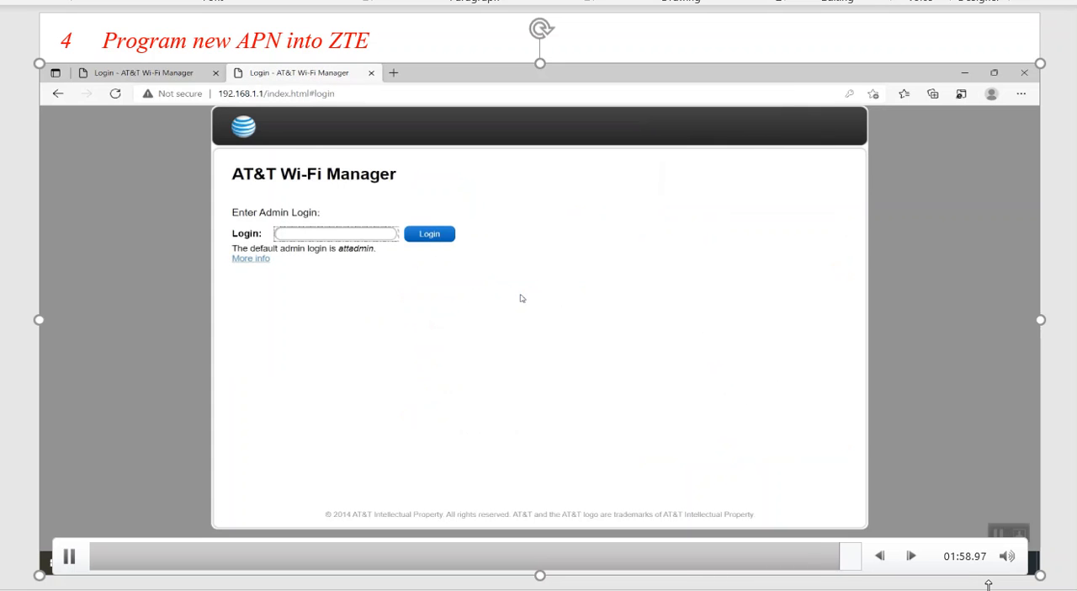
left_click(334, 233)
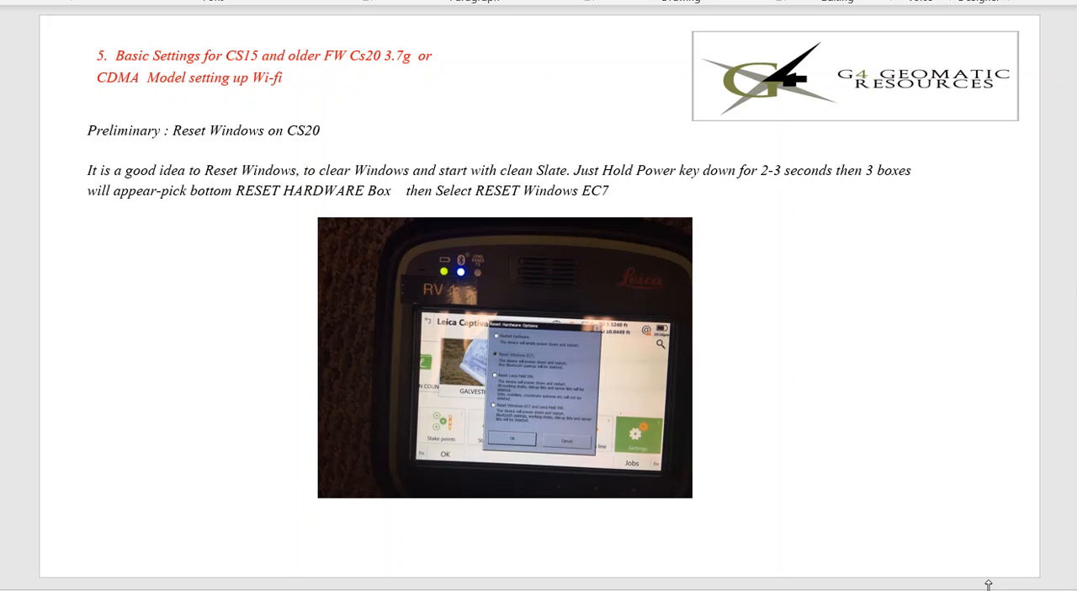
mouse_move(731, 431)
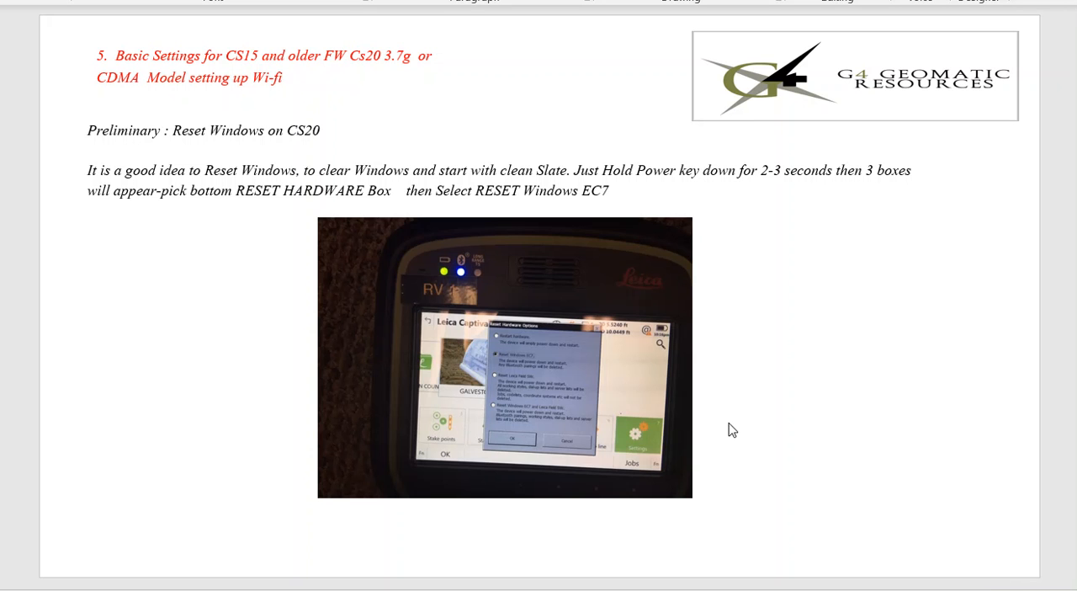
mouse_move(521, 211)
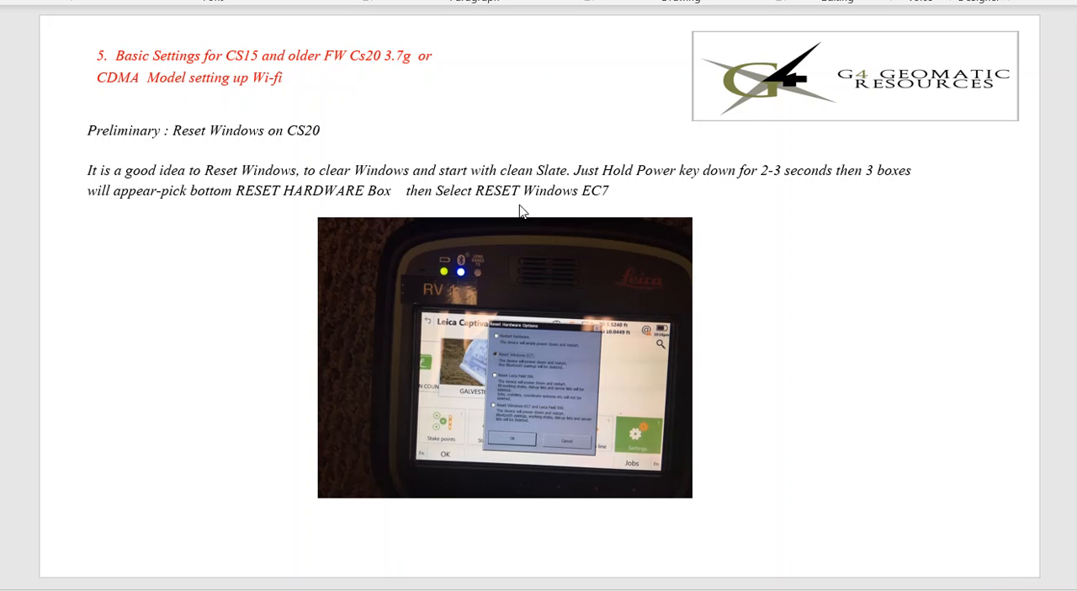
mouse_move(522, 293)
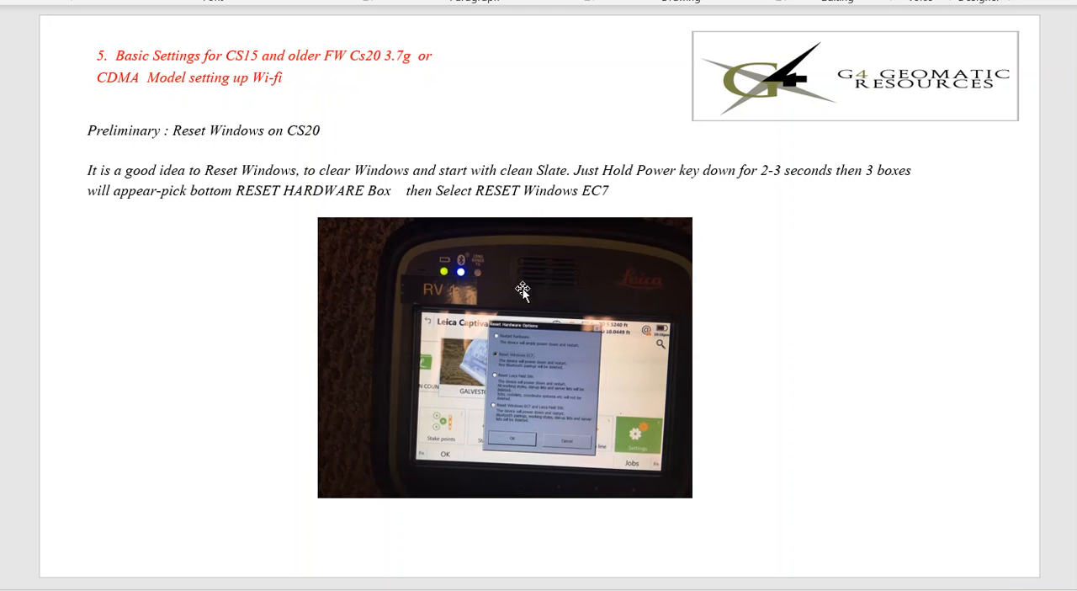
mouse_move(535, 250)
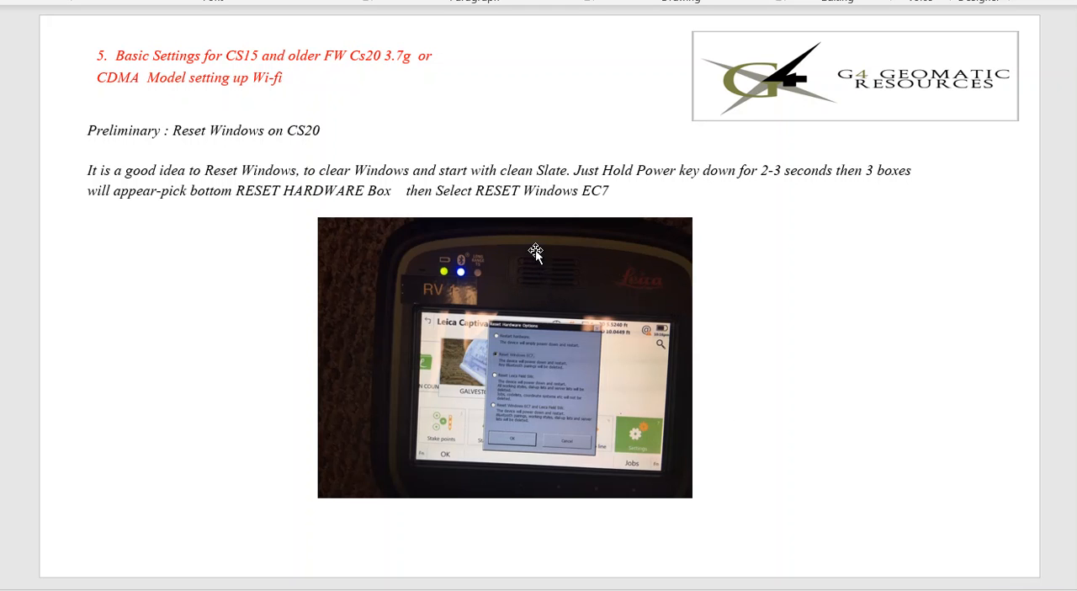
mouse_move(530, 279)
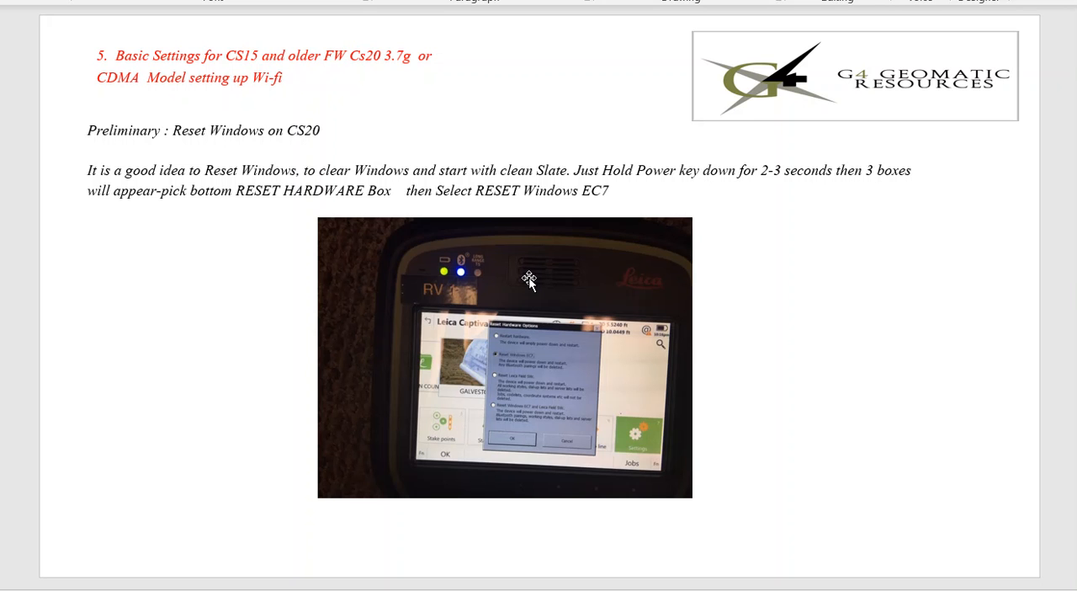
mouse_move(529, 286)
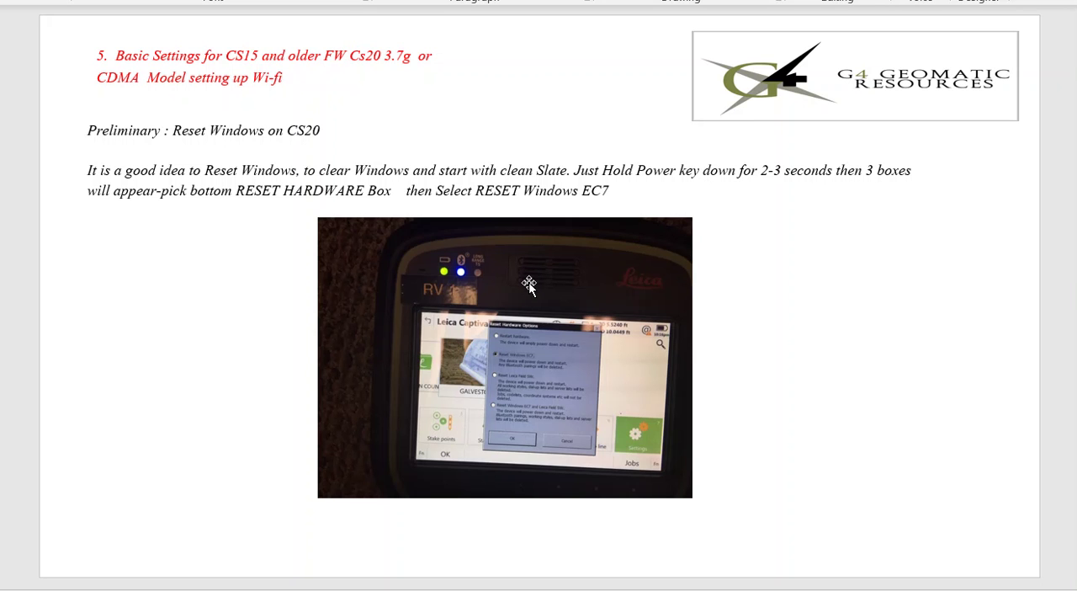
mouse_move(562, 342)
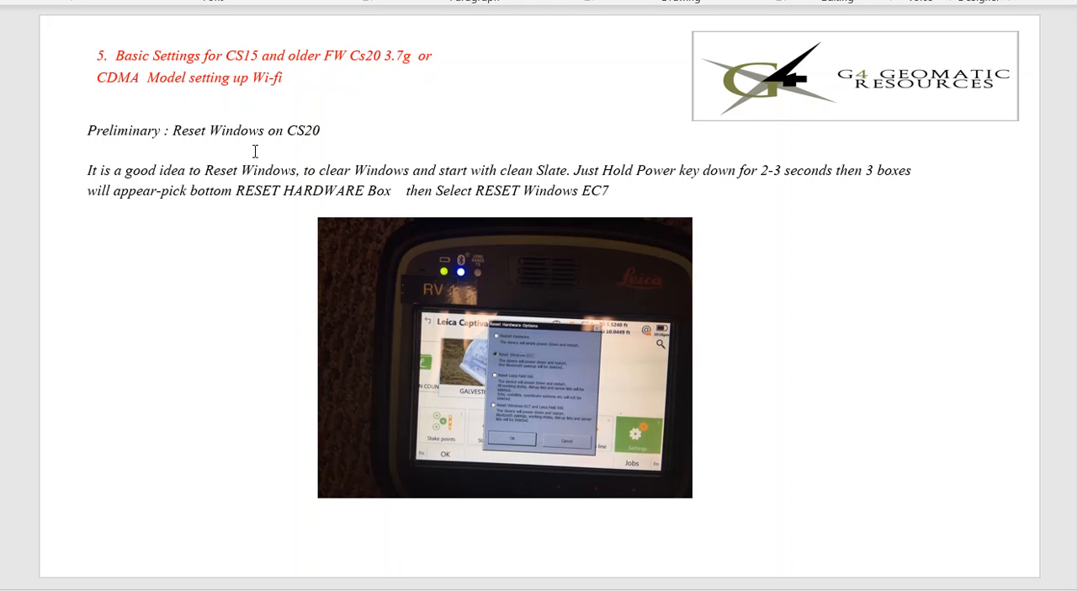
mouse_move(297, 145)
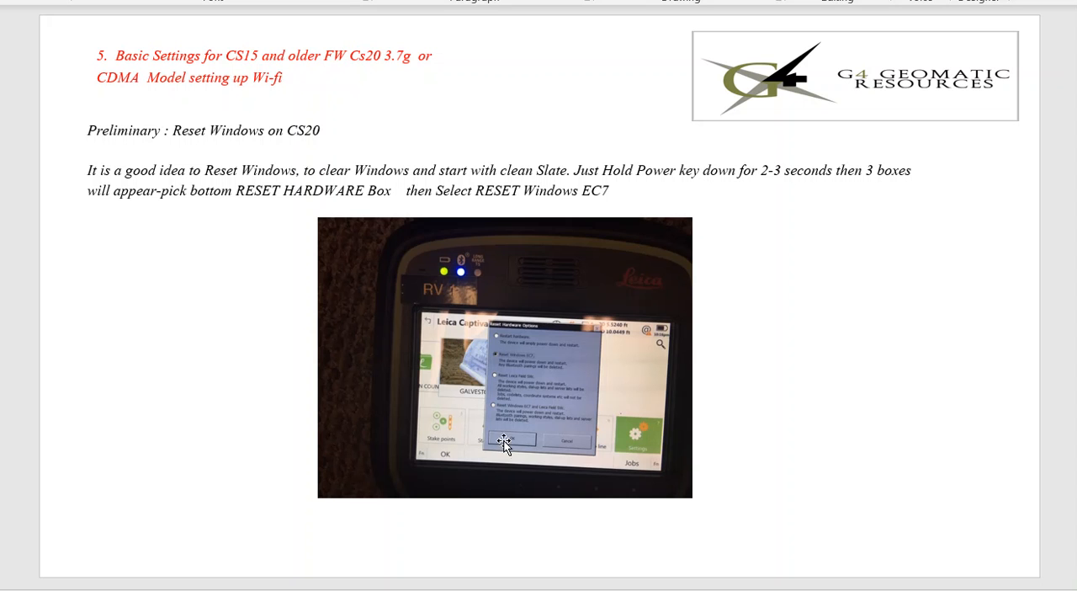
mouse_move(503, 447)
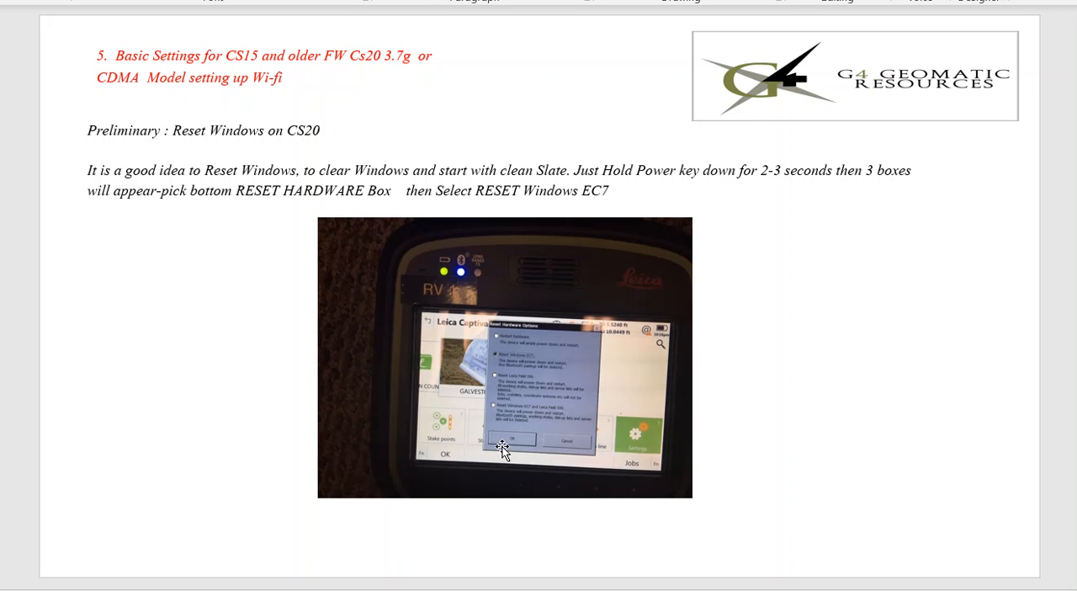
mouse_move(525, 367)
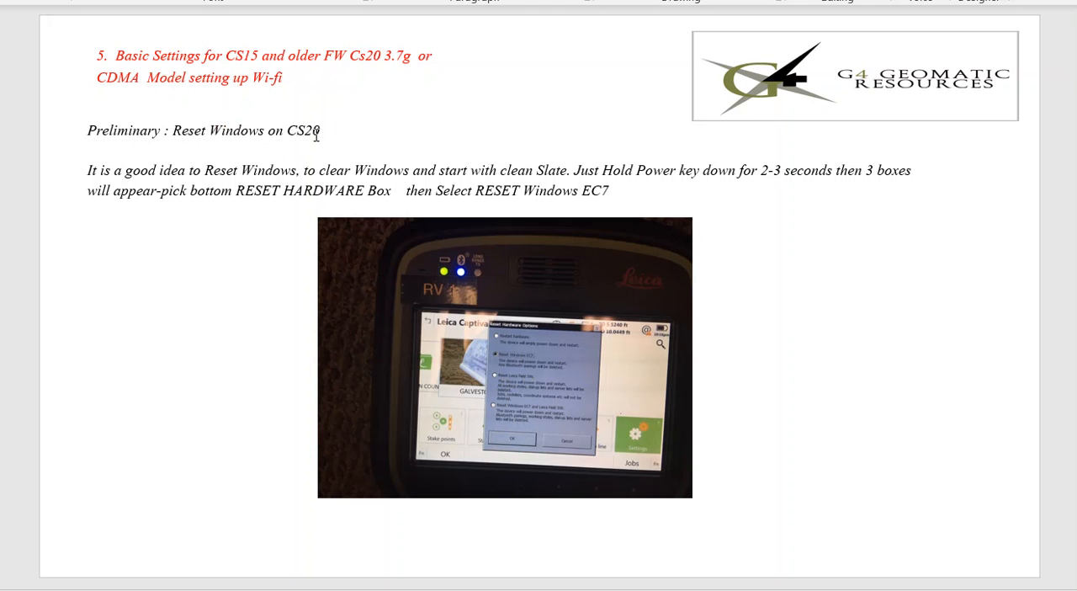
mouse_move(412, 132)
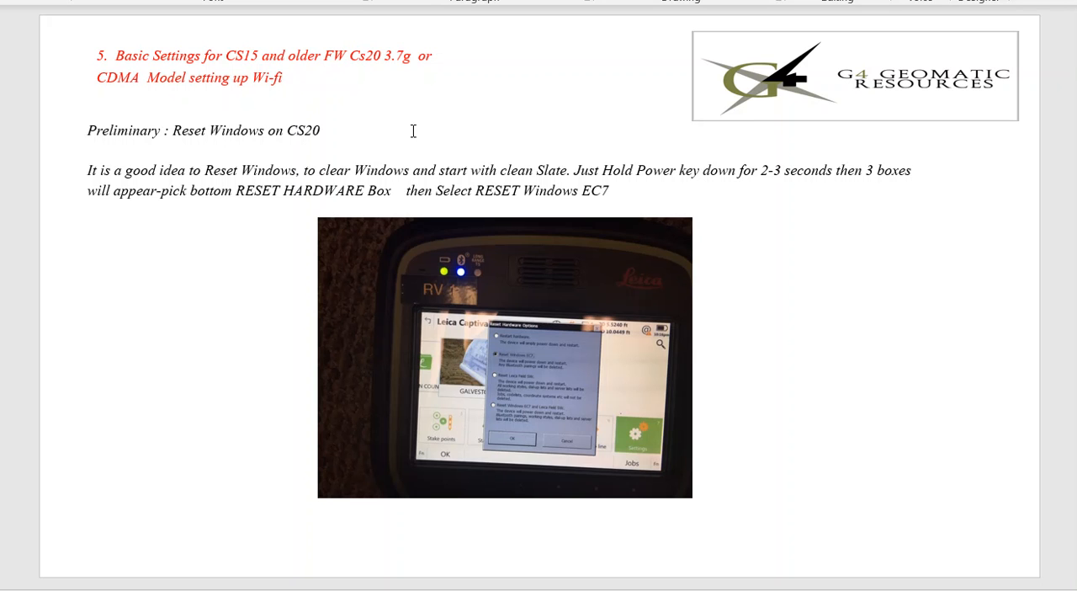
mouse_move(414, 196)
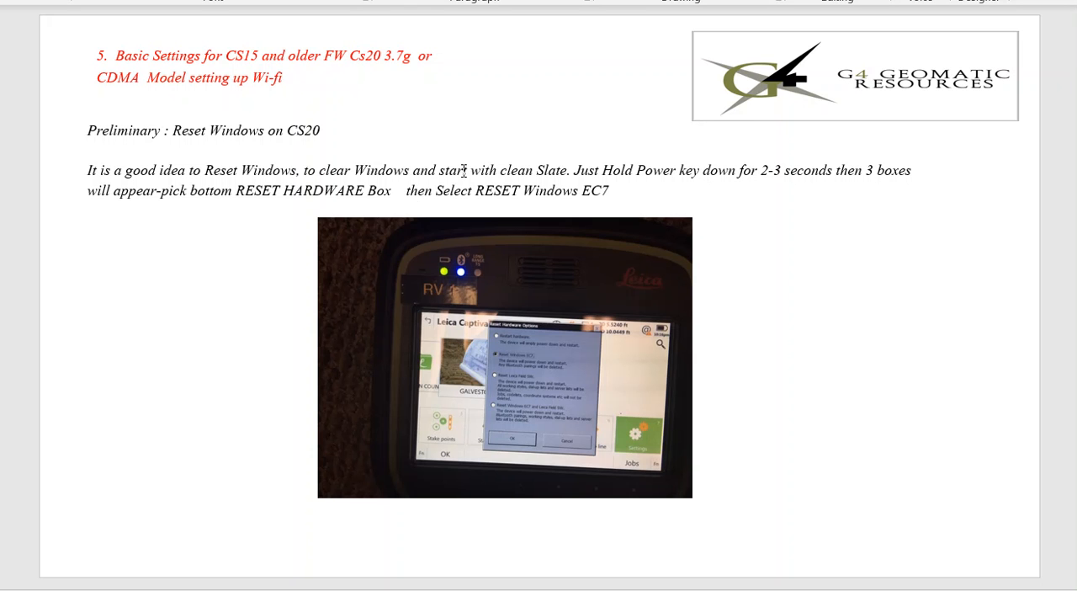
mouse_move(431, 336)
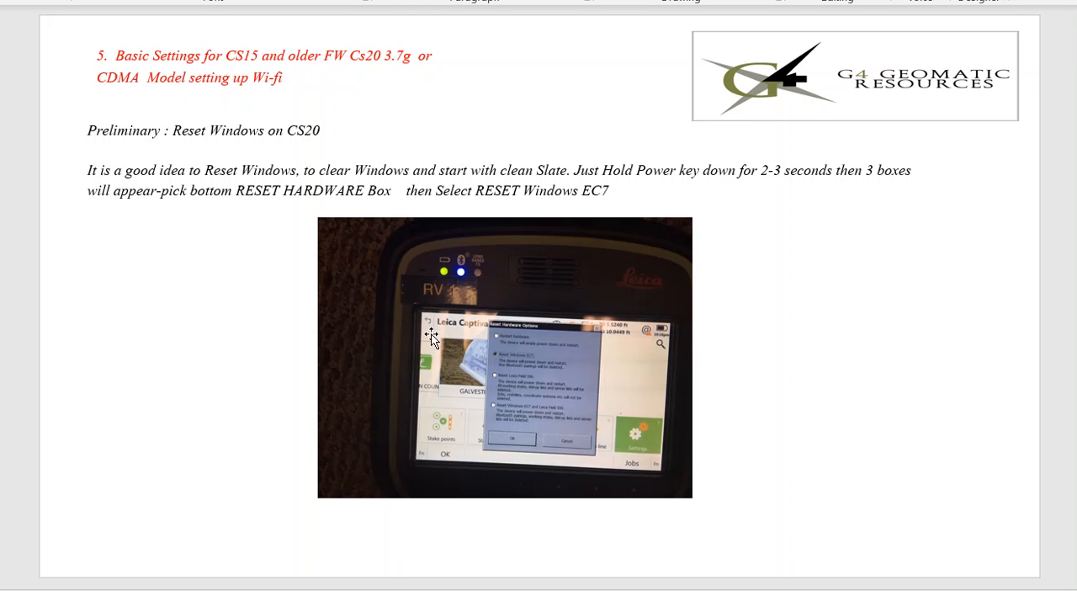
mouse_move(522, 370)
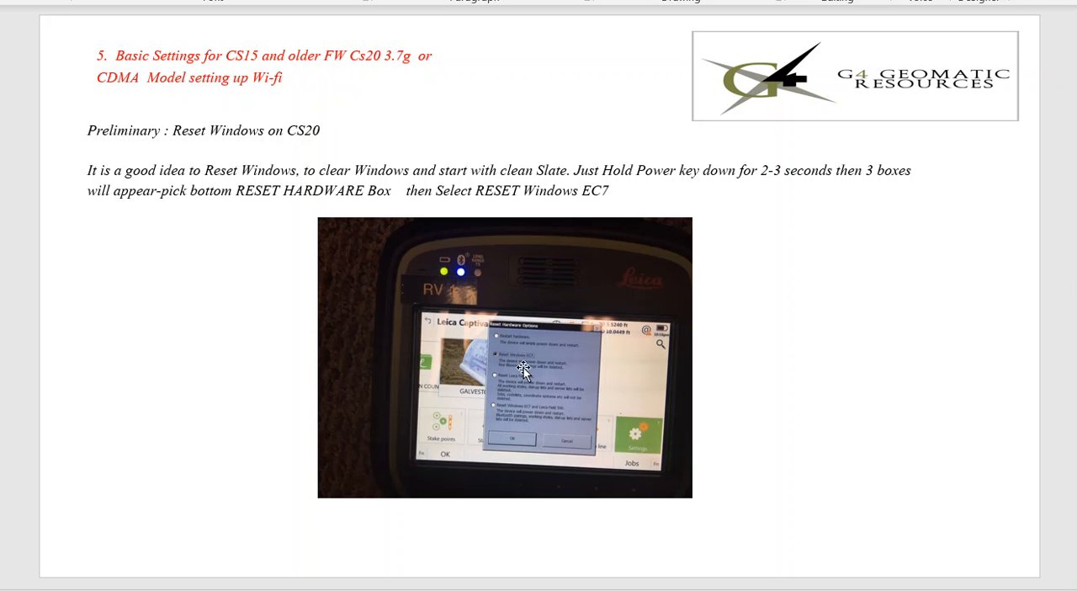
mouse_move(559, 271)
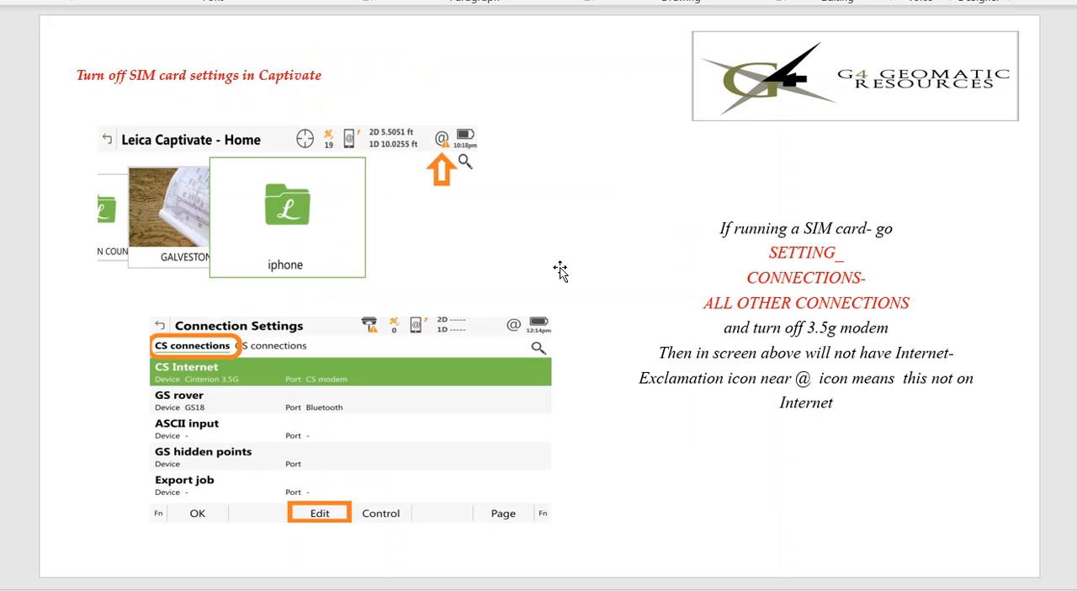
mouse_move(396, 206)
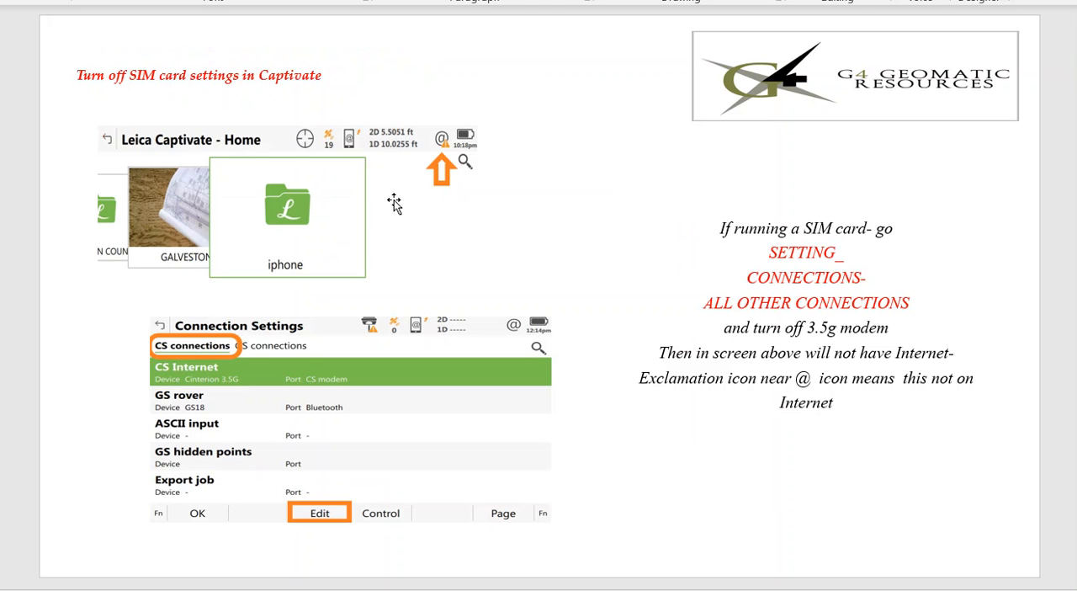
mouse_move(446, 162)
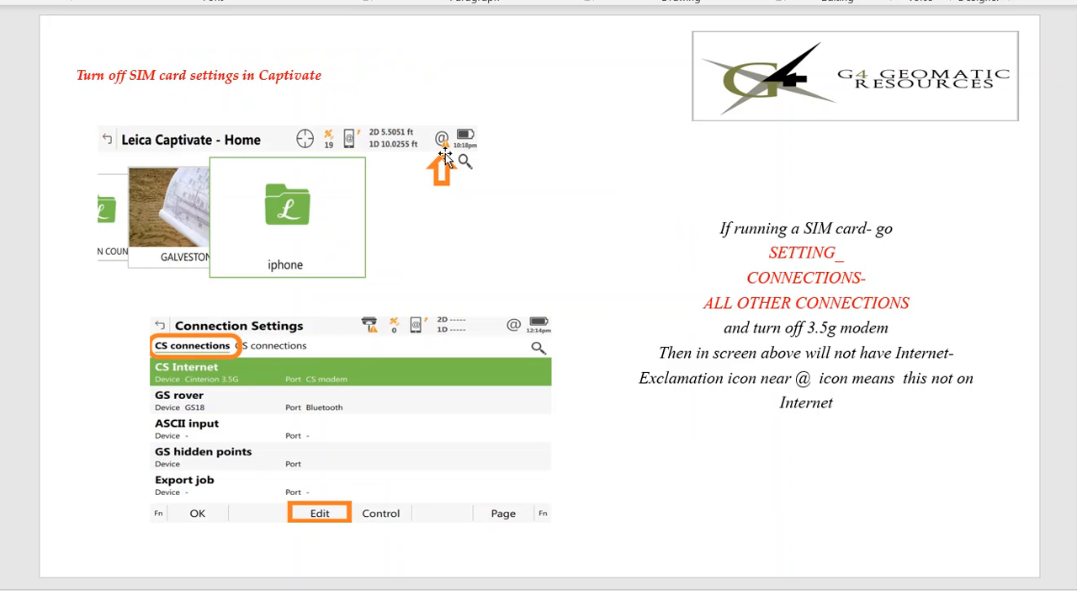
mouse_move(451, 158)
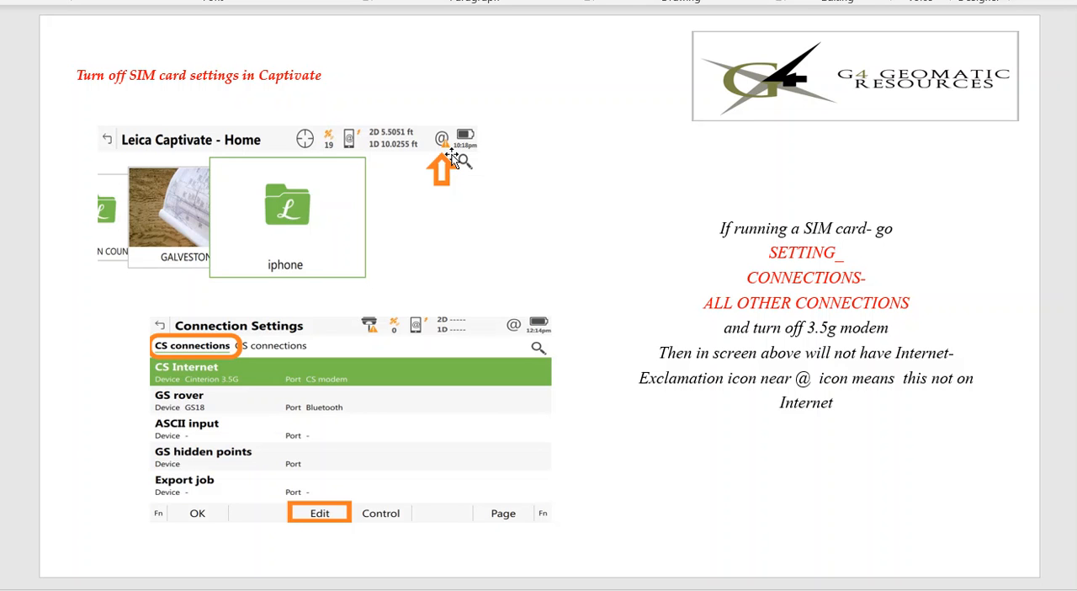
mouse_move(444, 170)
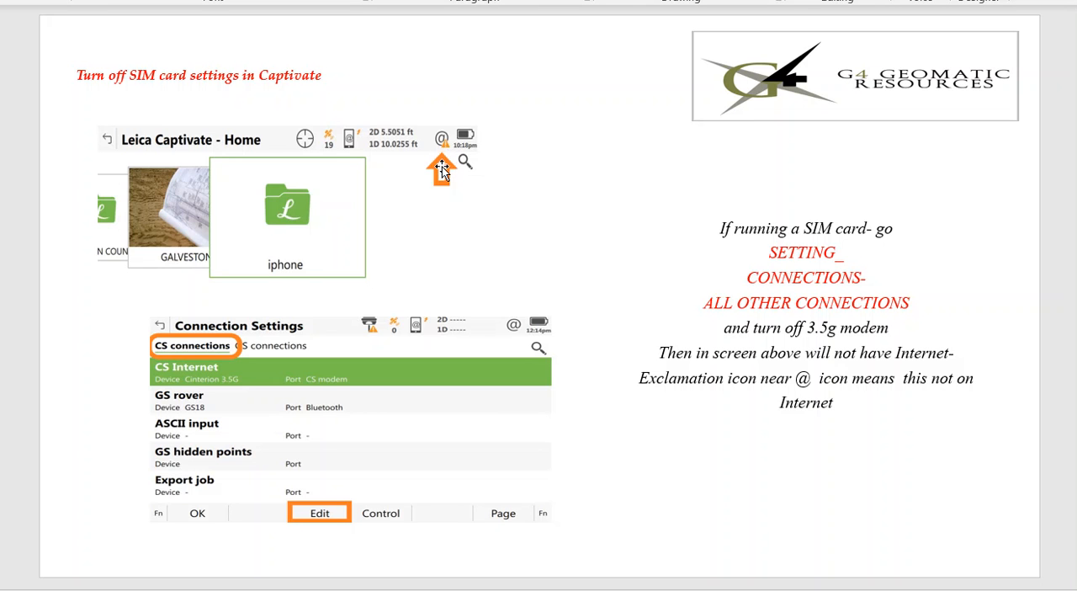
mouse_move(131, 116)
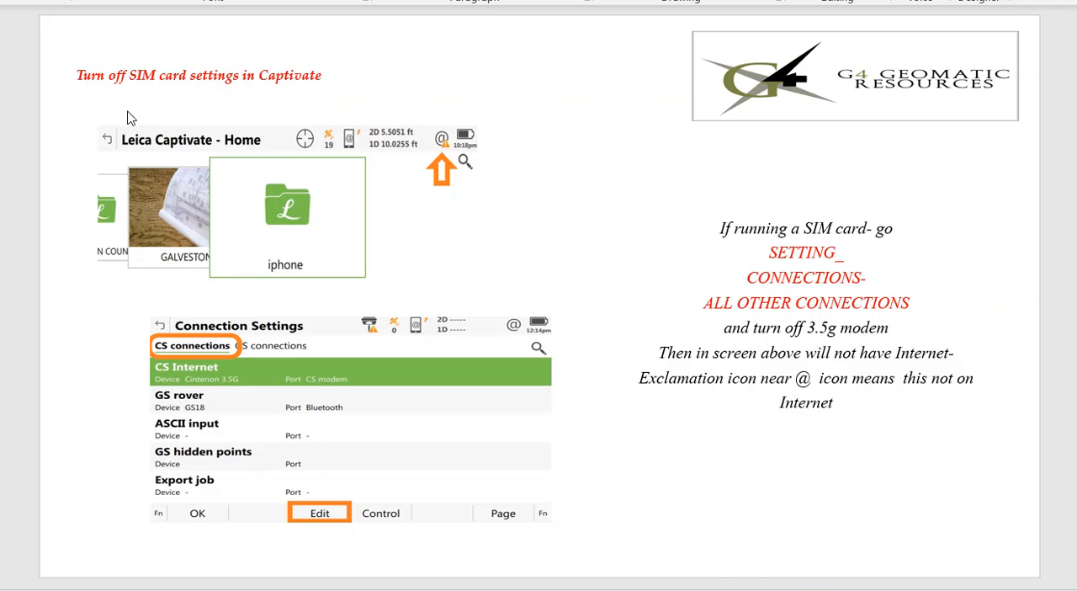
mouse_move(279, 104)
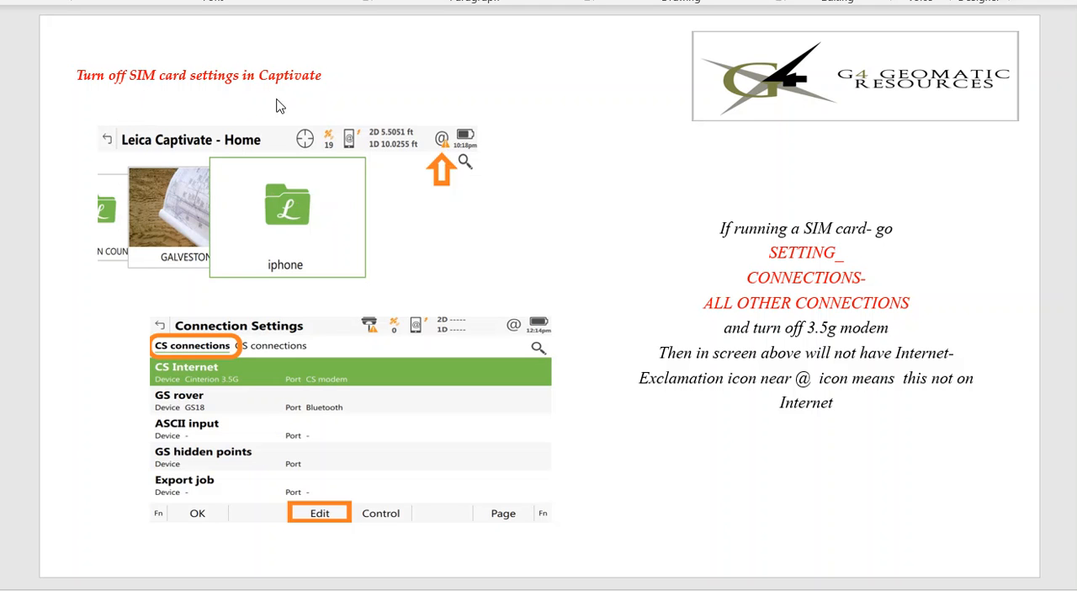
mouse_move(297, 283)
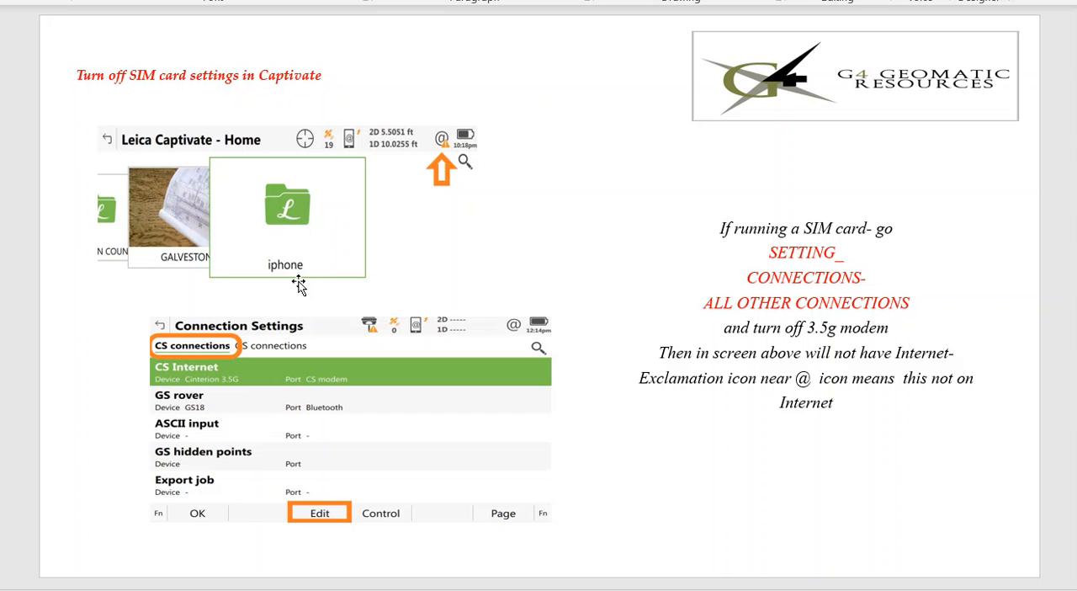
mouse_move(768, 260)
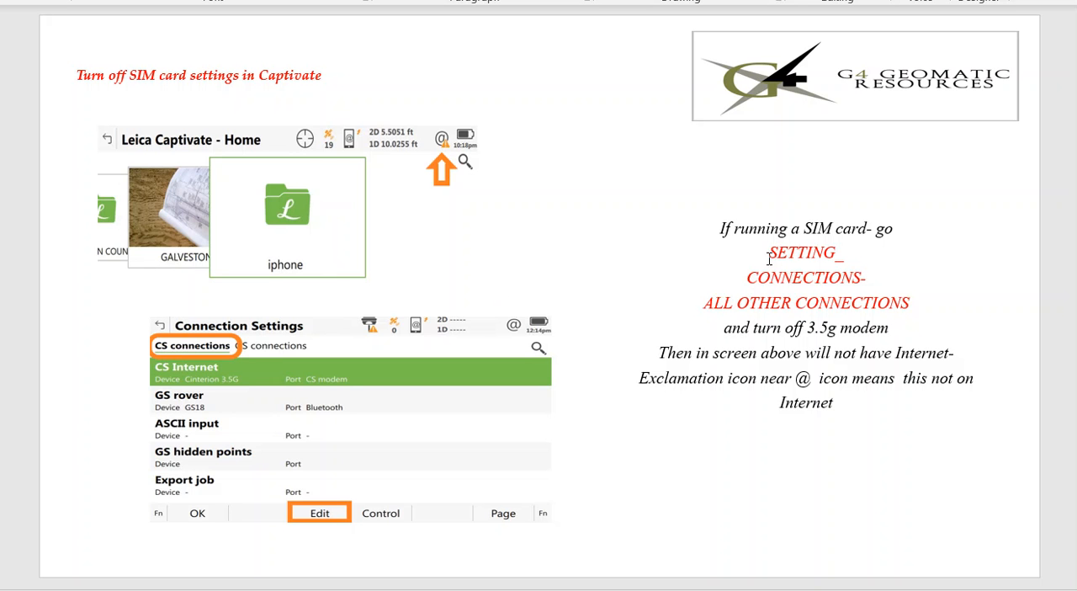
mouse_move(642, 518)
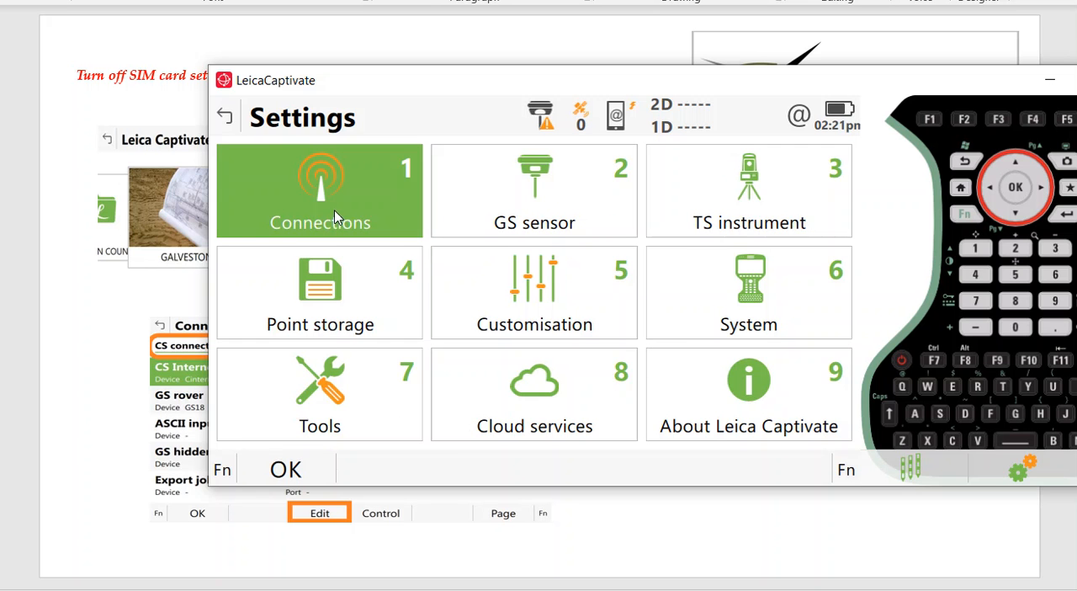
Step: Open Connection Settings from the Captivate Settings menu
left_click(320, 190)
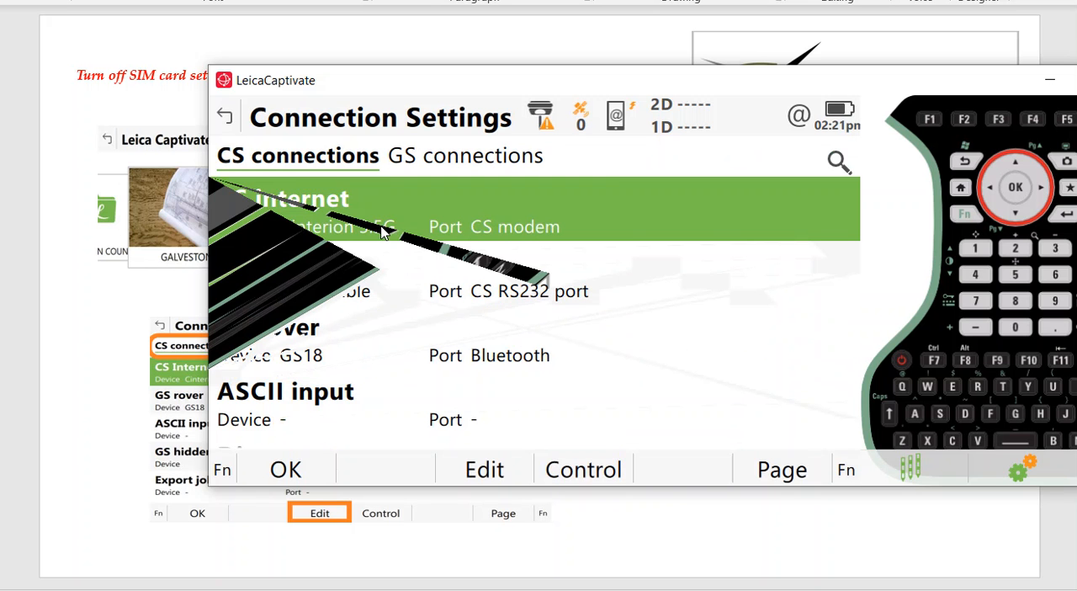
mouse_move(497, 468)
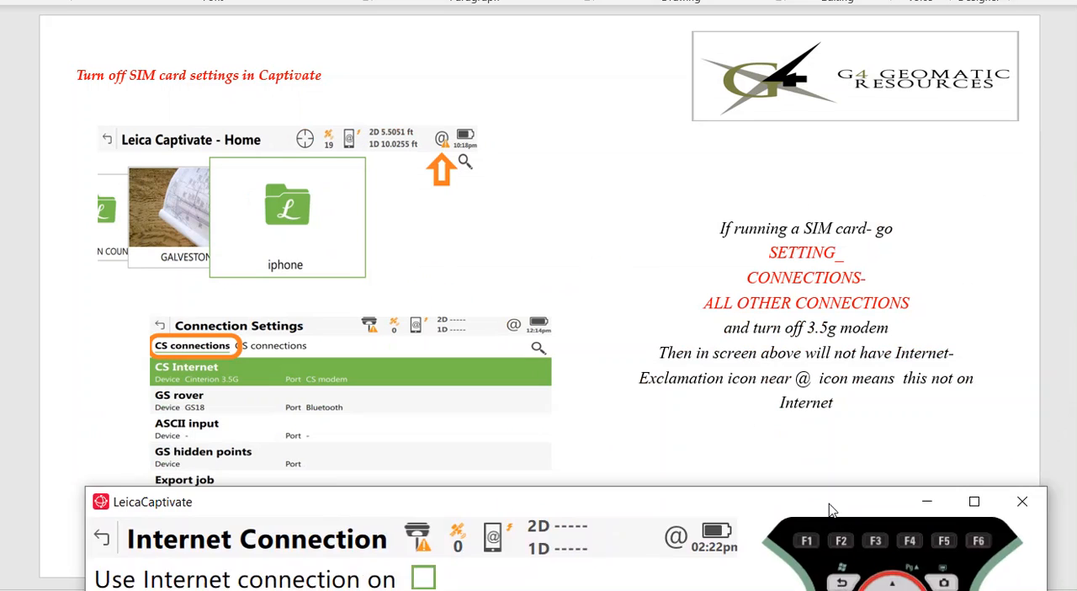
Step: Bring the PowerPoint presentation back in front of the simulator
left_click(1021, 502)
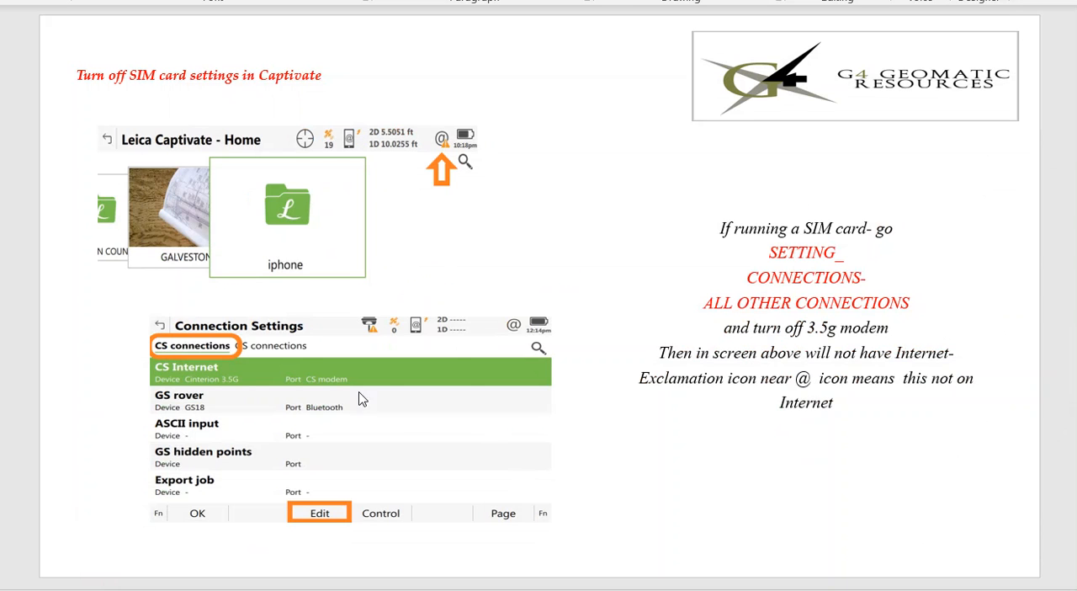
mouse_move(324, 360)
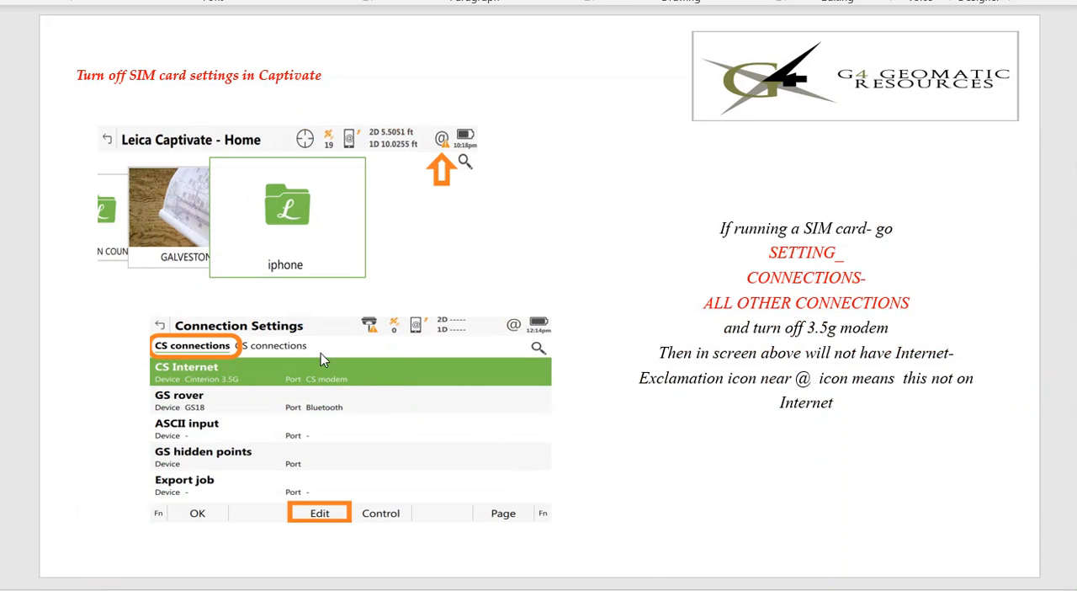
mouse_move(486, 355)
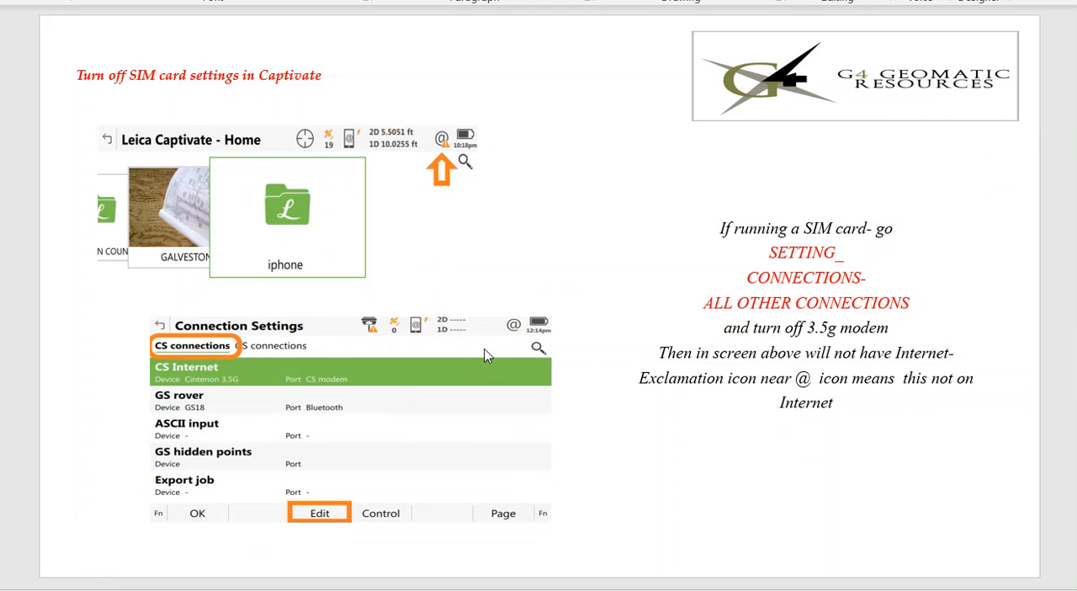
mouse_move(475, 177)
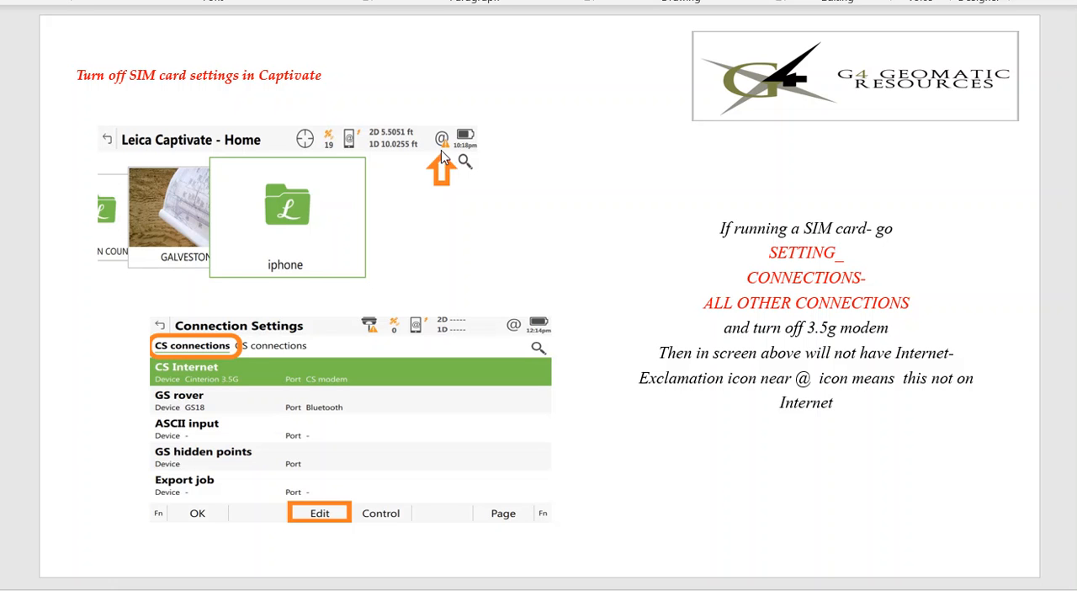
mouse_move(448, 279)
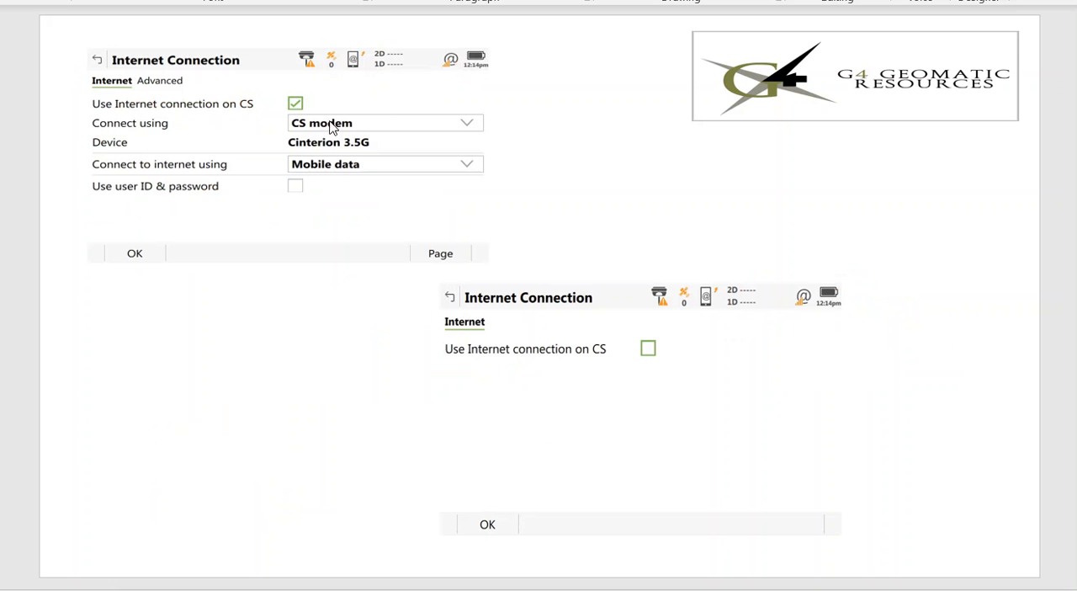
mouse_move(579, 327)
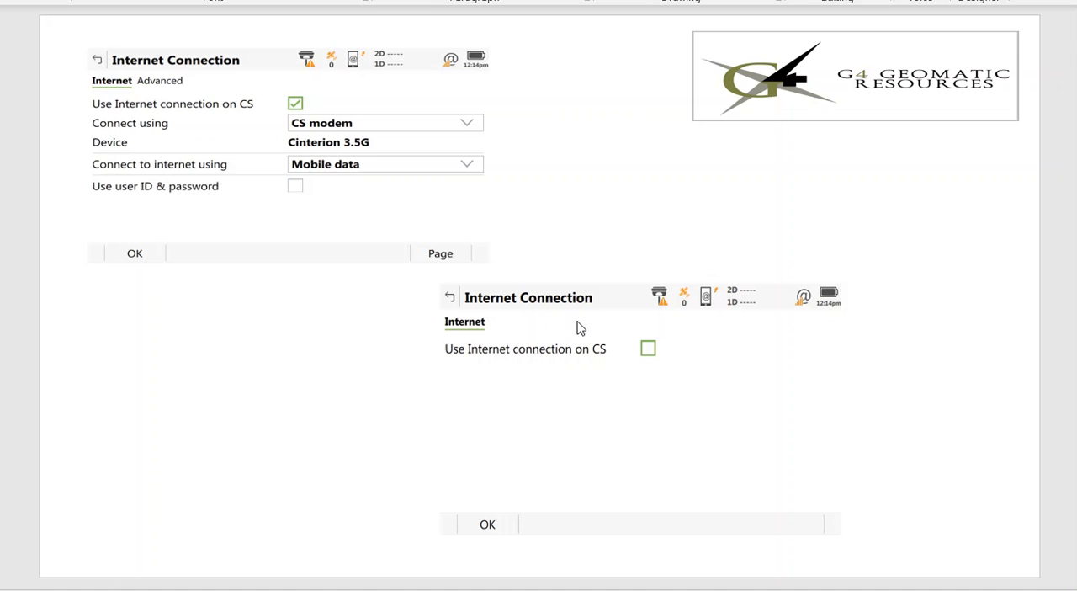
mouse_move(387, 157)
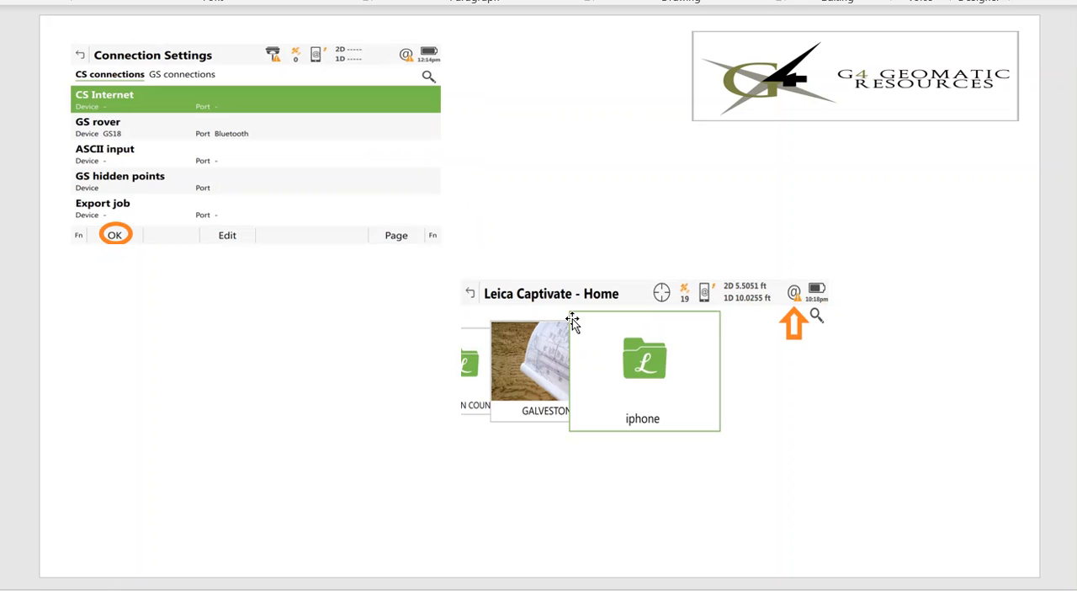
mouse_move(646, 367)
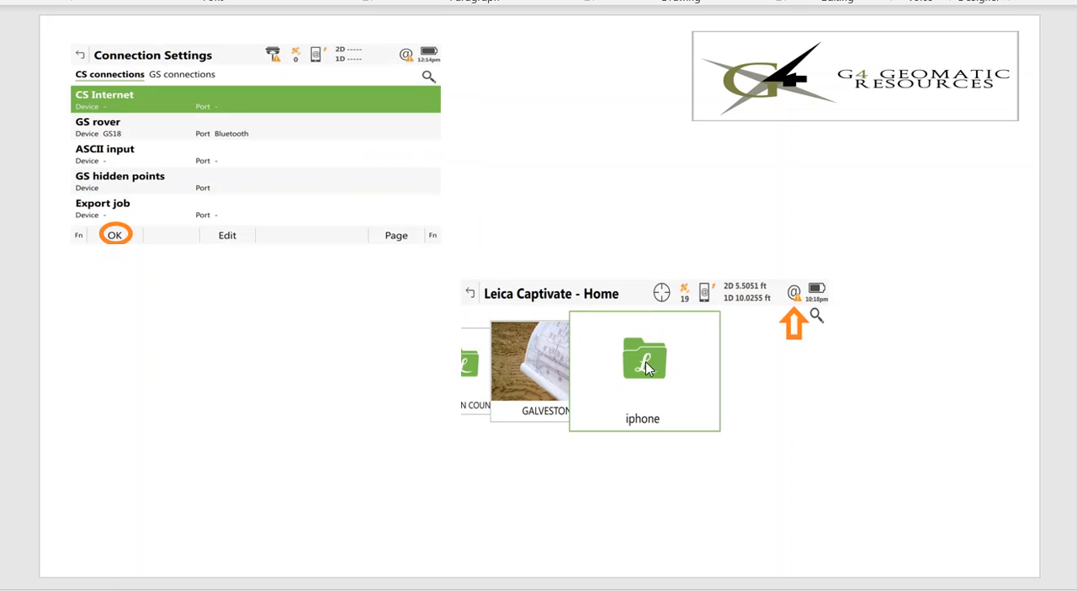
mouse_move(294, 110)
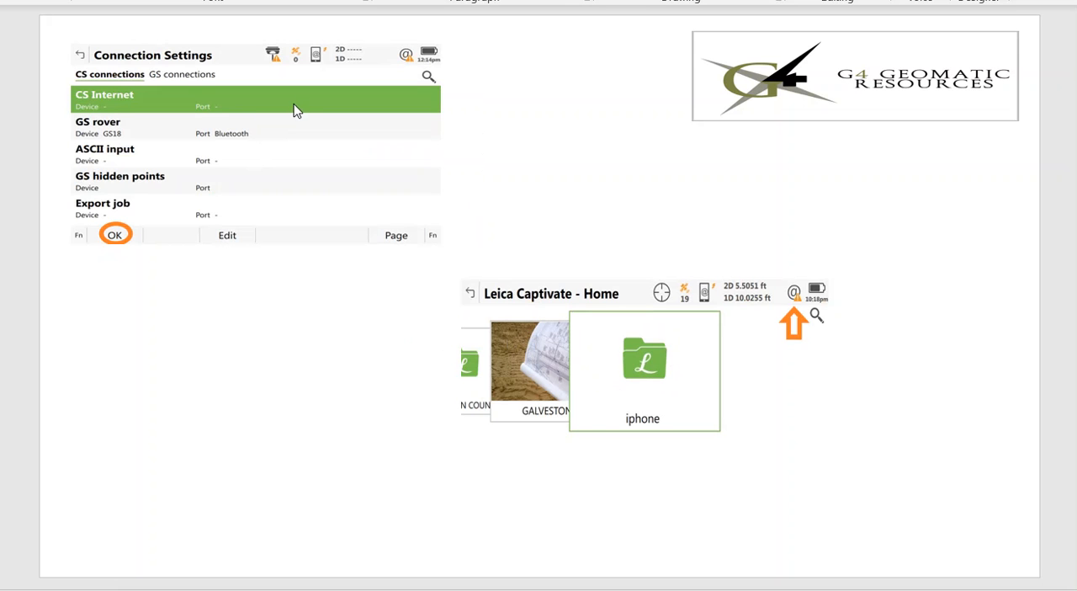
mouse_move(730, 338)
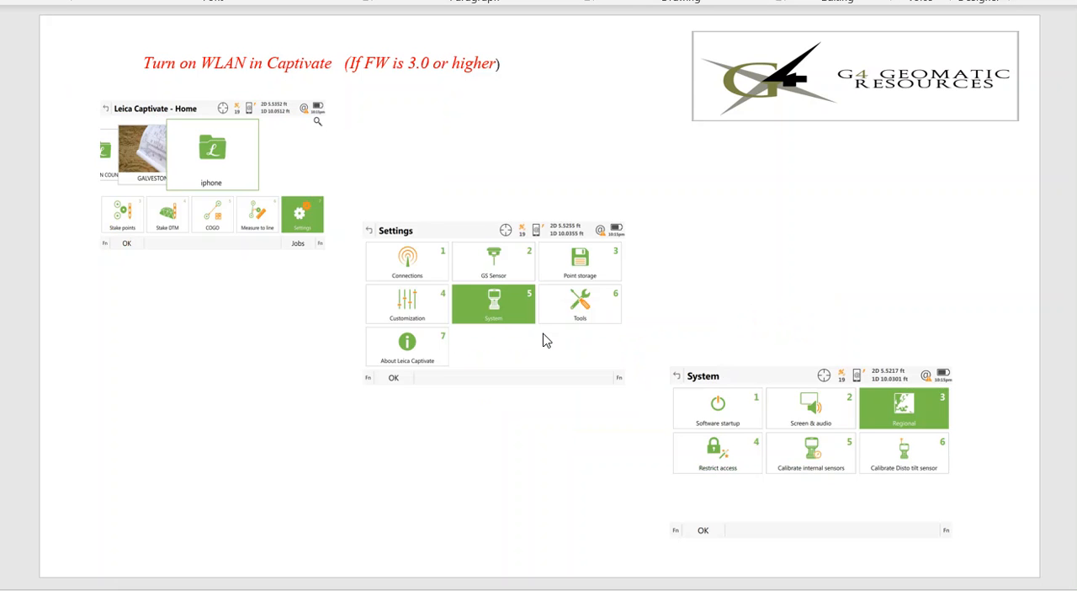
mouse_move(414, 78)
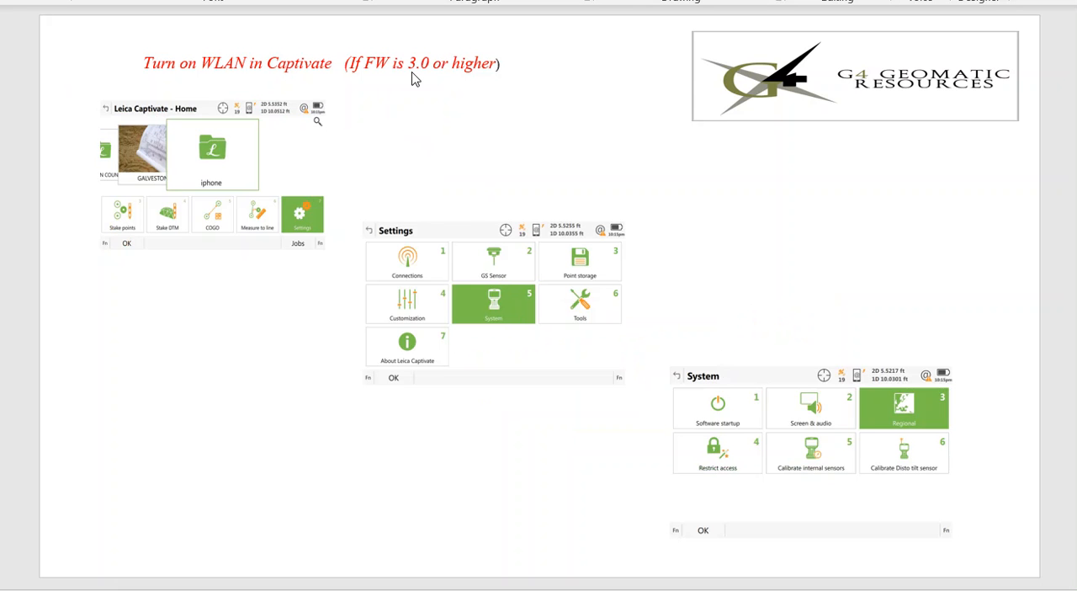
mouse_move(420, 78)
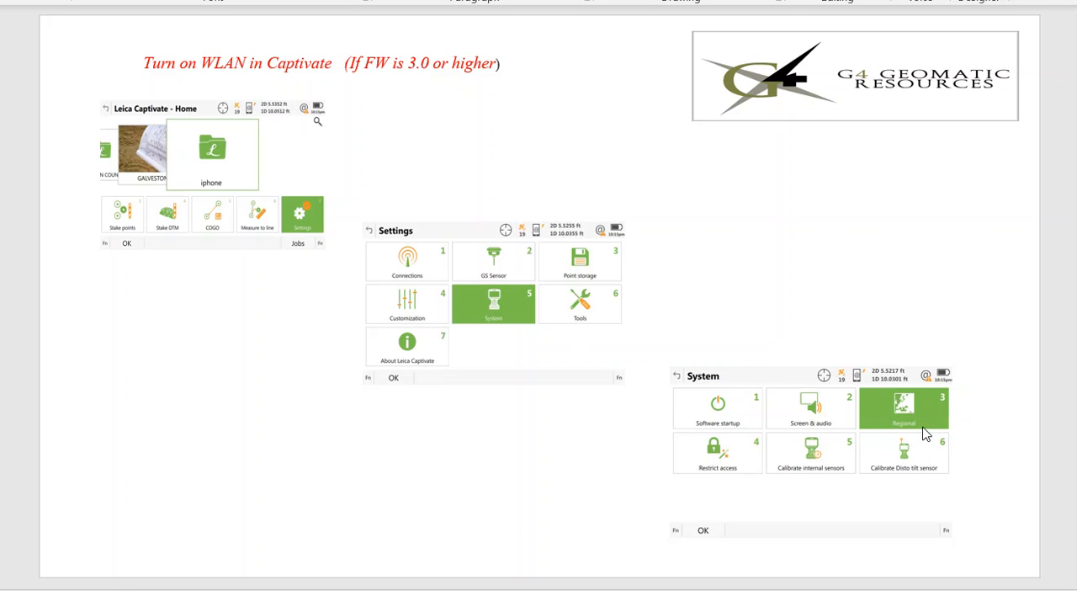
mouse_move(757, 379)
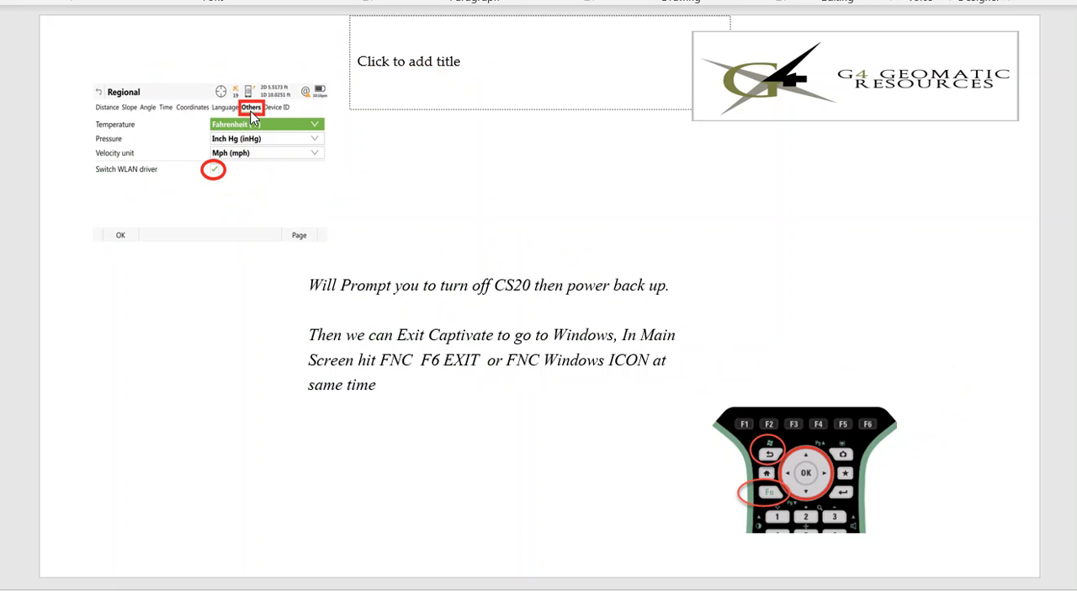
mouse_move(115, 178)
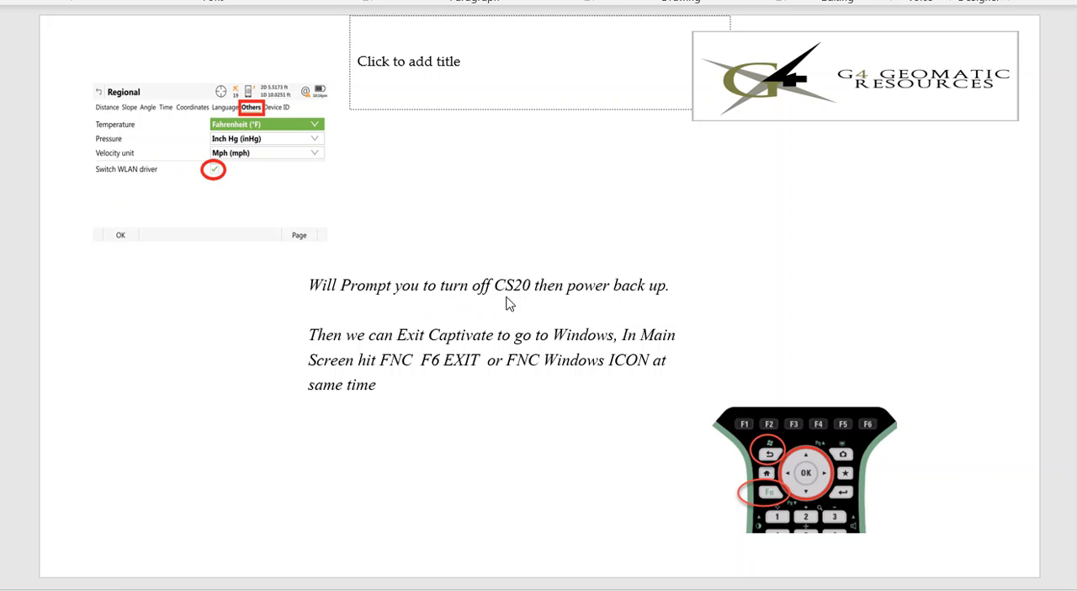
mouse_move(538, 315)
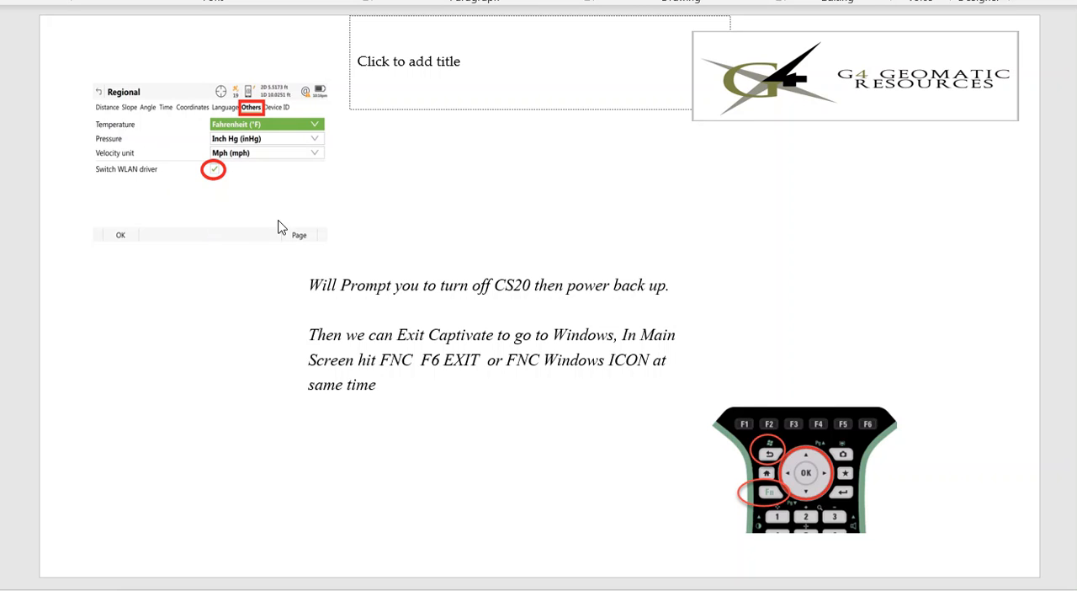
mouse_move(275, 172)
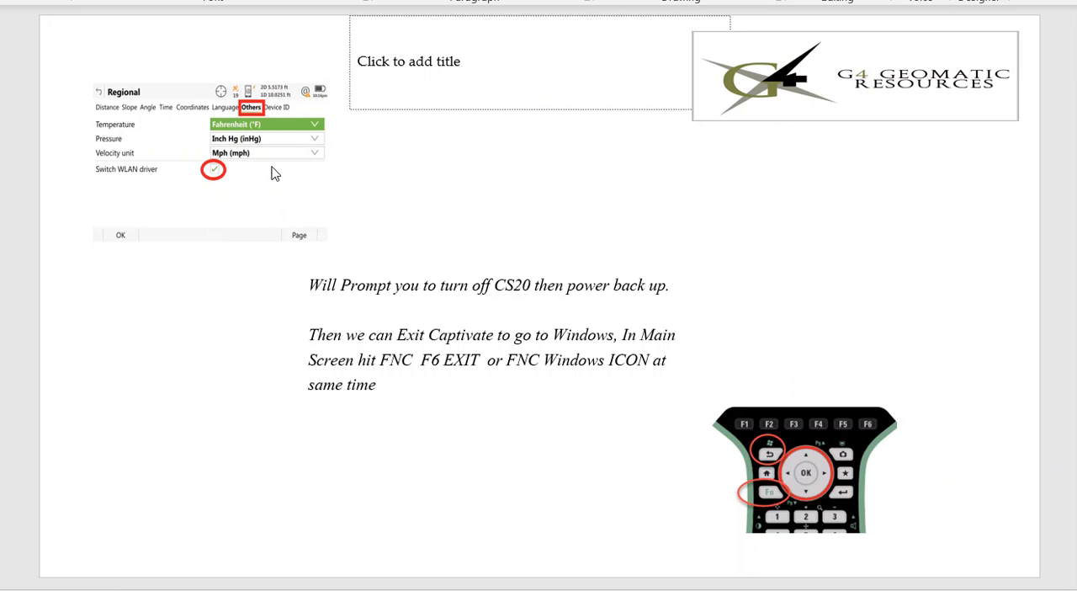
mouse_move(215, 192)
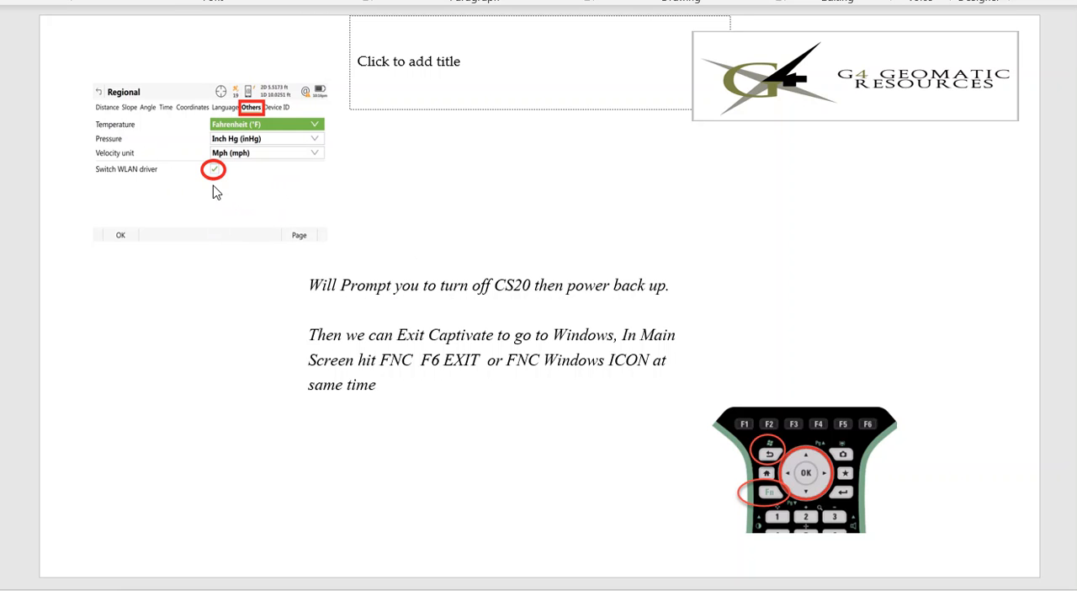
mouse_move(222, 186)
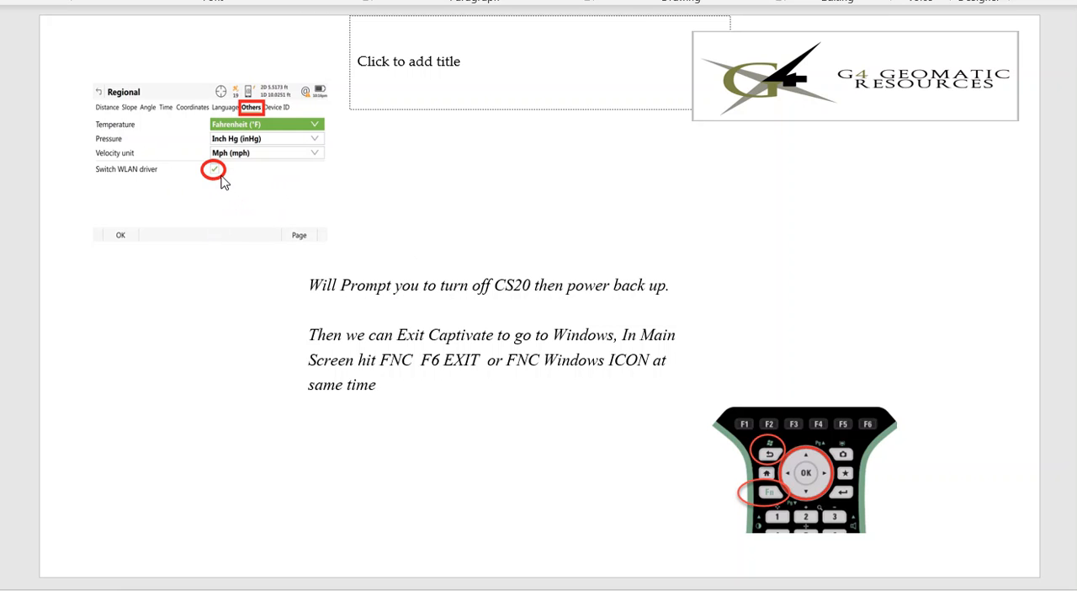
mouse_move(227, 175)
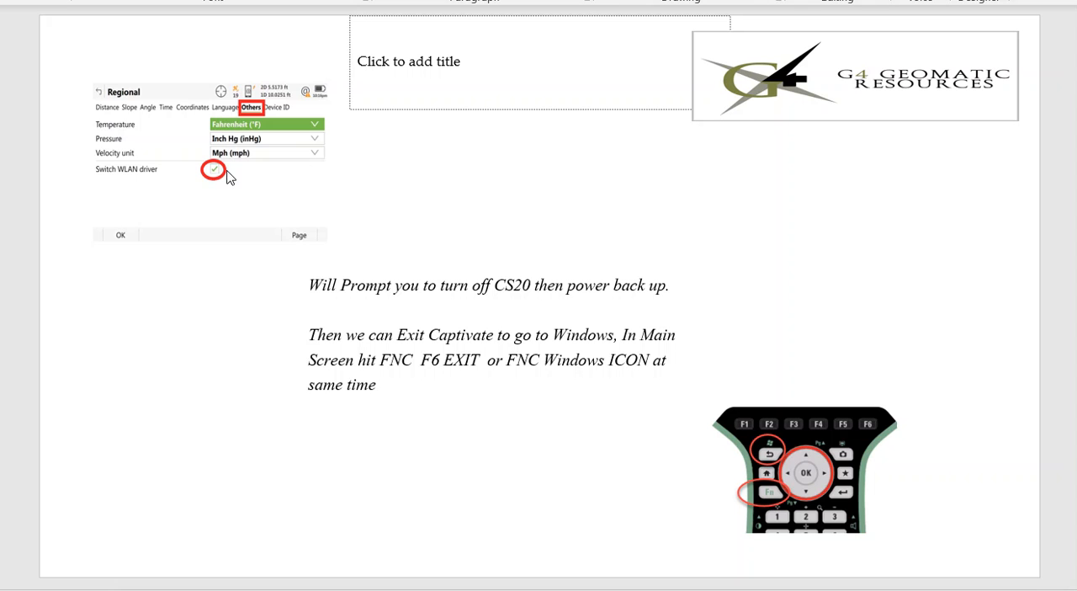
mouse_move(545, 394)
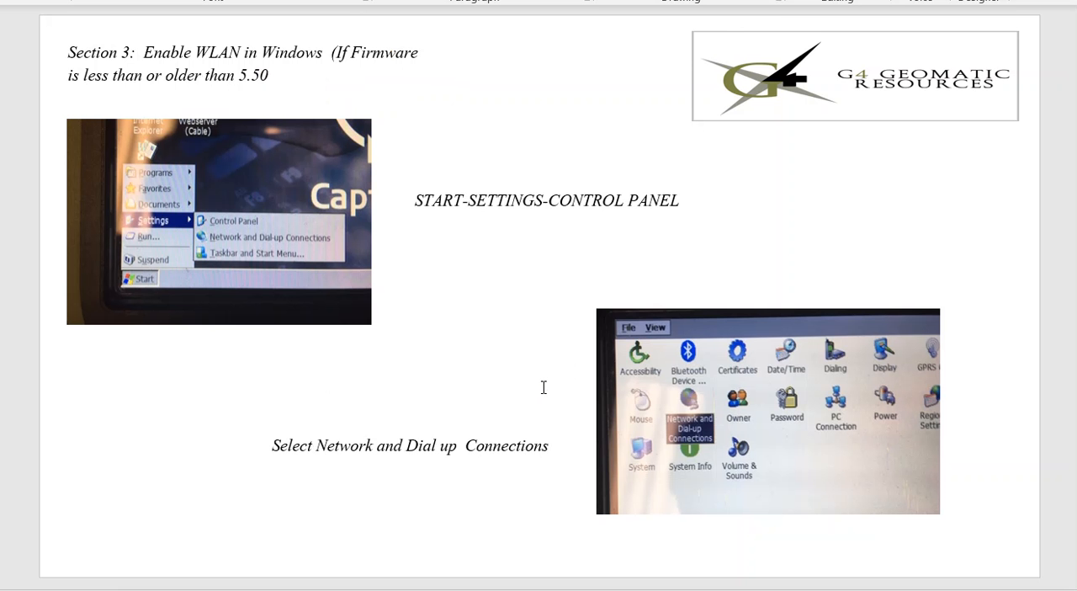
mouse_move(449, 293)
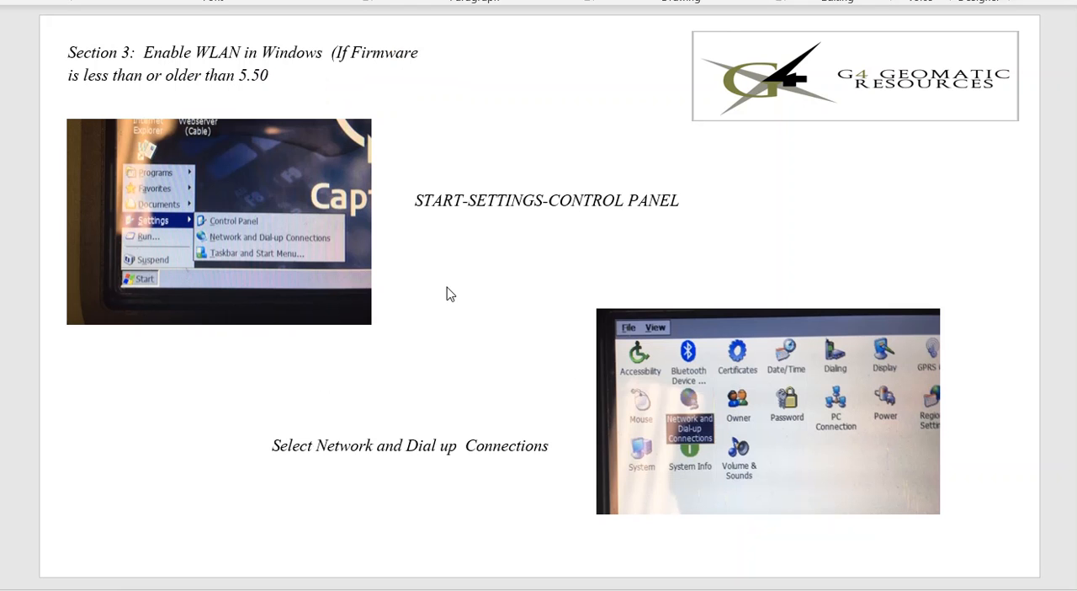
mouse_move(480, 203)
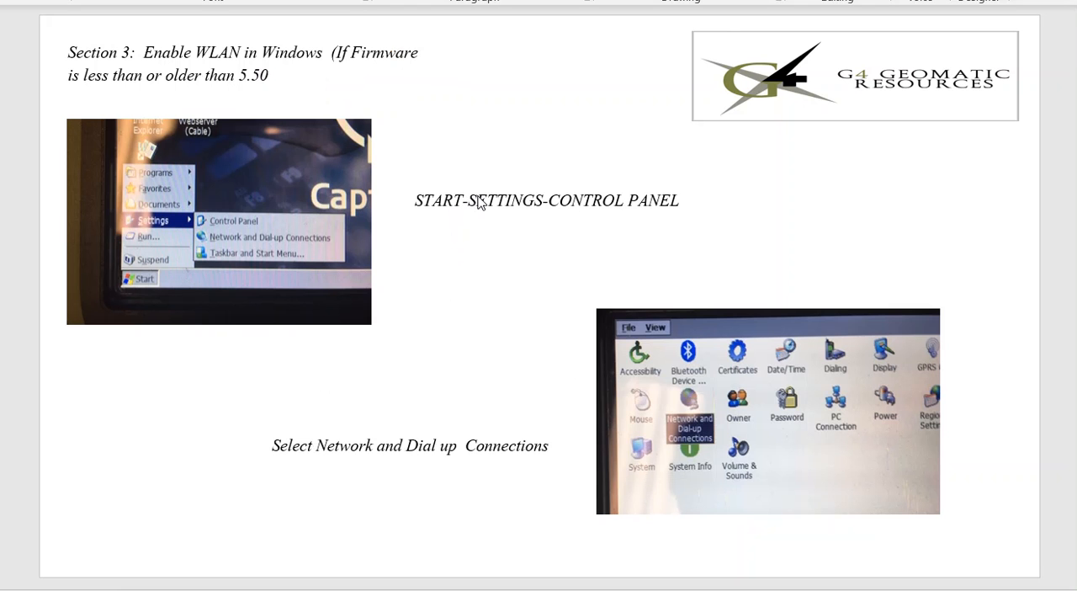
mouse_move(518, 159)
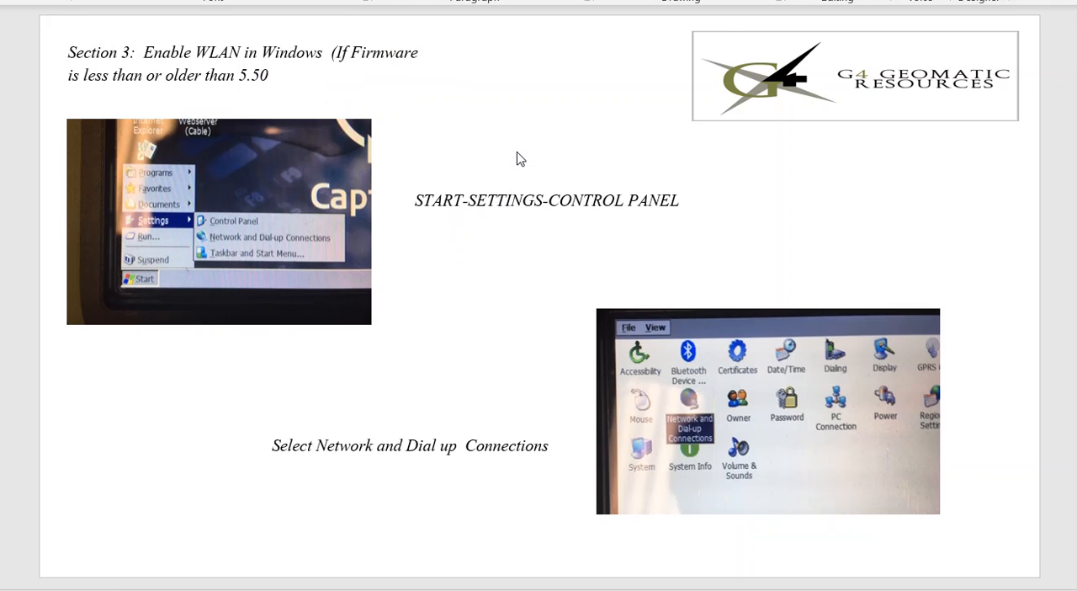
mouse_move(445, 142)
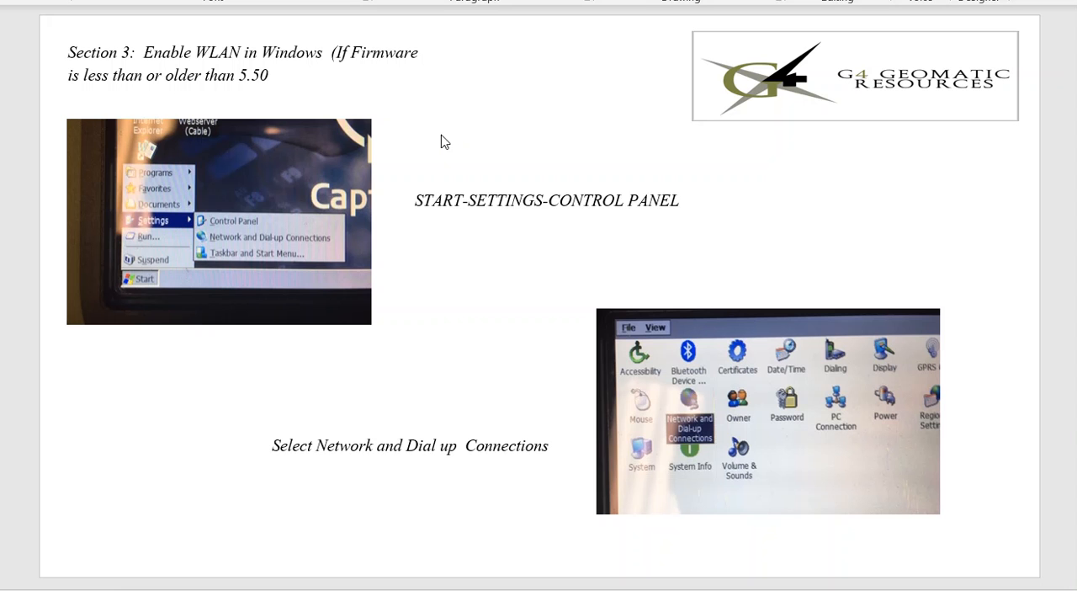
mouse_move(266, 87)
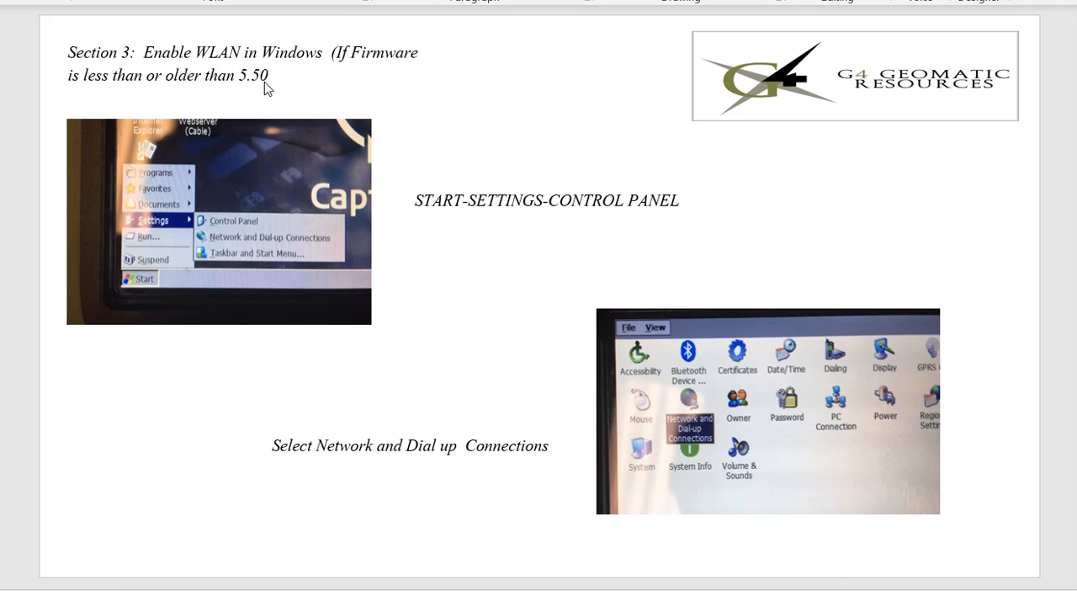
mouse_move(367, 84)
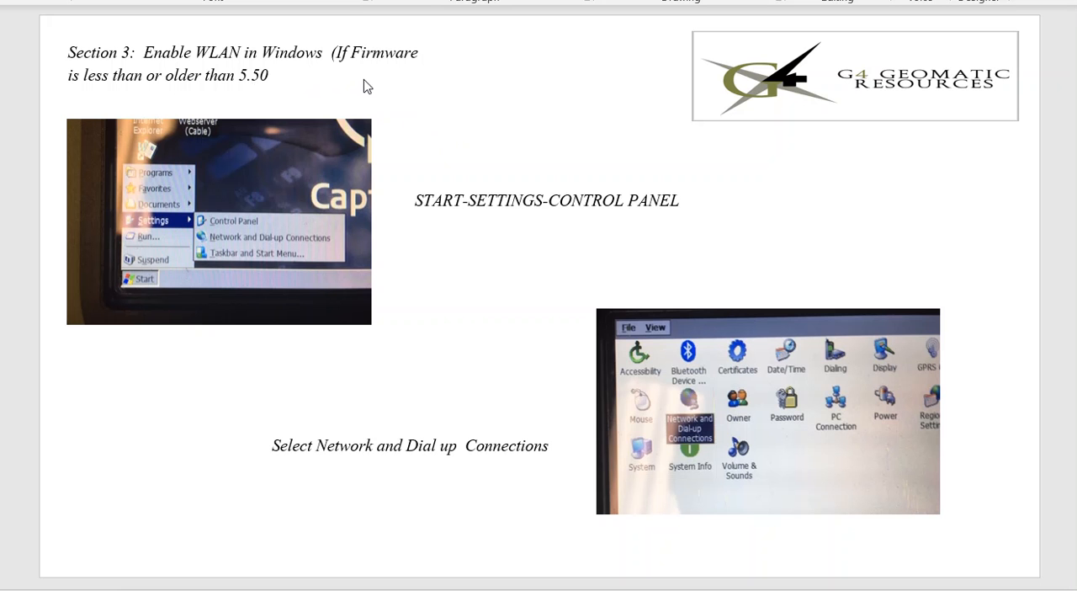
mouse_move(353, 71)
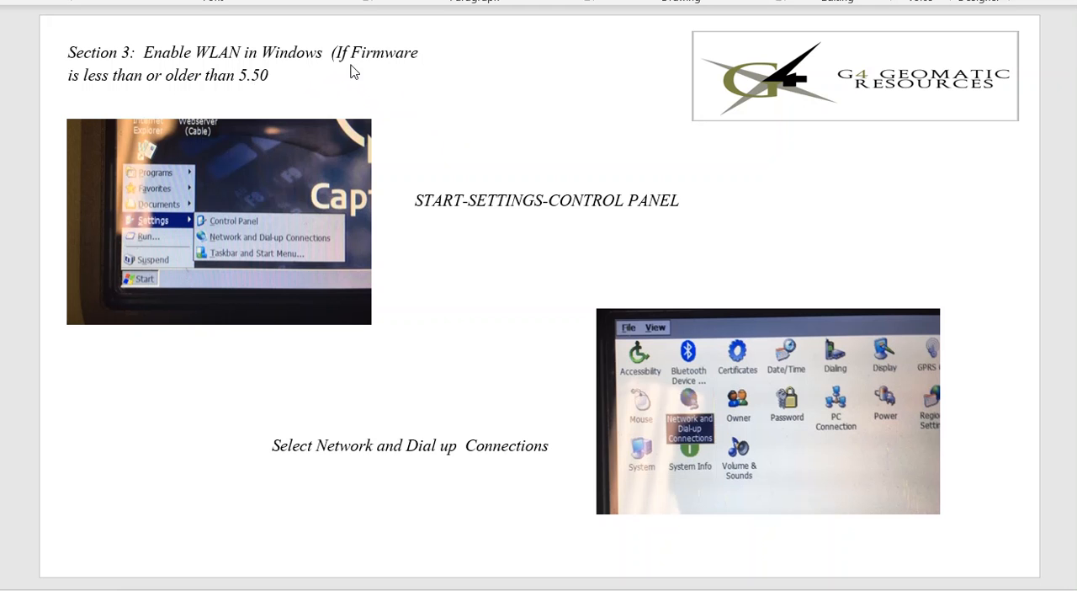
mouse_move(252, 84)
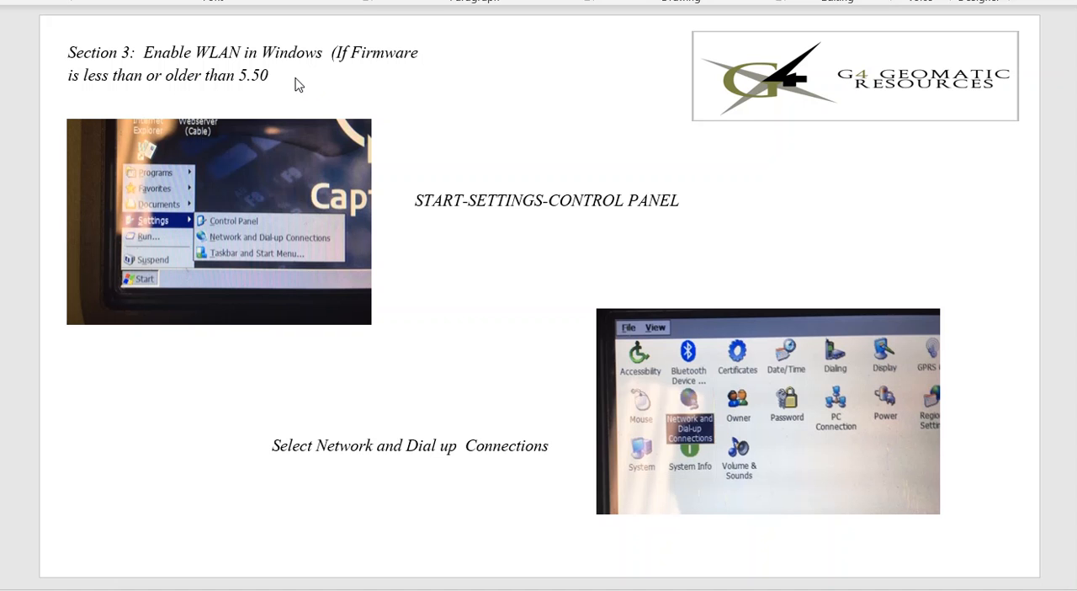
mouse_move(443, 229)
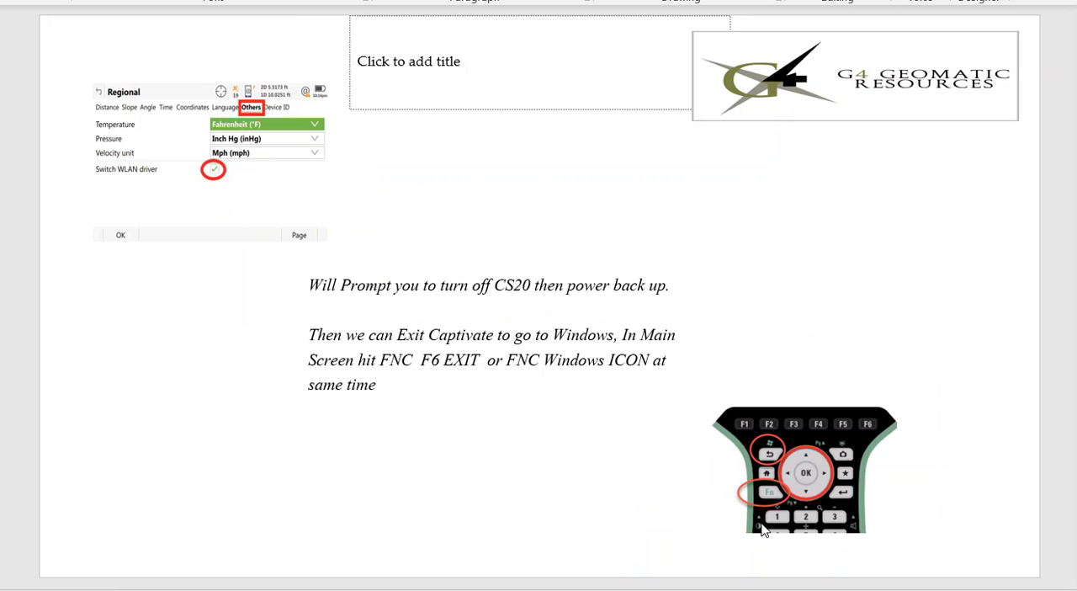
mouse_move(766, 458)
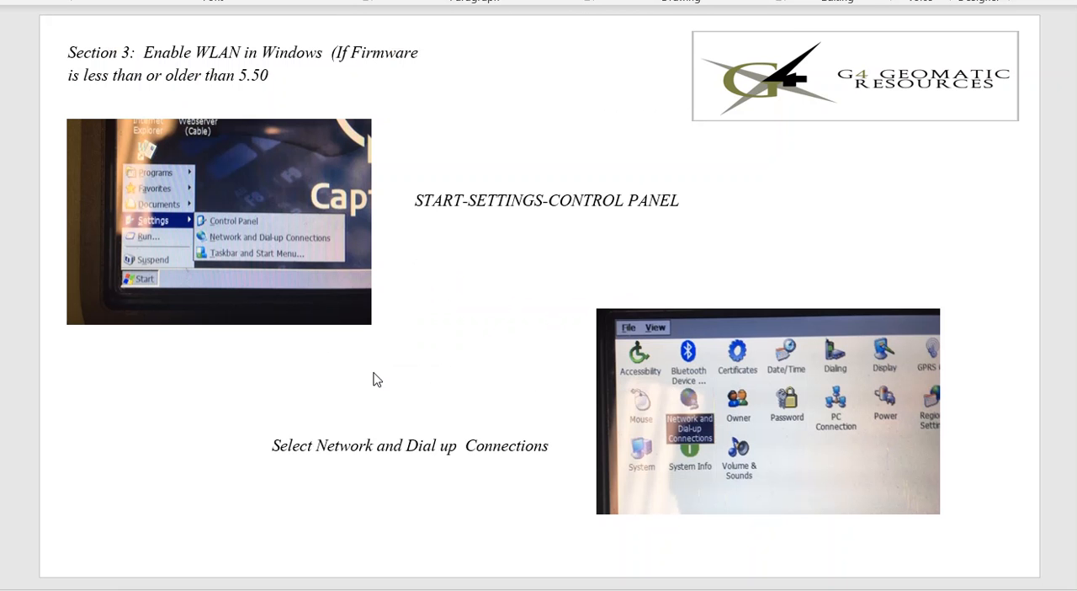
mouse_move(143, 286)
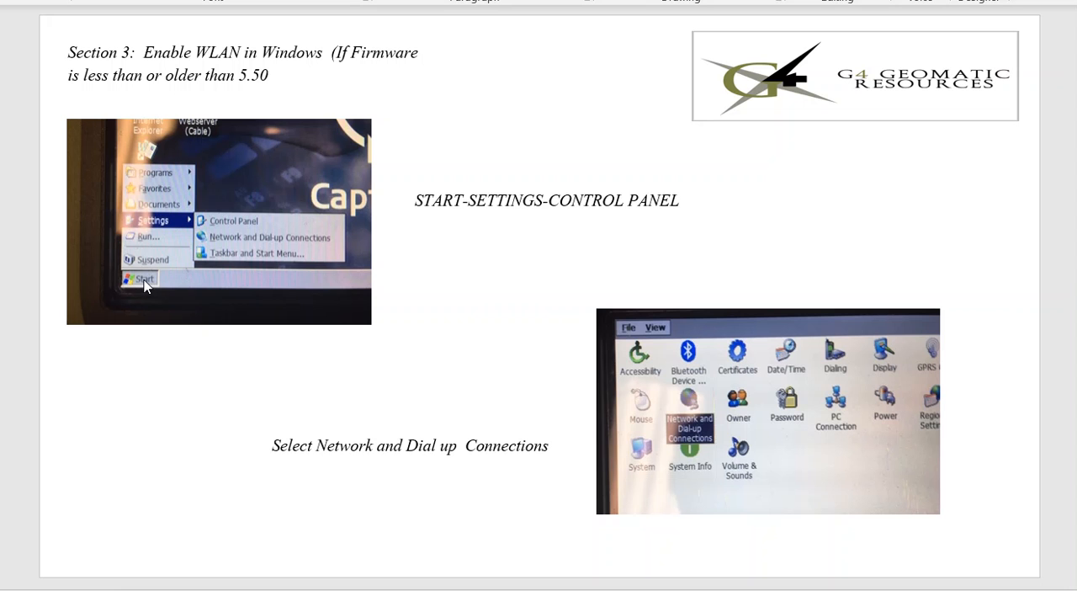
mouse_move(195, 225)
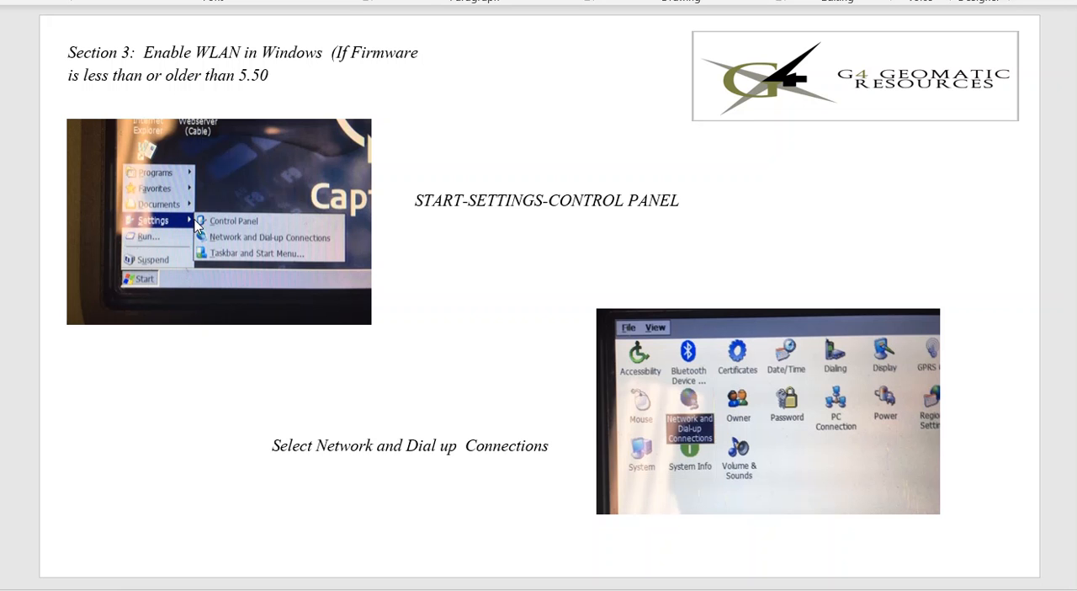
mouse_move(227, 229)
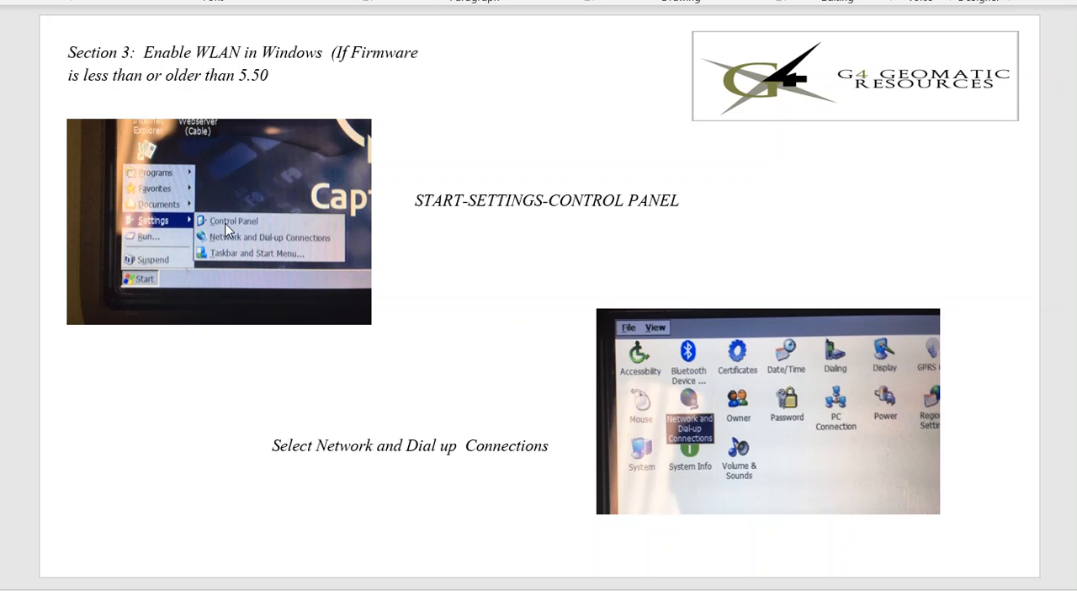
mouse_move(643, 468)
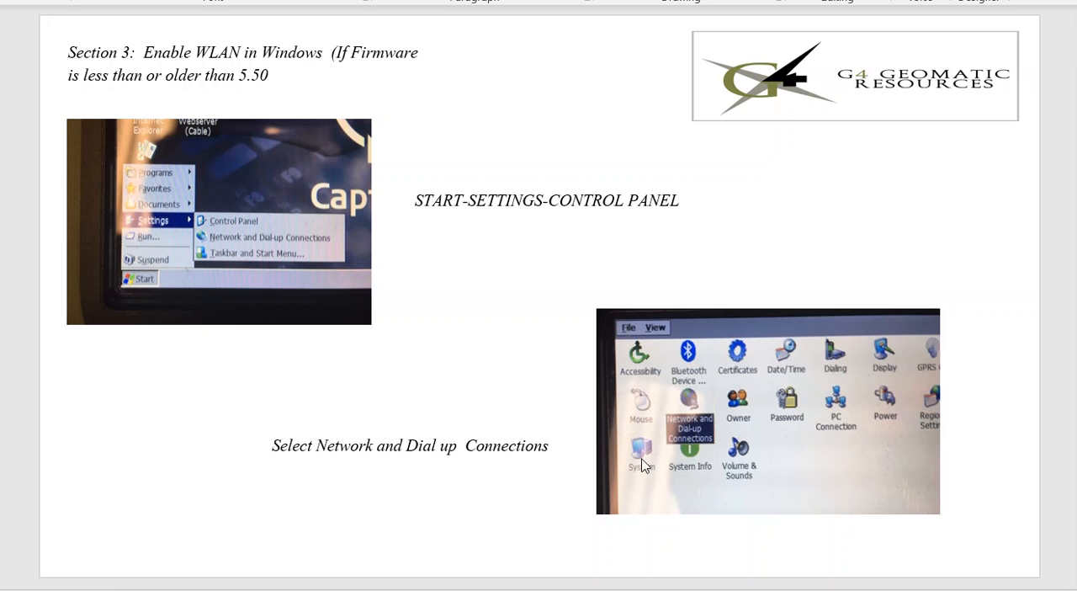
mouse_move(697, 437)
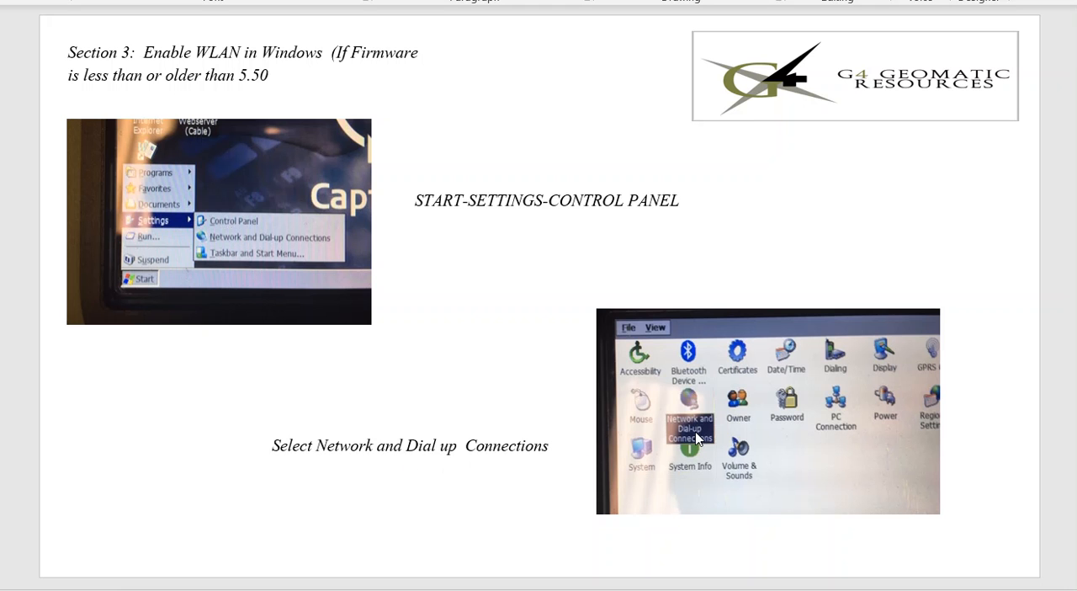
mouse_move(697, 431)
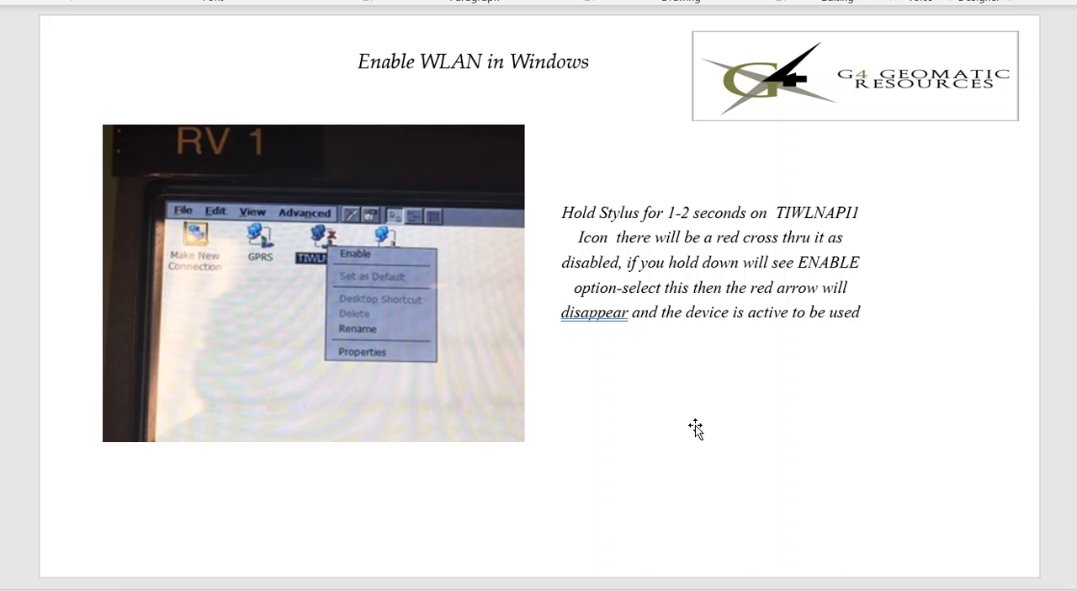
mouse_move(192, 253)
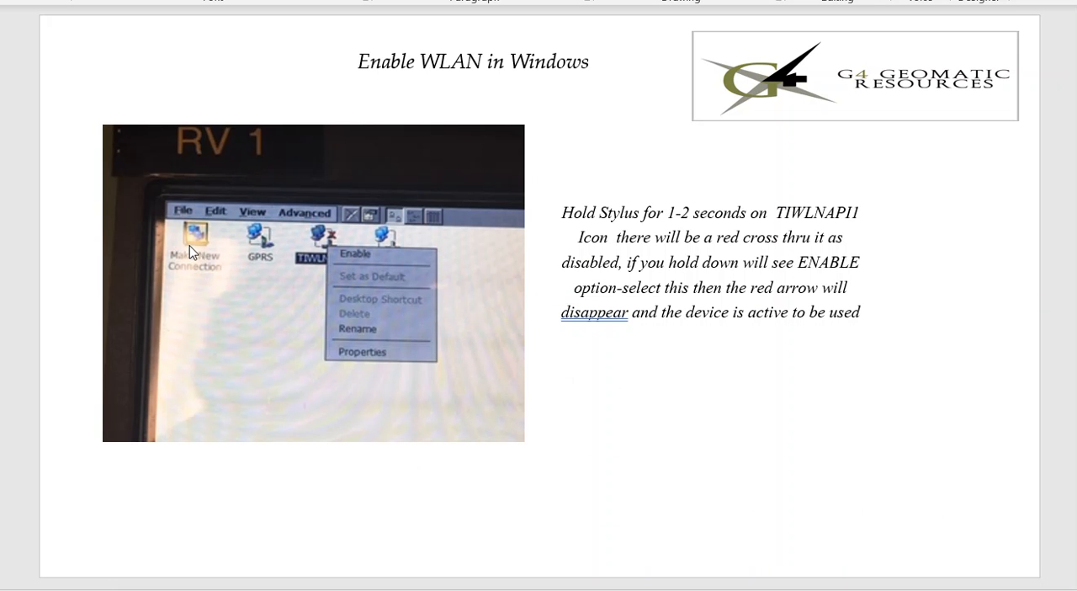
mouse_move(310, 276)
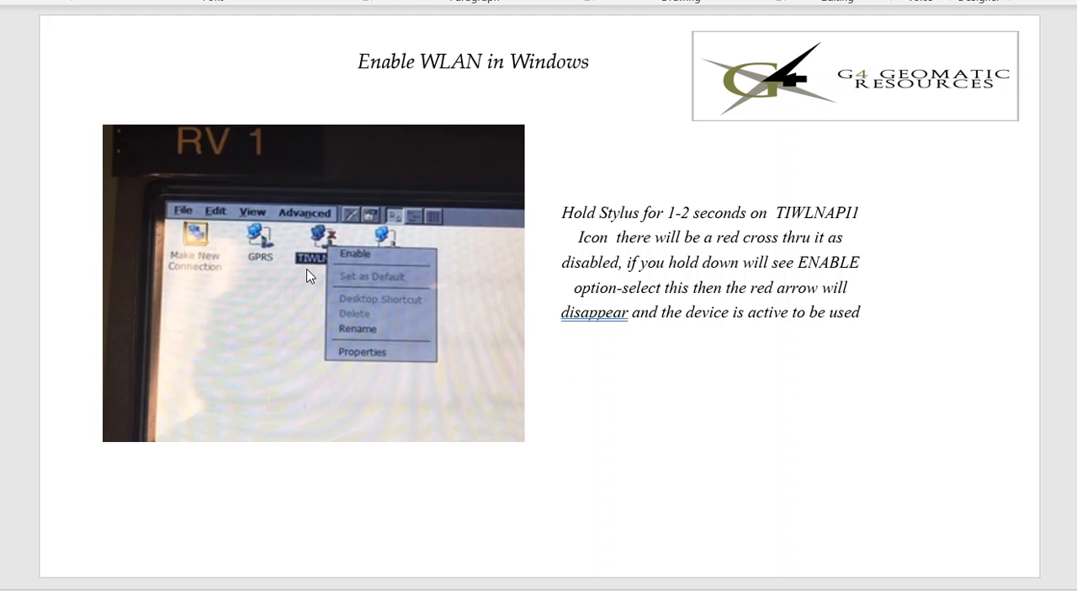
mouse_move(326, 269)
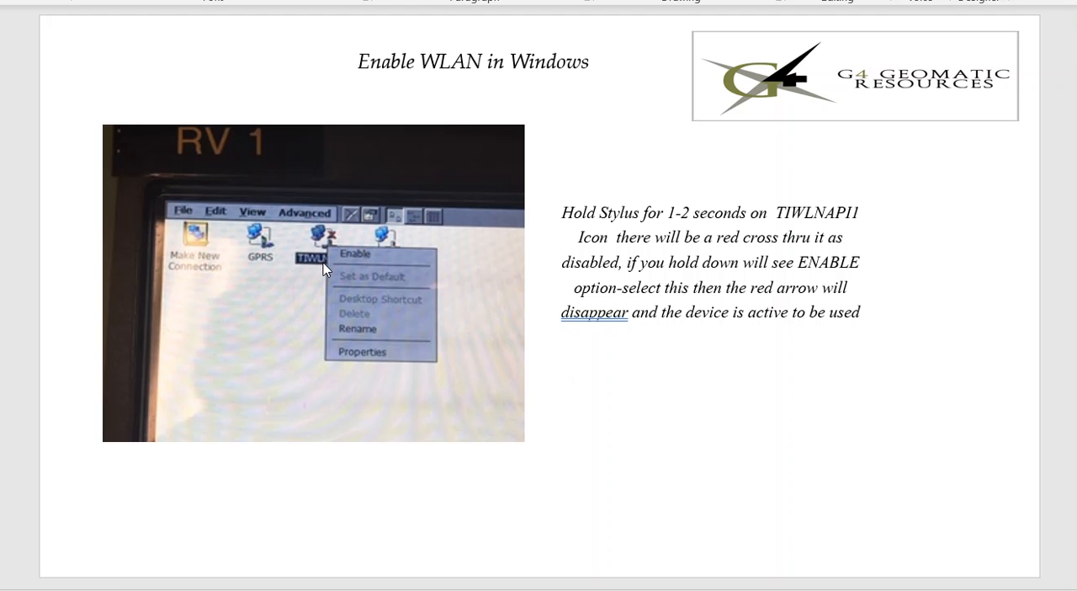
mouse_move(327, 246)
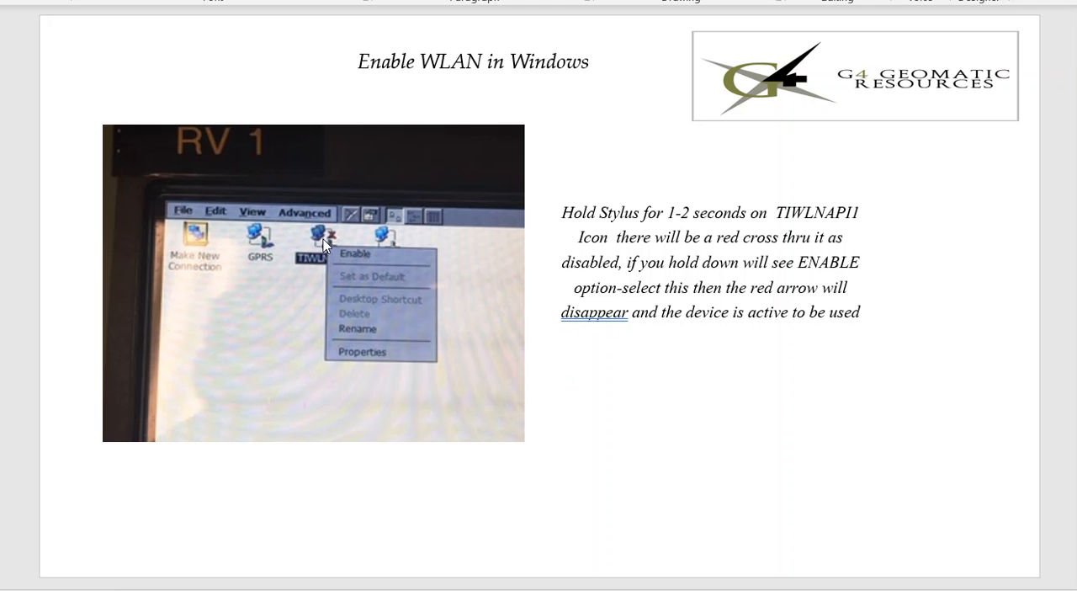
mouse_move(344, 262)
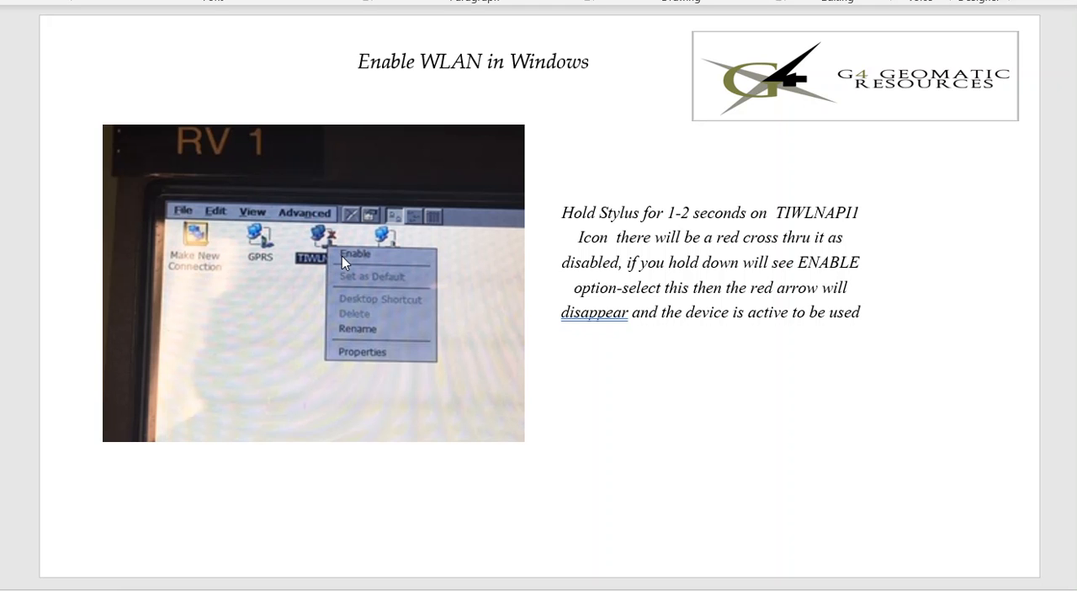
mouse_move(350, 266)
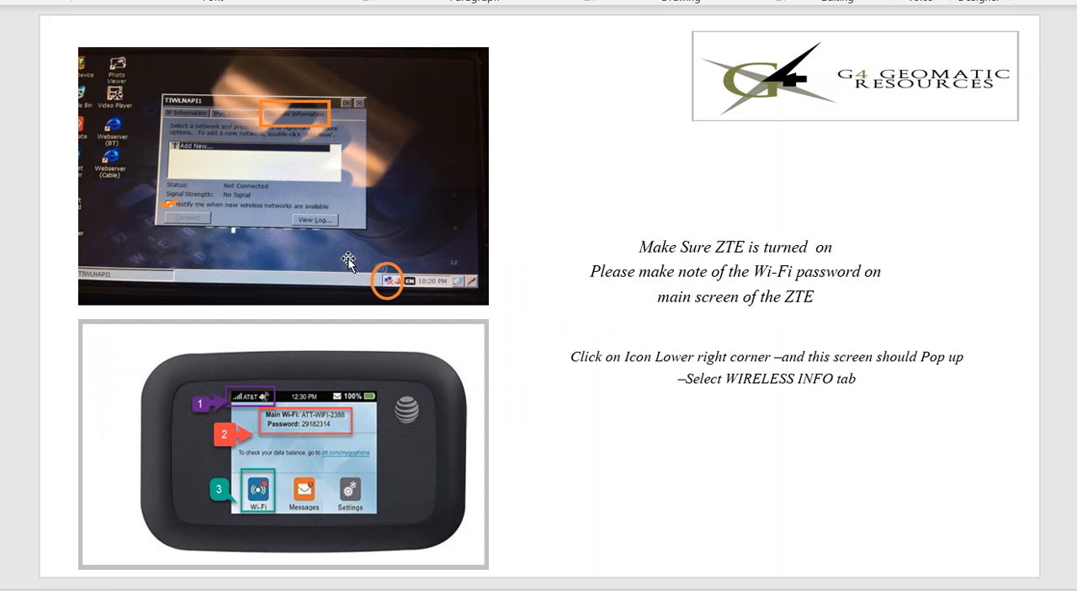
mouse_move(340, 222)
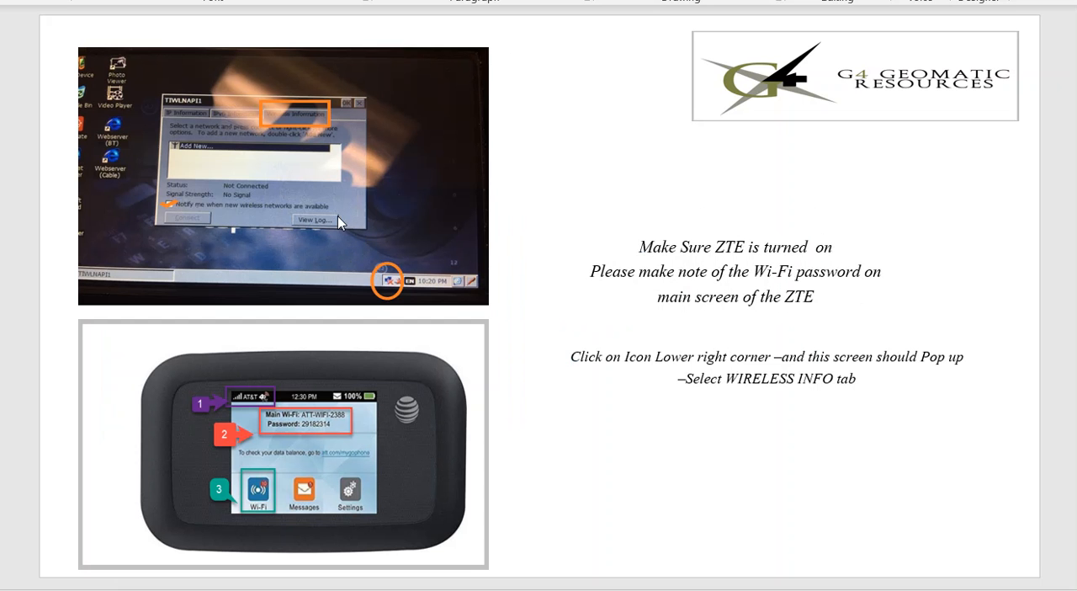
mouse_move(131, 164)
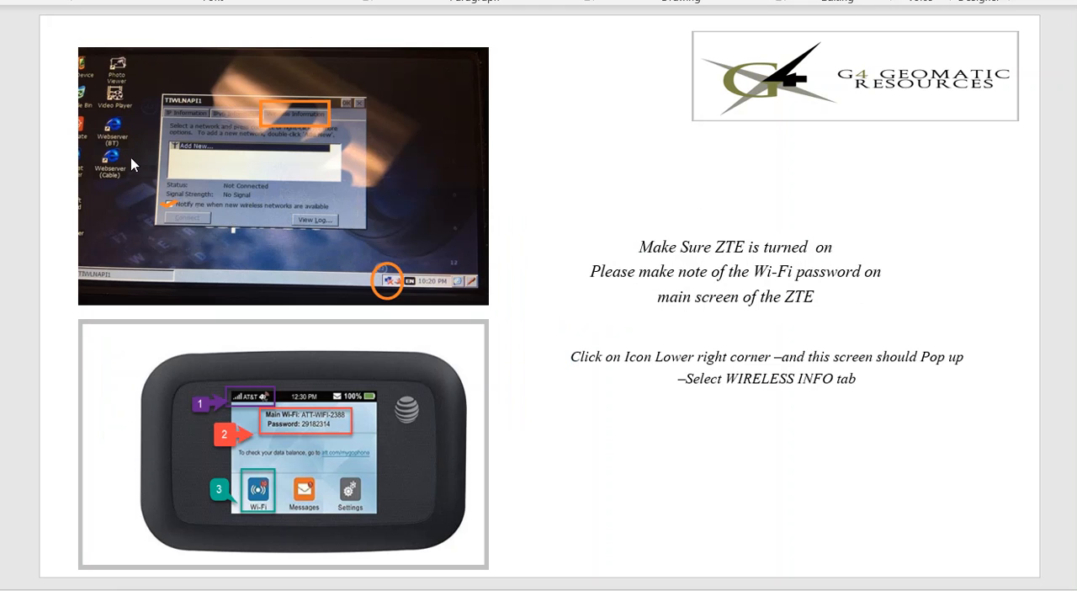
mouse_move(391, 289)
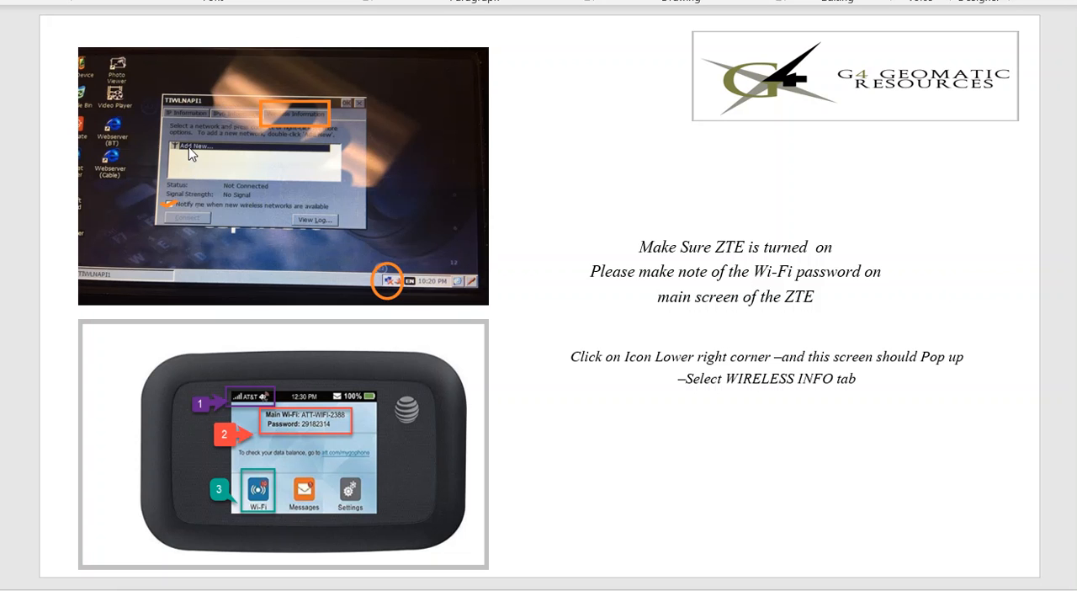
mouse_move(253, 159)
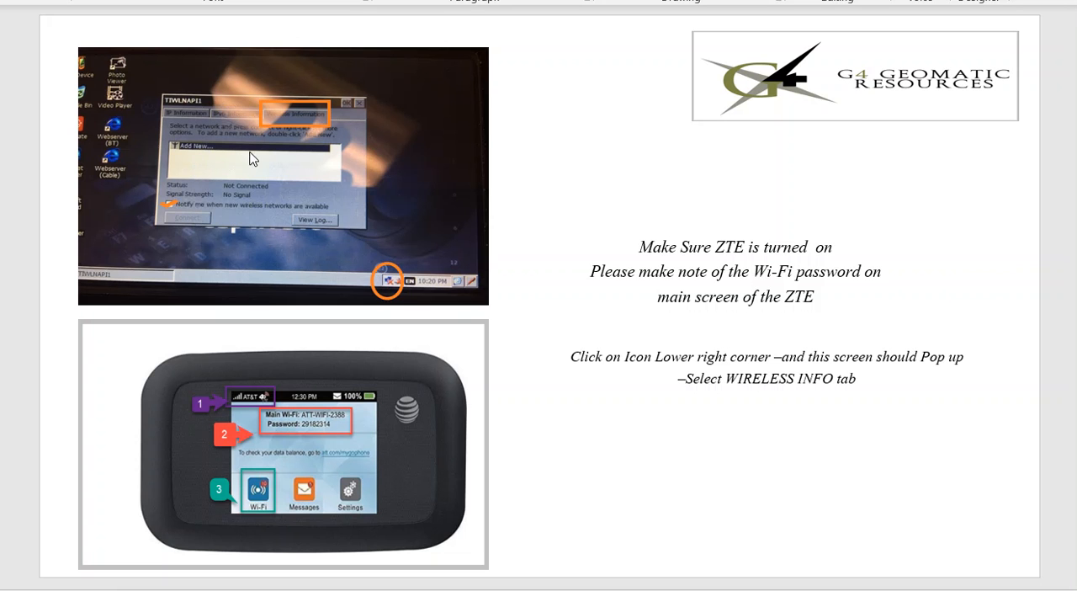
mouse_move(404, 407)
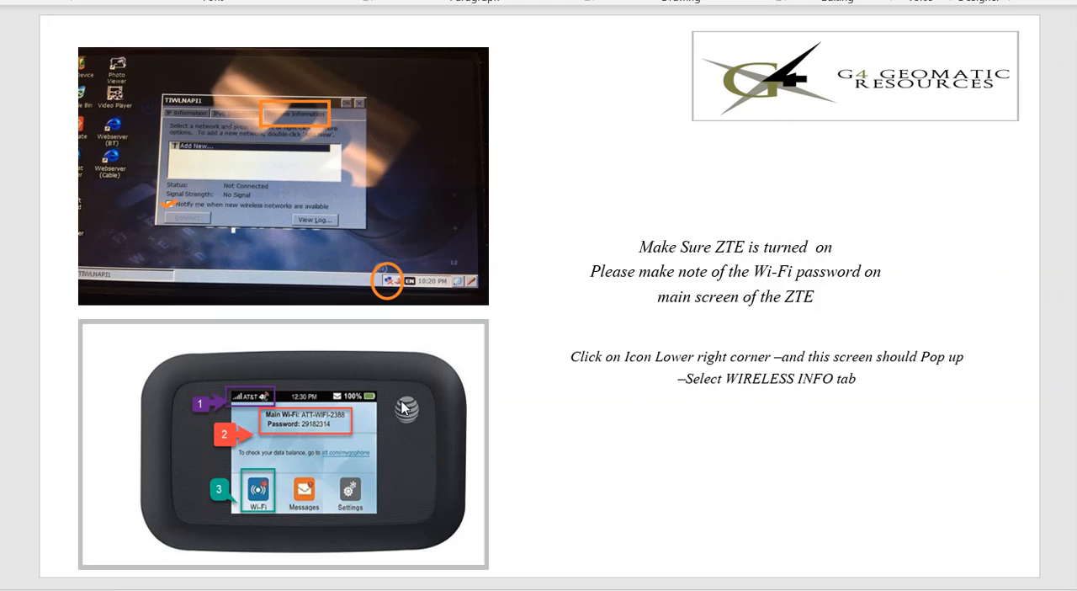
mouse_move(320, 427)
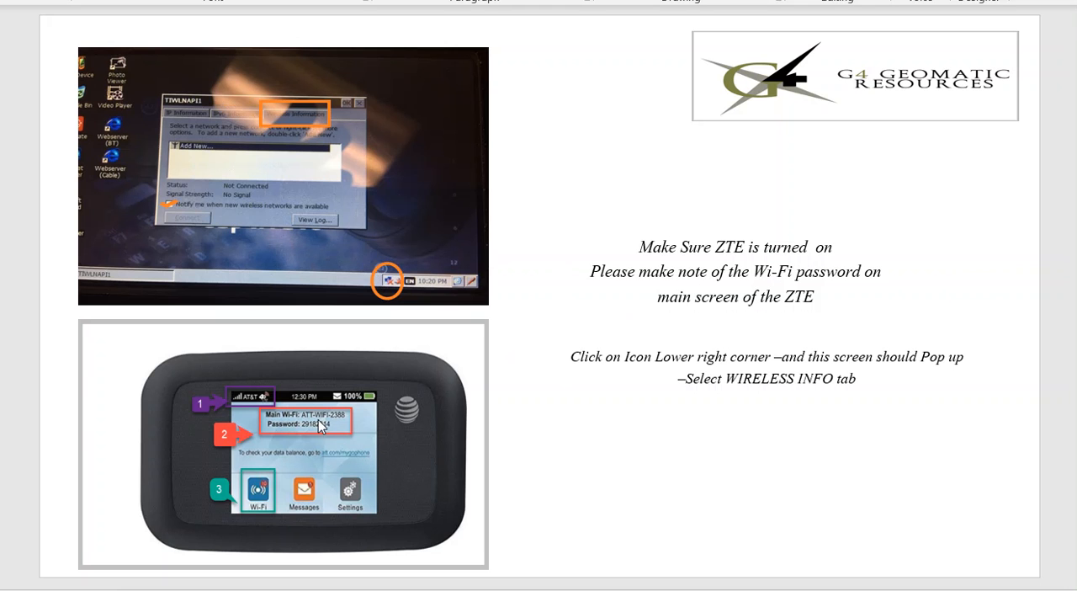
mouse_move(330, 424)
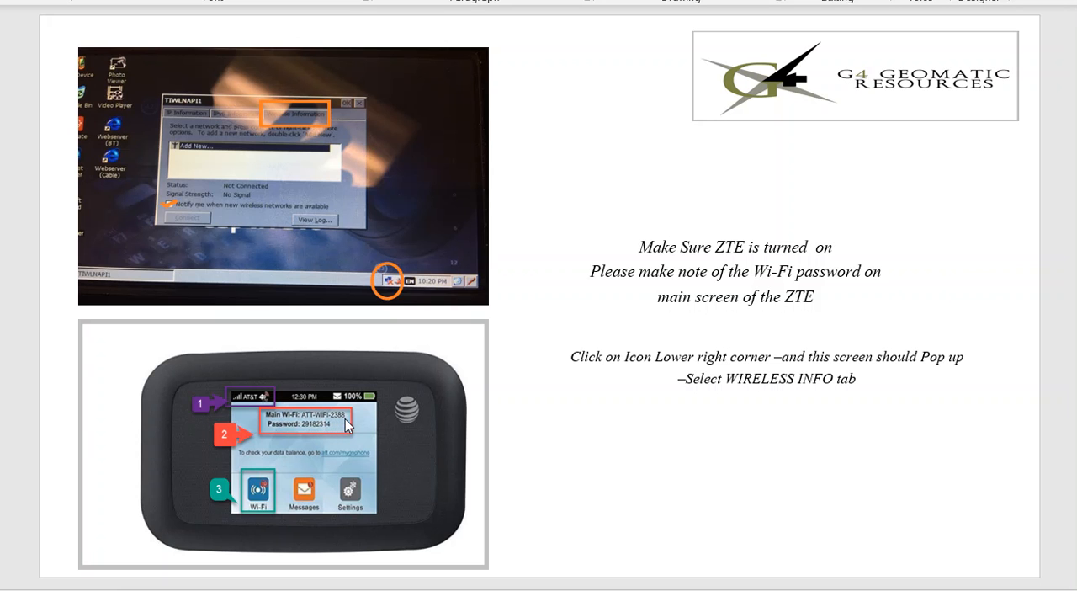
mouse_move(338, 374)
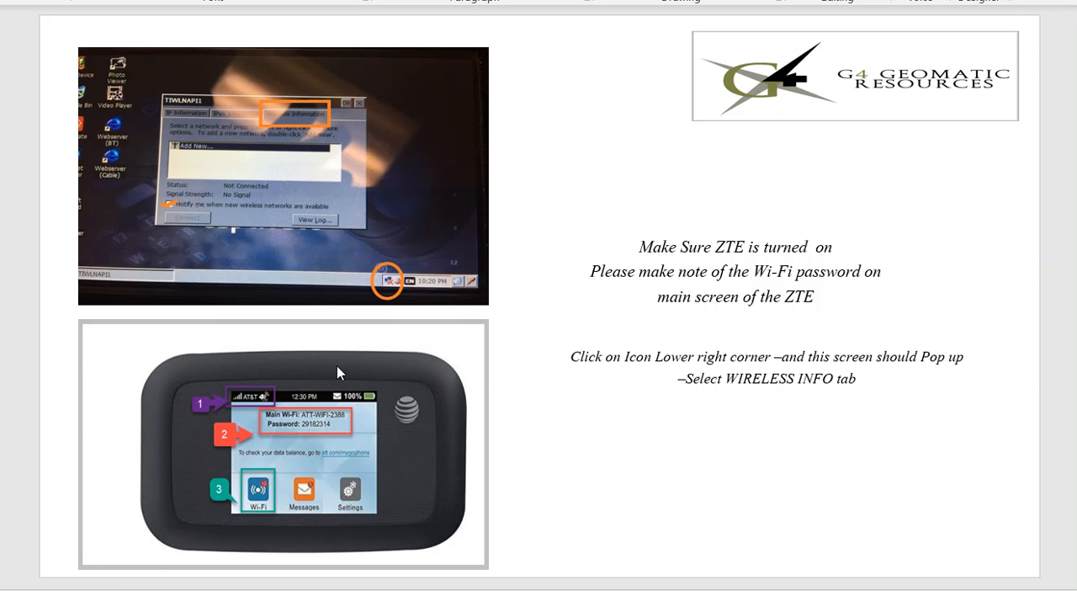
mouse_move(304, 121)
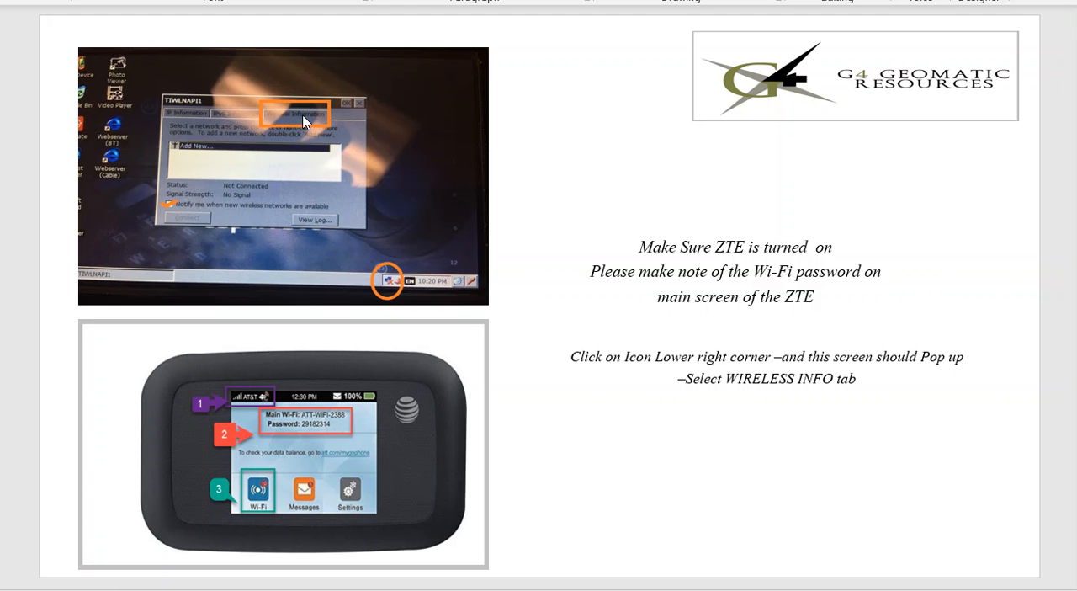
mouse_move(192, 215)
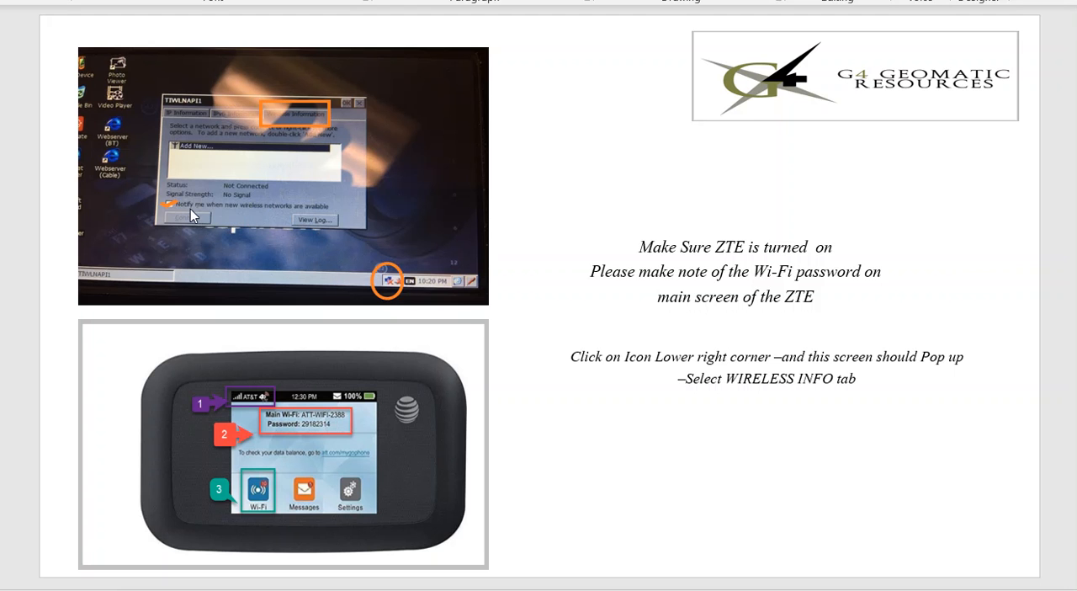
mouse_move(239, 212)
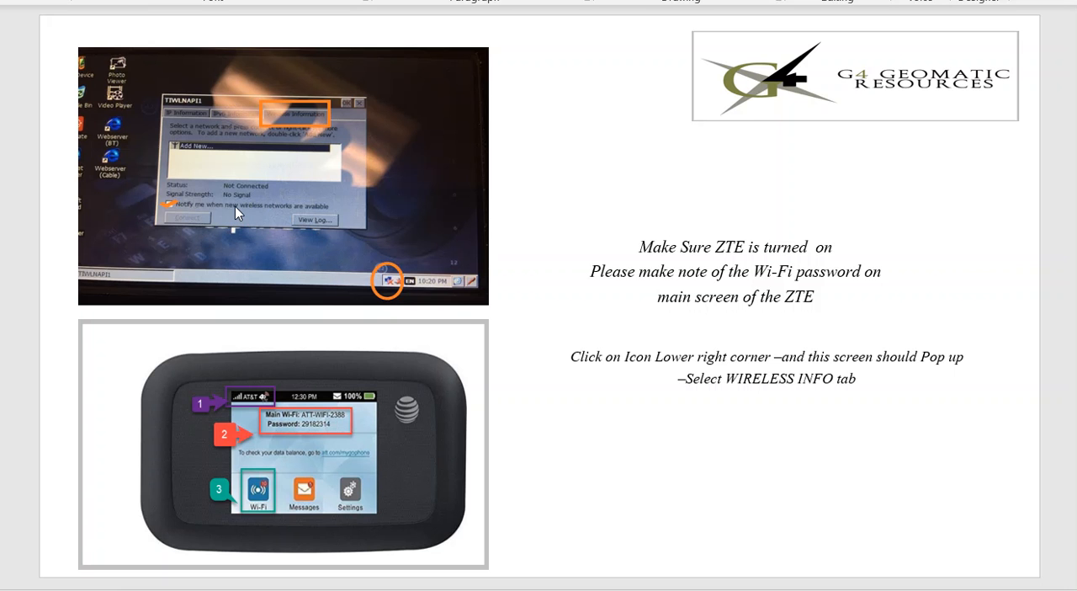
mouse_move(219, 185)
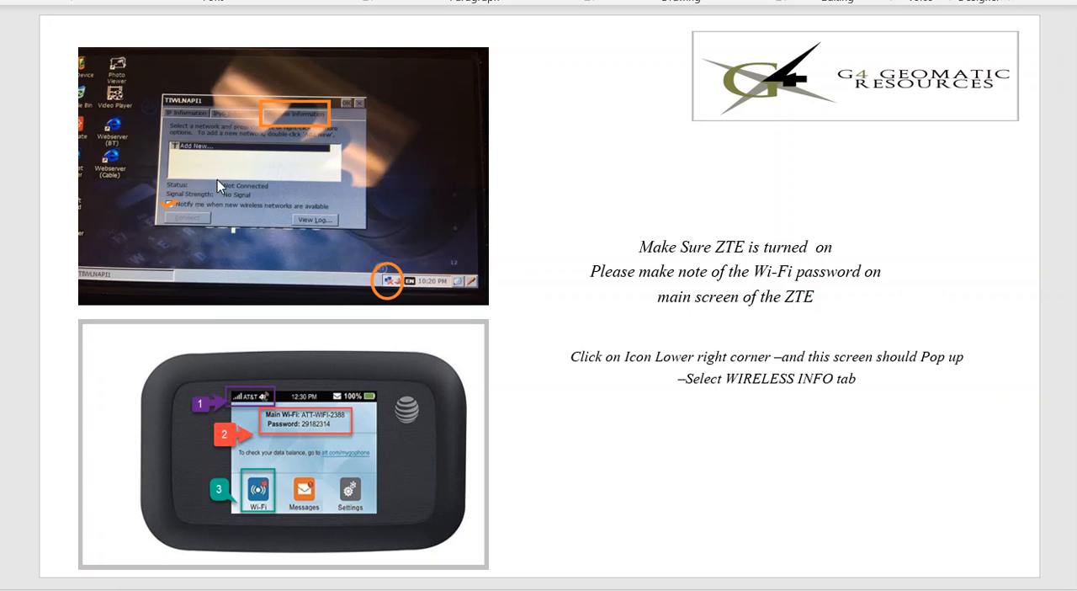
mouse_move(216, 167)
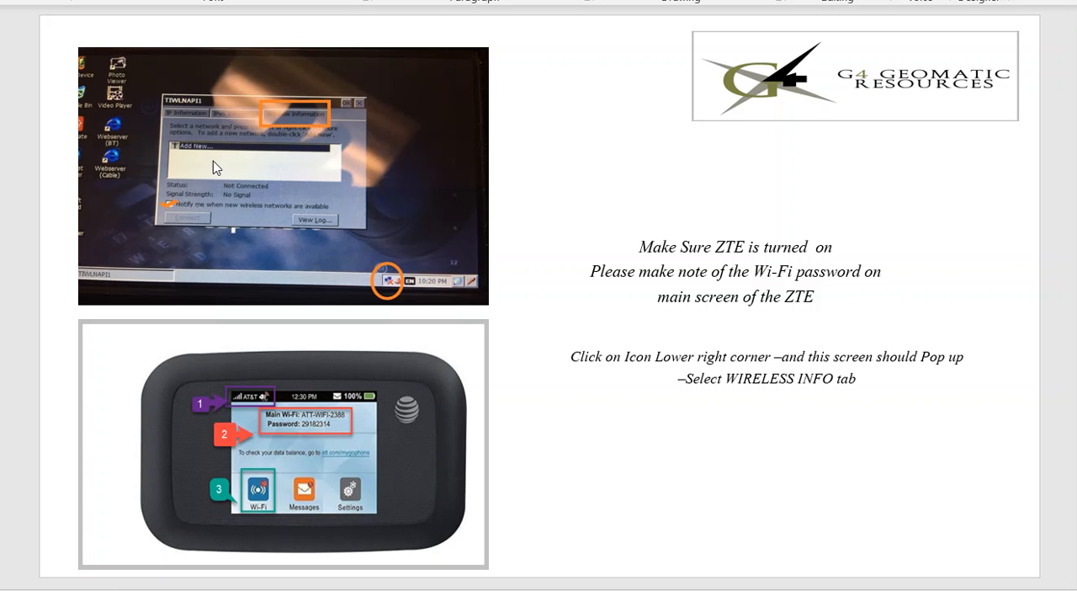
mouse_move(217, 186)
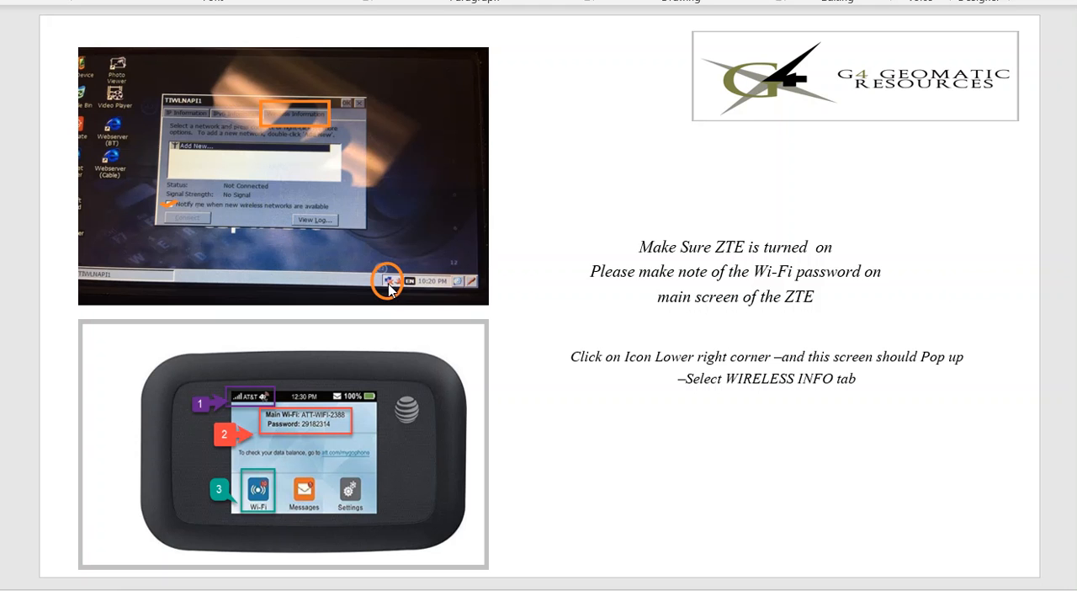
mouse_move(239, 212)
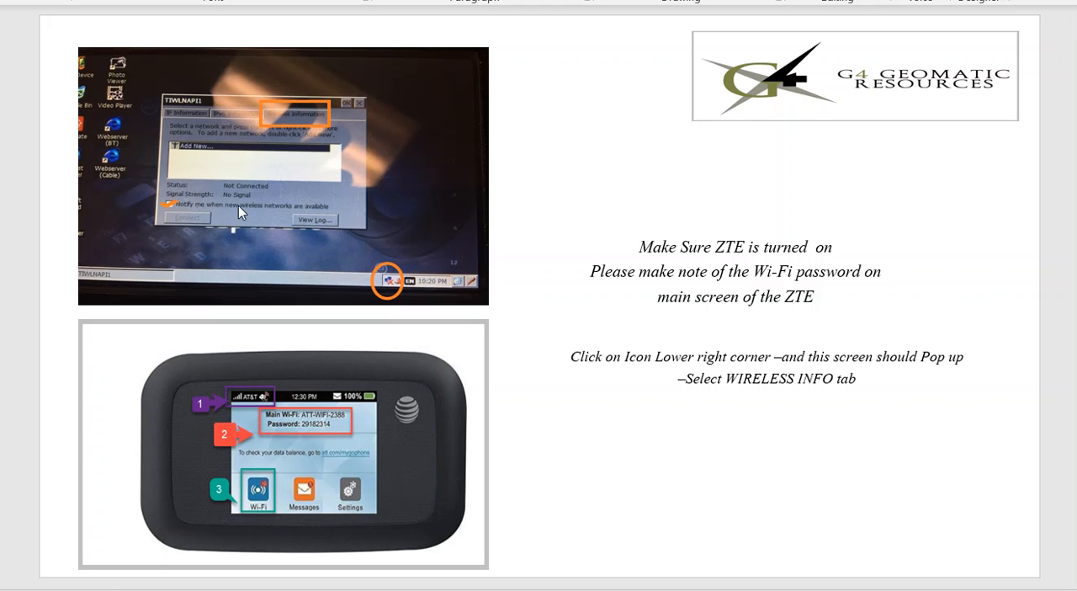
mouse_move(857, 378)
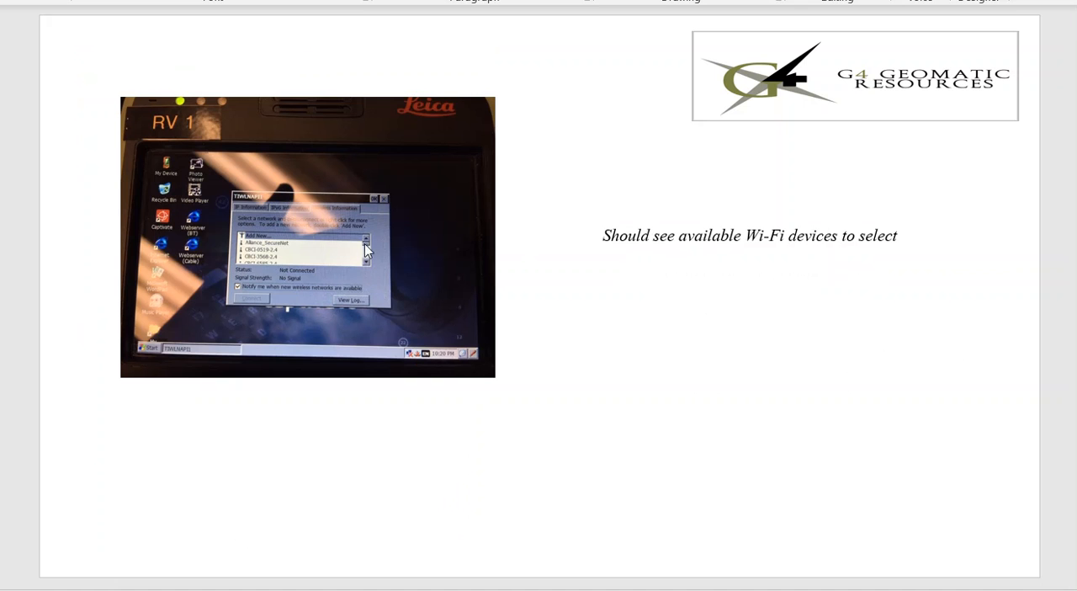
mouse_move(261, 249)
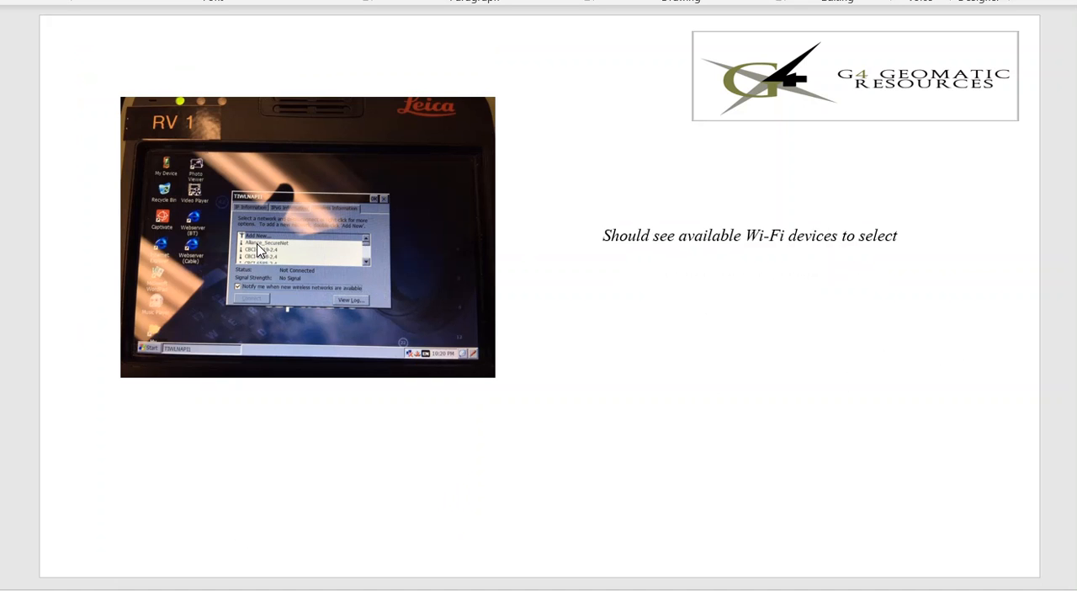
mouse_move(270, 256)
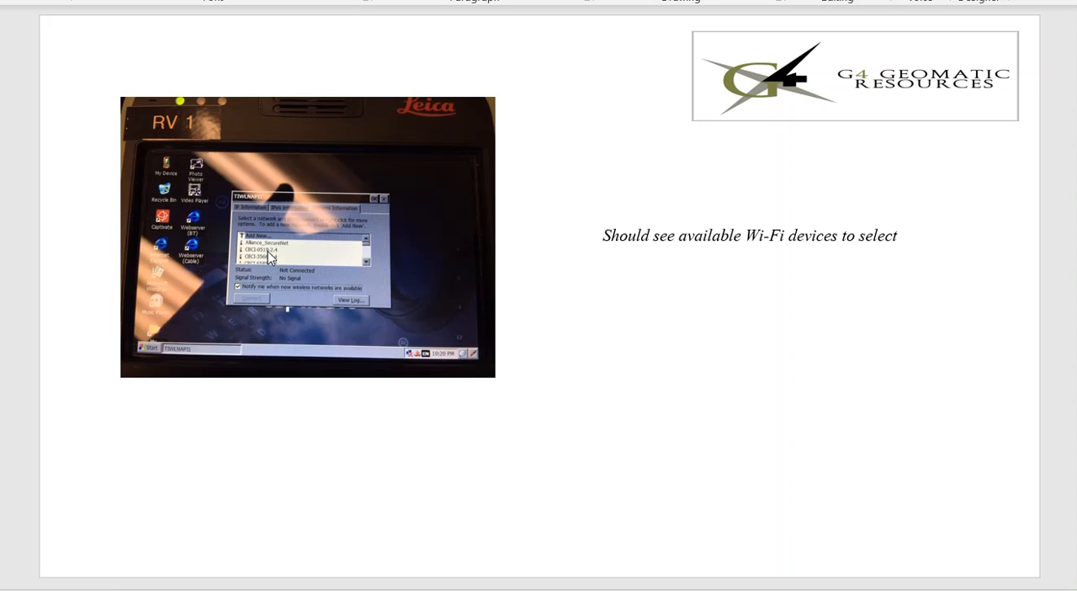
mouse_move(261, 304)
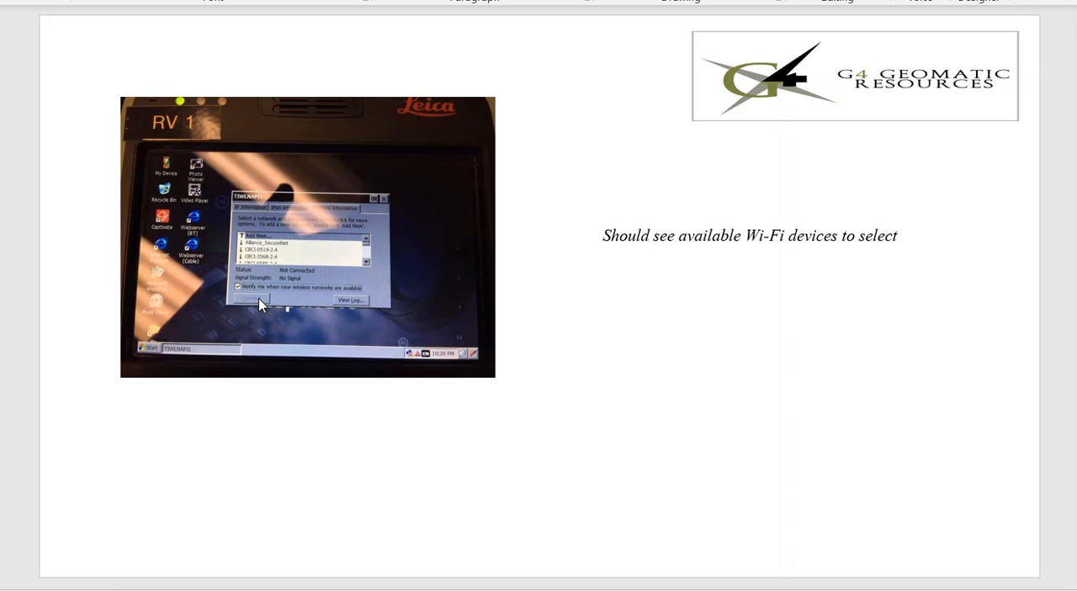
mouse_move(513, 280)
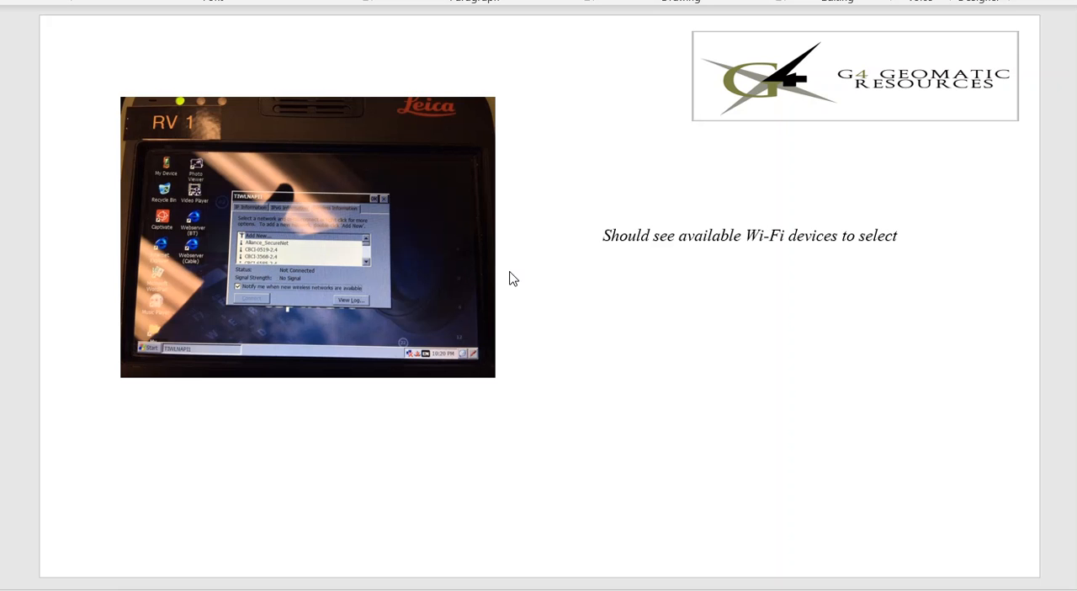
mouse_move(447, 303)
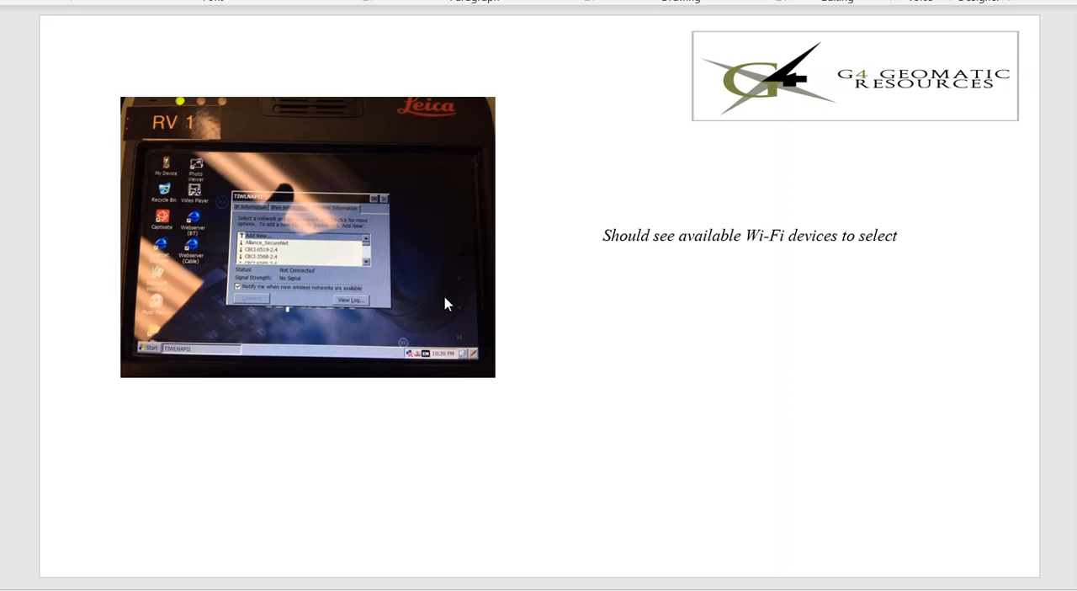
Step: Advance to the slide about connecting to the ZTE hotspot ATT_WIFI 2388
key("Right")
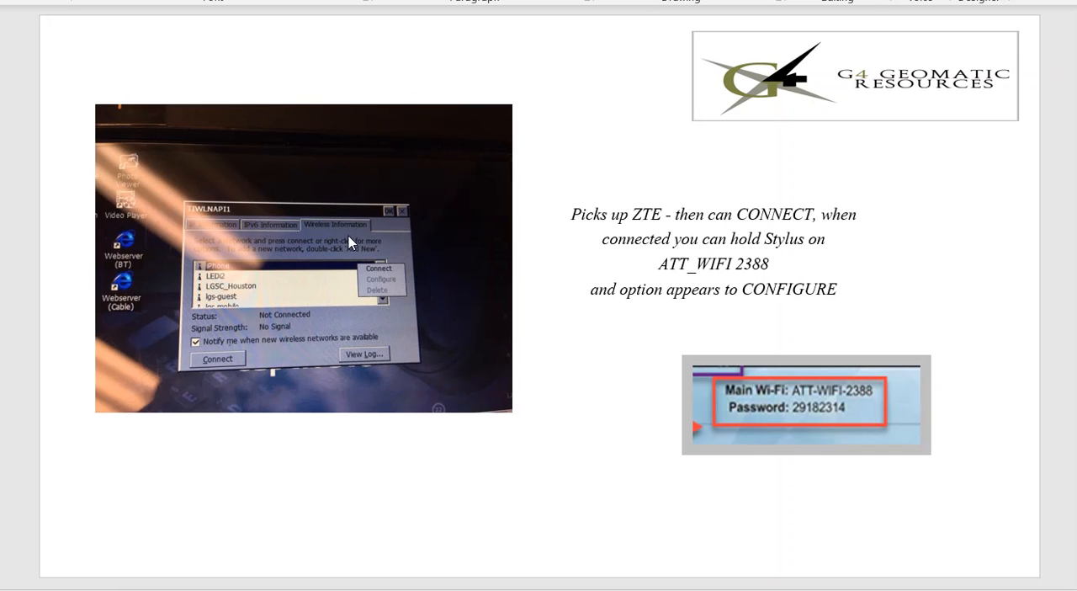
mouse_move(266, 275)
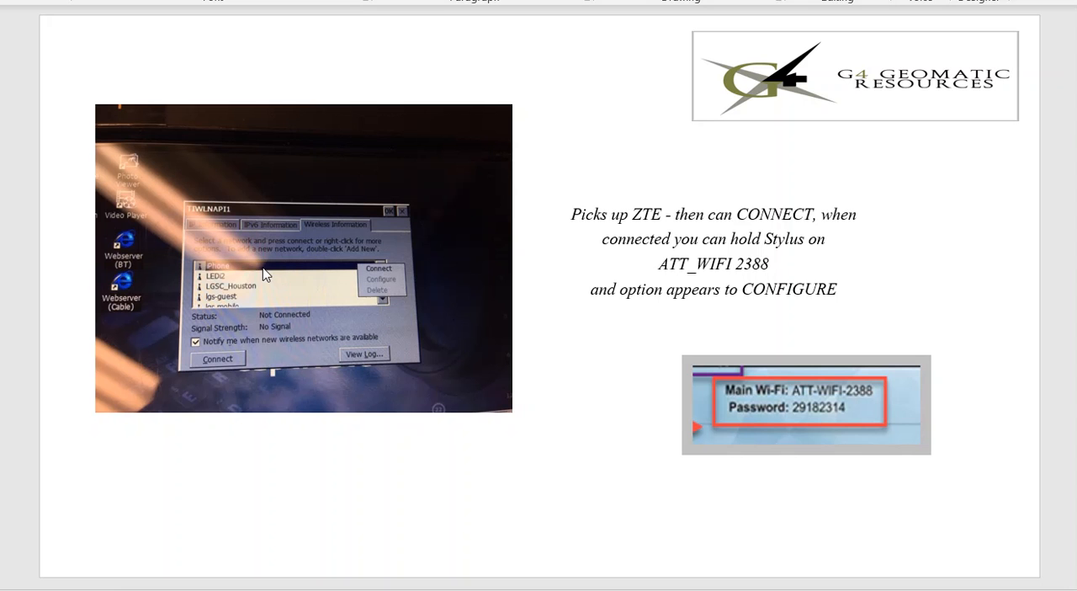
mouse_move(210, 276)
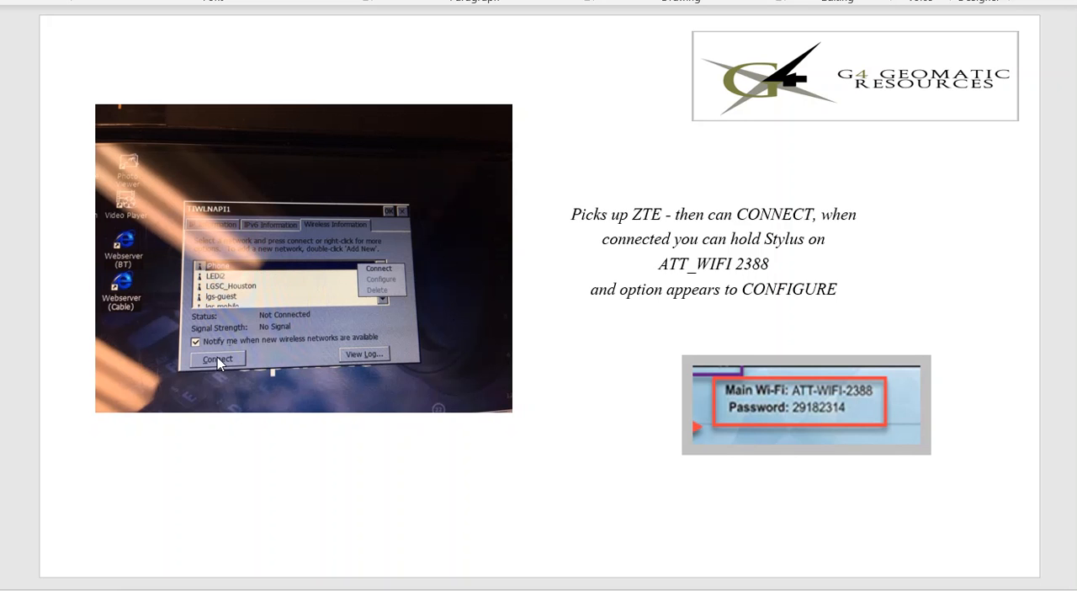
mouse_move(378, 272)
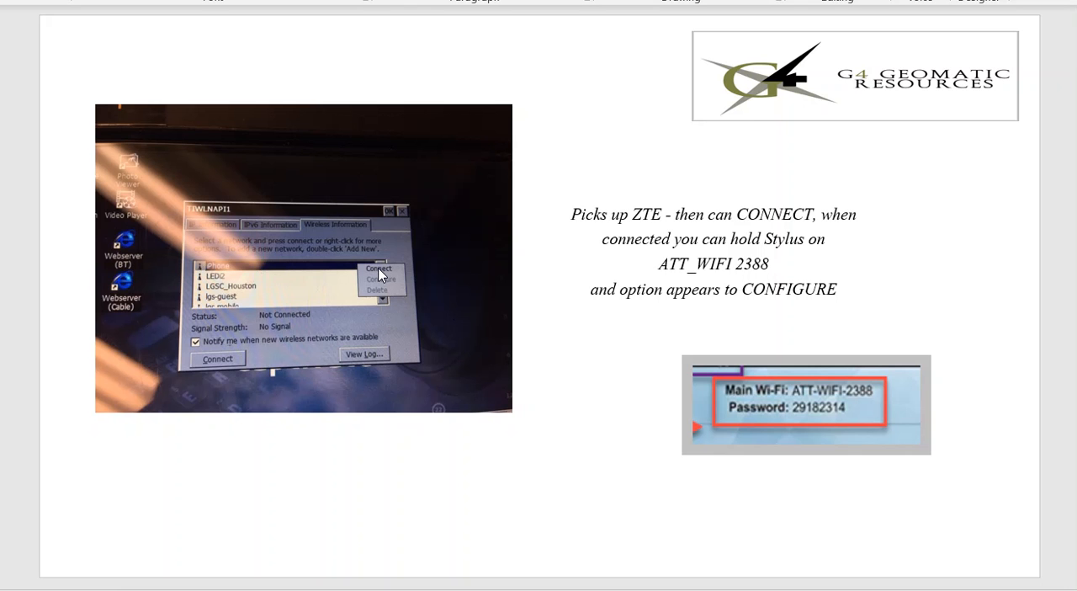
mouse_move(831, 422)
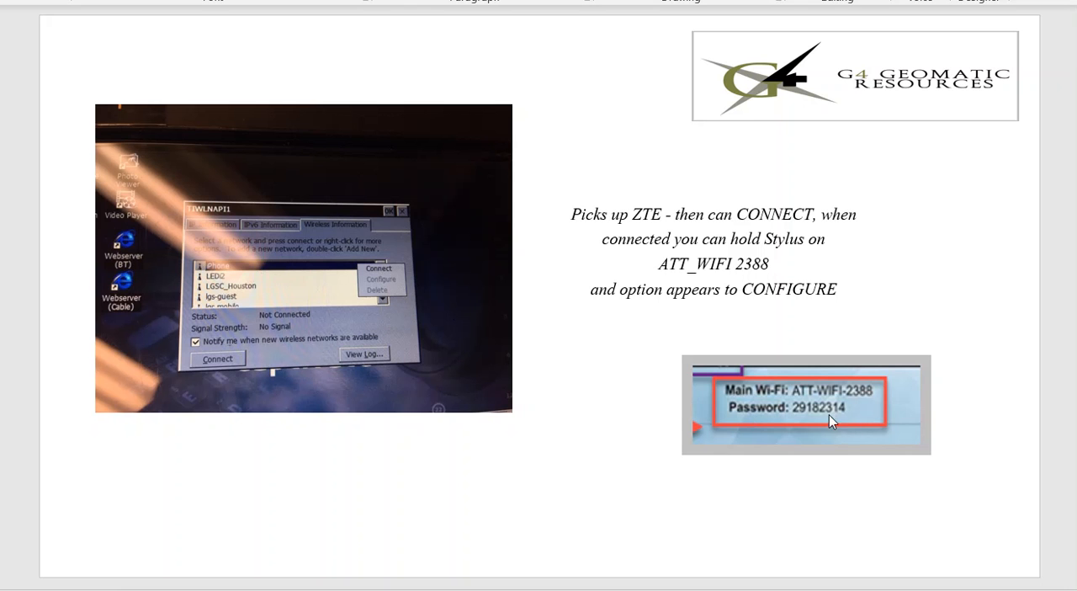
mouse_move(801, 397)
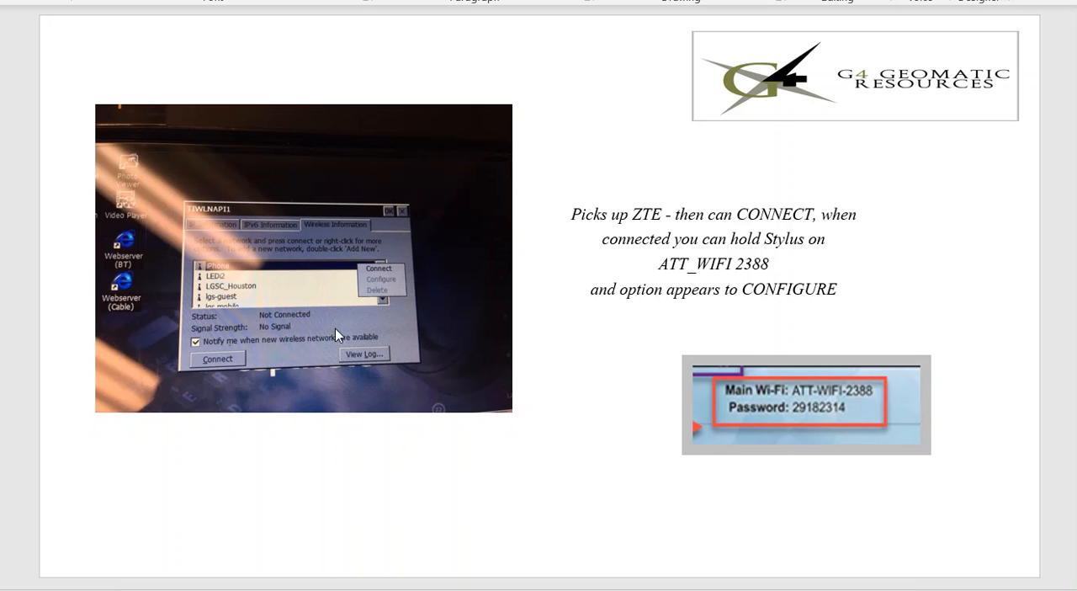
mouse_move(609, 393)
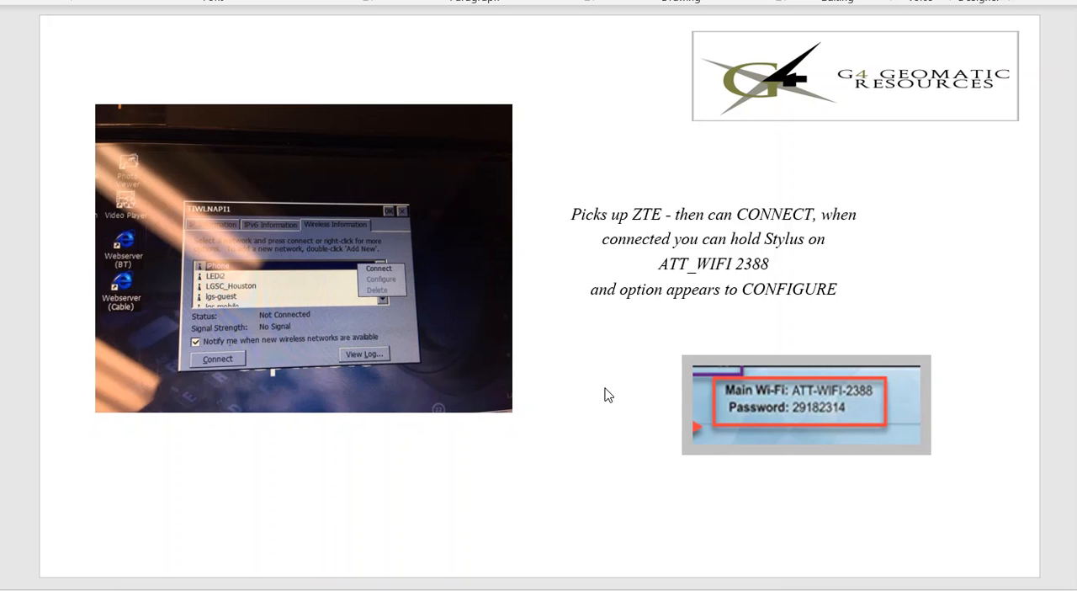
mouse_move(804, 419)
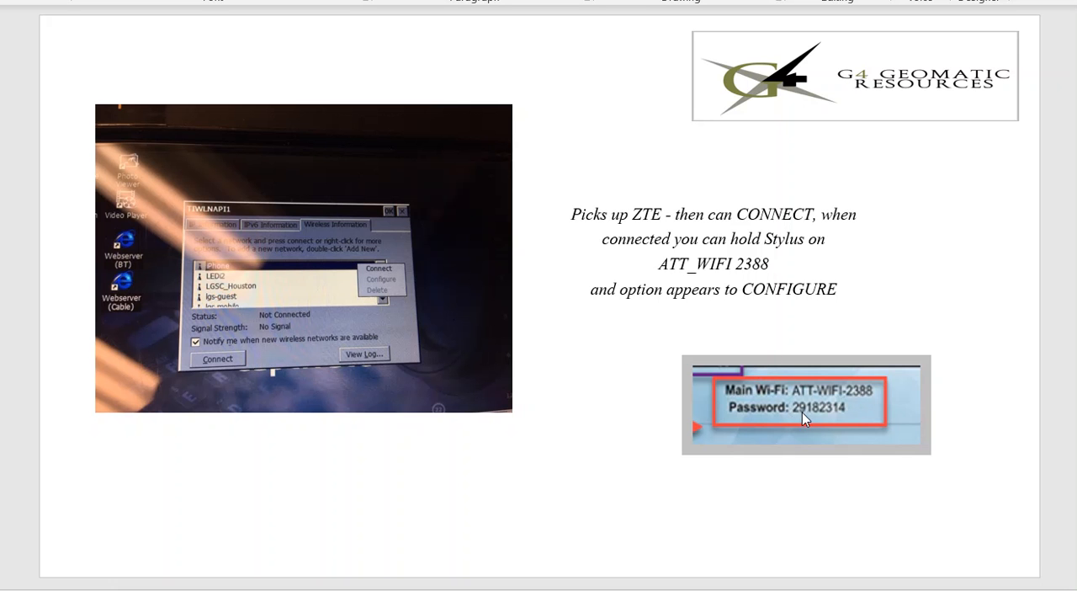
mouse_move(747, 391)
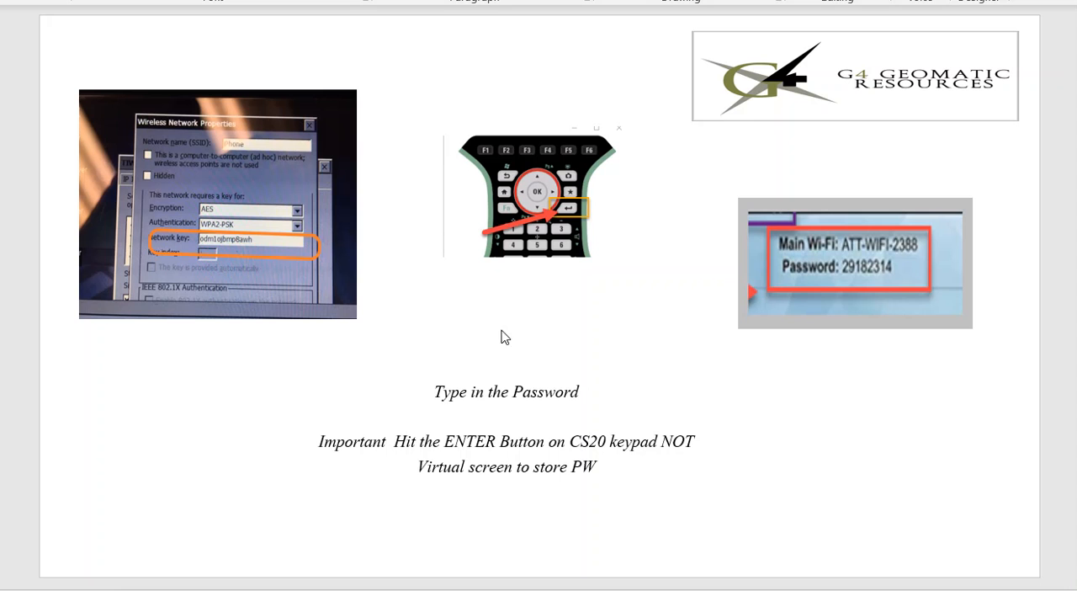
mouse_move(225, 152)
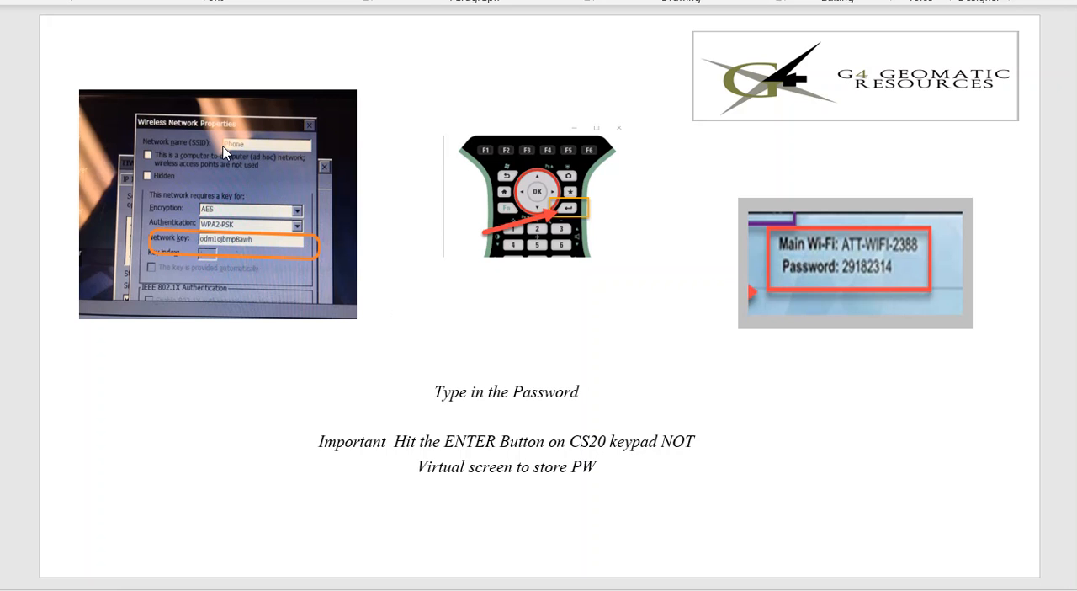
mouse_move(243, 251)
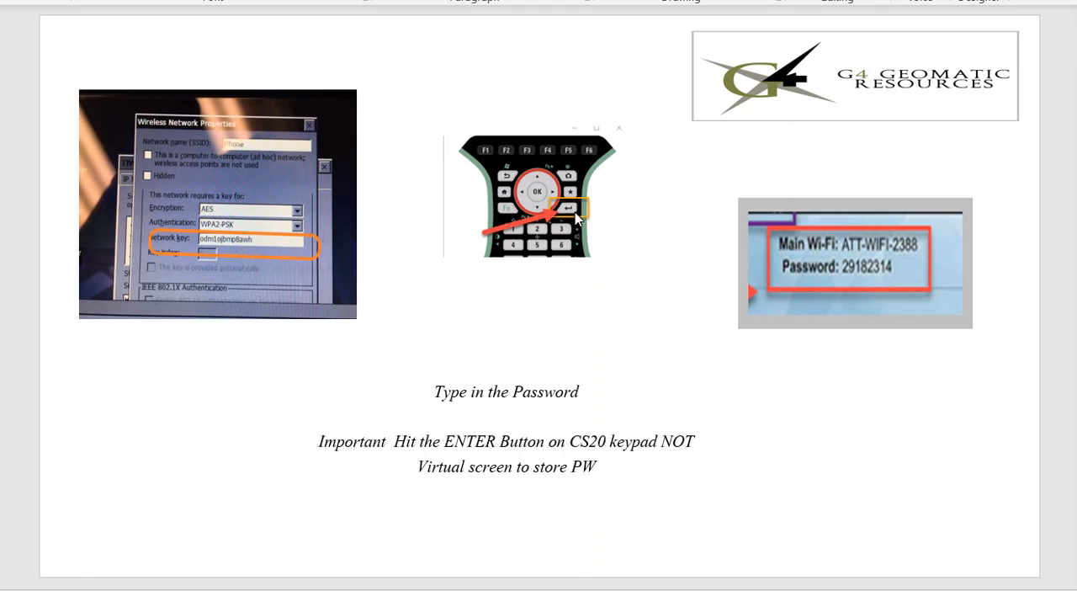
mouse_move(569, 275)
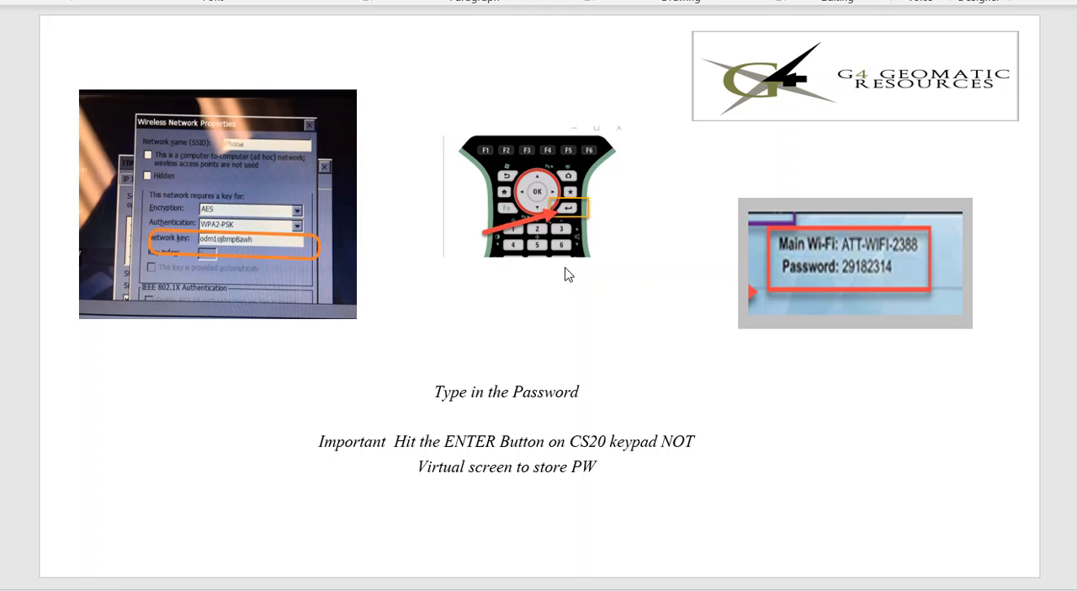
mouse_move(259, 228)
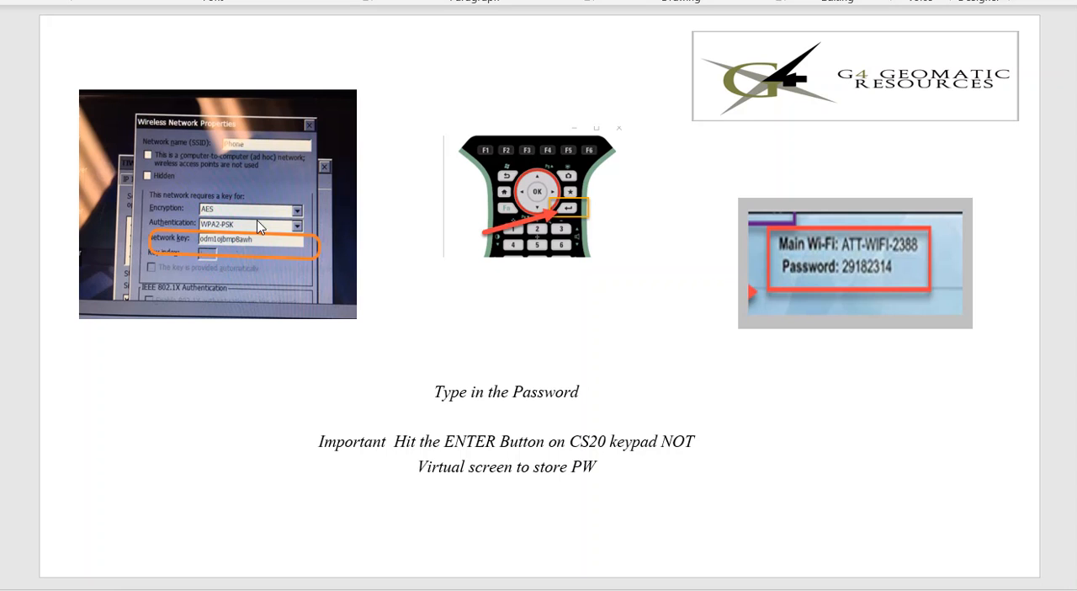
mouse_move(570, 387)
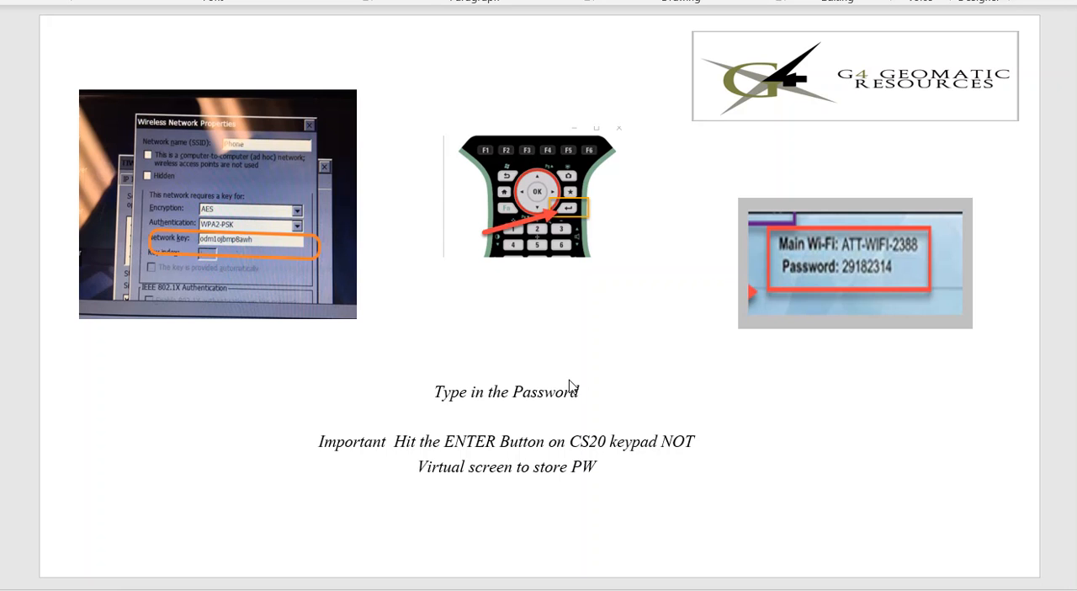
mouse_move(771, 328)
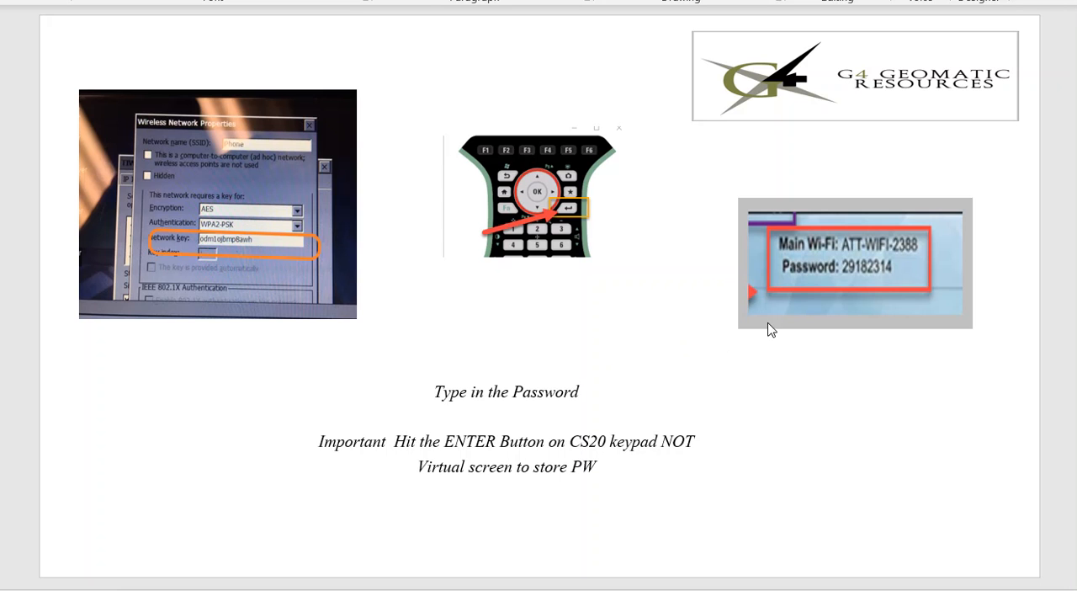
mouse_move(902, 254)
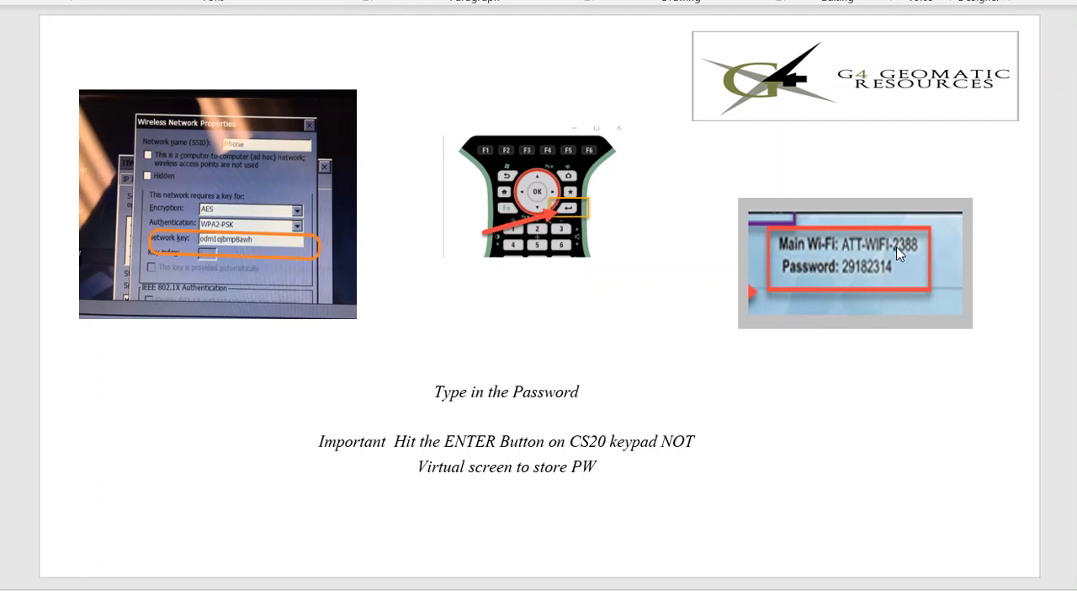
mouse_move(650, 306)
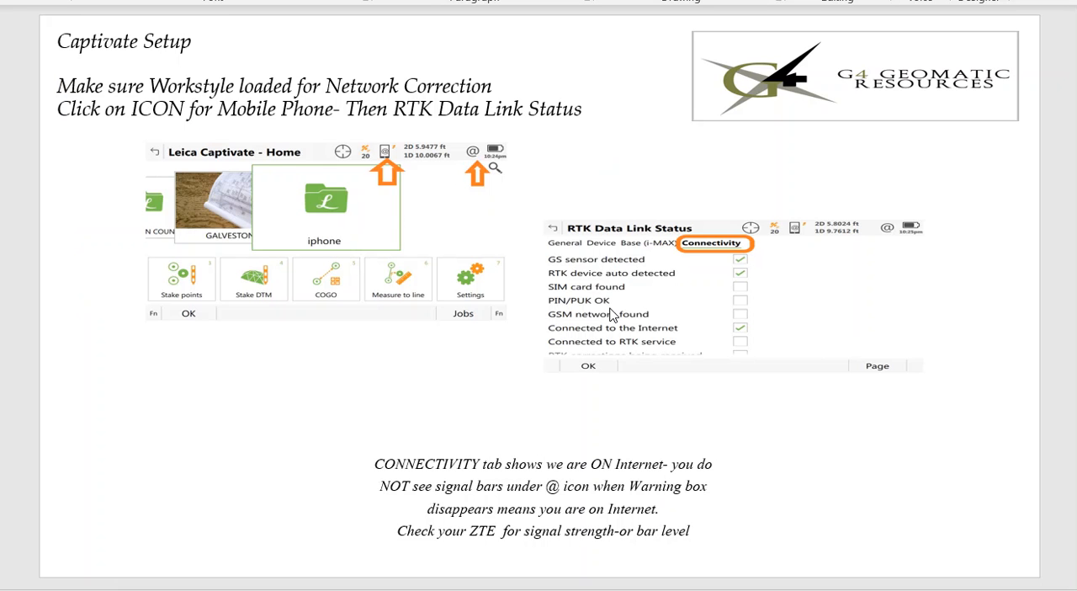
mouse_move(364, 301)
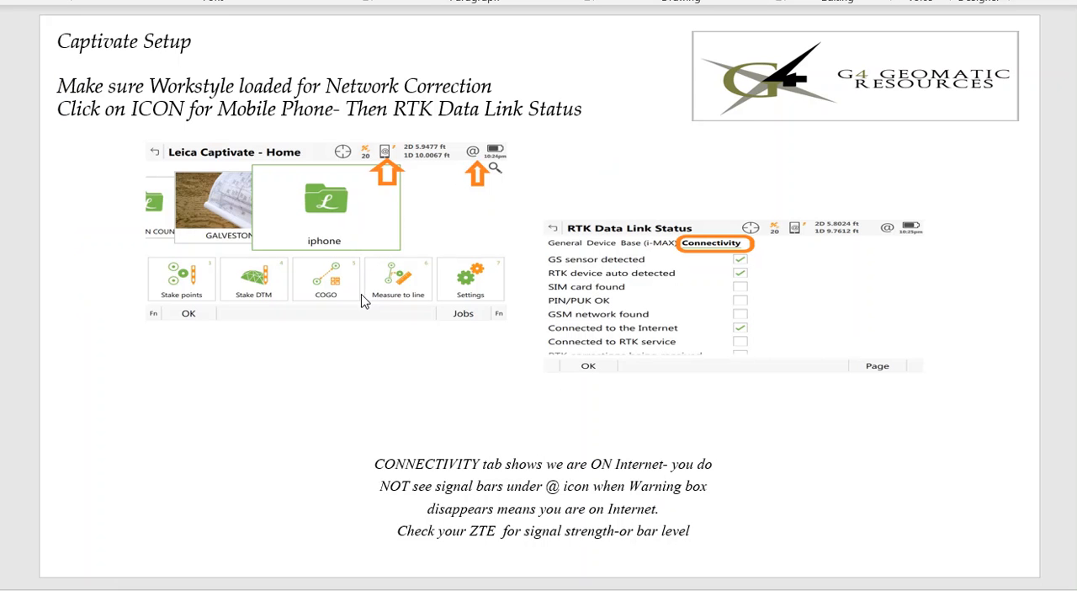
mouse_move(390, 263)
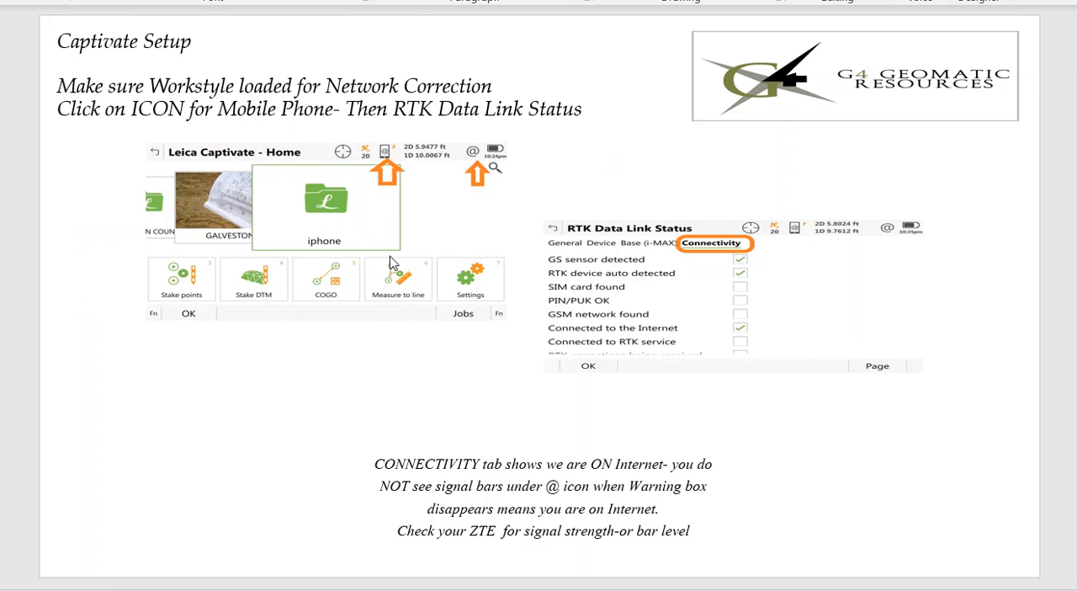
mouse_move(387, 168)
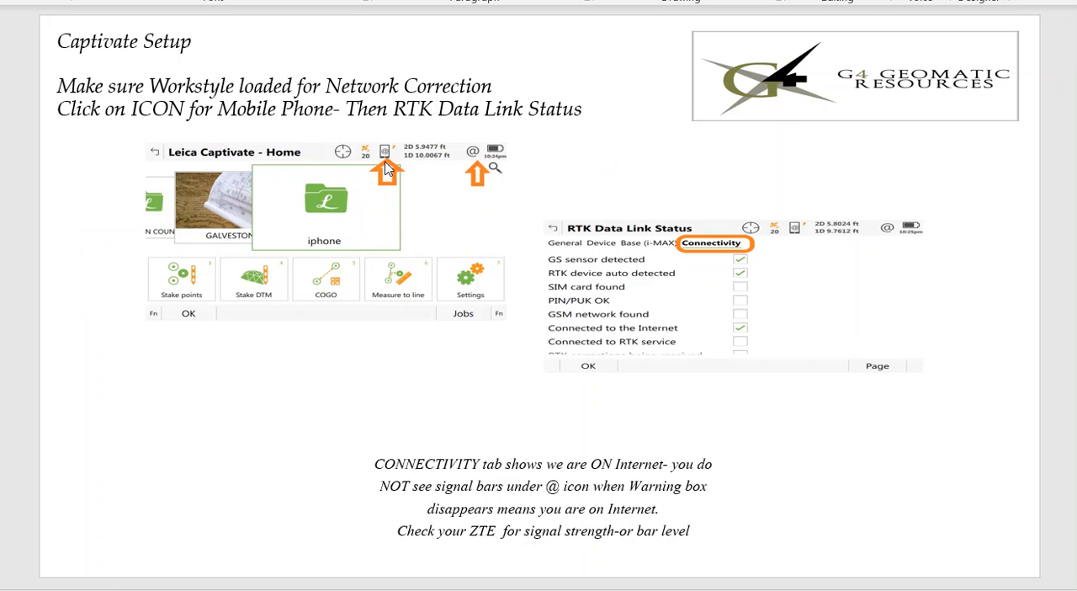
mouse_move(486, 166)
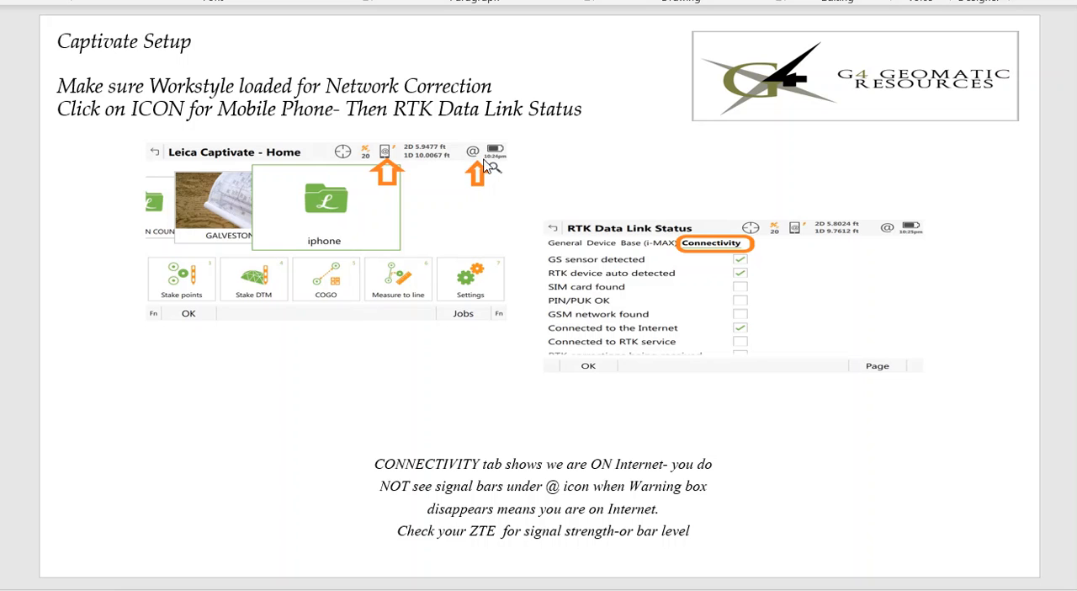
mouse_move(479, 160)
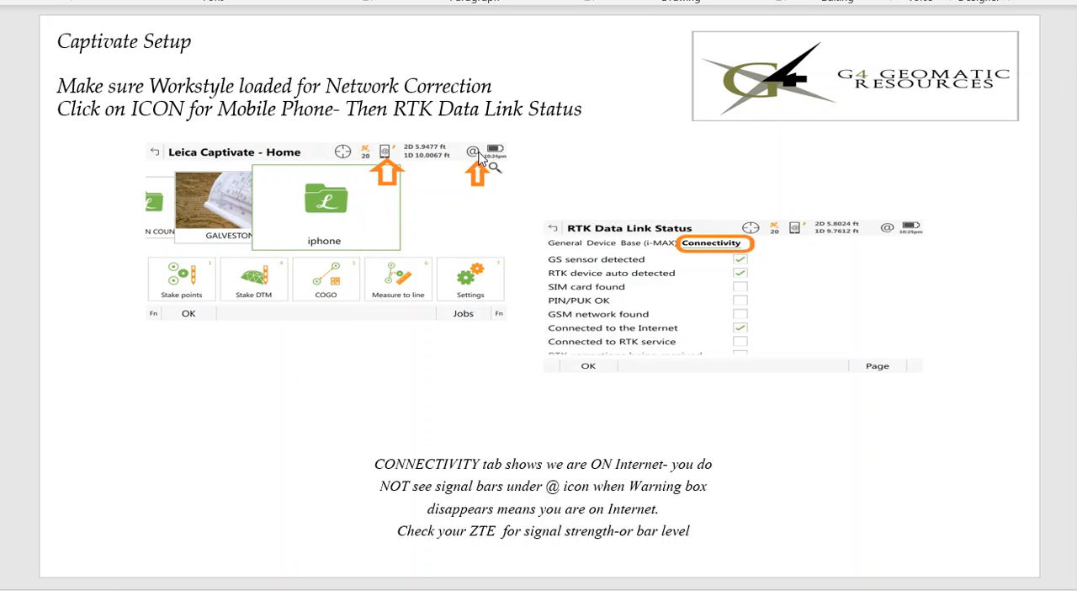
mouse_move(394, 165)
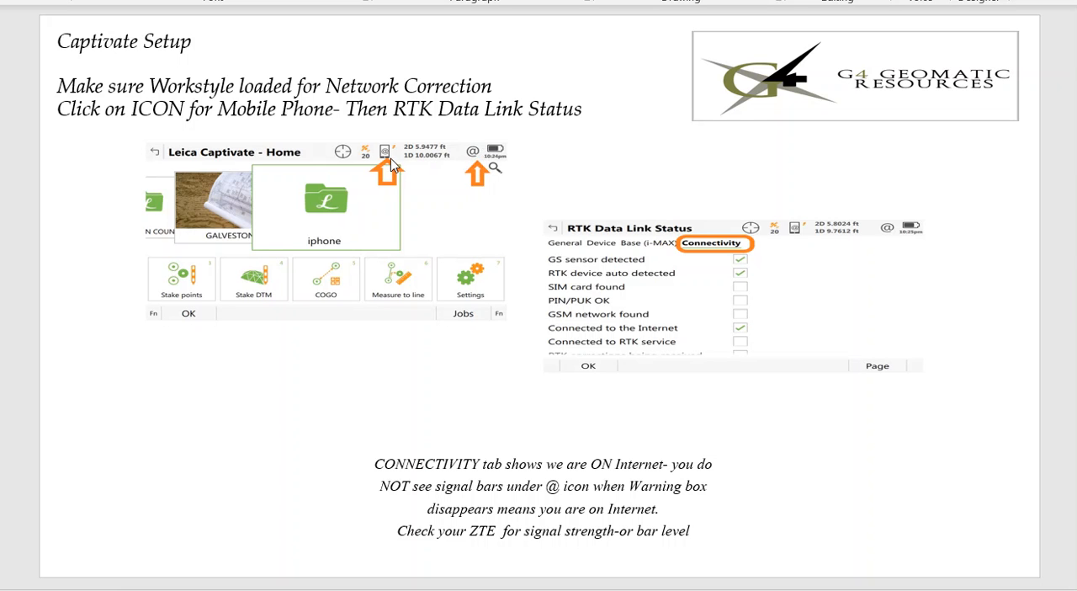
mouse_move(538, 266)
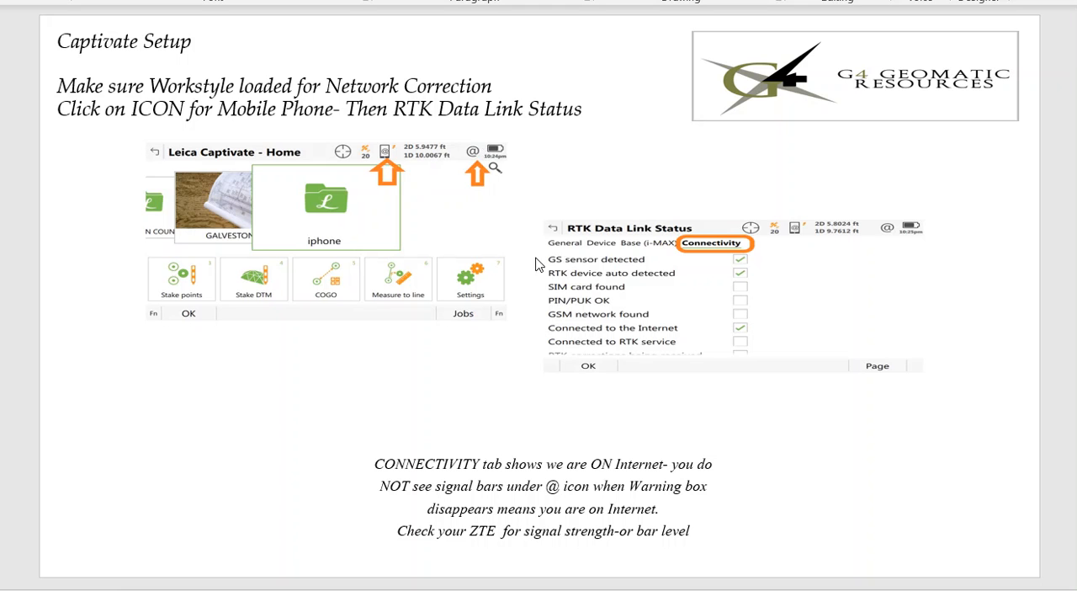
mouse_move(344, 131)
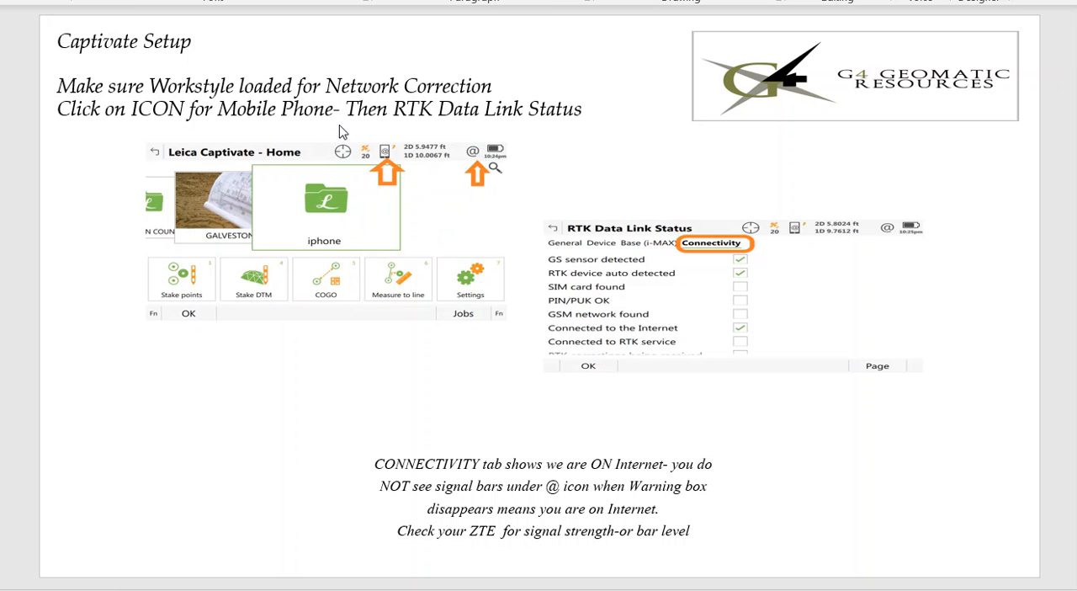
mouse_move(745, 272)
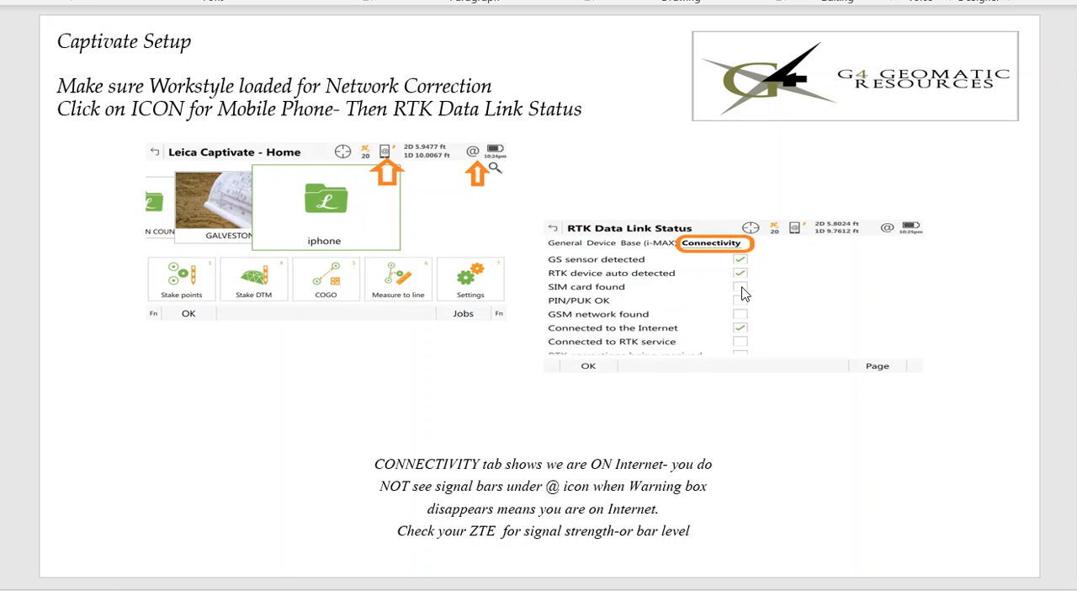
mouse_move(739, 334)
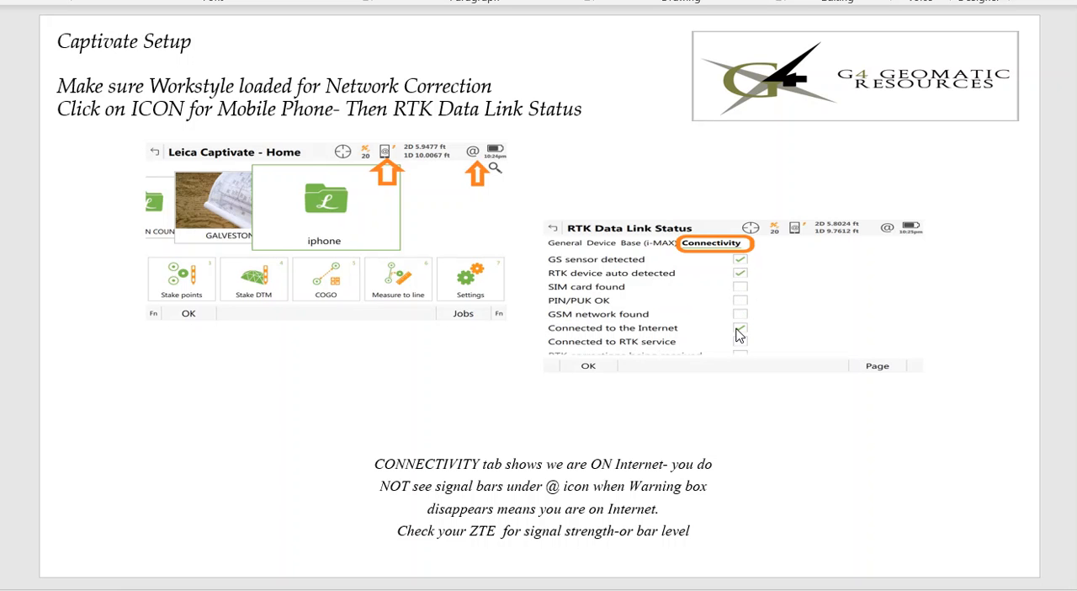
mouse_move(480, 165)
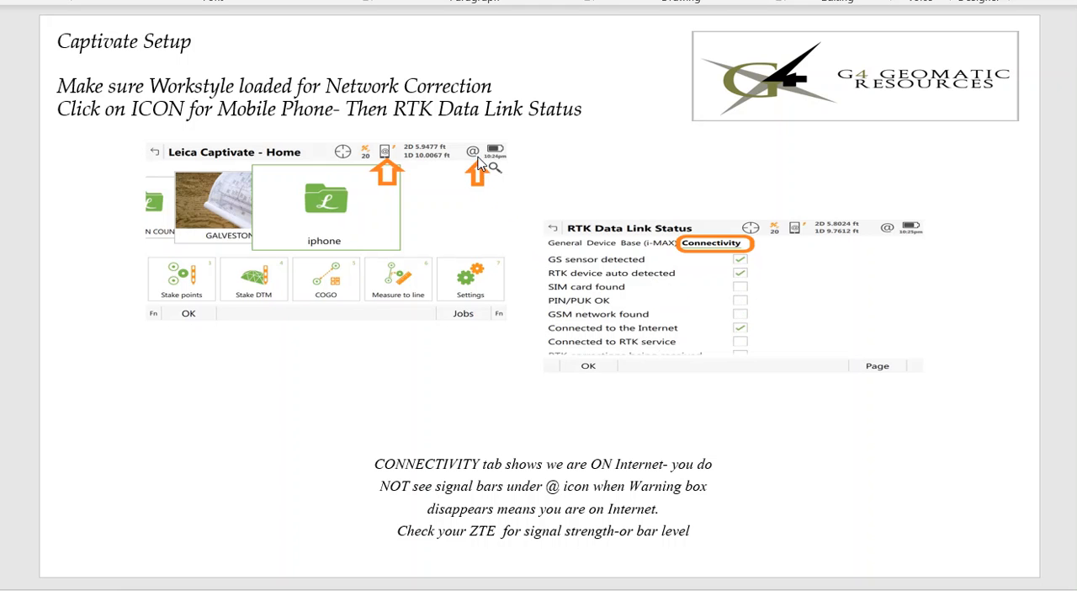
mouse_move(469, 175)
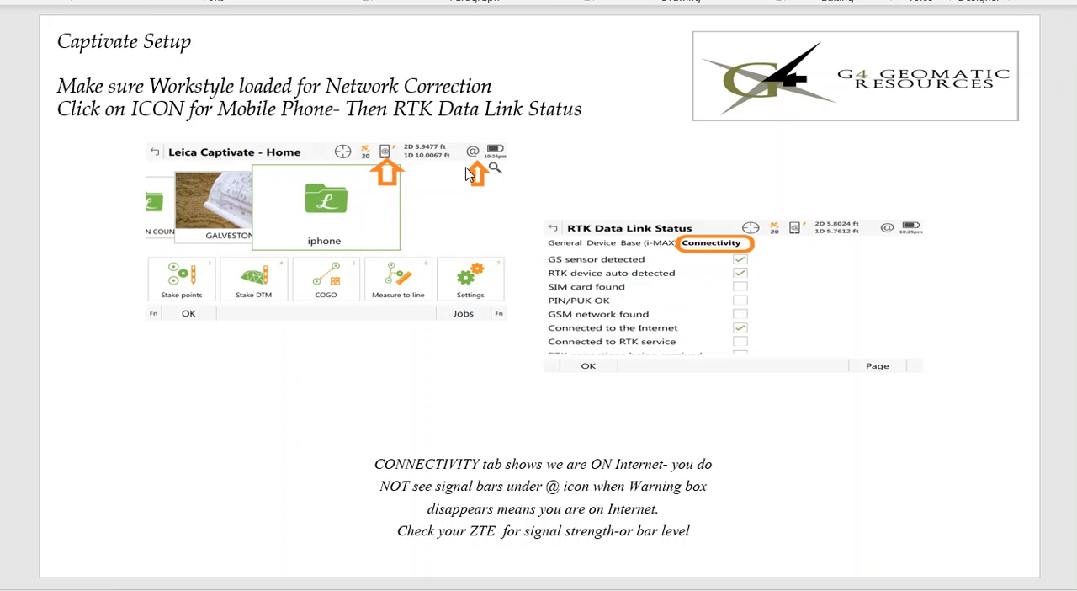
mouse_move(564, 383)
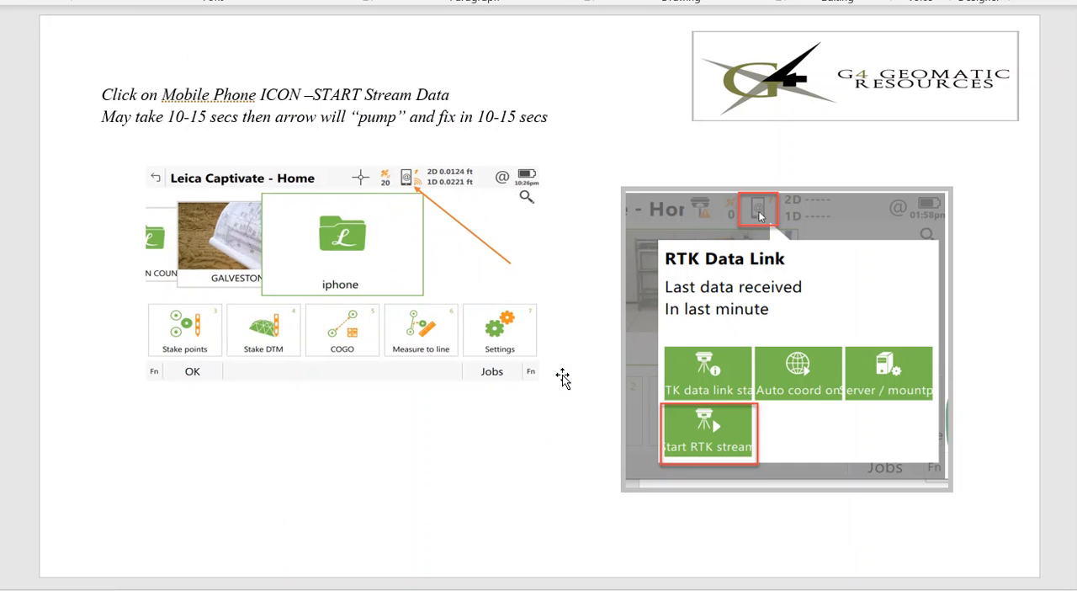
mouse_move(377, 234)
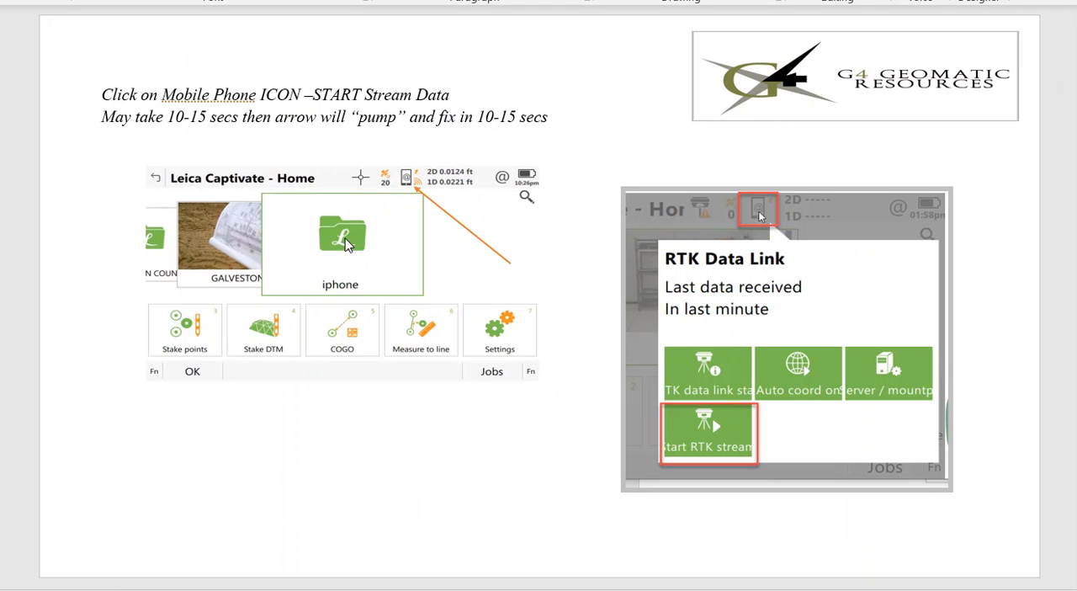
mouse_move(411, 185)
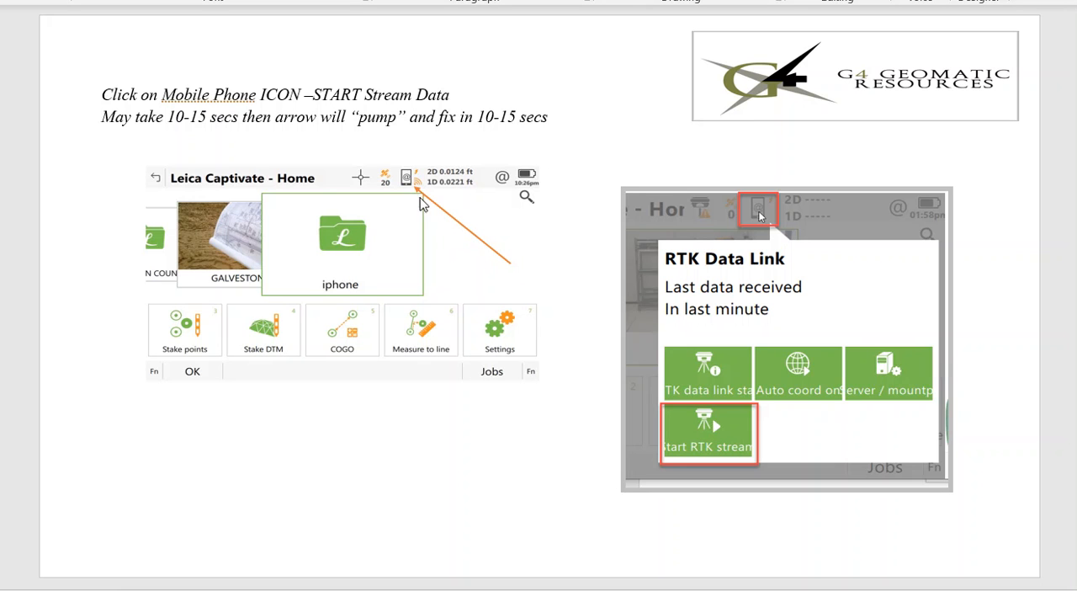
mouse_move(364, 187)
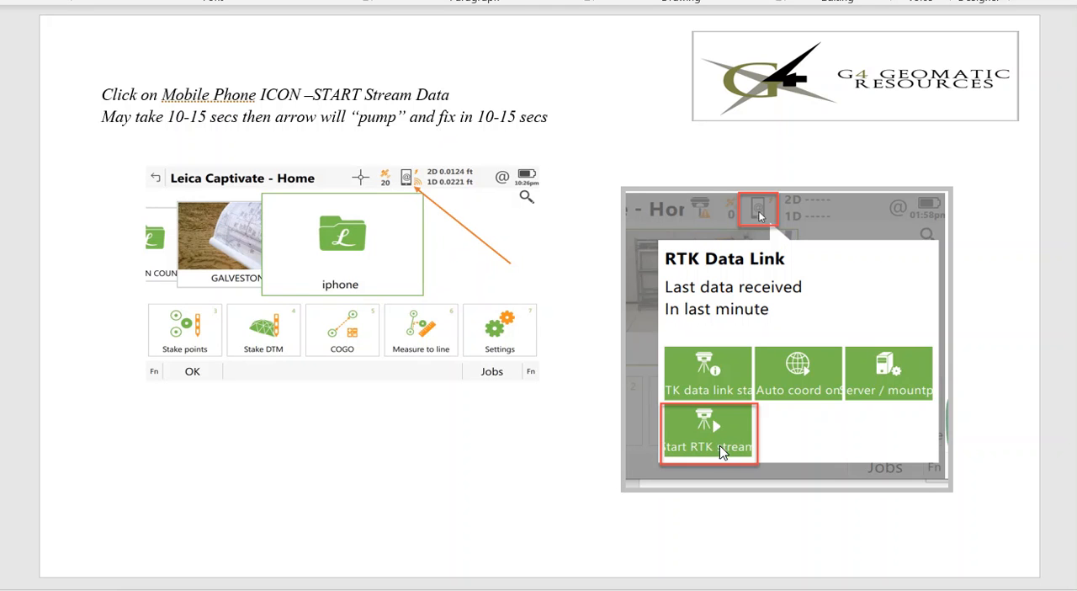
mouse_move(519, 131)
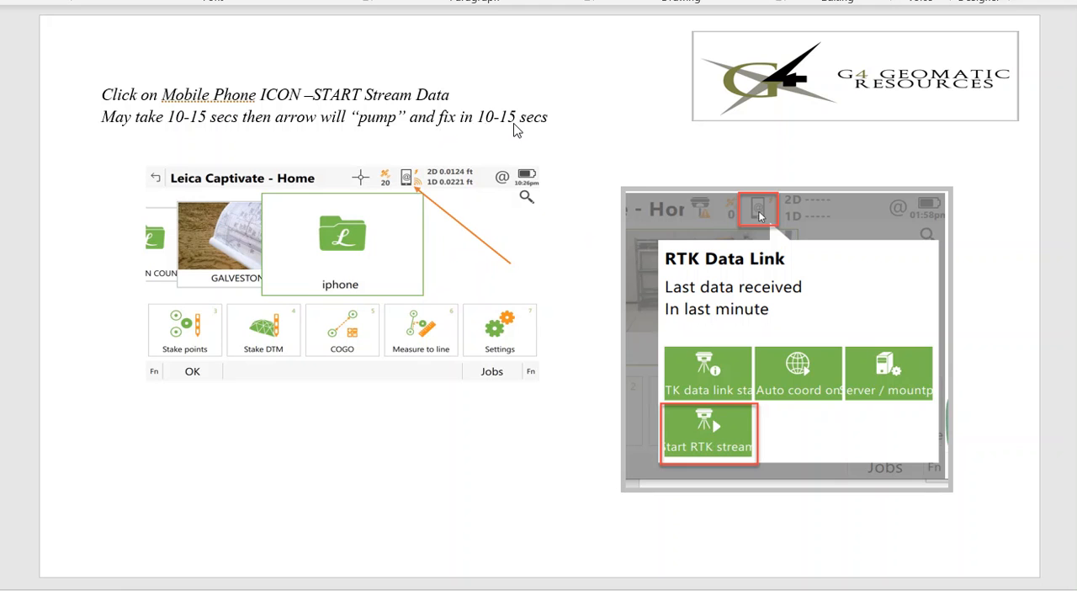
mouse_move(515, 135)
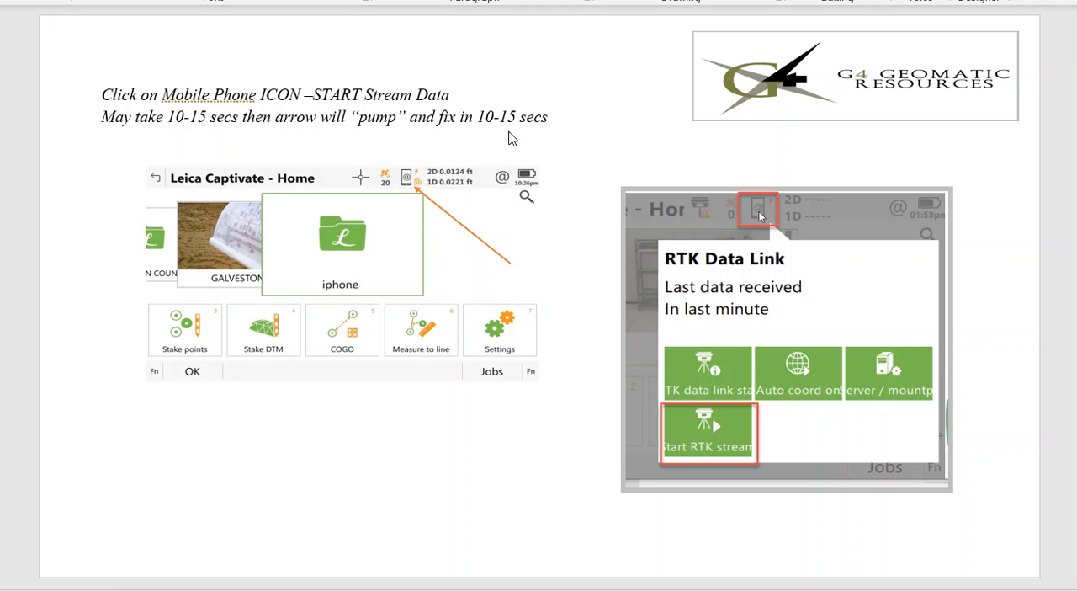
mouse_move(364, 205)
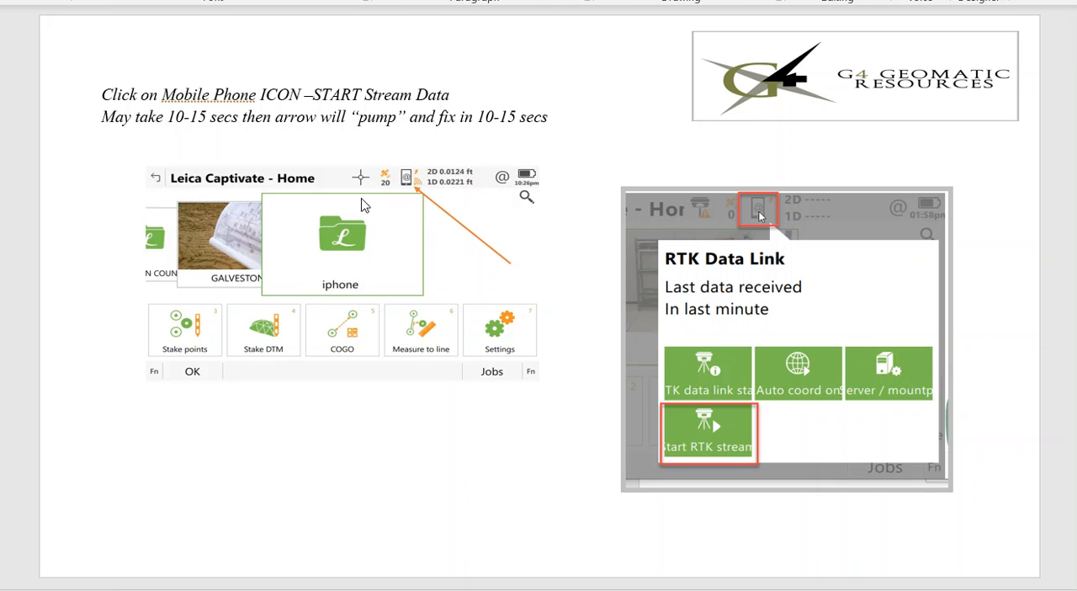
mouse_move(498, 259)
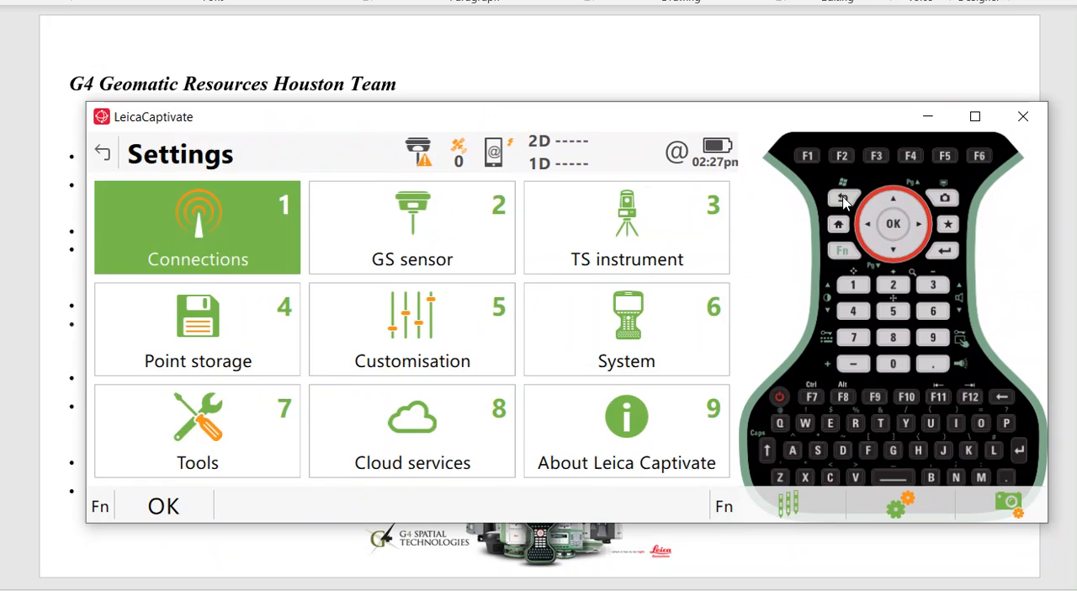
Step: Return to the Captivate home screen and dismiss the My GS Favourites menu
left_click(101, 152)
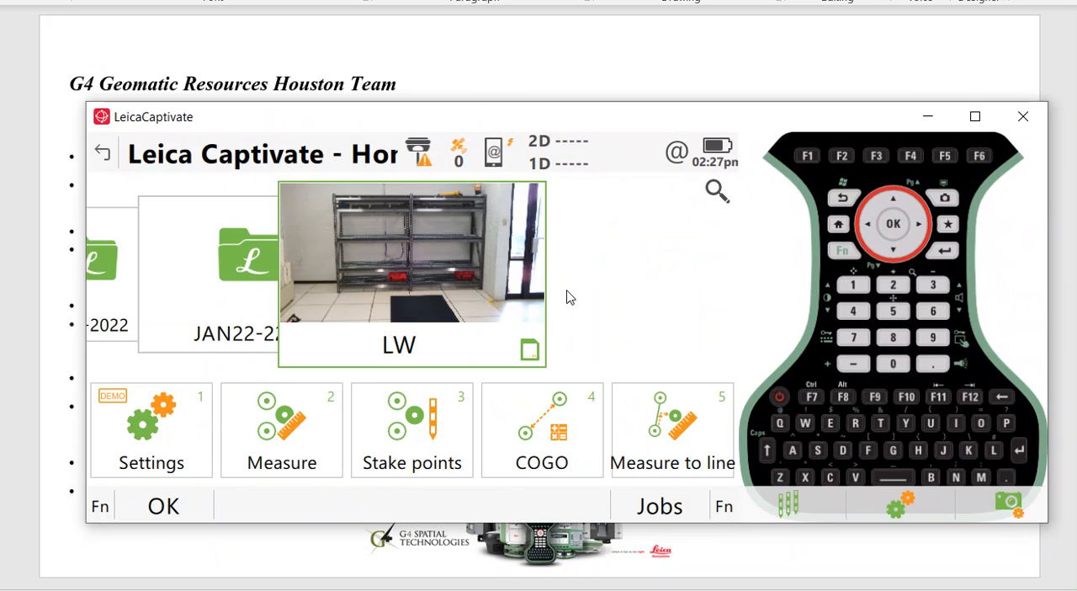
mouse_move(328, 387)
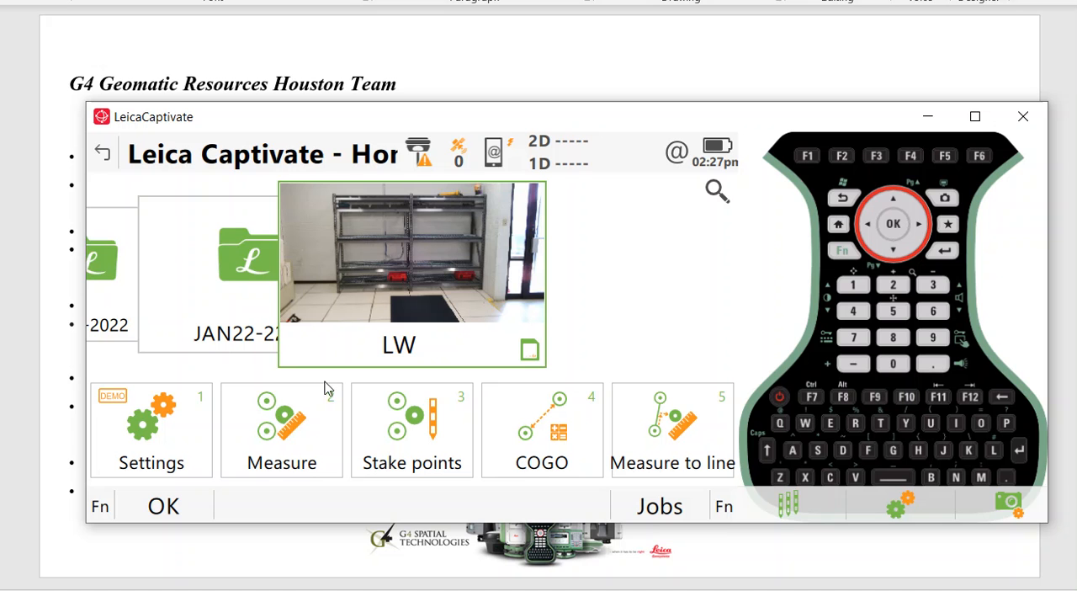
mouse_move(933, 227)
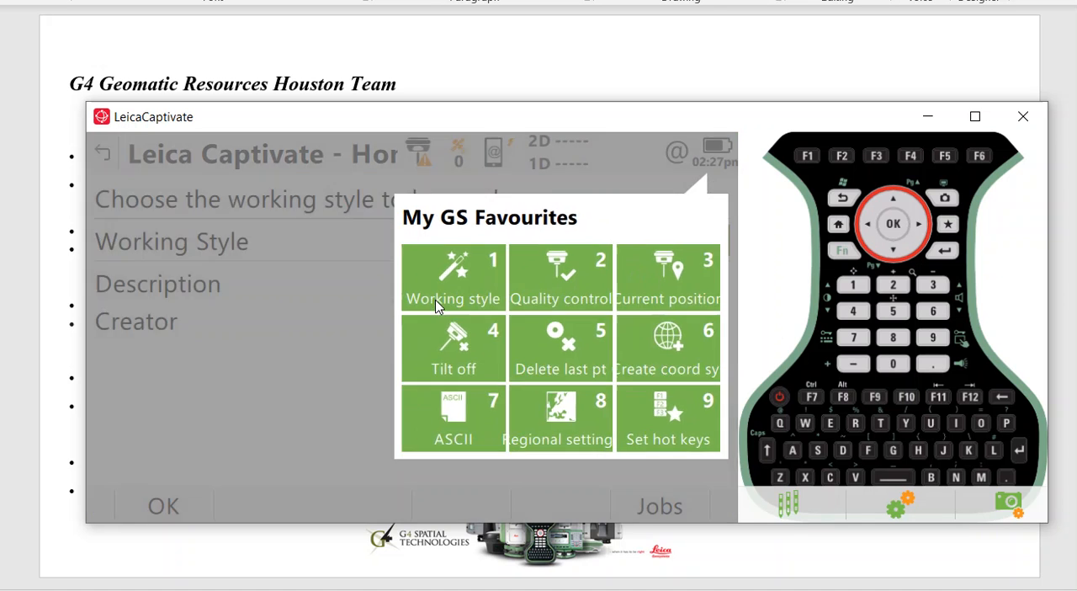
left_click(452, 277)
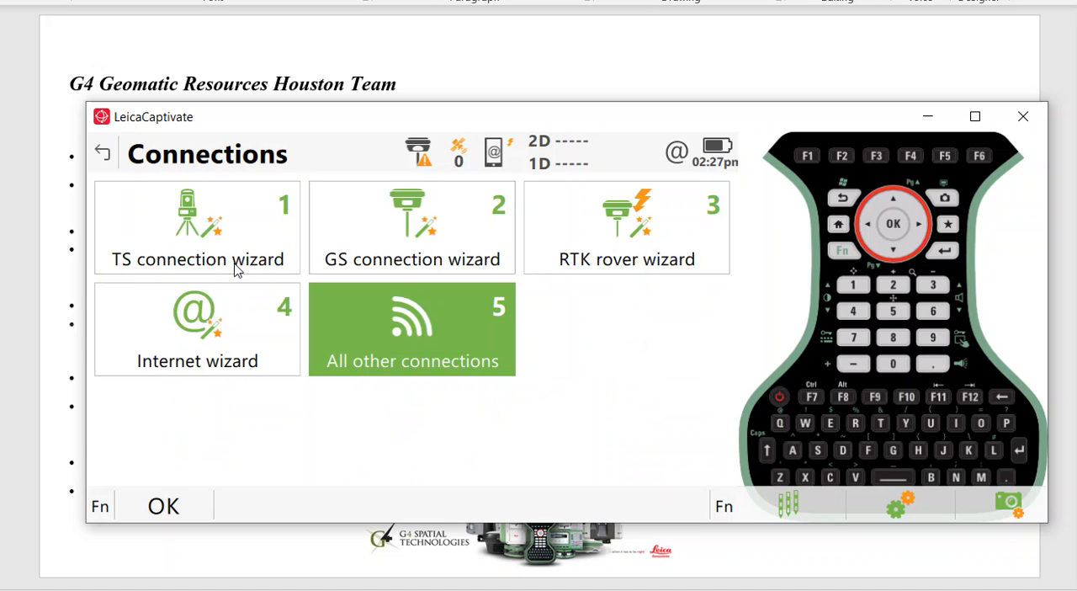
Step: Enable 'Use Internet connection on CS' with Connect using set to WLAN and confirm
left_click(410, 328)
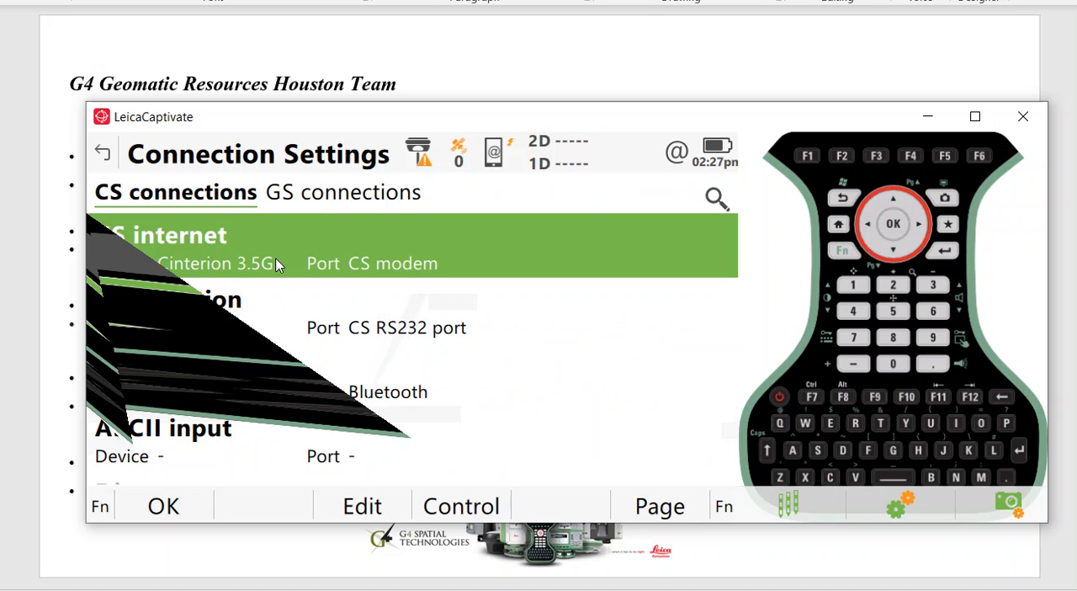
left_click(362, 505)
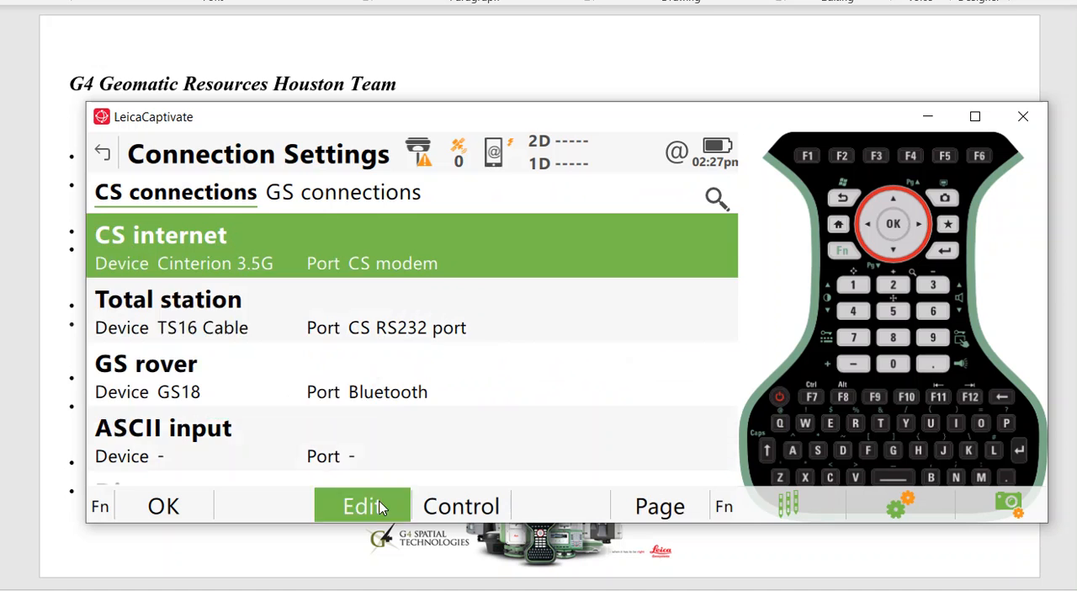
left_click(362, 505)
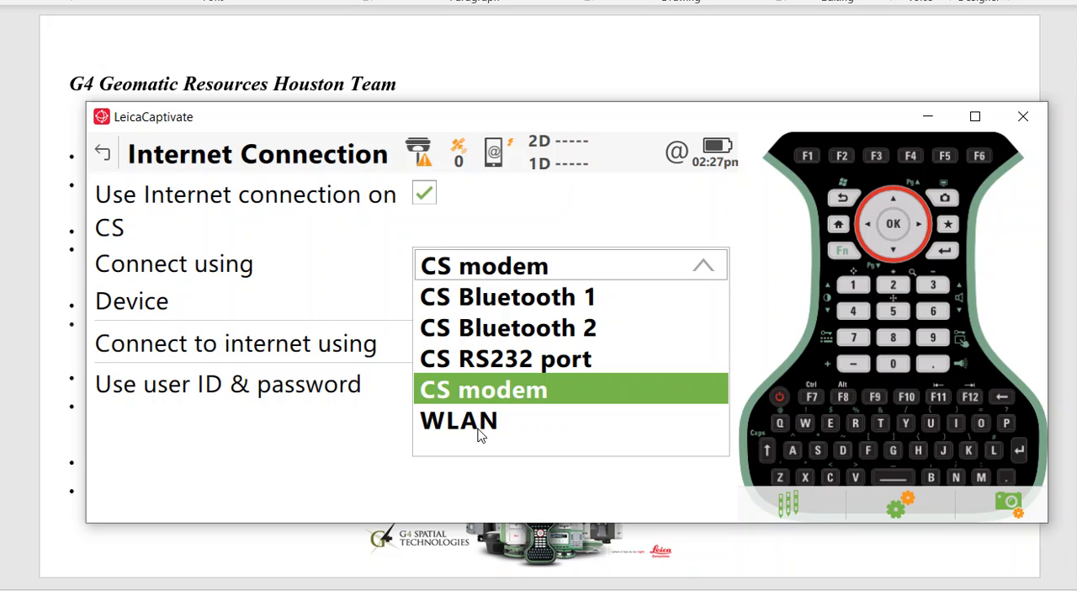
left_click(458, 421)
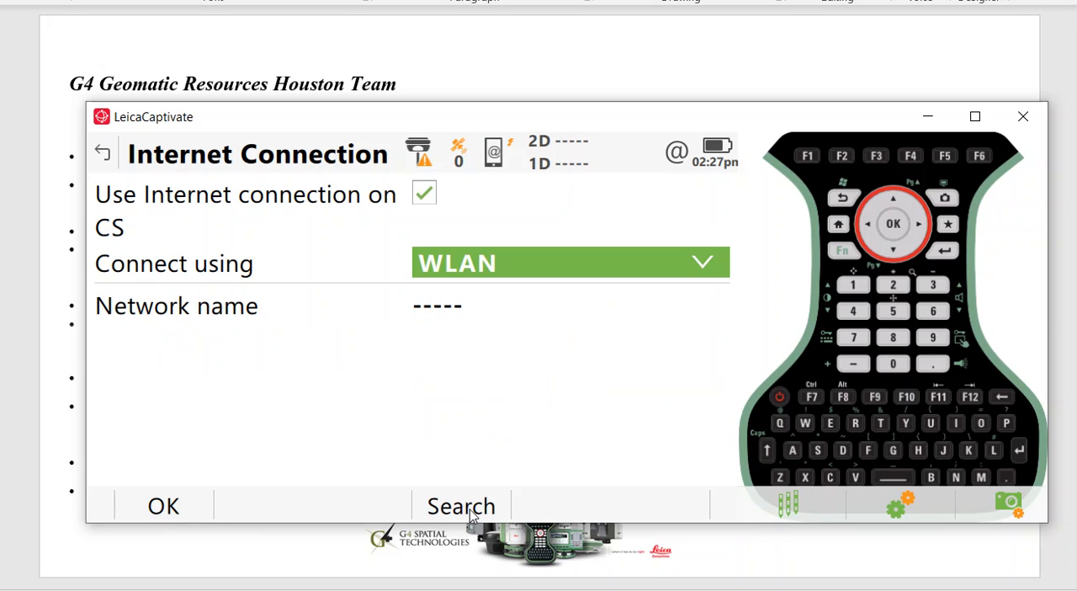
mouse_move(481, 313)
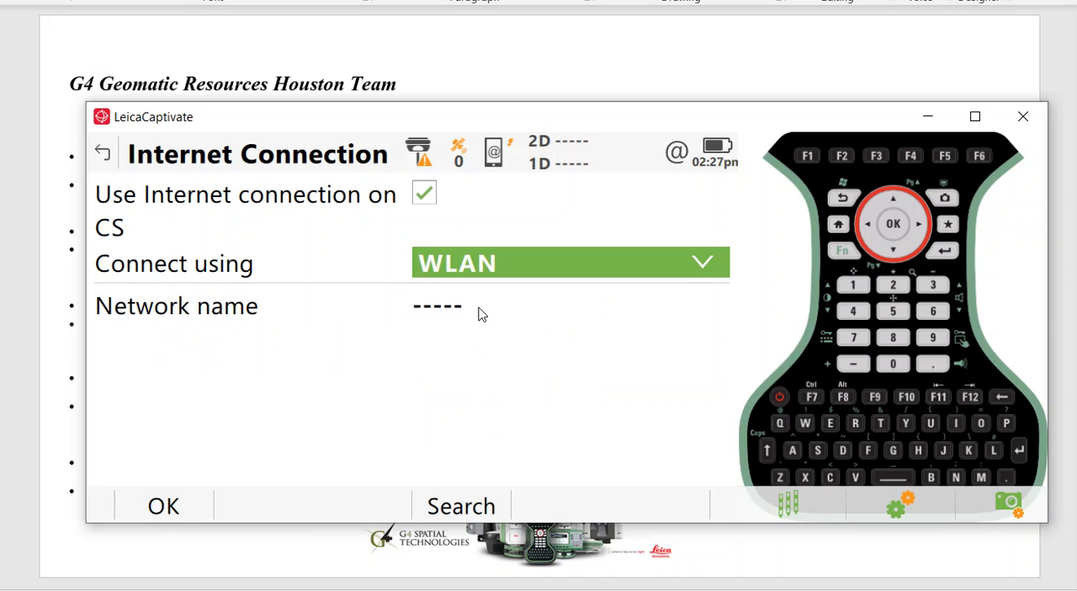
mouse_move(480, 293)
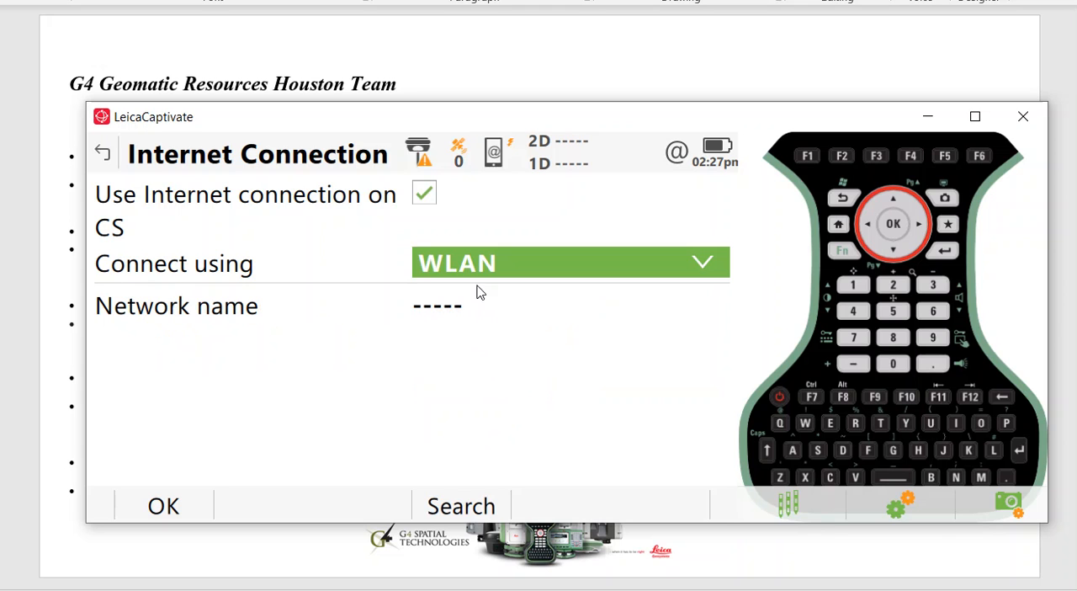
mouse_move(473, 293)
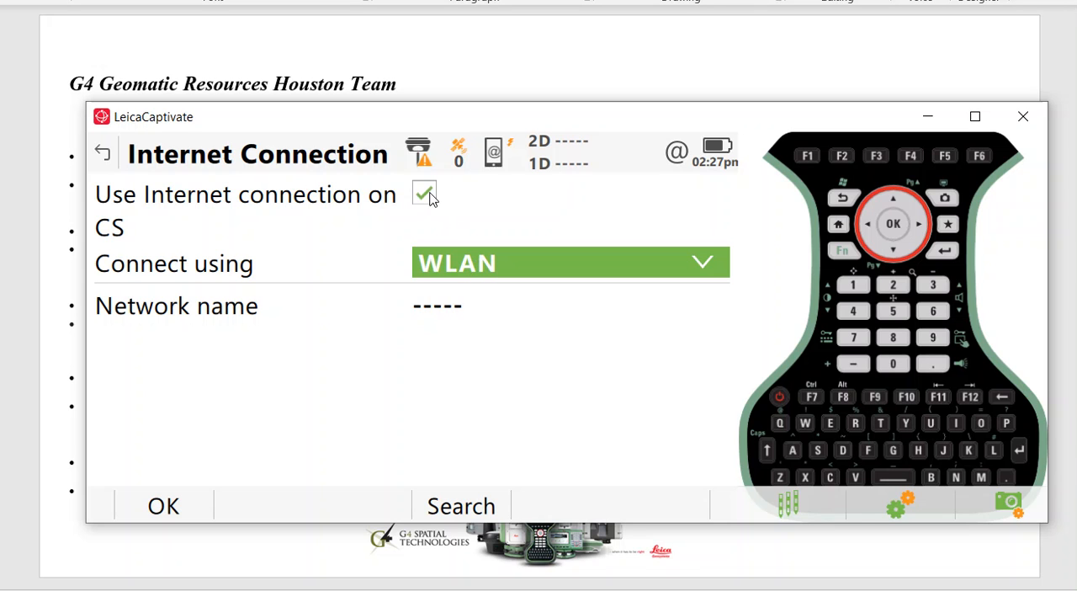
left_click(424, 193)
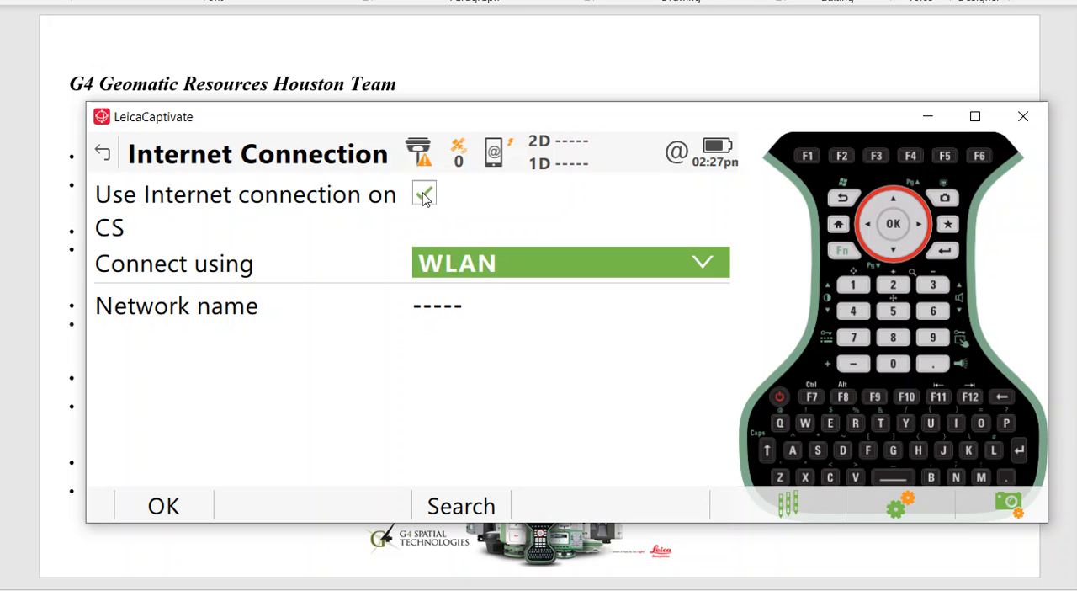
left_click(424, 194)
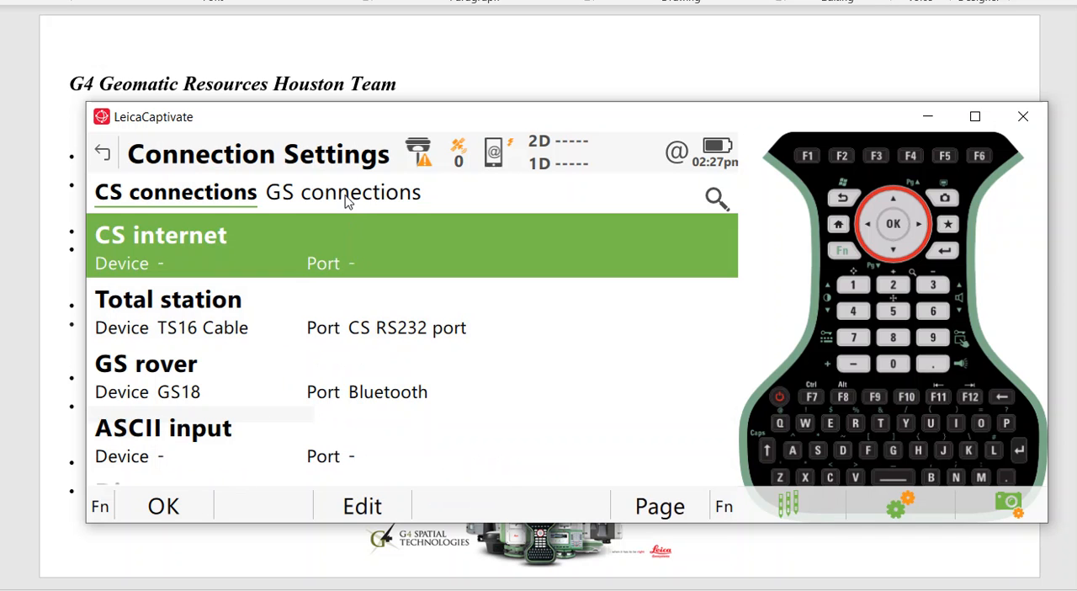
Step: Review the RTK rover's RTK data settings, receiving RTCM v3 over CS Internet 1
left_click(343, 192)
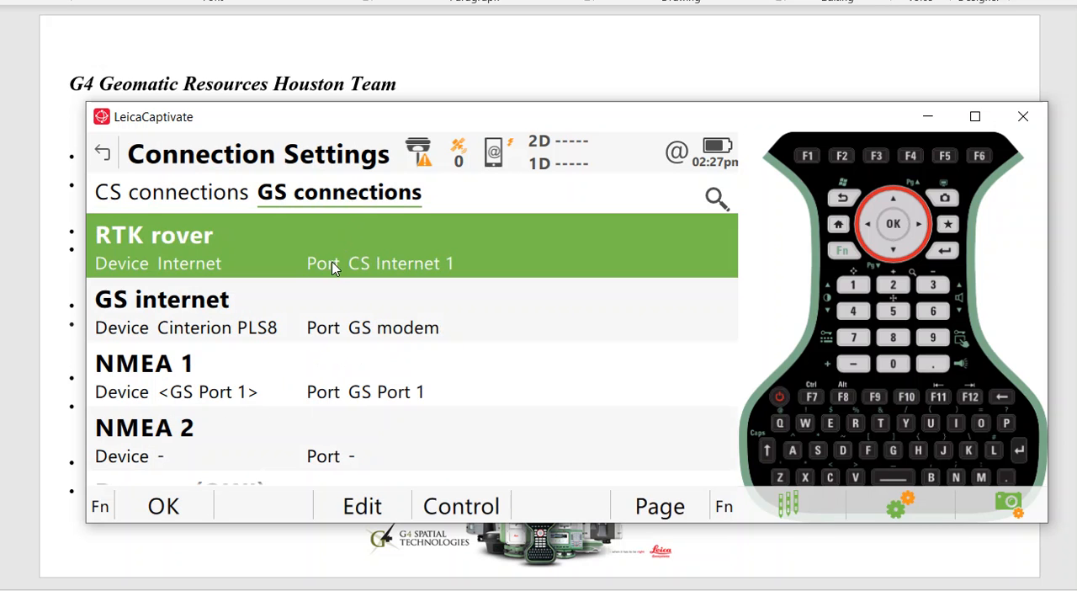
mouse_move(333, 385)
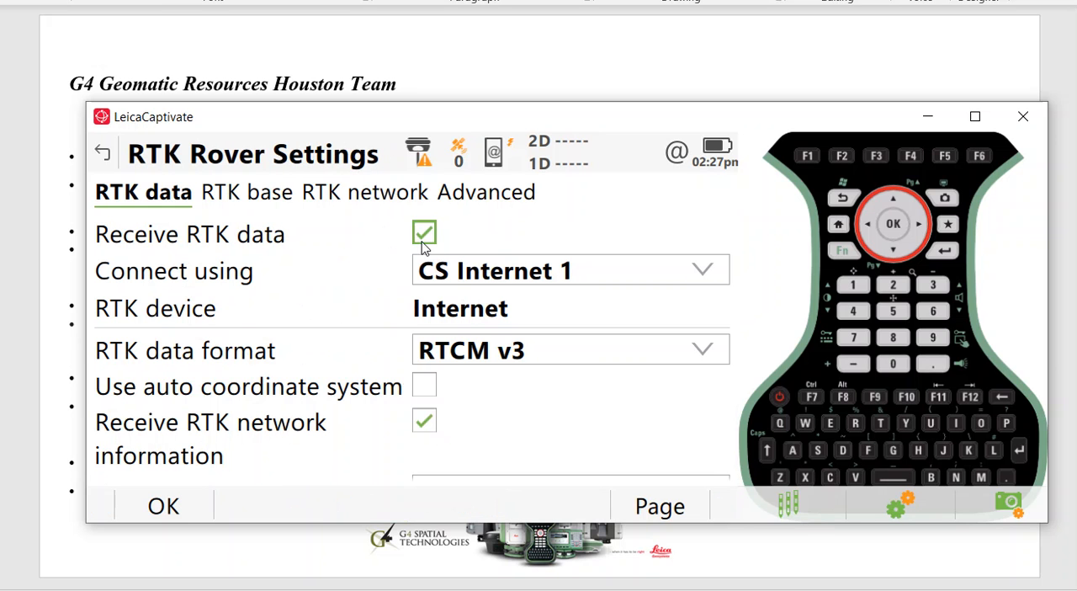
mouse_move(458, 279)
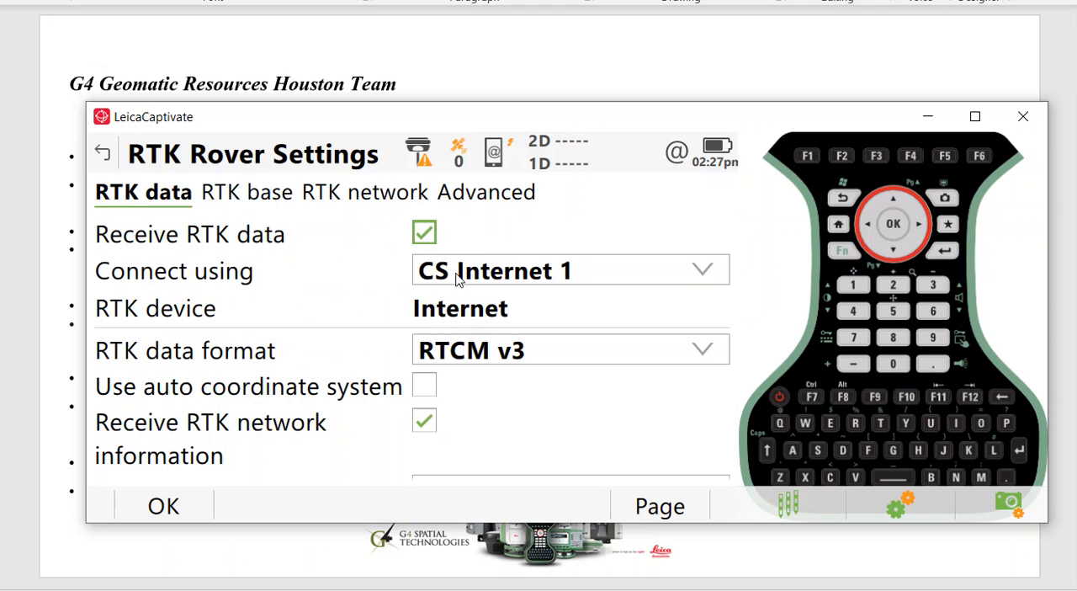
mouse_move(471, 364)
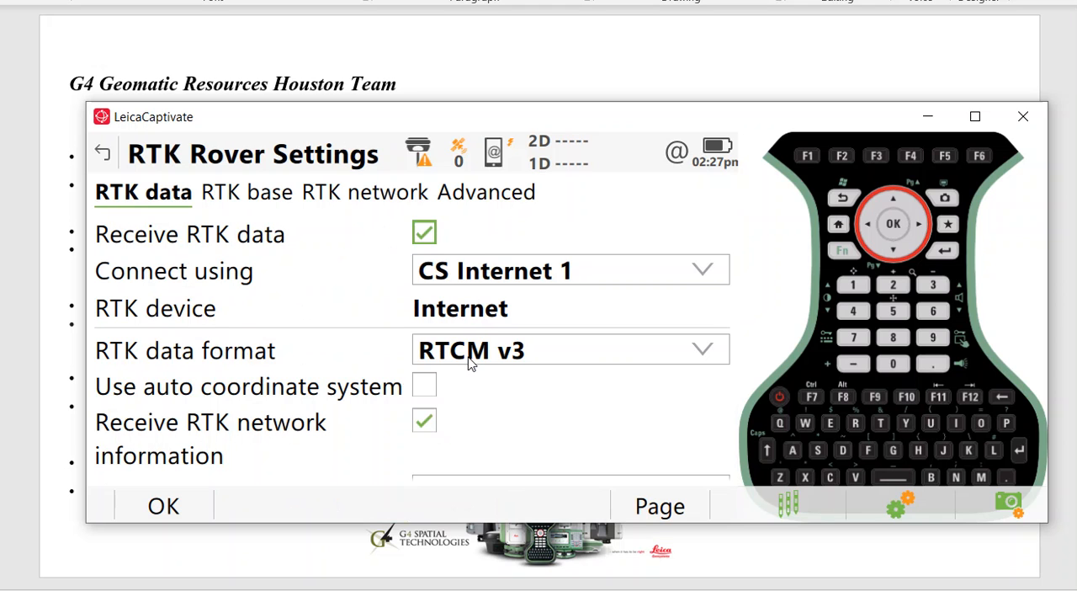
scroll("down", 3)
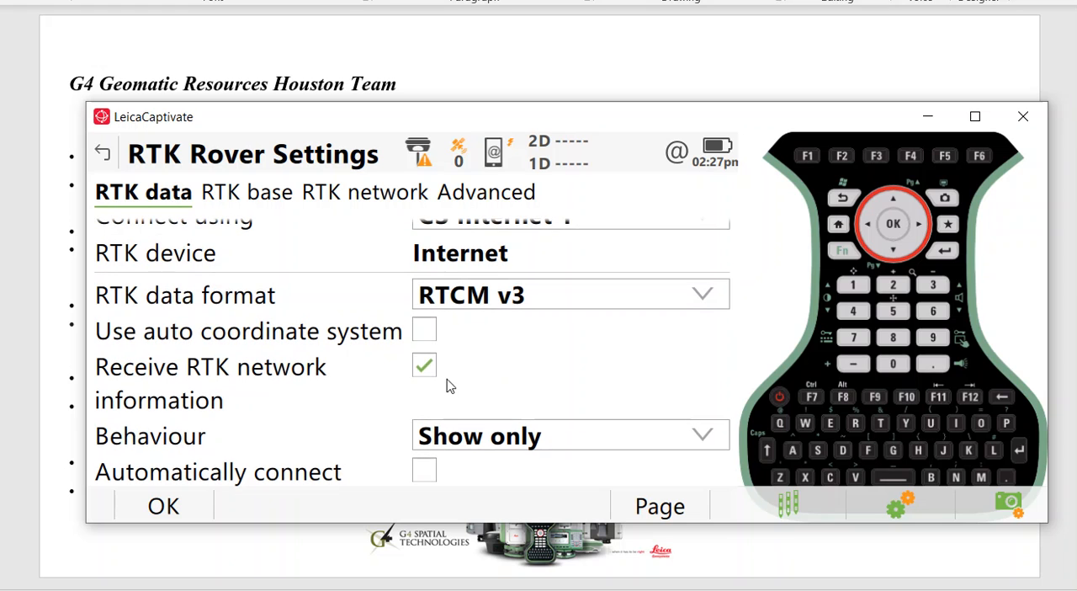
mouse_move(354, 380)
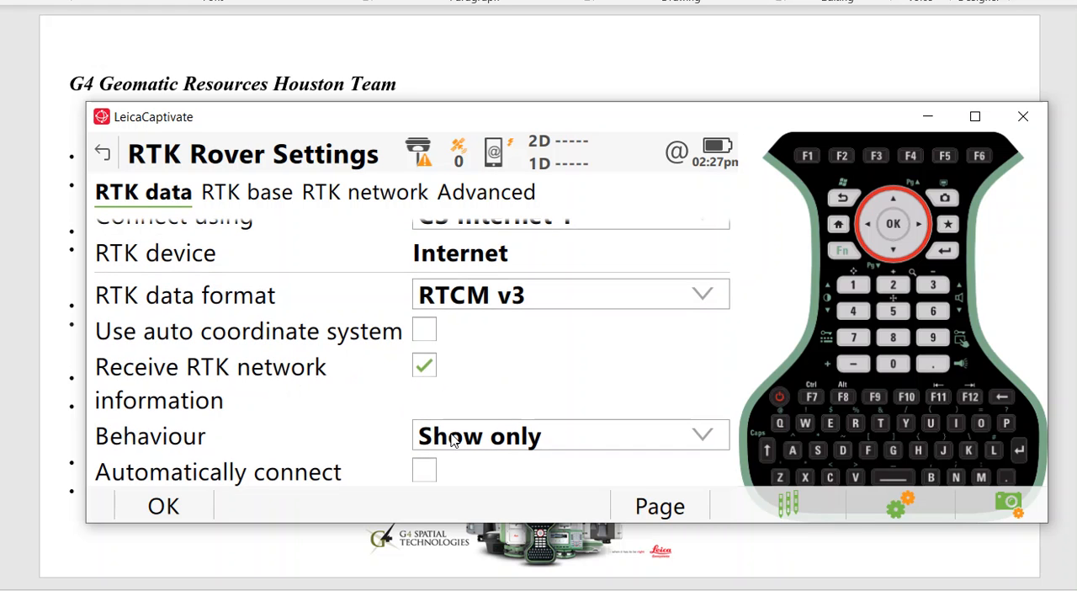
mouse_move(515, 360)
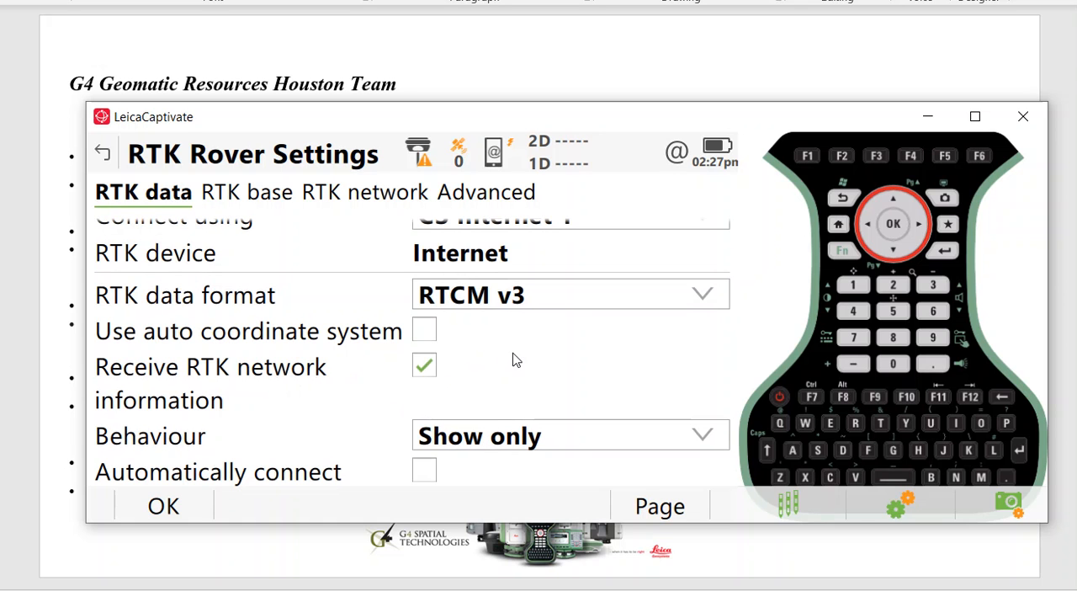
scroll("up", 3)
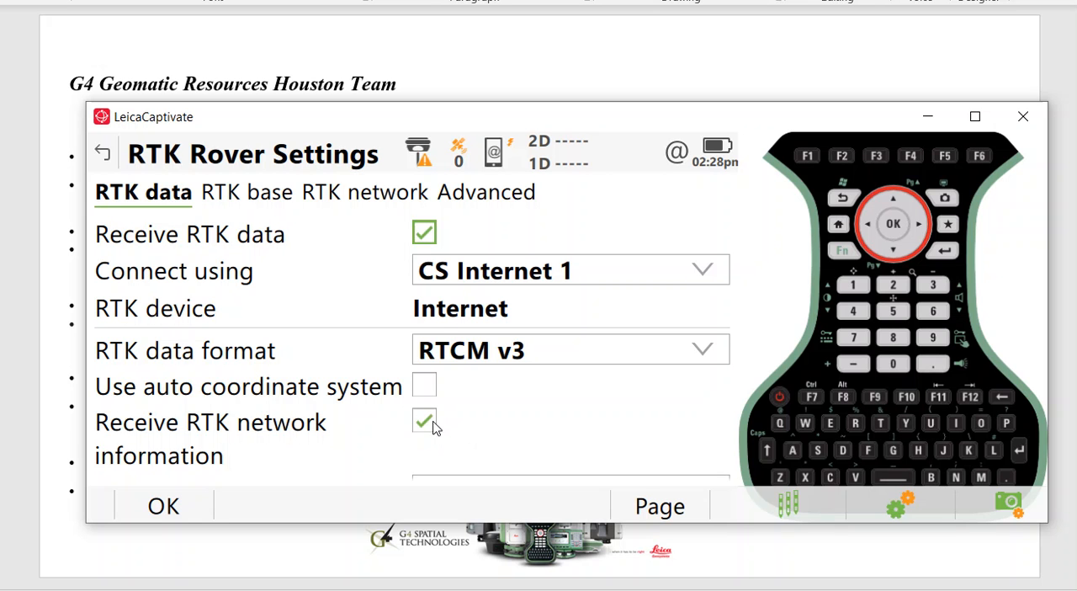
scroll("down", 3)
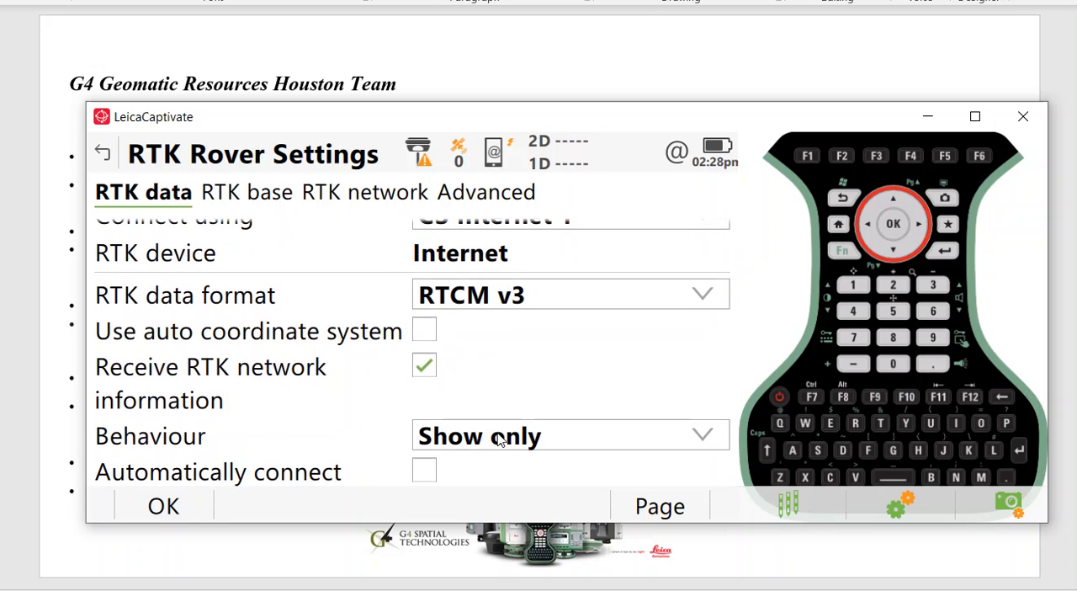
scroll("up", 3)
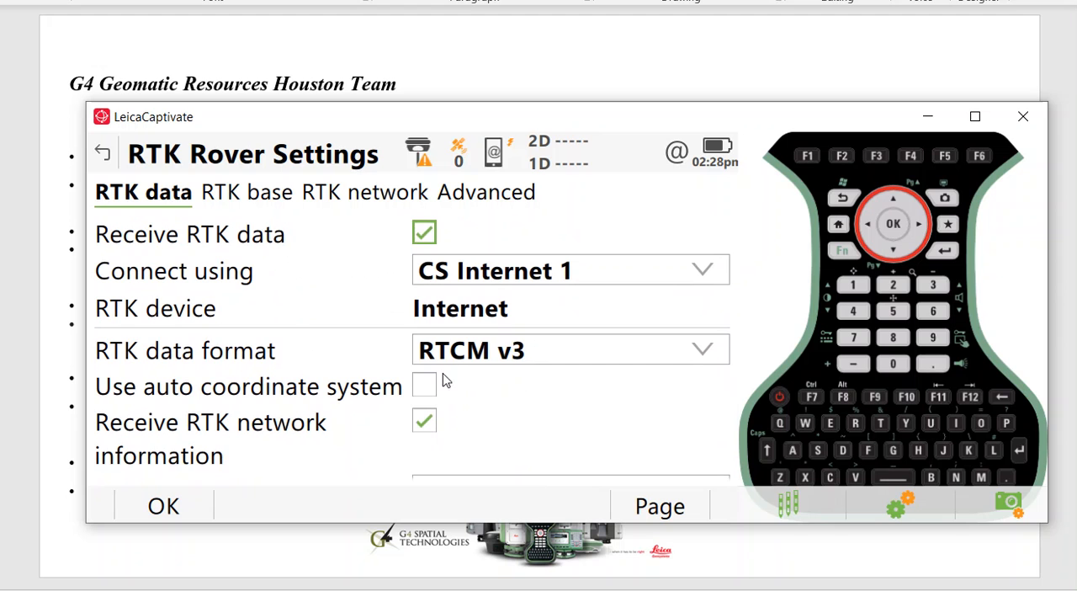
left_click(243, 192)
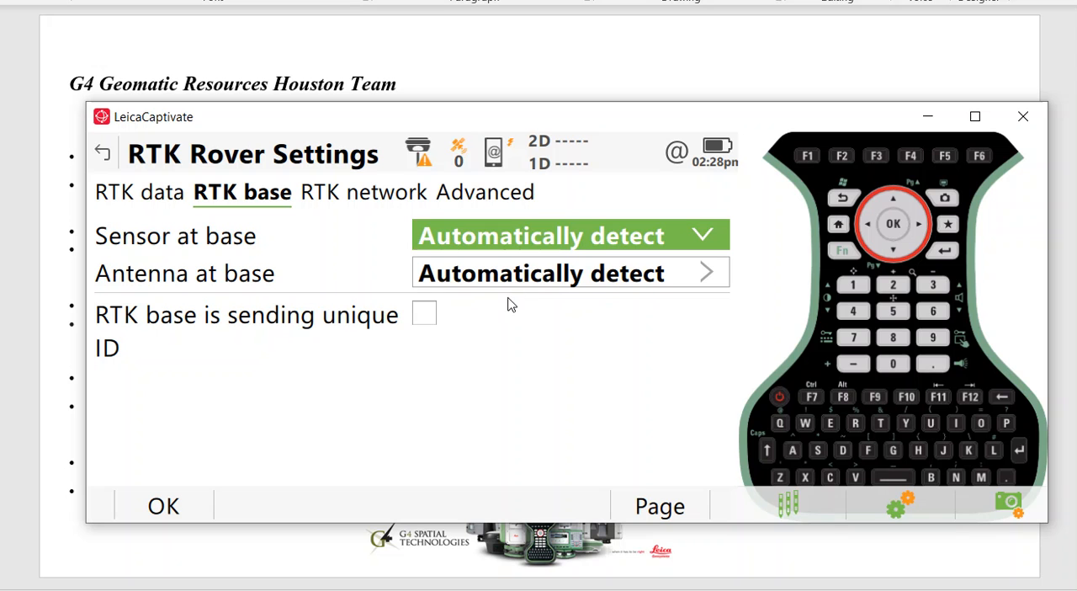
mouse_move(368, 200)
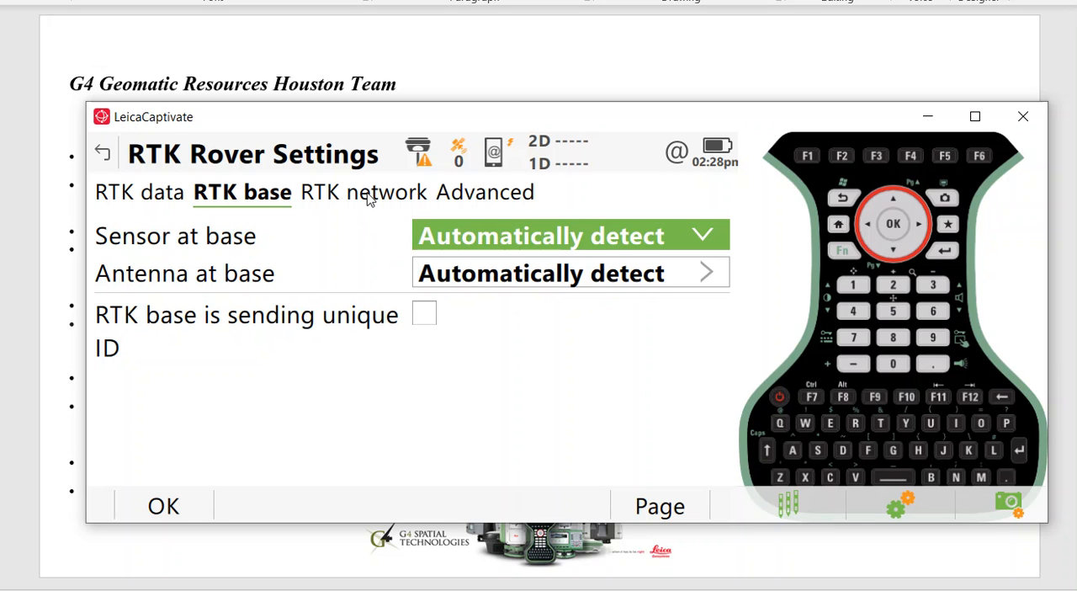
Step: Check Use RTK network with i-MAX on the RTK network page and accept the rover settings
left_click(364, 192)
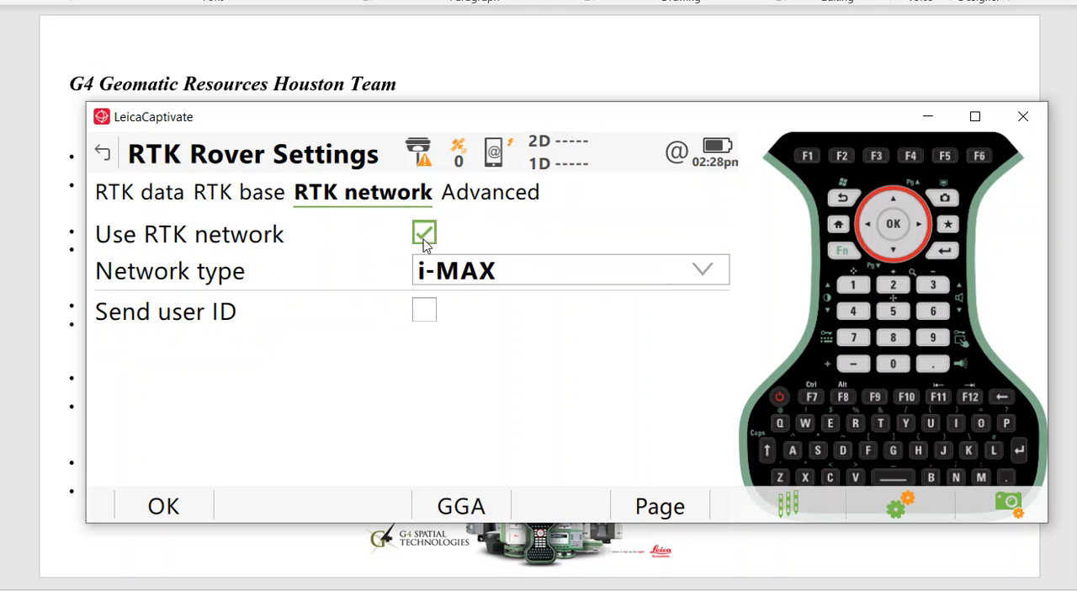
mouse_move(452, 279)
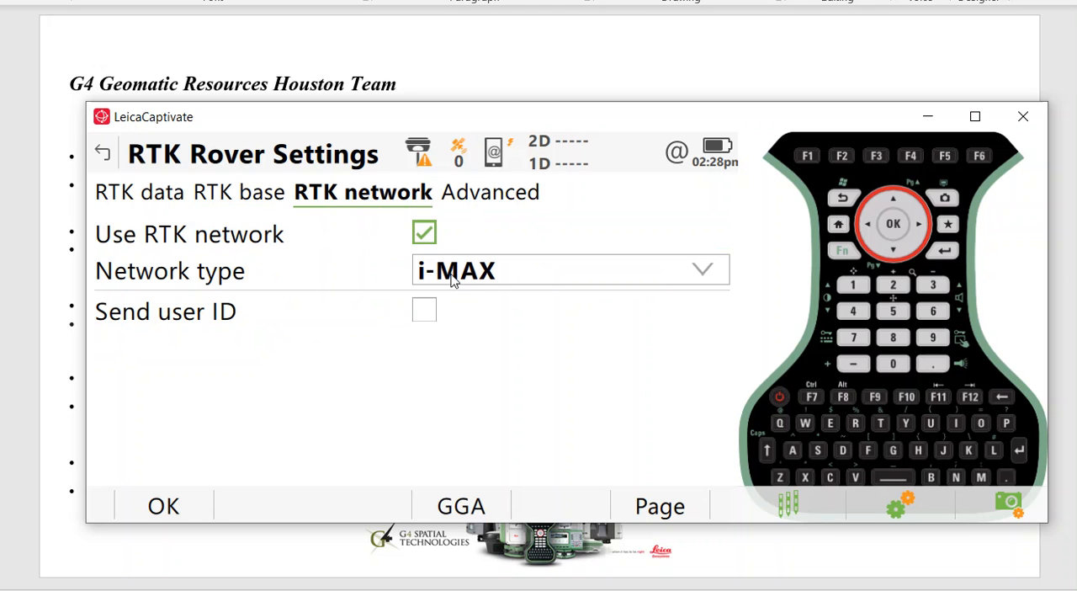
mouse_move(495, 279)
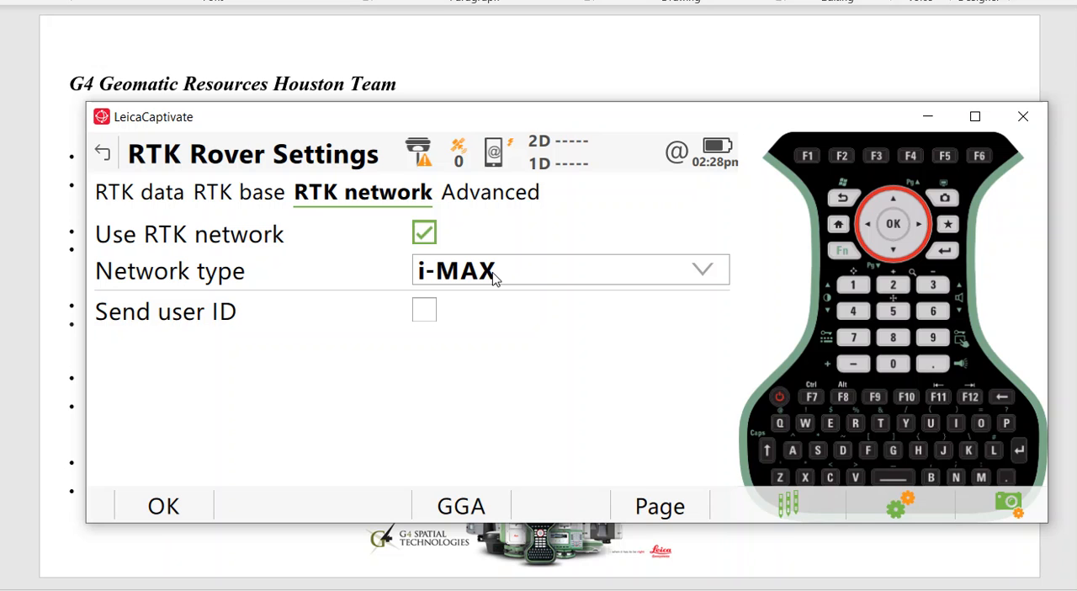
left_click(704, 269)
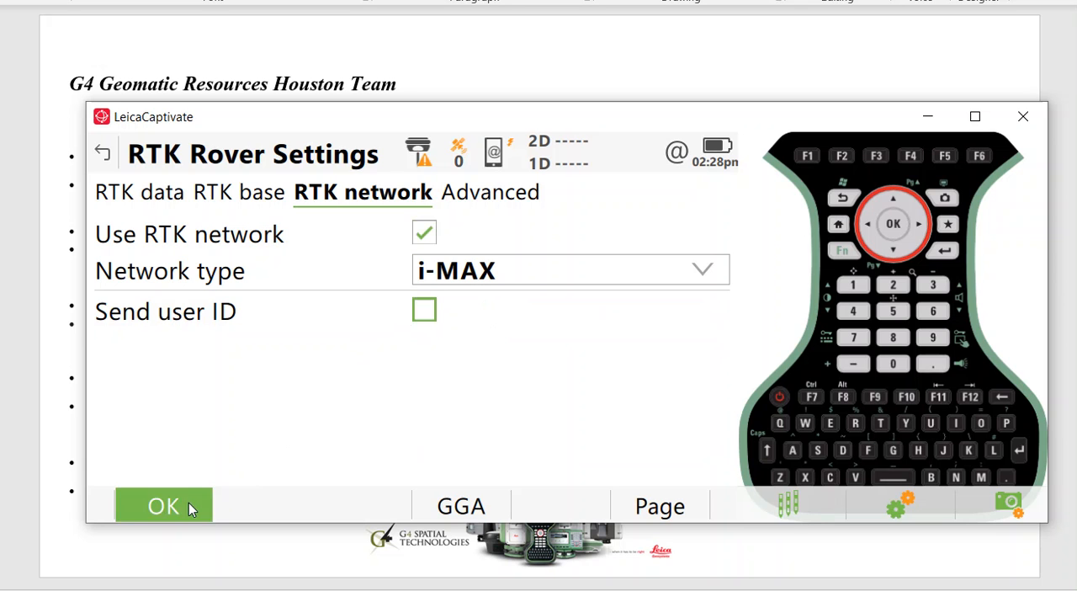
left_click(164, 505)
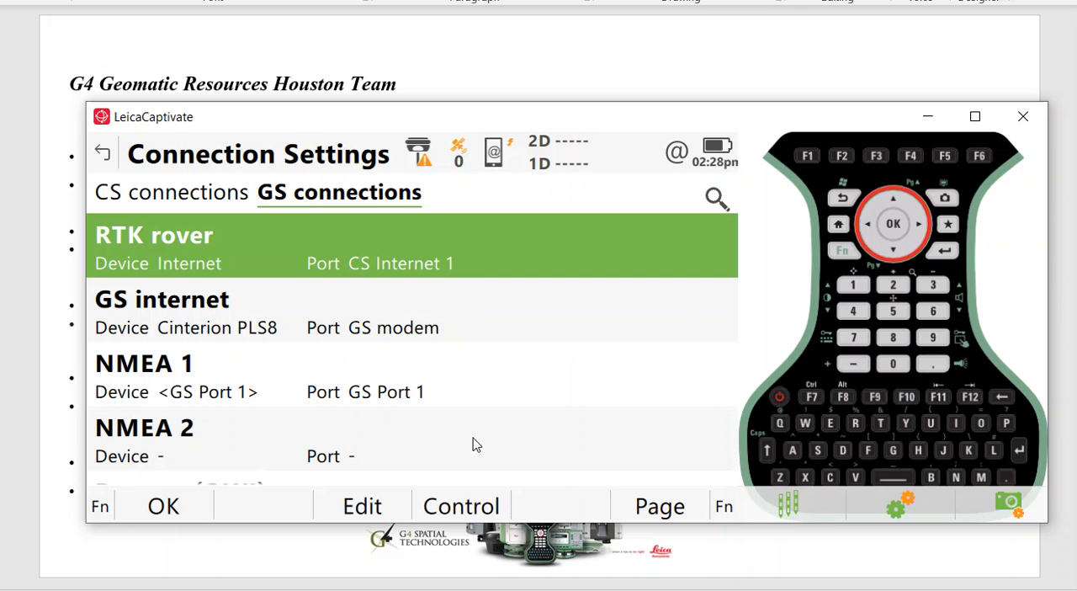
mouse_move(461, 456)
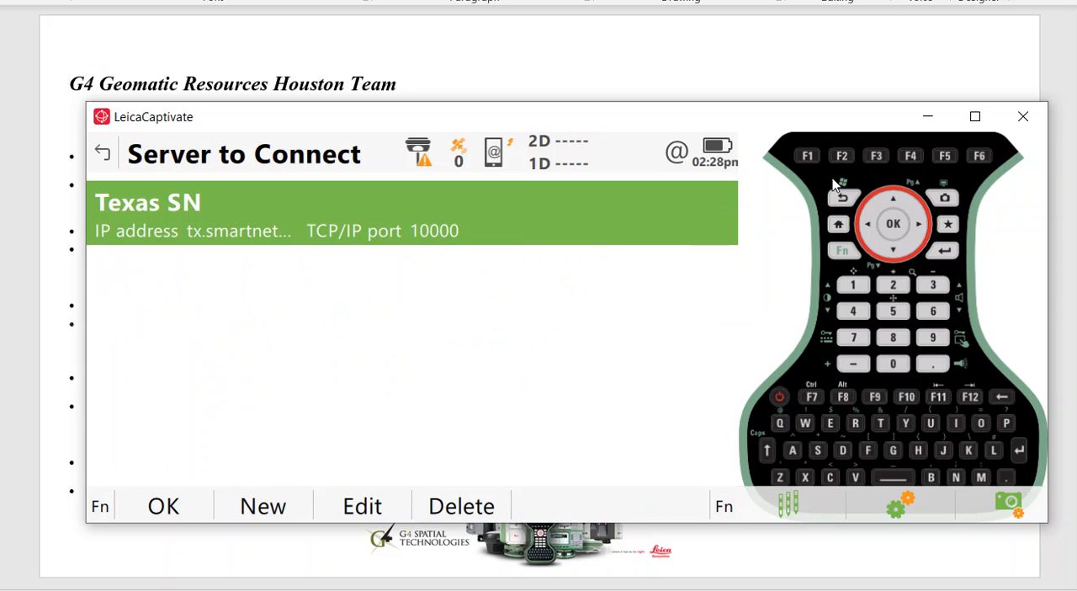
Step: Review the Texas SN server's General and NTRIP login details, store it as CS Internet 1's server
left_click(163, 505)
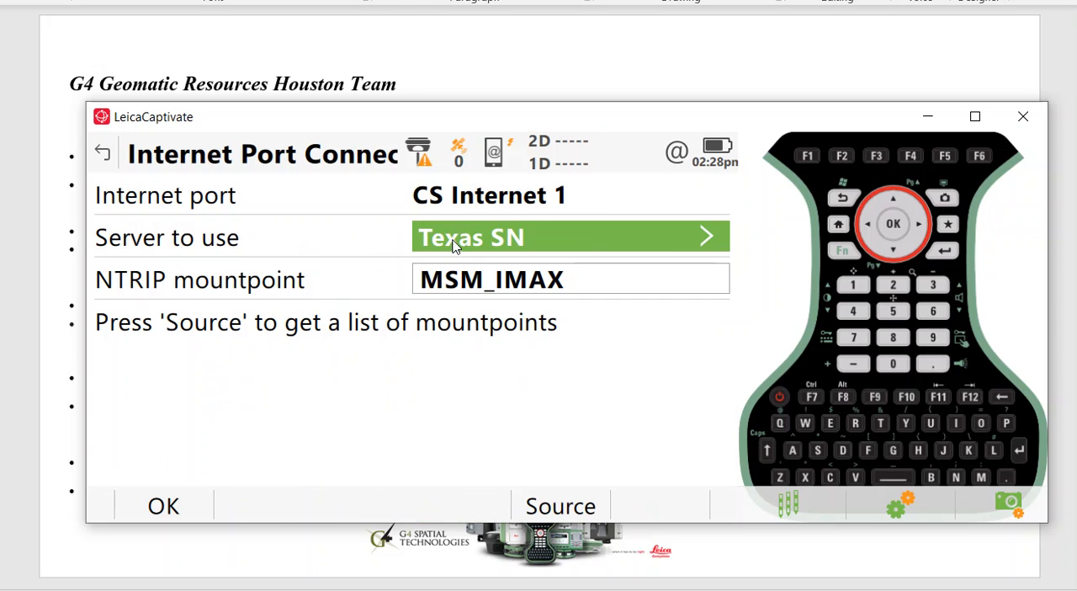
left_click(570, 238)
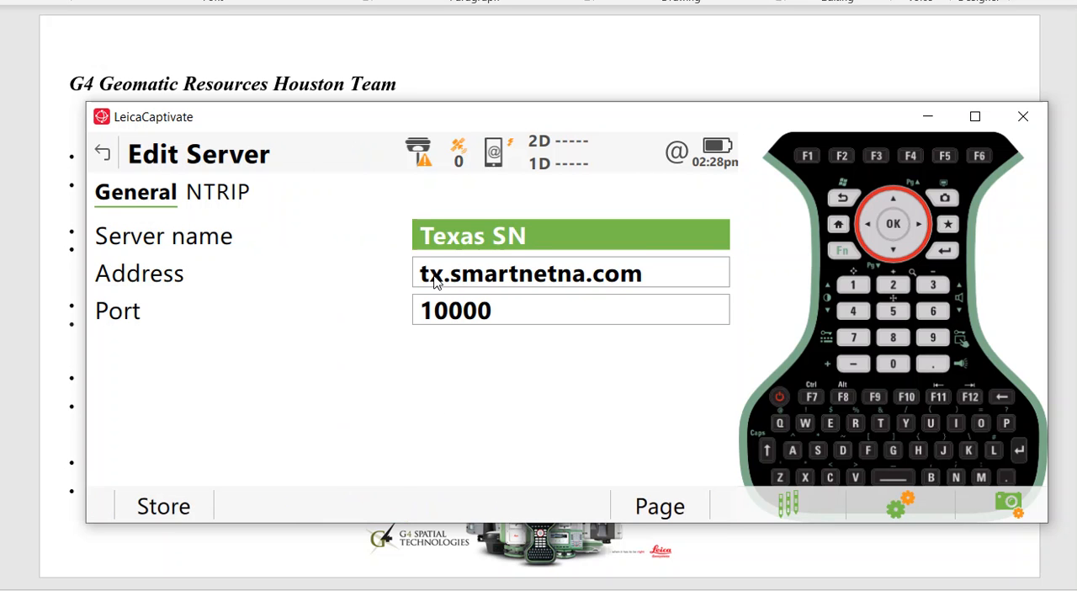
mouse_move(481, 326)
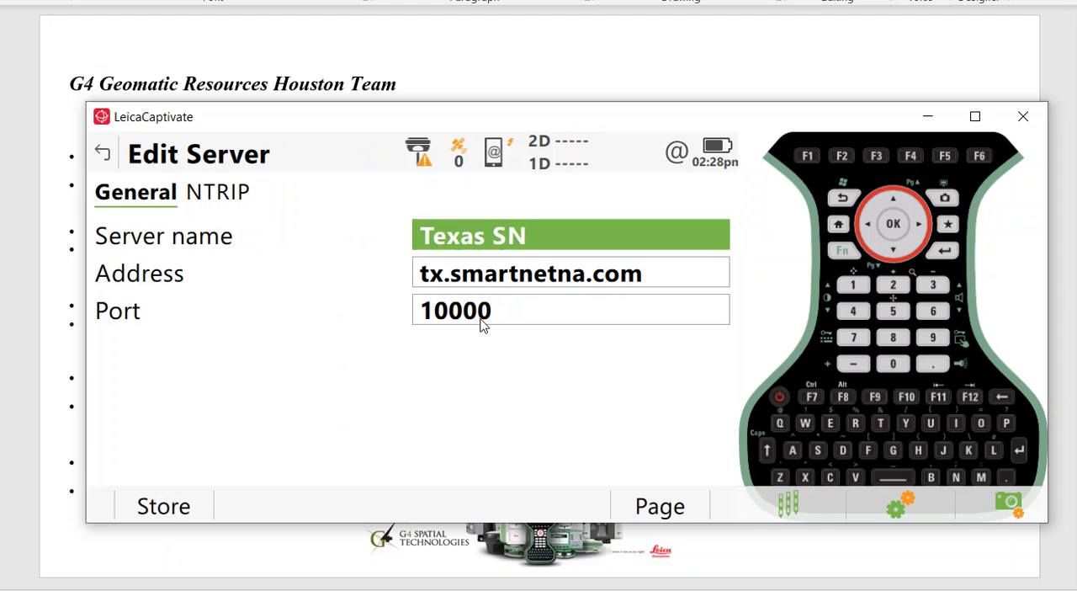
left_click(215, 192)
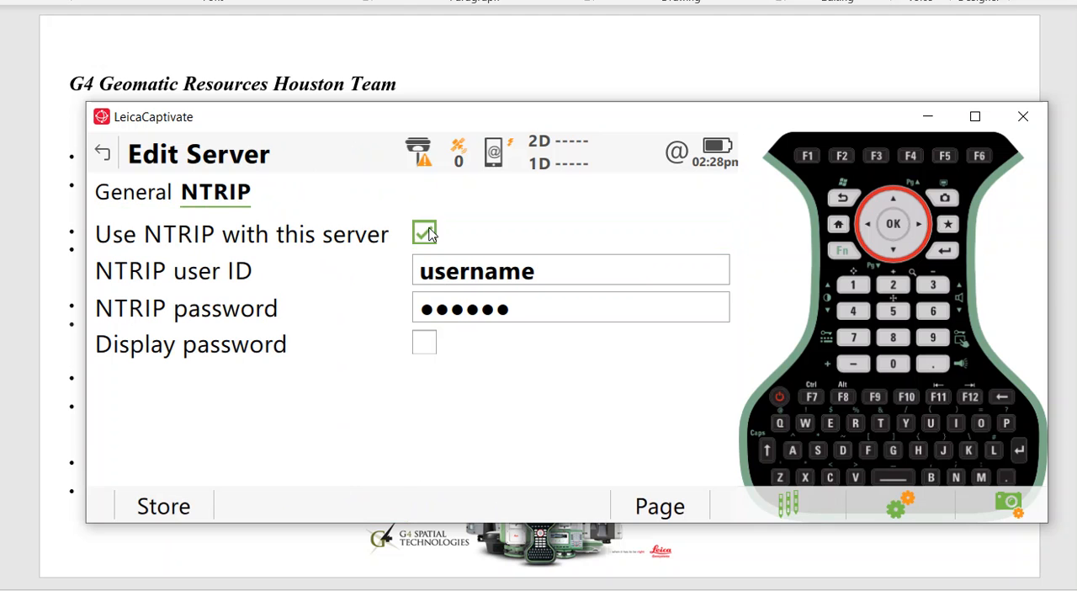
mouse_move(474, 289)
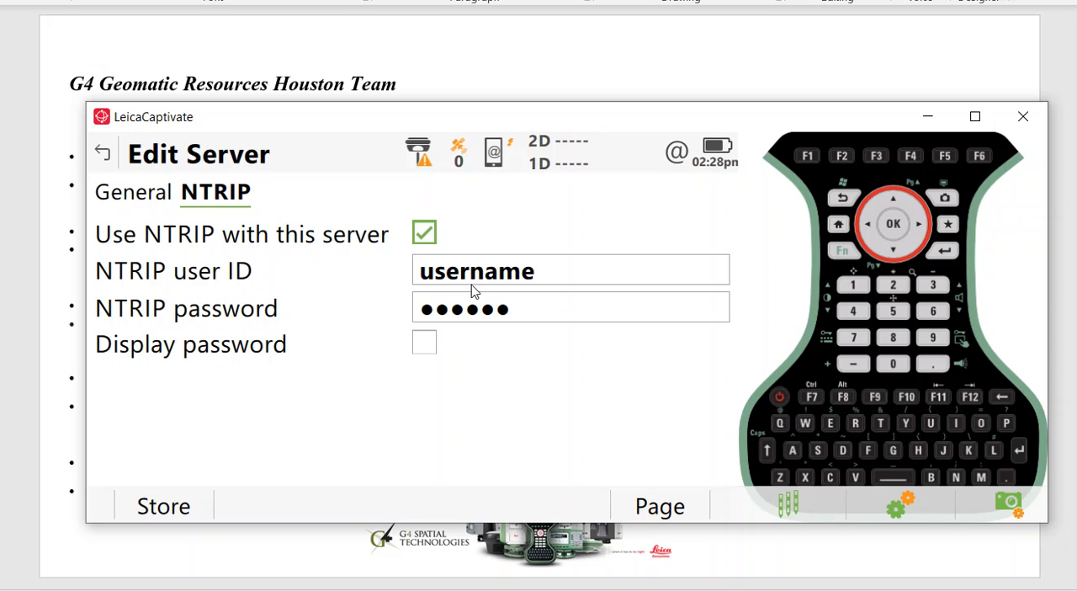
left_click(164, 505)
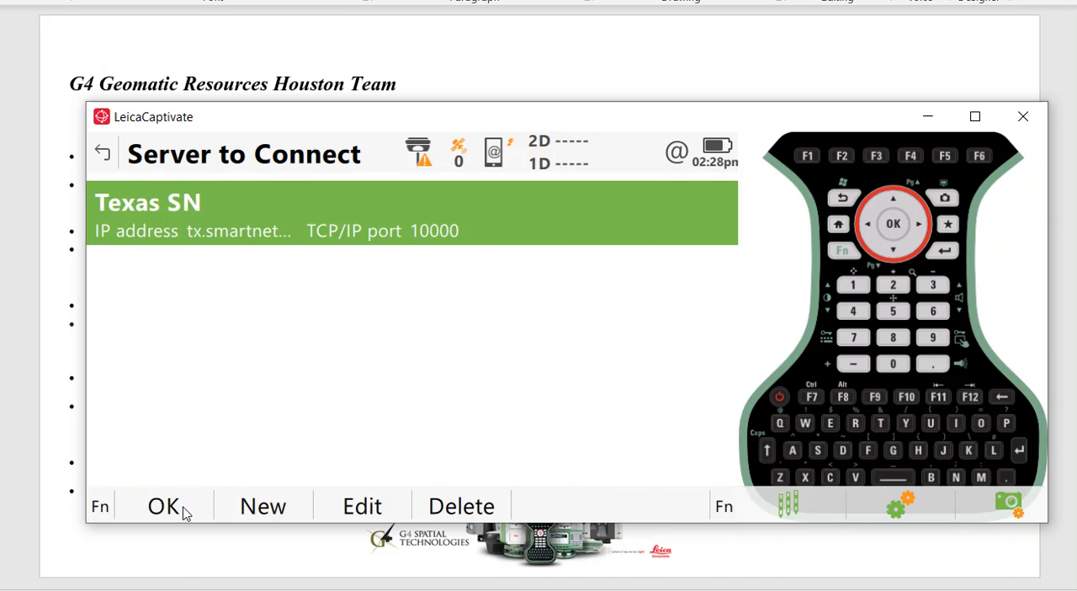
left_click(163, 505)
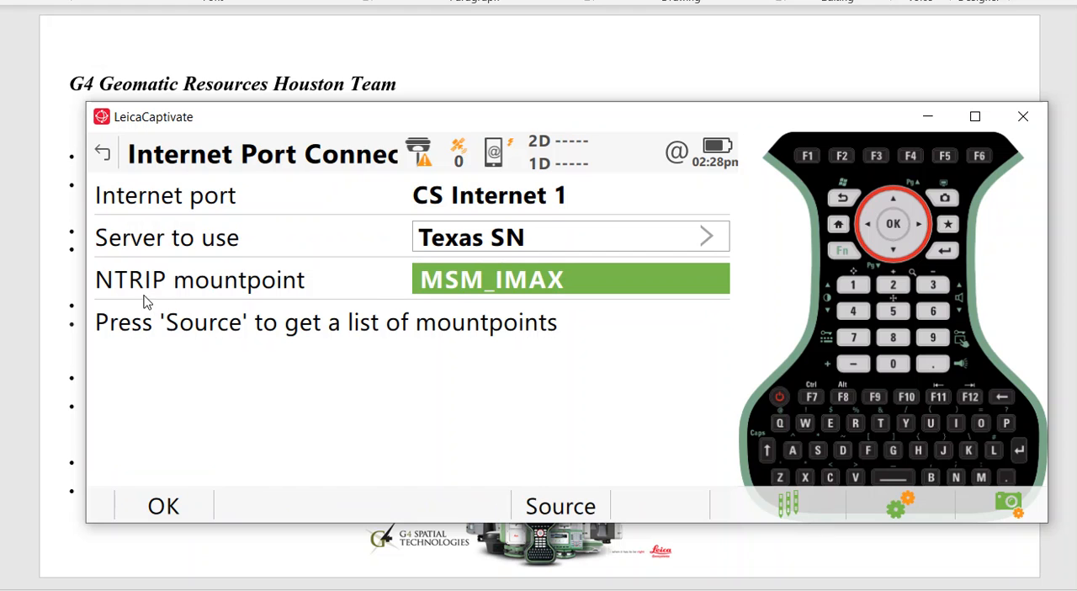
mouse_move(414, 286)
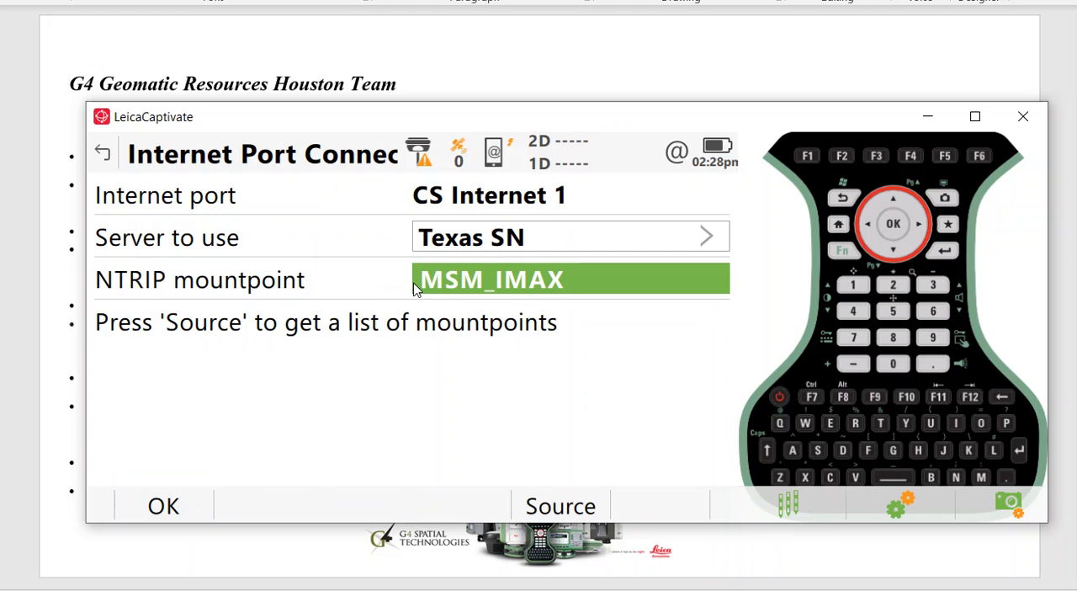
left_click(559, 505)
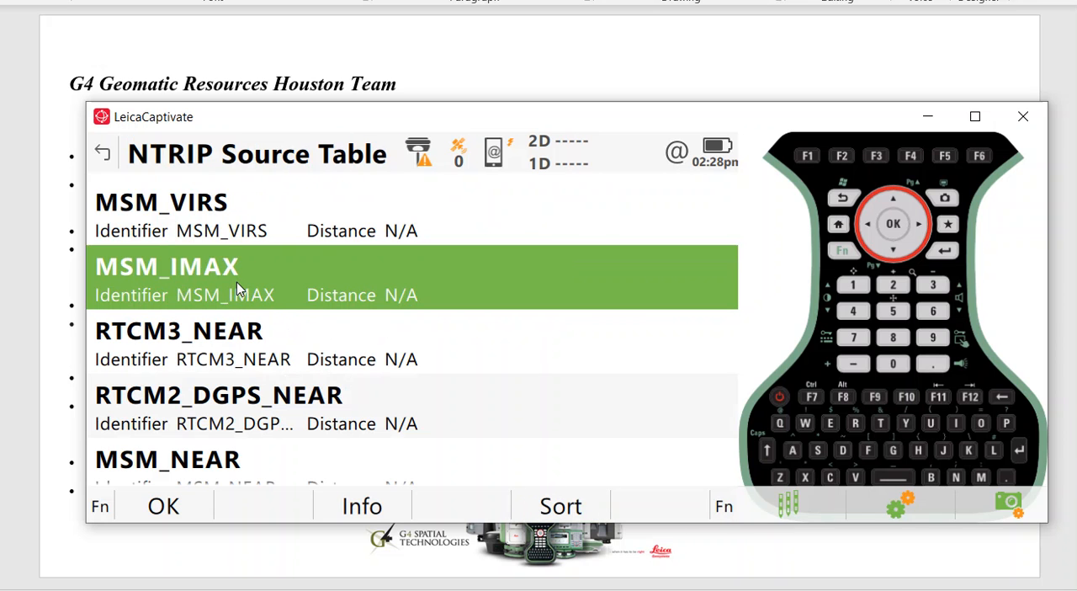
mouse_move(232, 474)
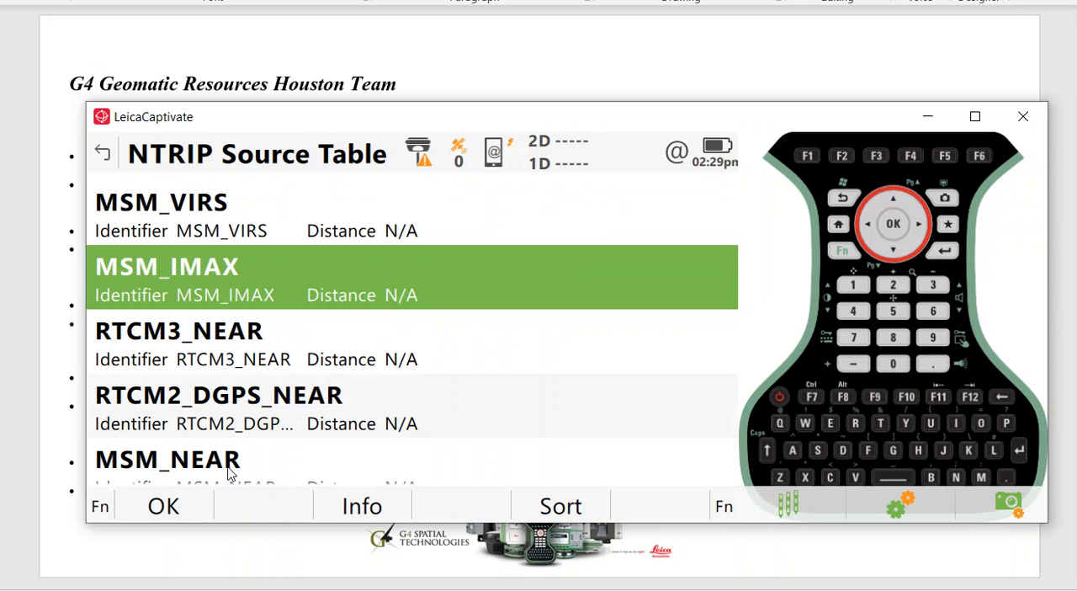
mouse_move(232, 471)
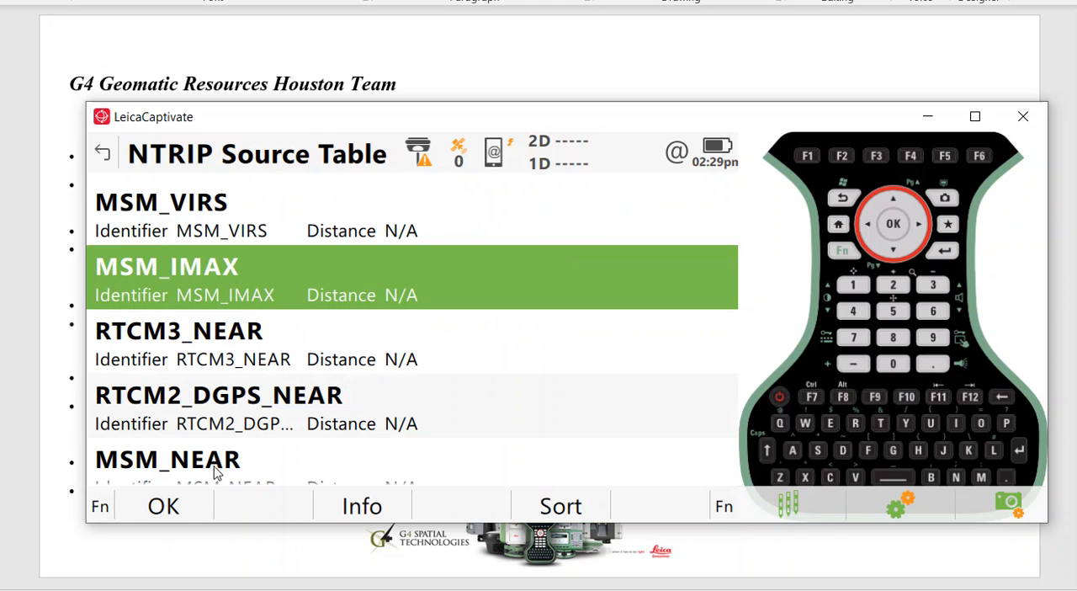
mouse_move(182, 282)
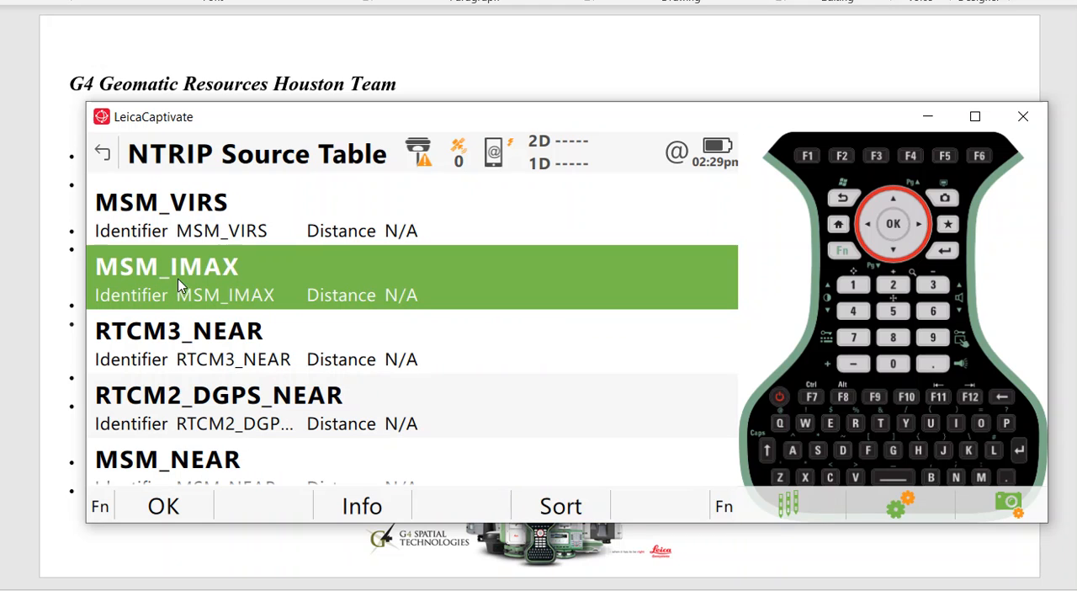
mouse_move(210, 289)
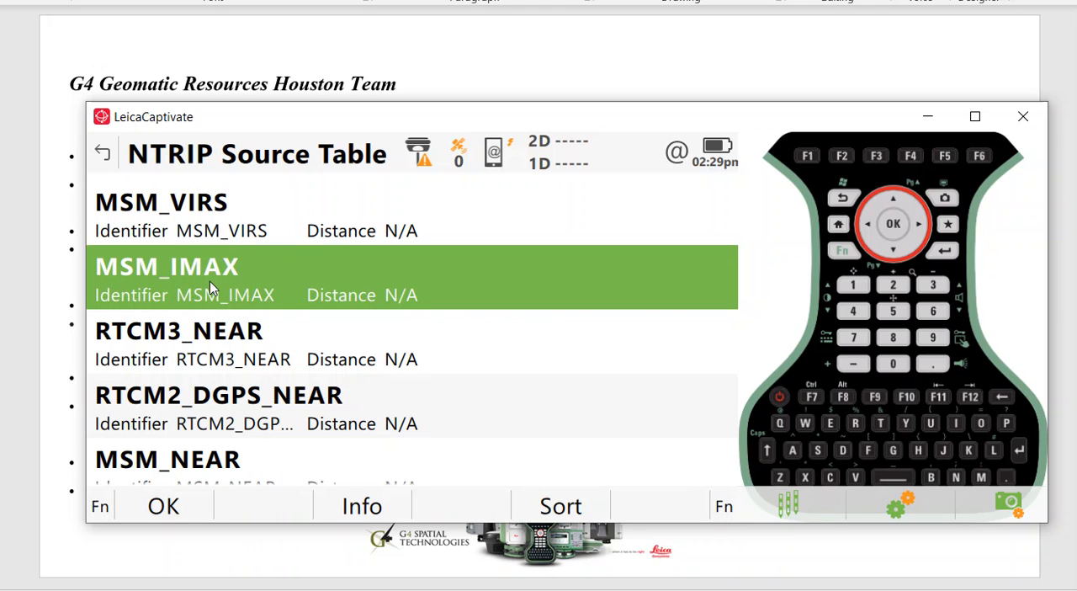
mouse_move(226, 289)
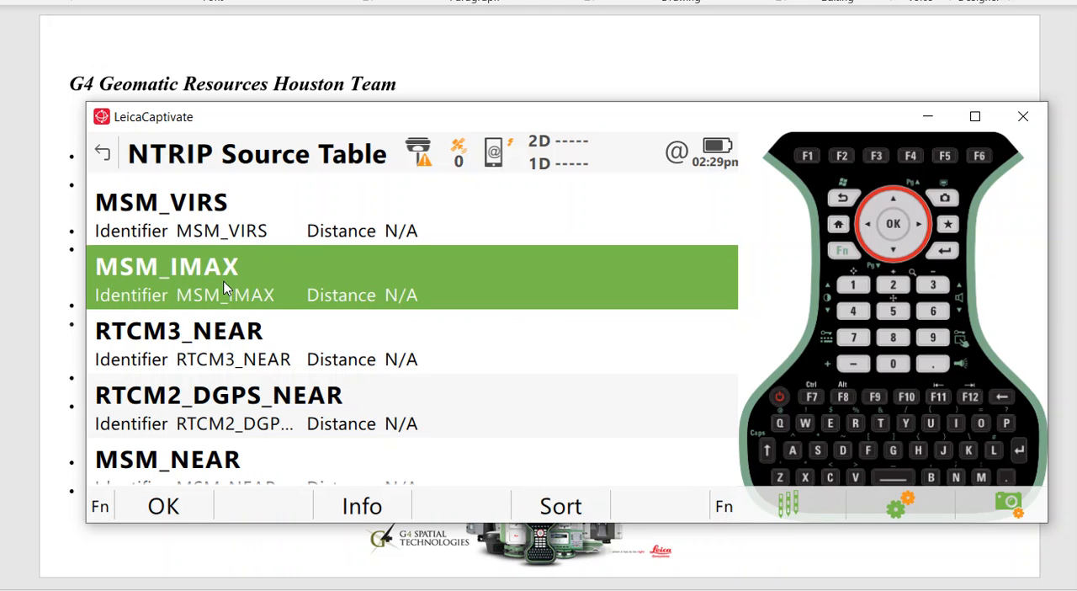
mouse_move(245, 319)
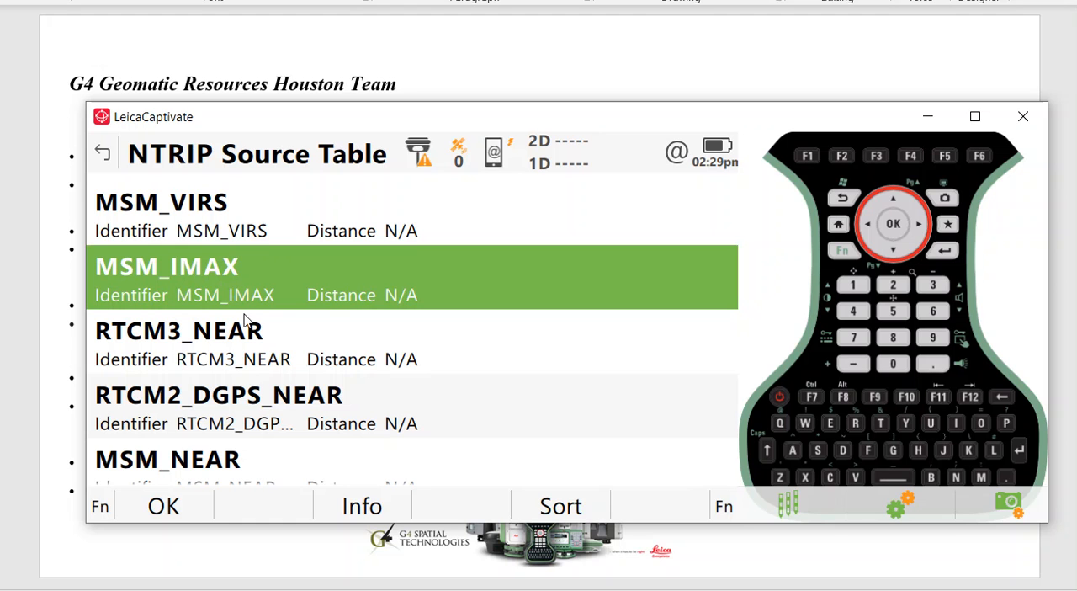
mouse_move(239, 488)
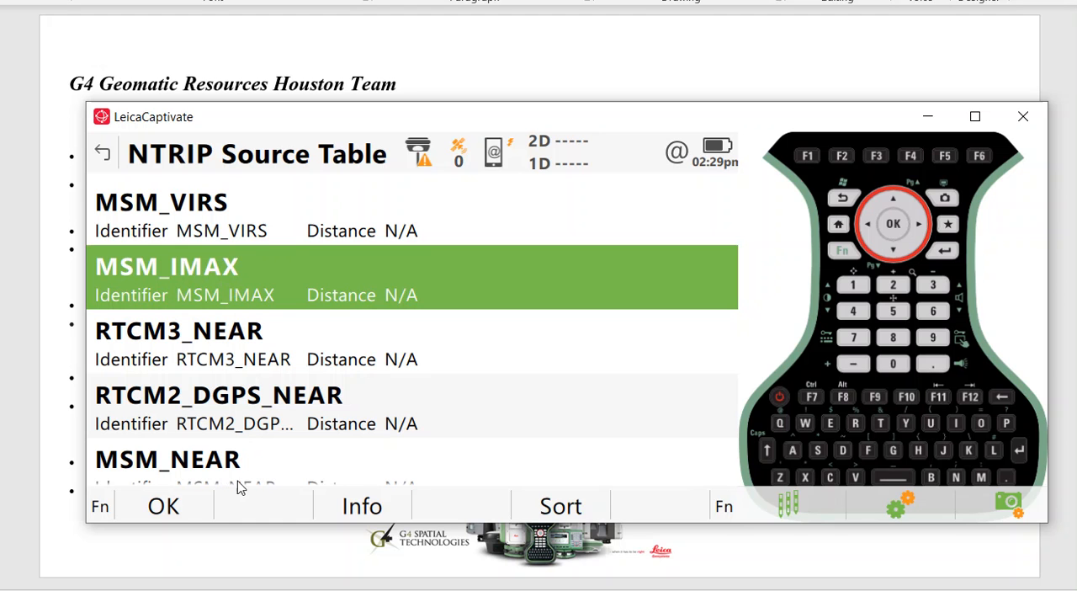
Step: Accept MSM_IMAX as the NTRIP mountpoint, confirm the connection settings and close the Captivate controller
left_click(164, 505)
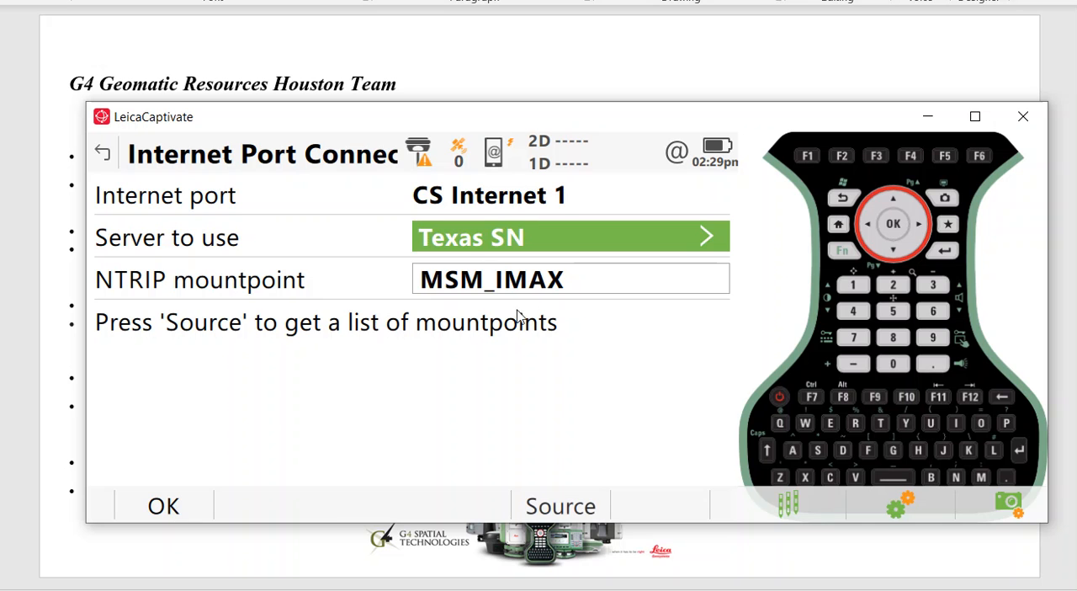
left_click(164, 505)
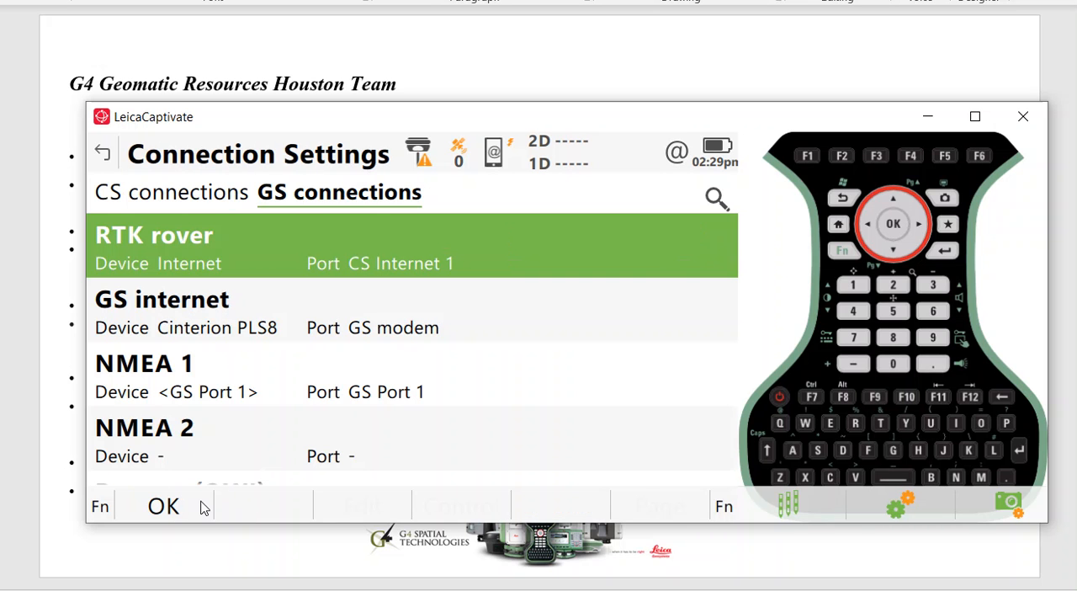
left_click(101, 153)
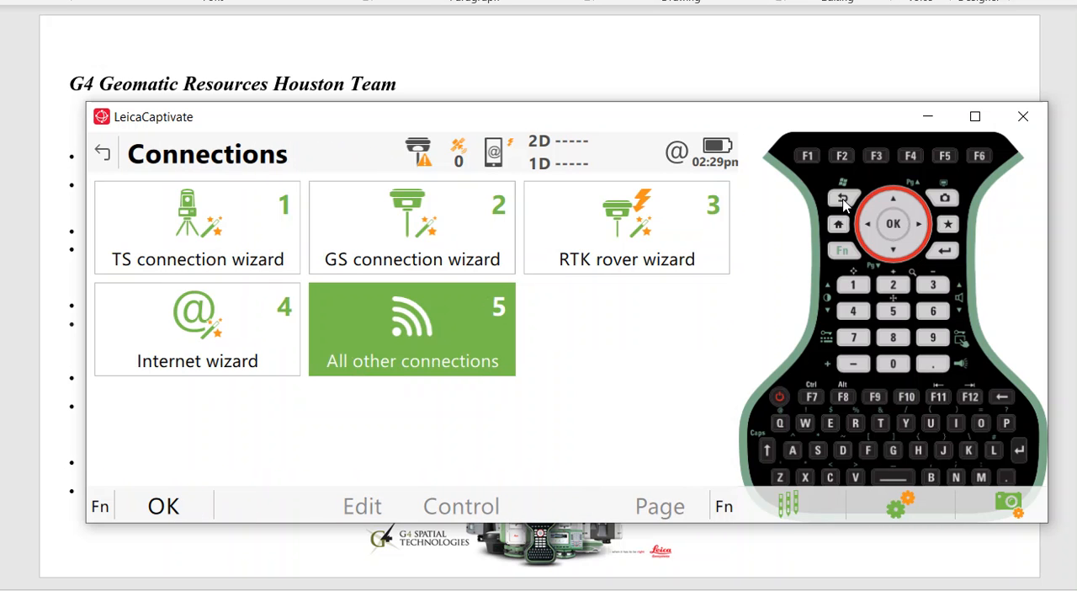
left_click(101, 151)
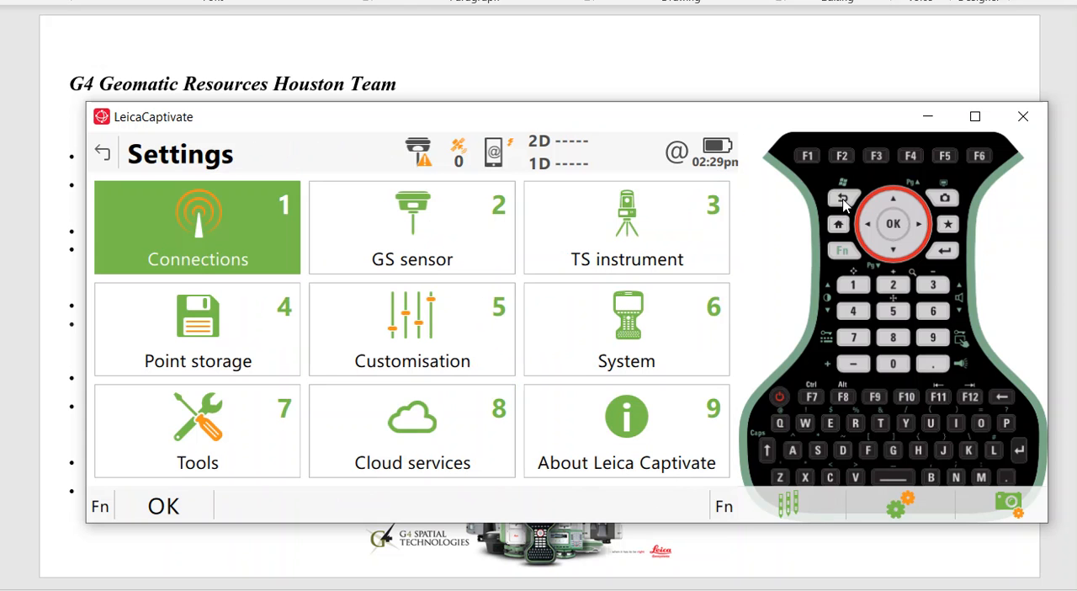
mouse_move(844, 202)
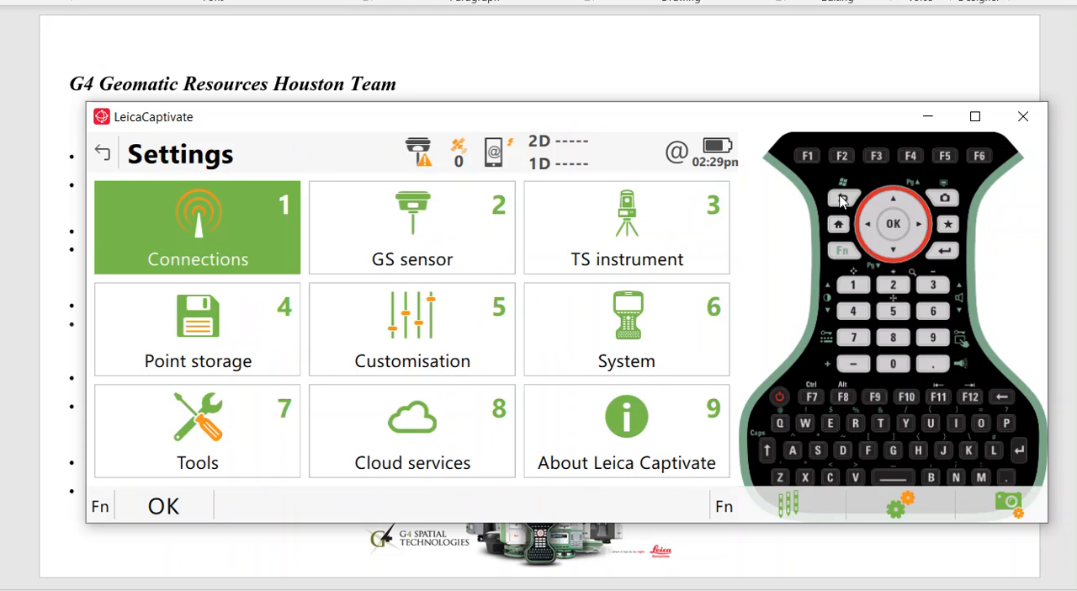
left_click(101, 152)
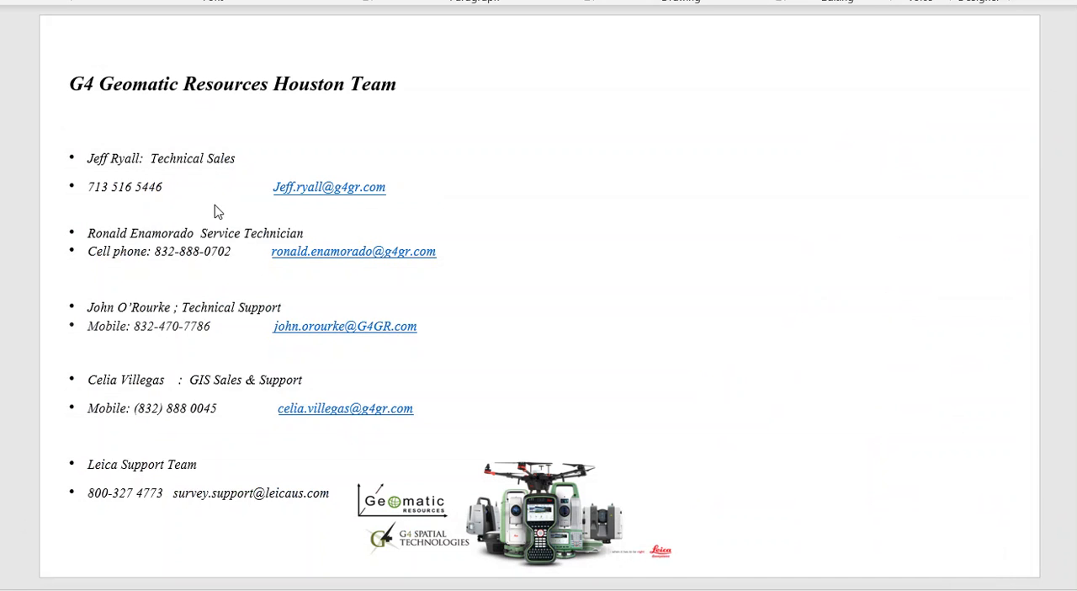
mouse_move(138, 300)
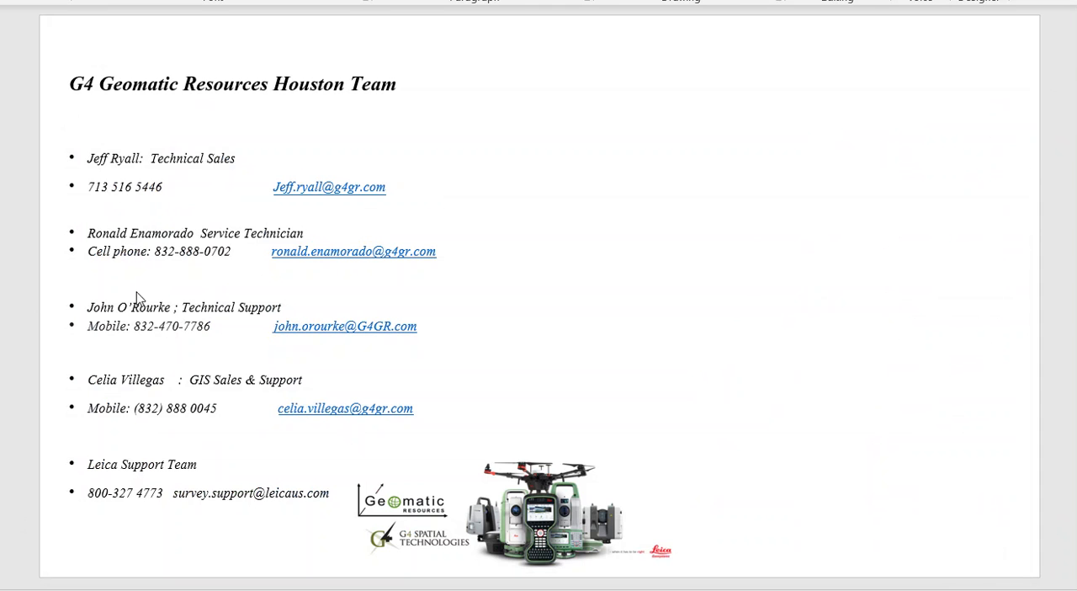
mouse_move(177, 328)
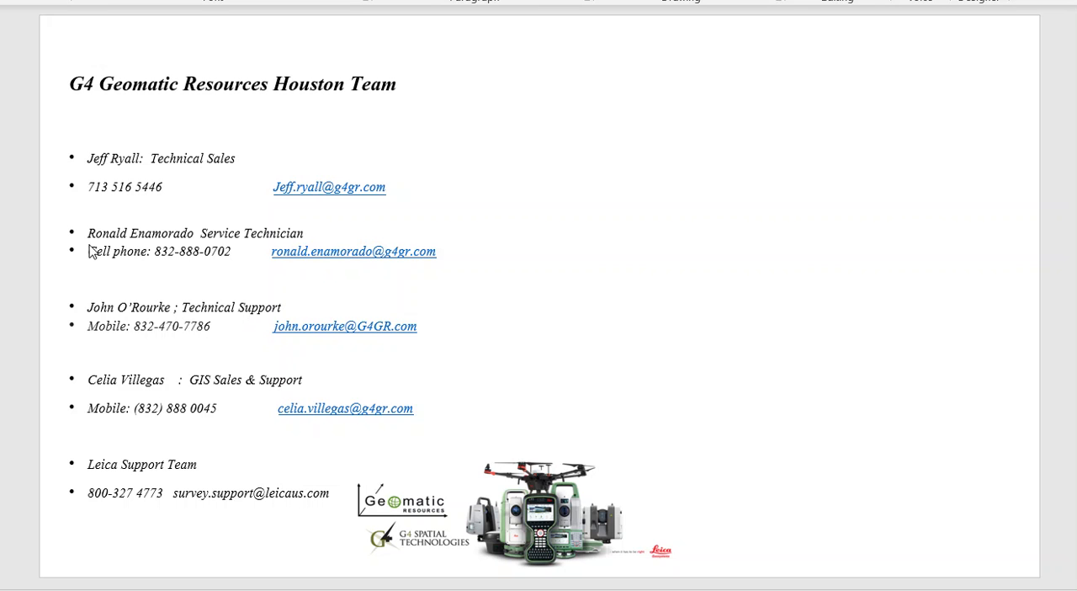
mouse_move(118, 397)
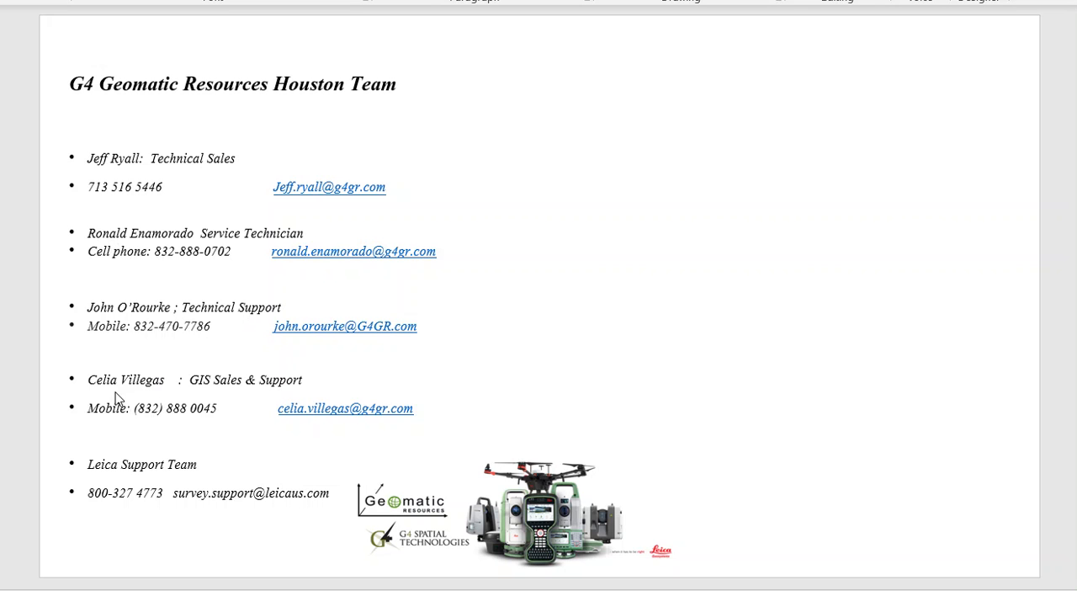
mouse_move(169, 407)
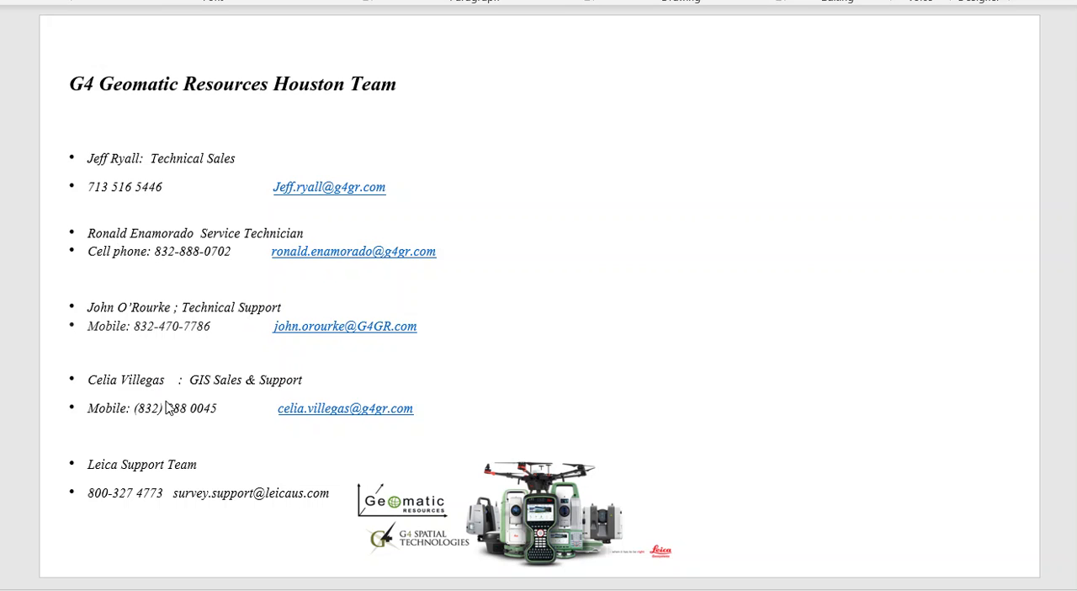
mouse_move(177, 394)
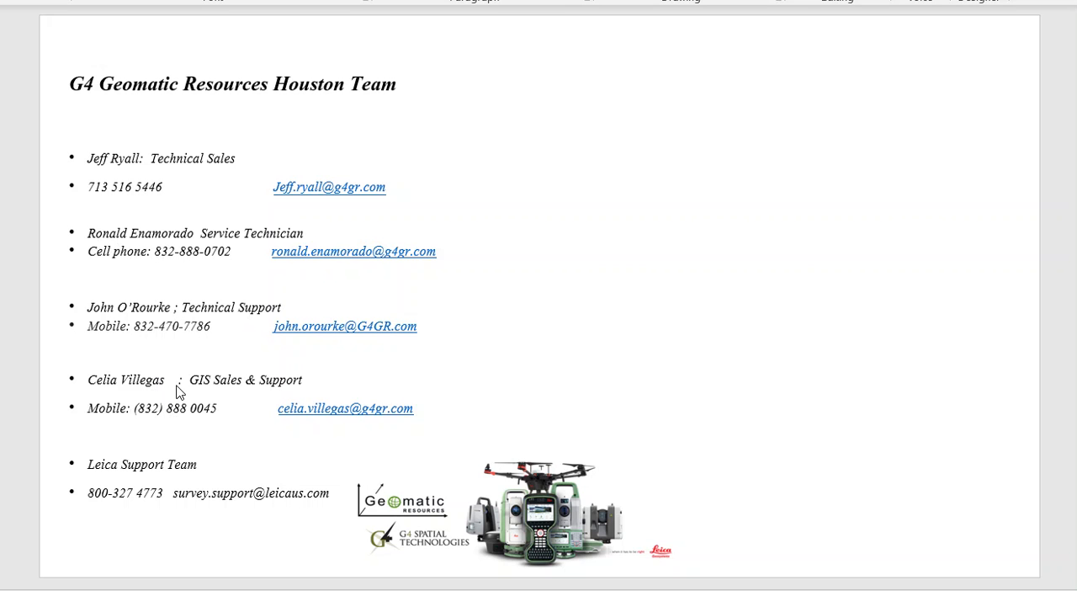
mouse_move(99, 481)
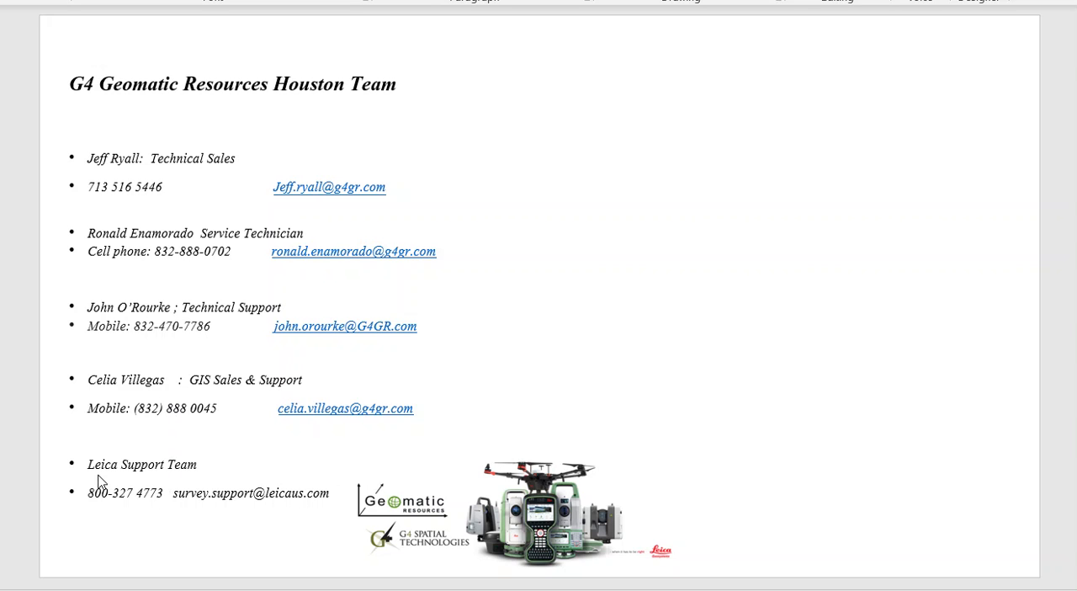
mouse_move(111, 508)
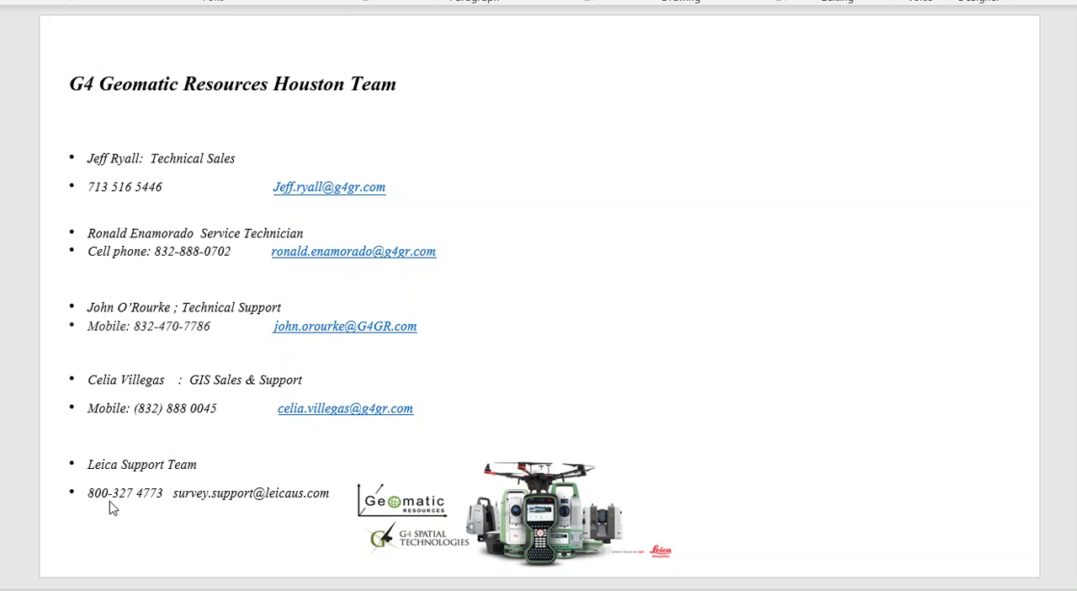
mouse_move(139, 512)
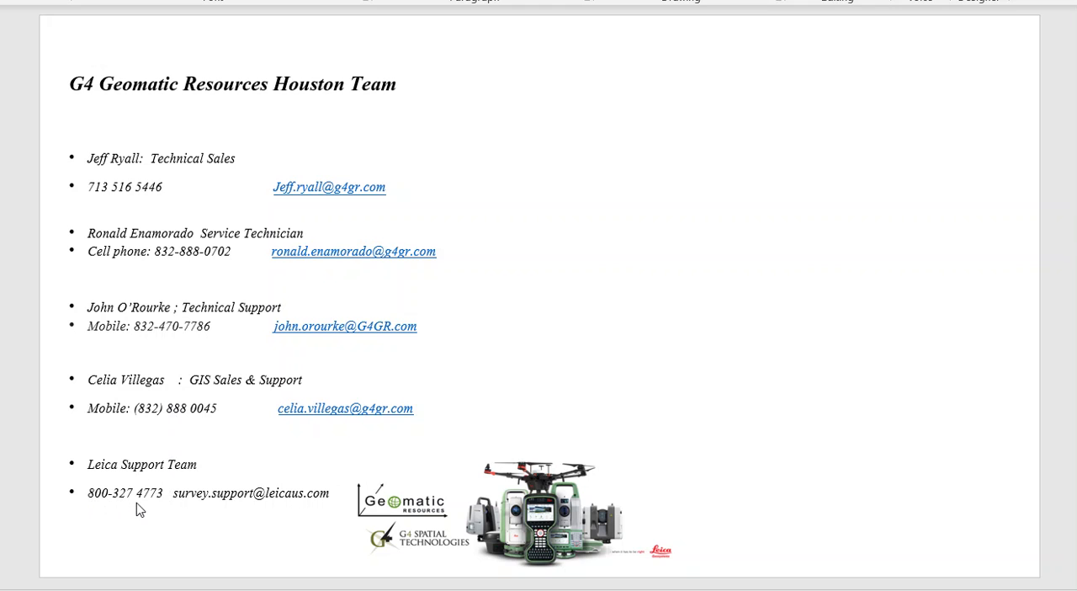
mouse_move(102, 480)
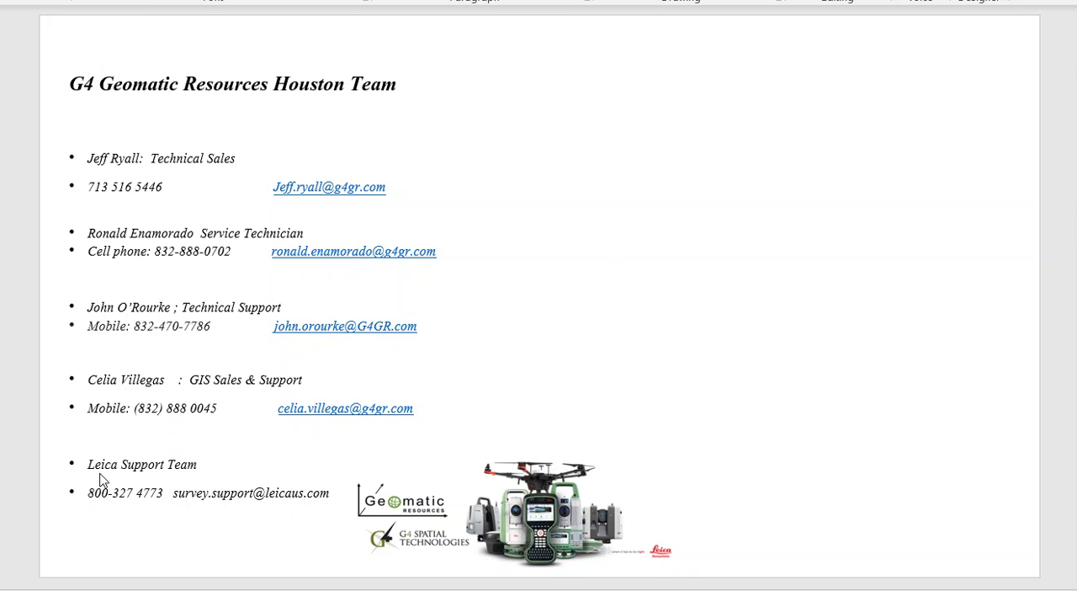
mouse_move(271, 97)
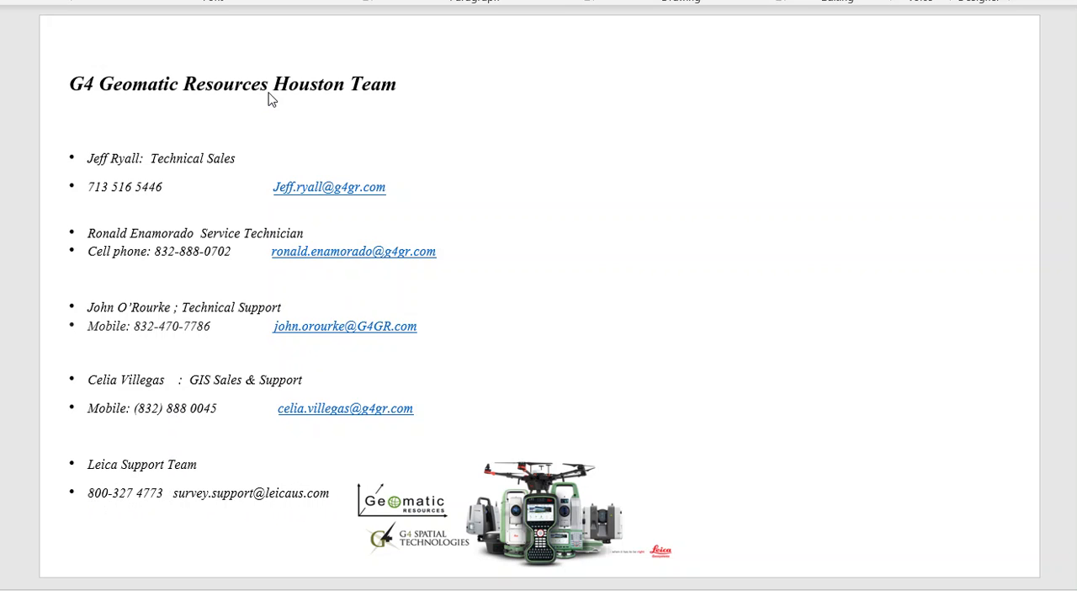
mouse_move(296, 100)
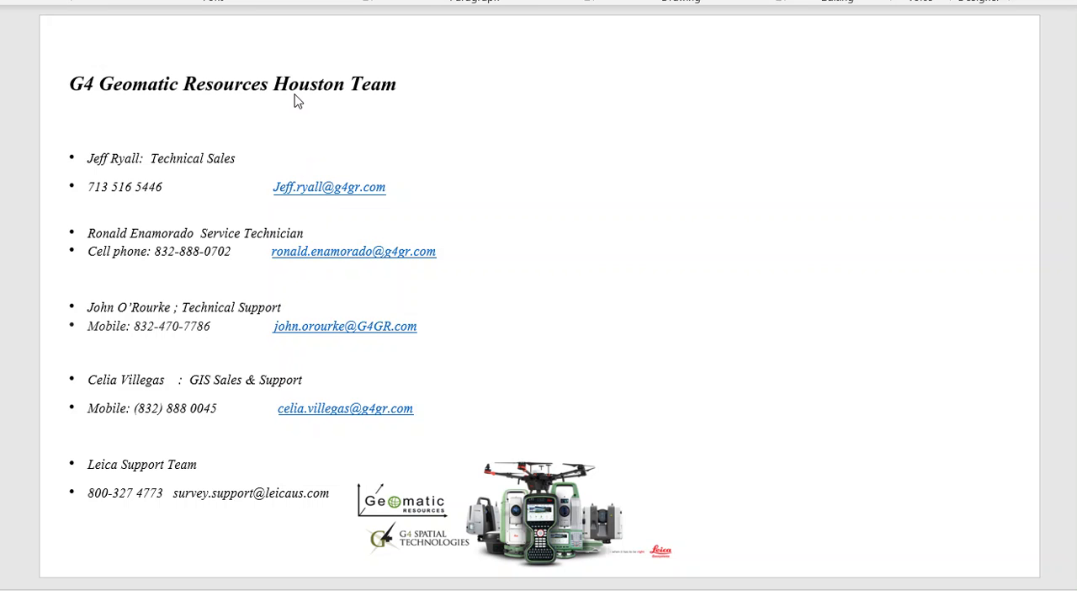
mouse_move(145, 124)
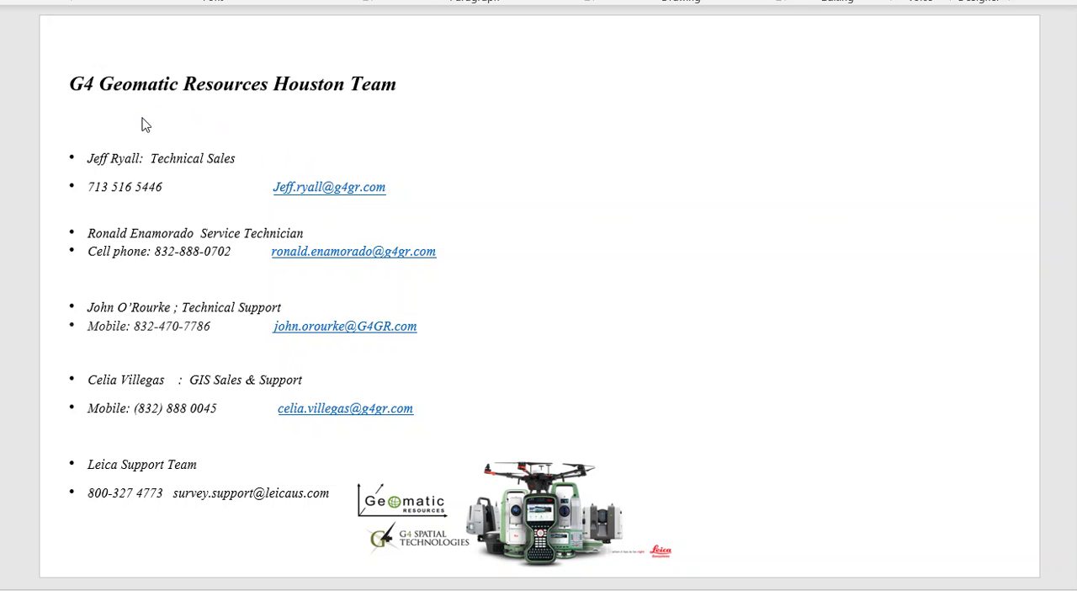